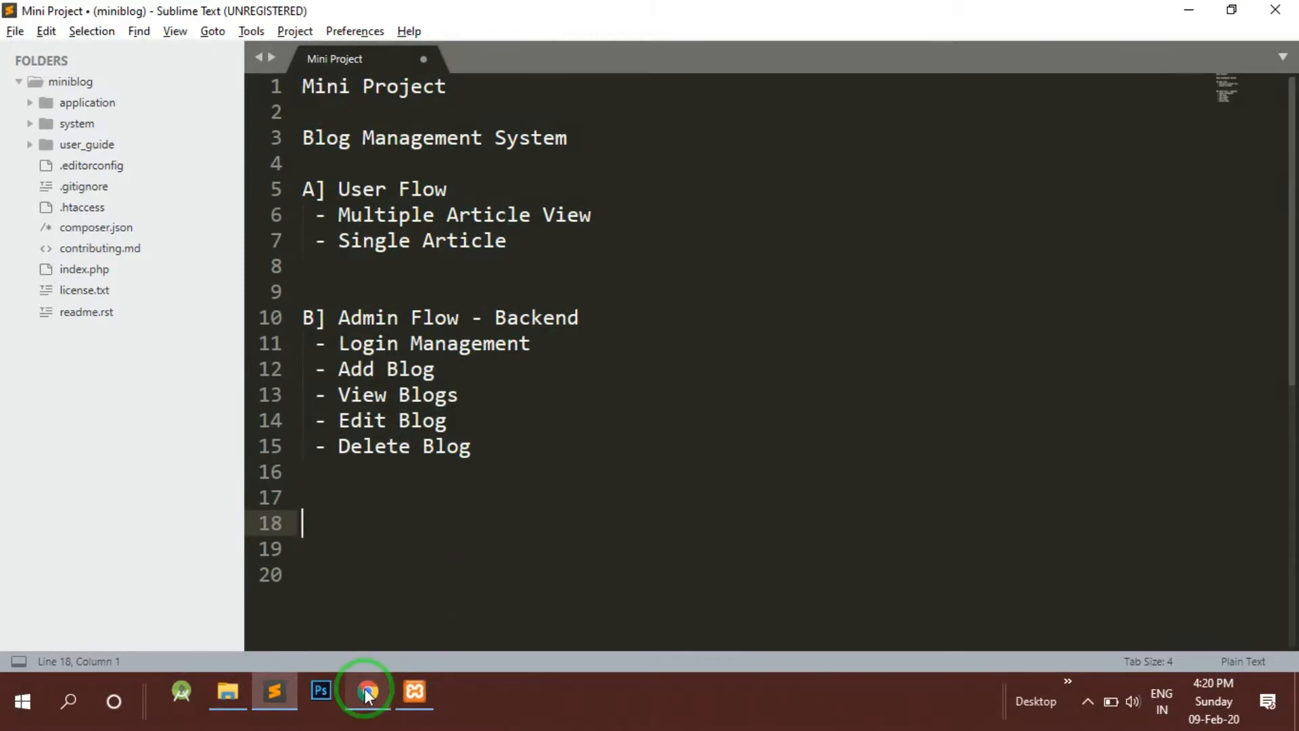
# Switch from the Sublime Text project notes to Google Chrome.
pyautogui.click(367, 690)
pyautogui.write('local')
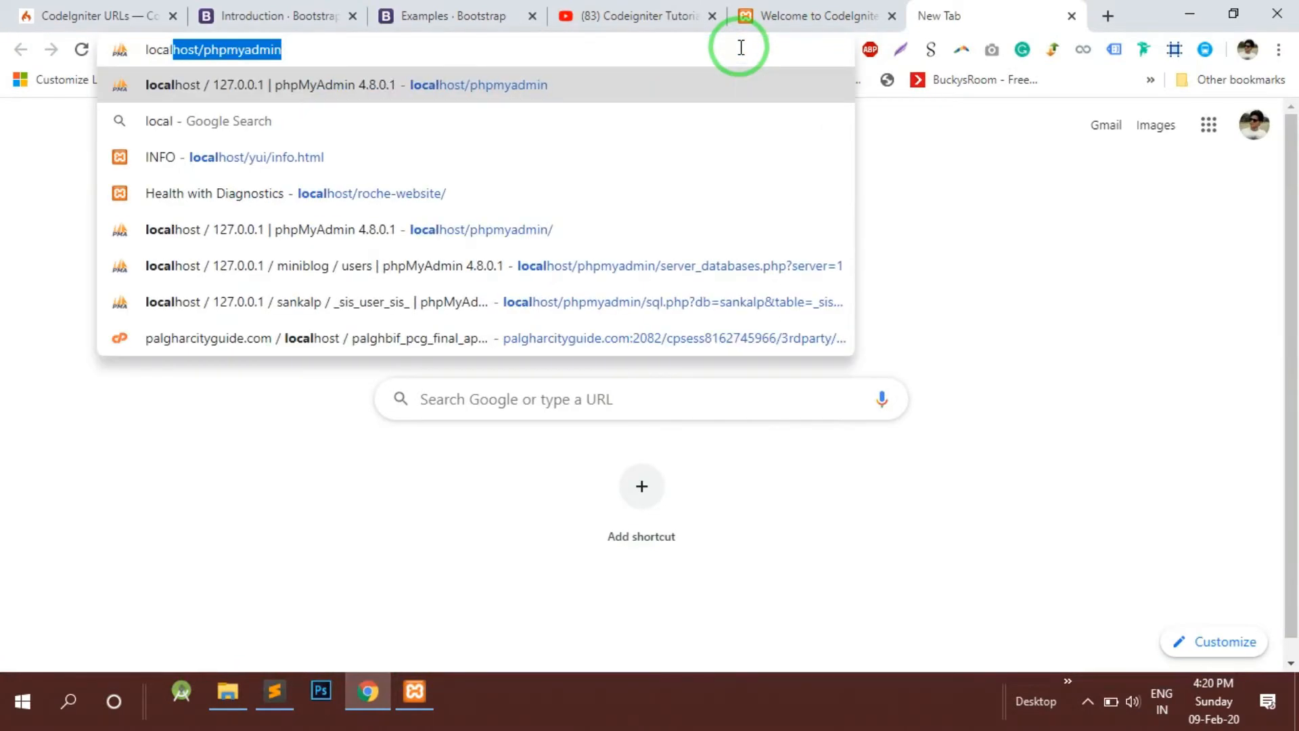
# Load localhost/phpmyadmin and go to the Databases overview to find miniblog.
pyautogui.click(331, 84)
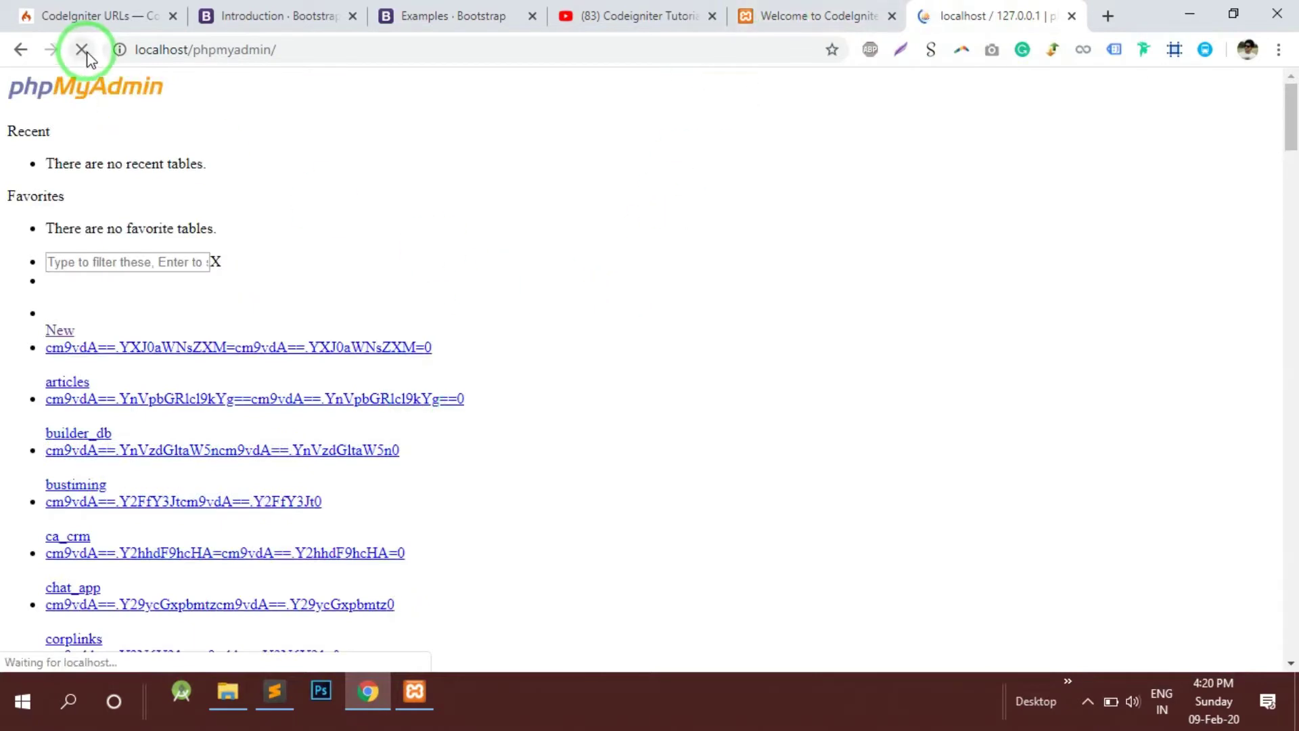
pyautogui.click(82, 50)
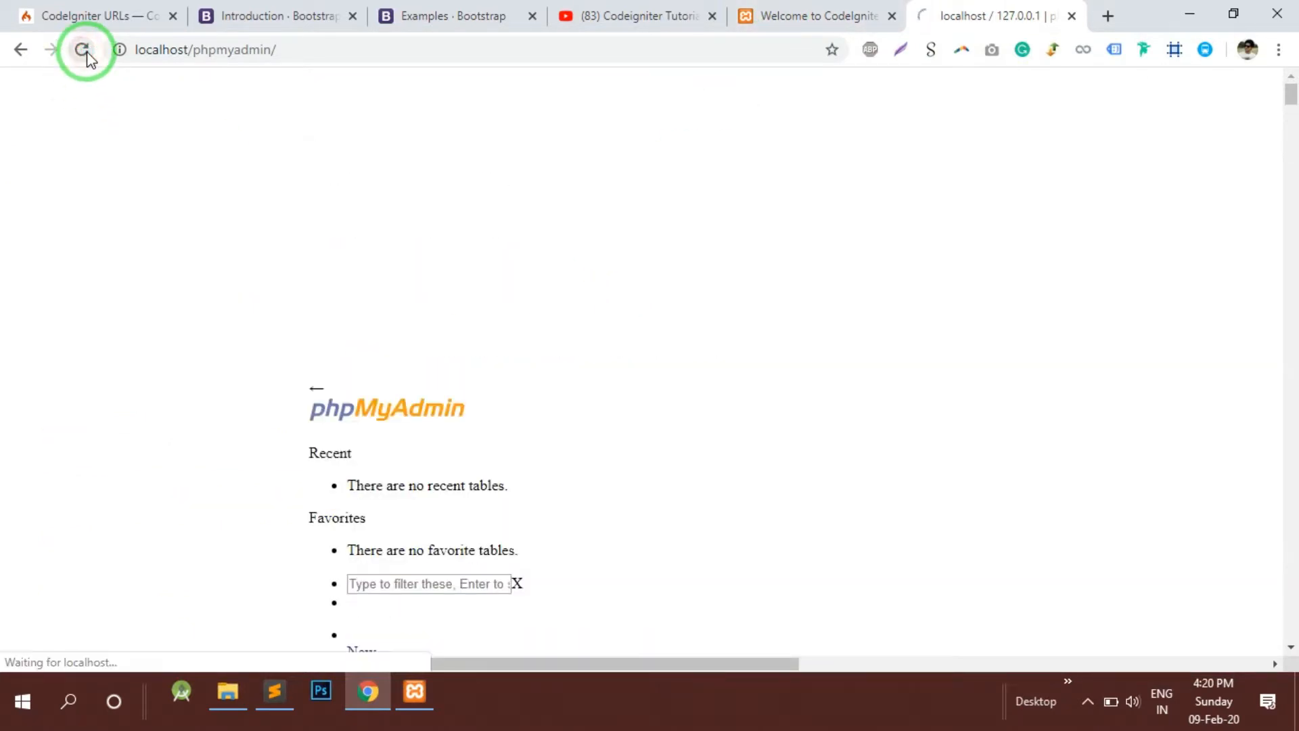
pyautogui.click(81, 50)
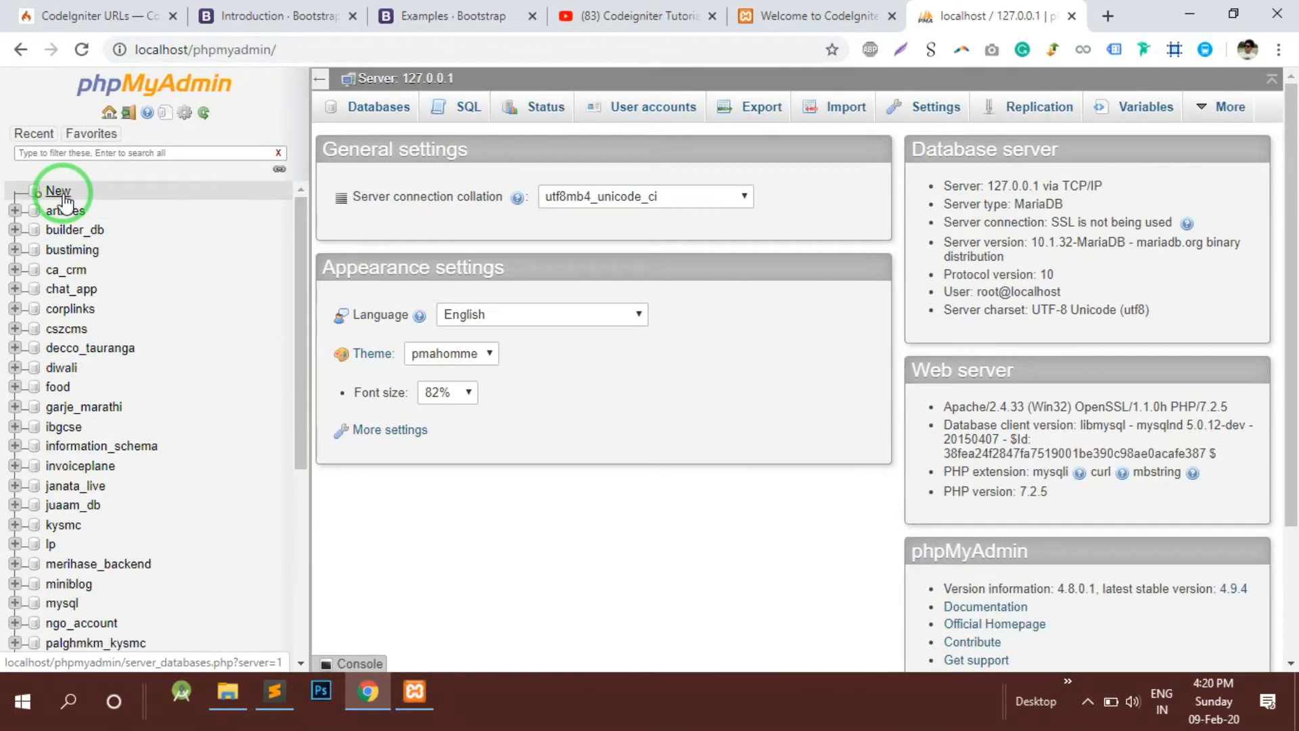
pyautogui.scroll(-3)
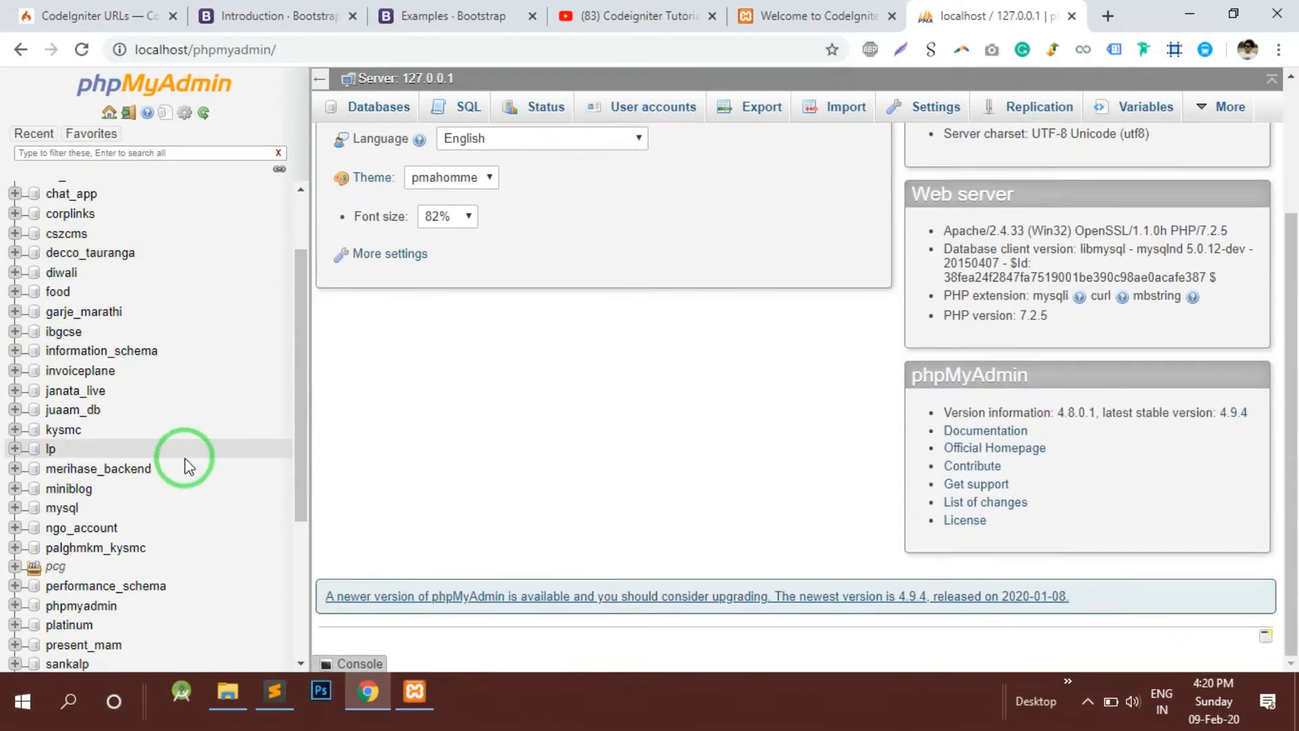
pyautogui.click(377, 106)
pyautogui.write('mini')
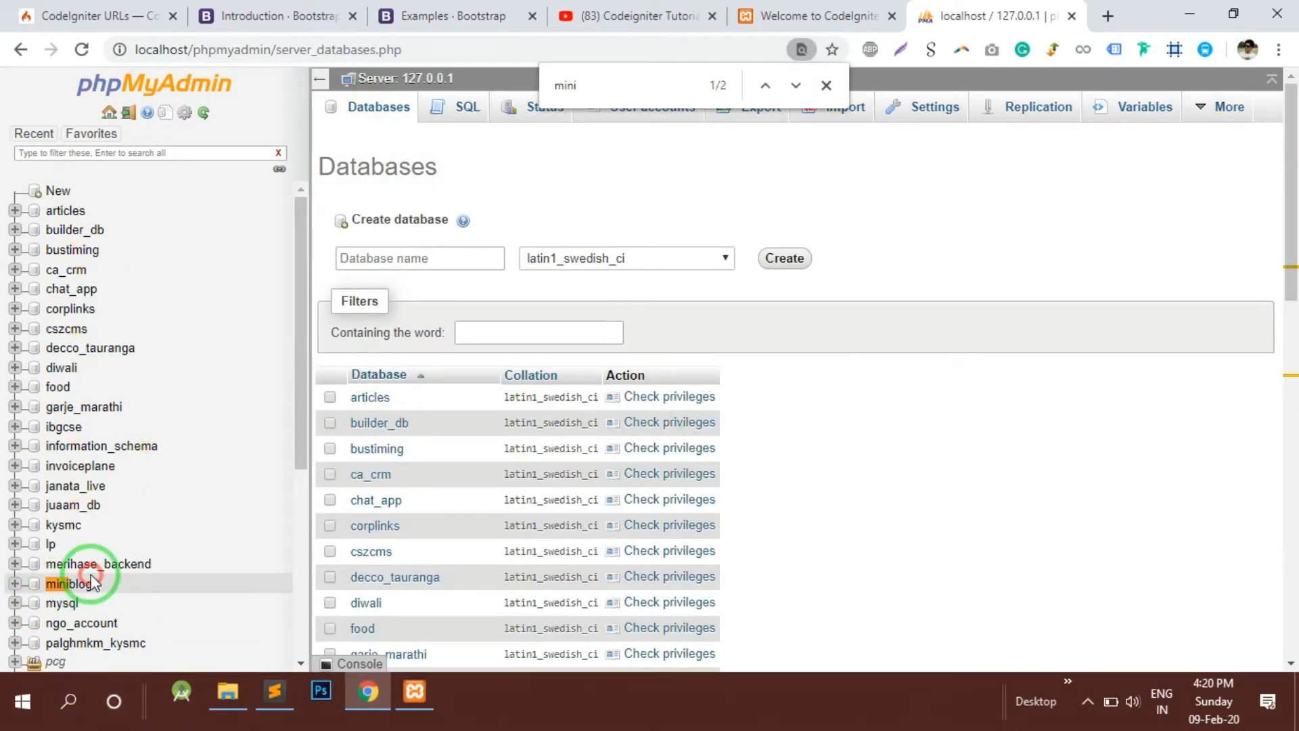
# Open the empty miniblog database and dismiss the find bar.
pyautogui.click(70, 583)
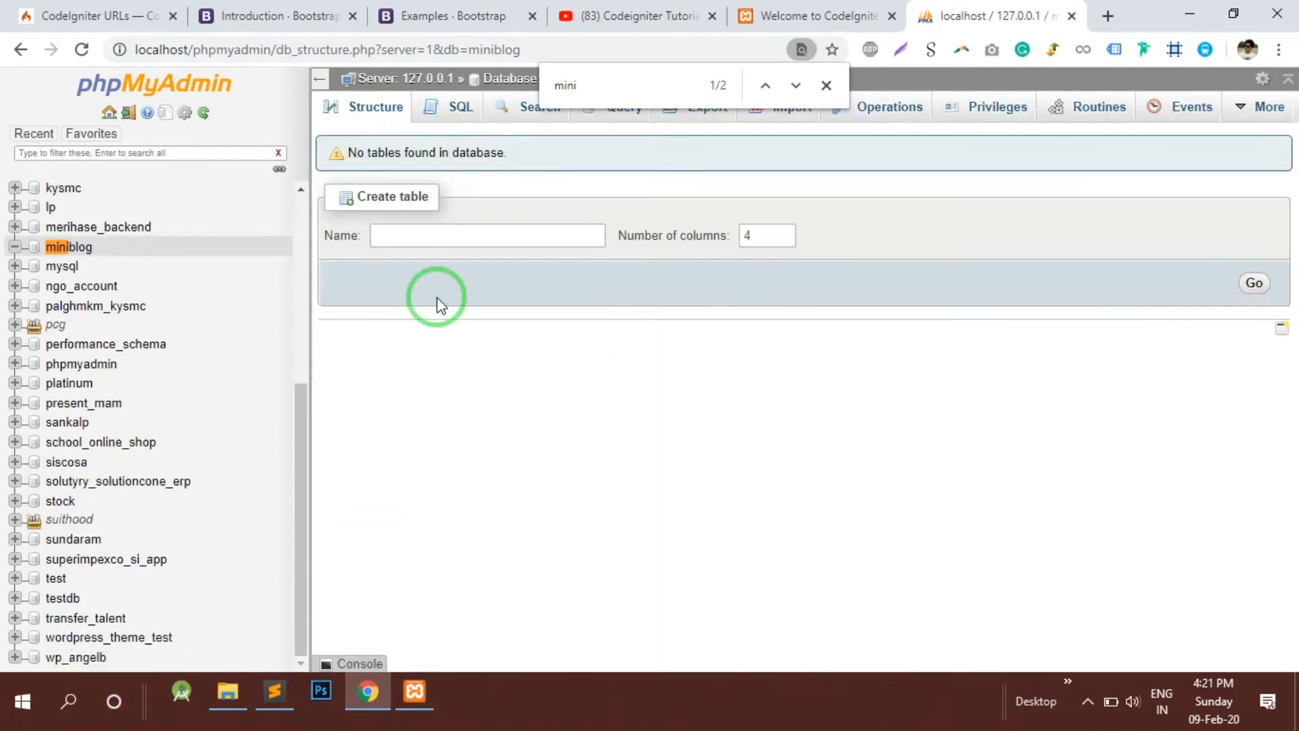
pyautogui.scroll(3)
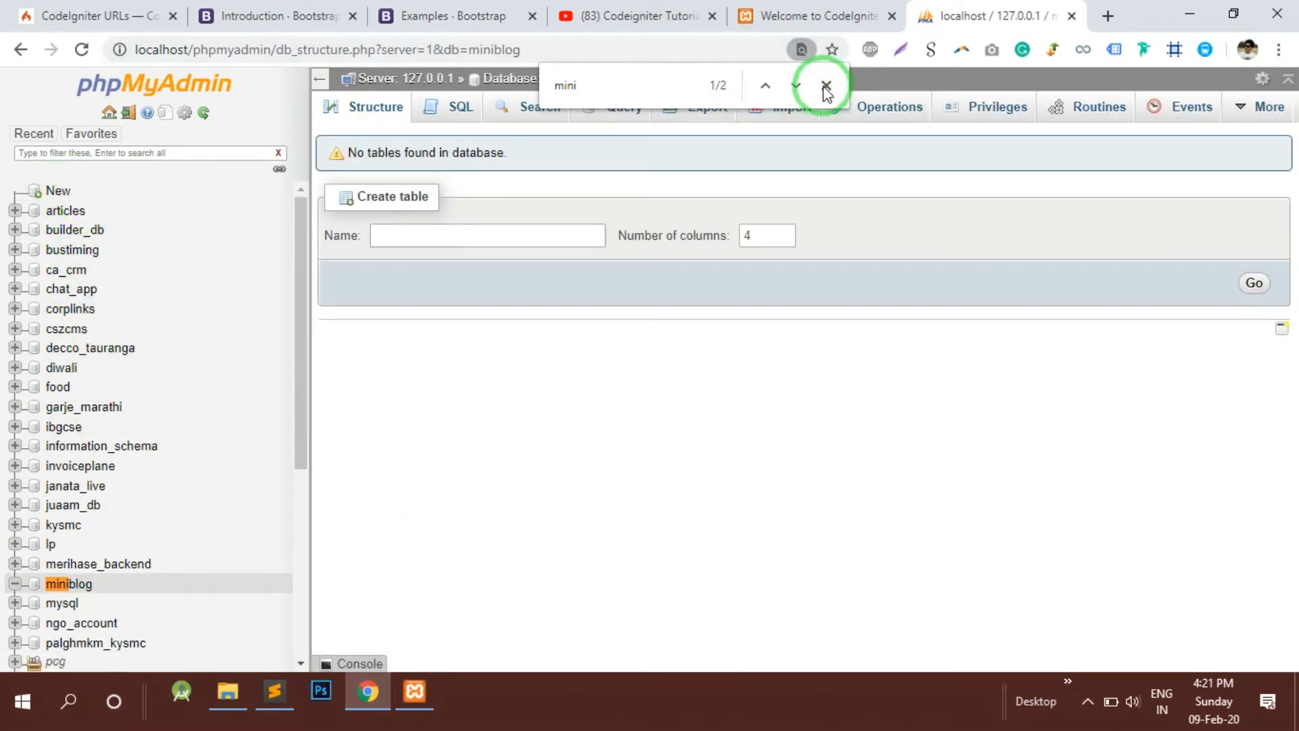
pyautogui.click(824, 84)
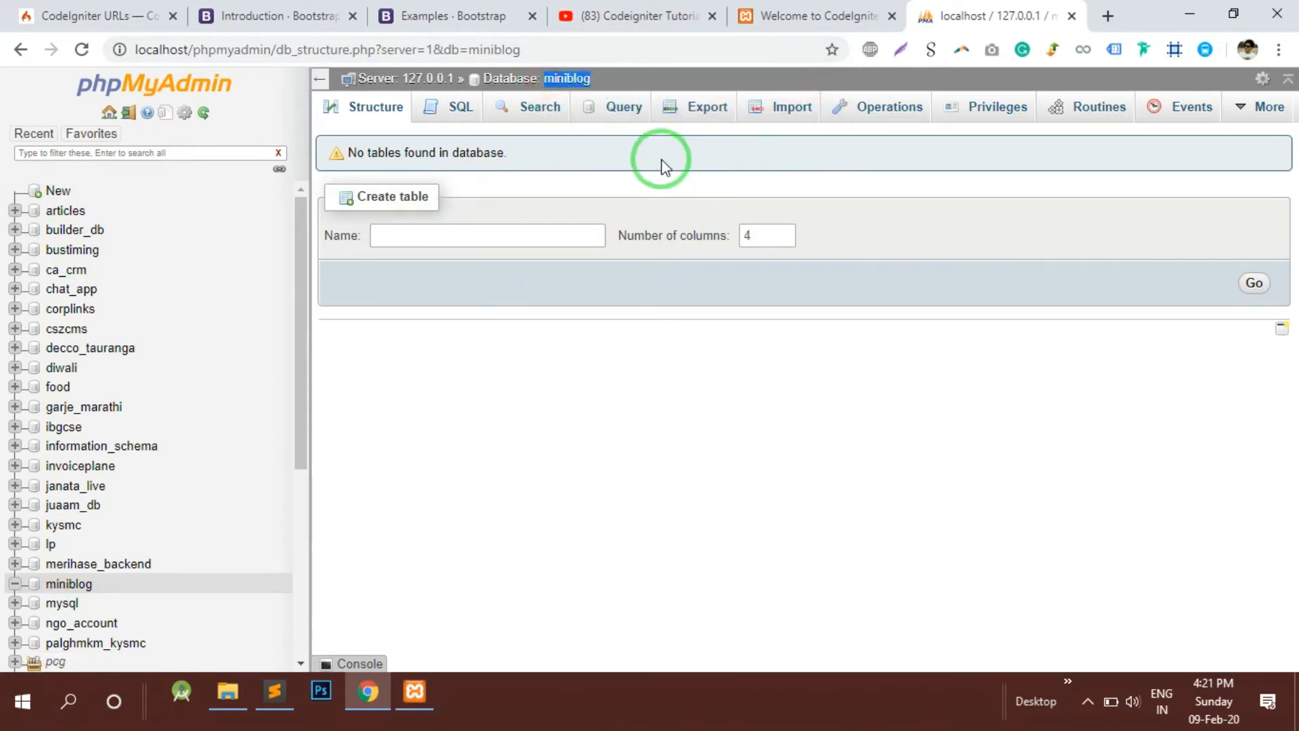
pyautogui.moveTo(592, 93)
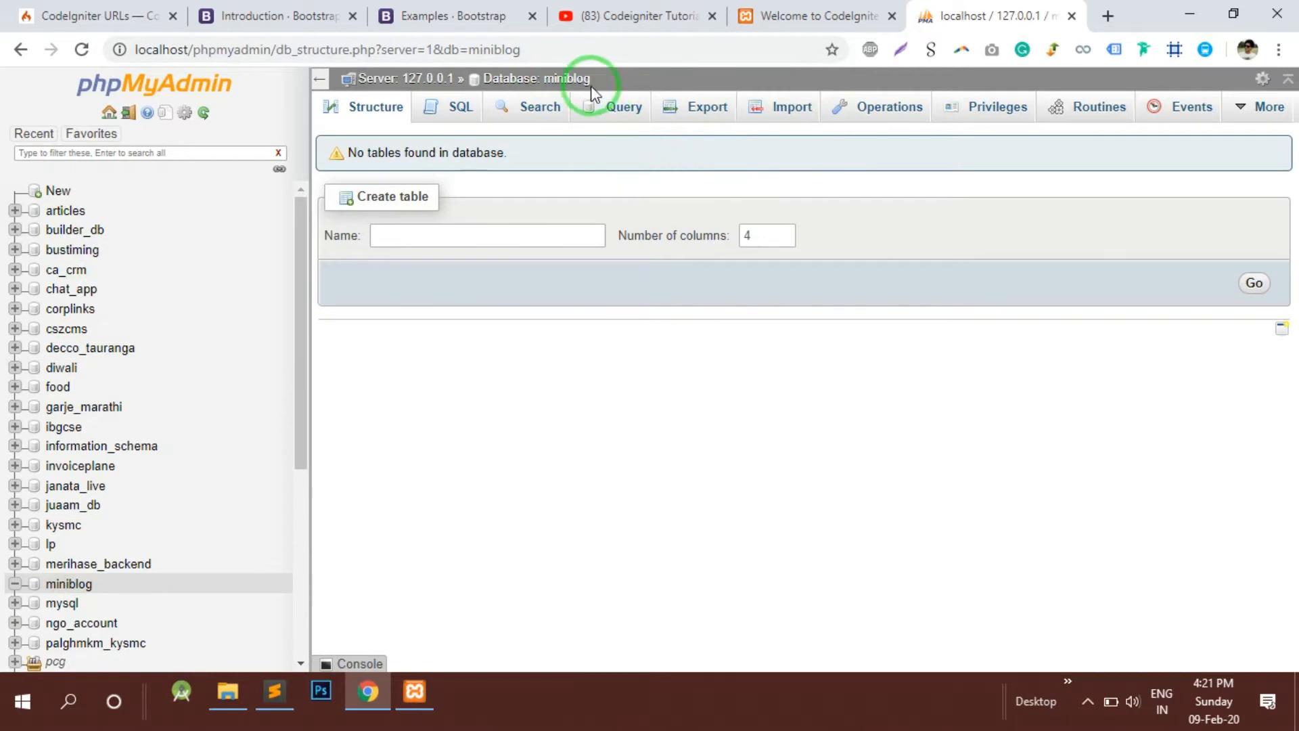
pyautogui.moveTo(647, 171)
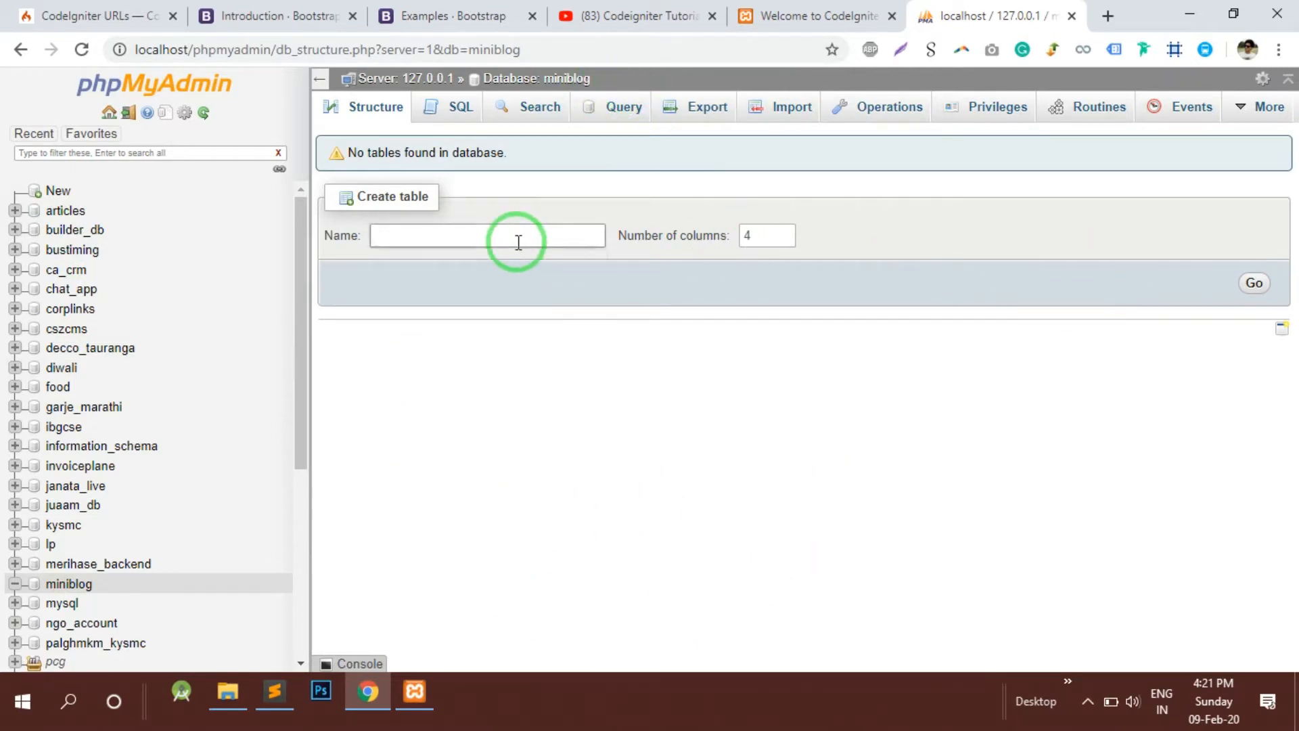
# Create a new table named backenduser with 4 columns.
pyautogui.write('u')
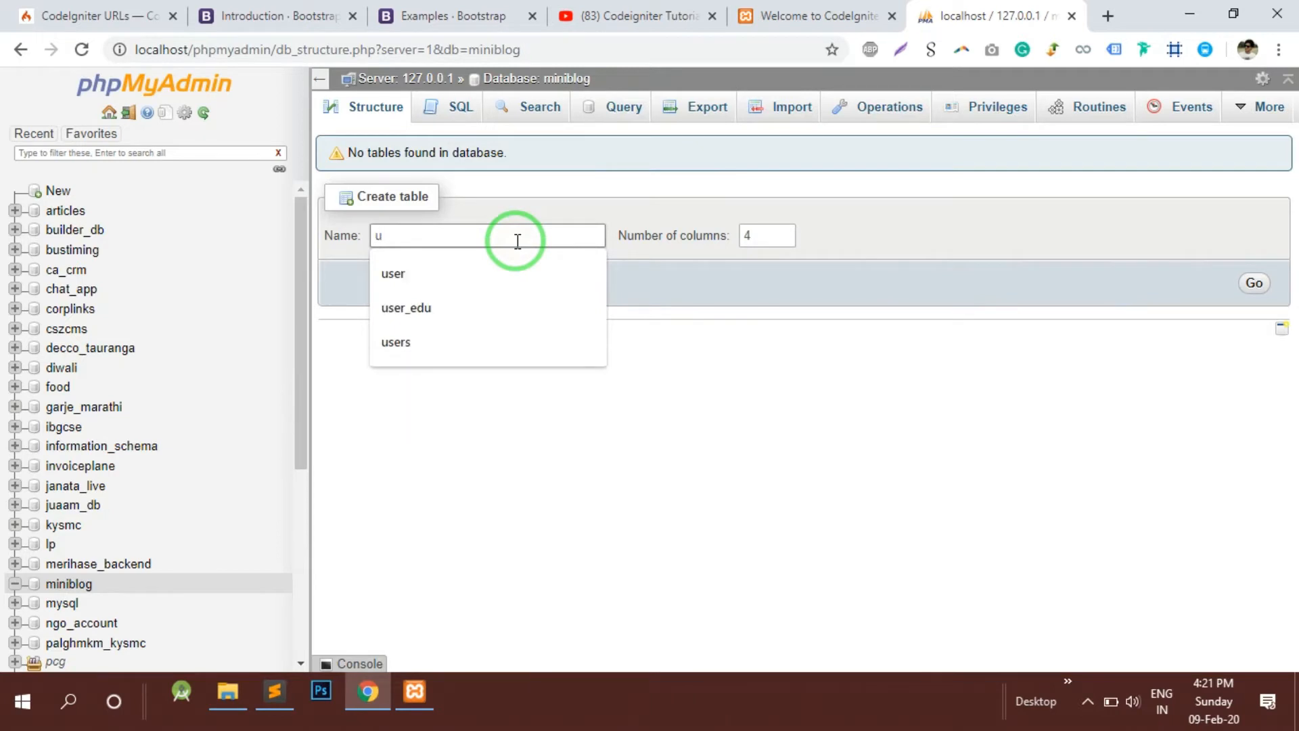
pyautogui.write('bad')
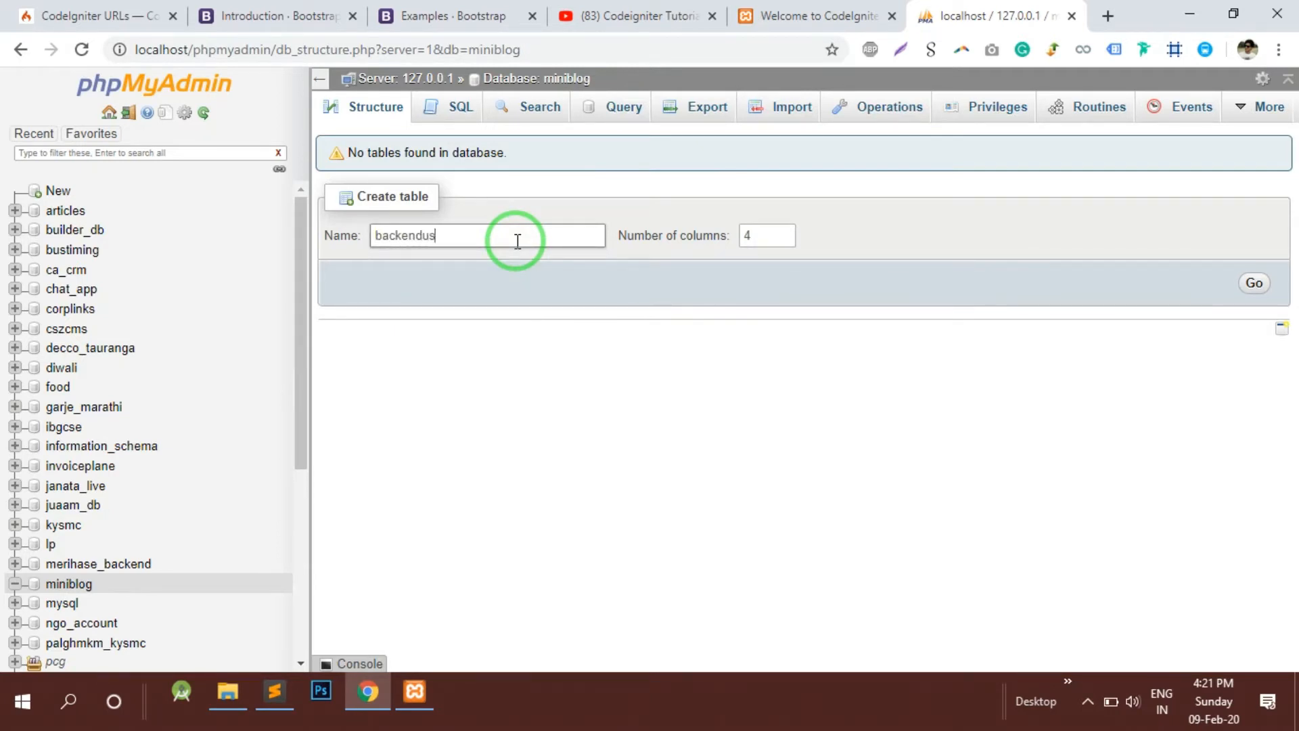
pyautogui.write('er')
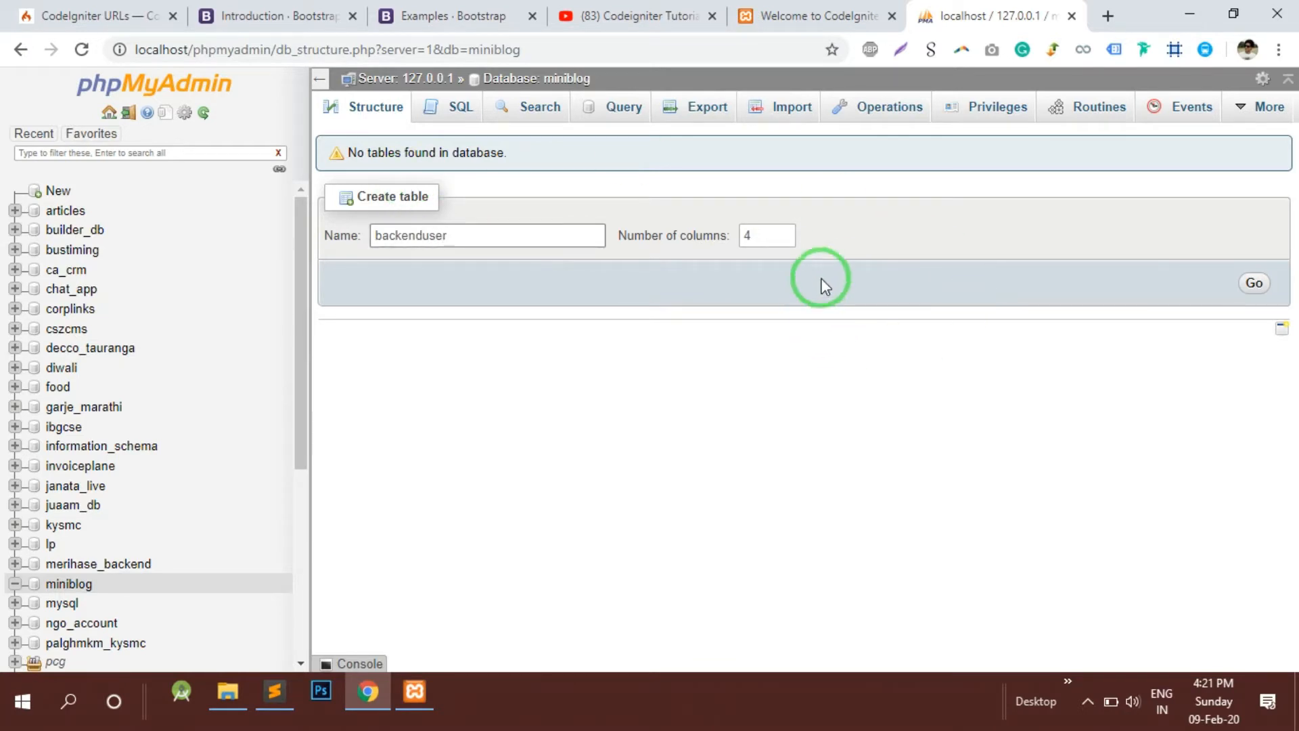
pyautogui.click(1253, 283)
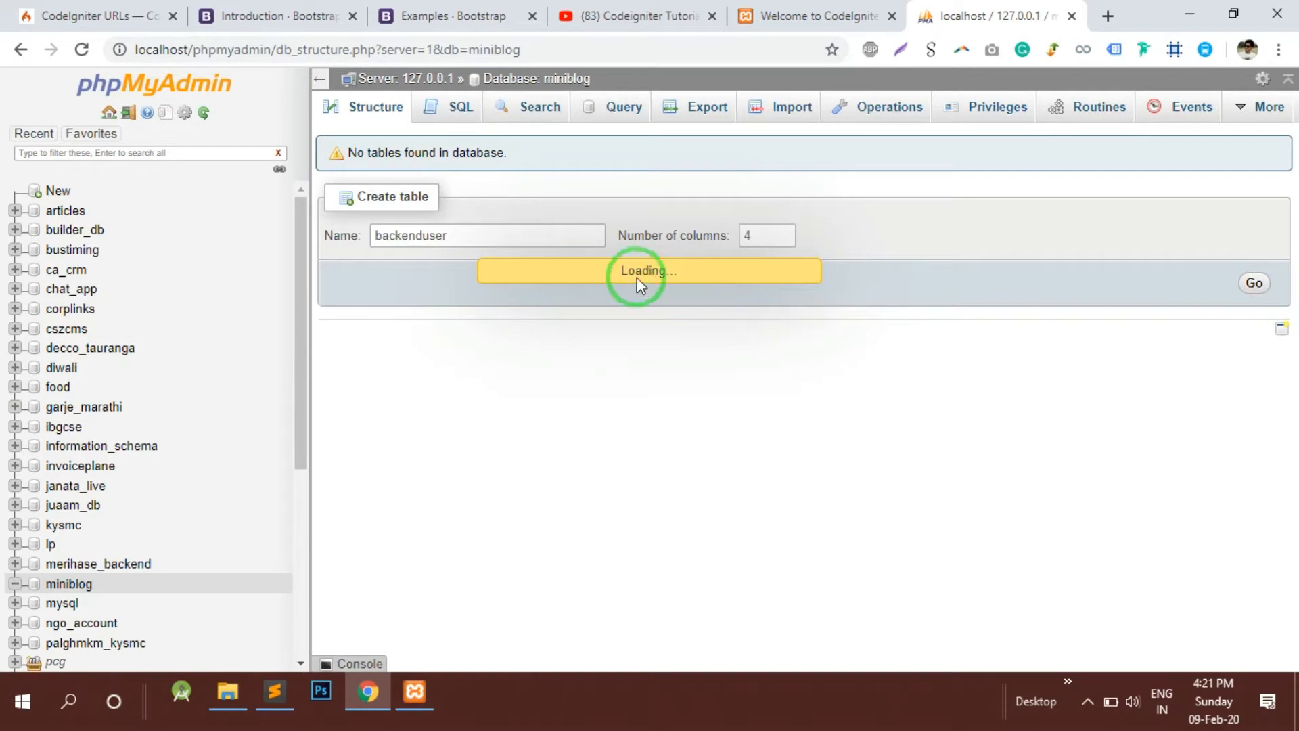
# Set the table comment to 'Login for Backend Panel'.
pyautogui.click(1253, 283)
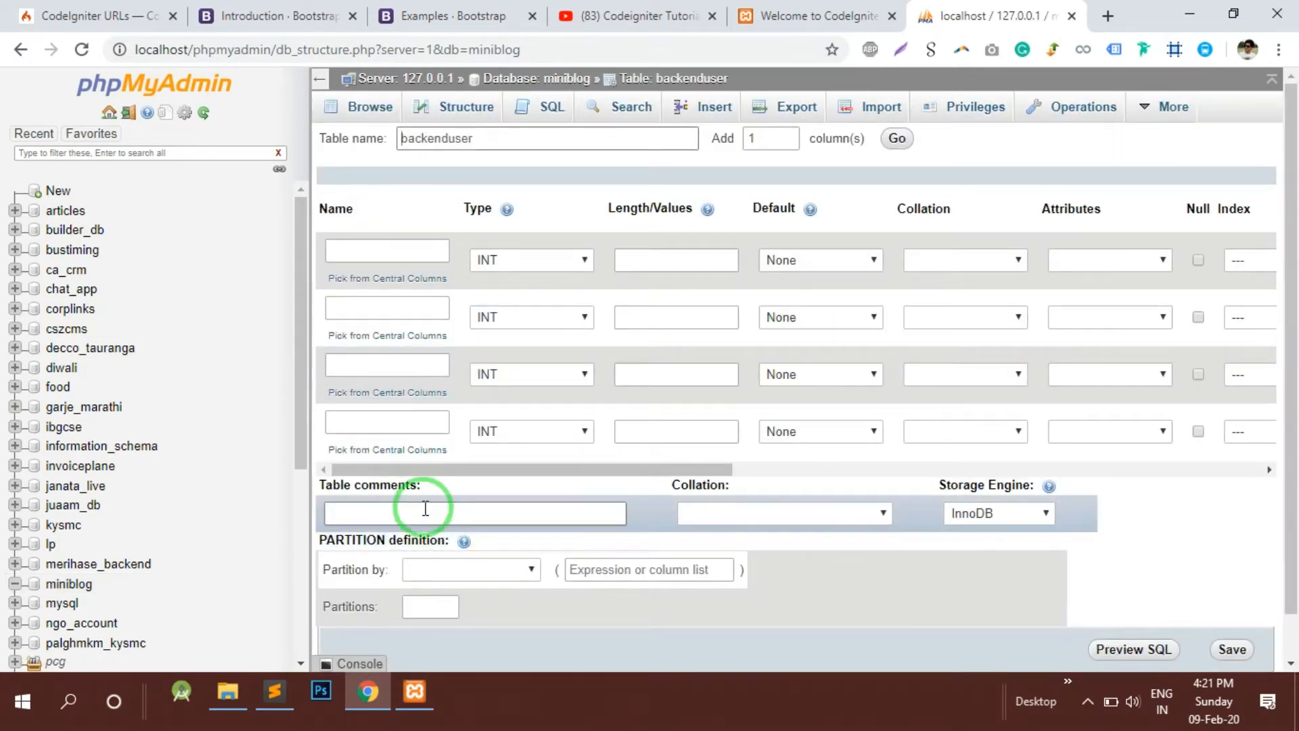
pyautogui.write('Login')
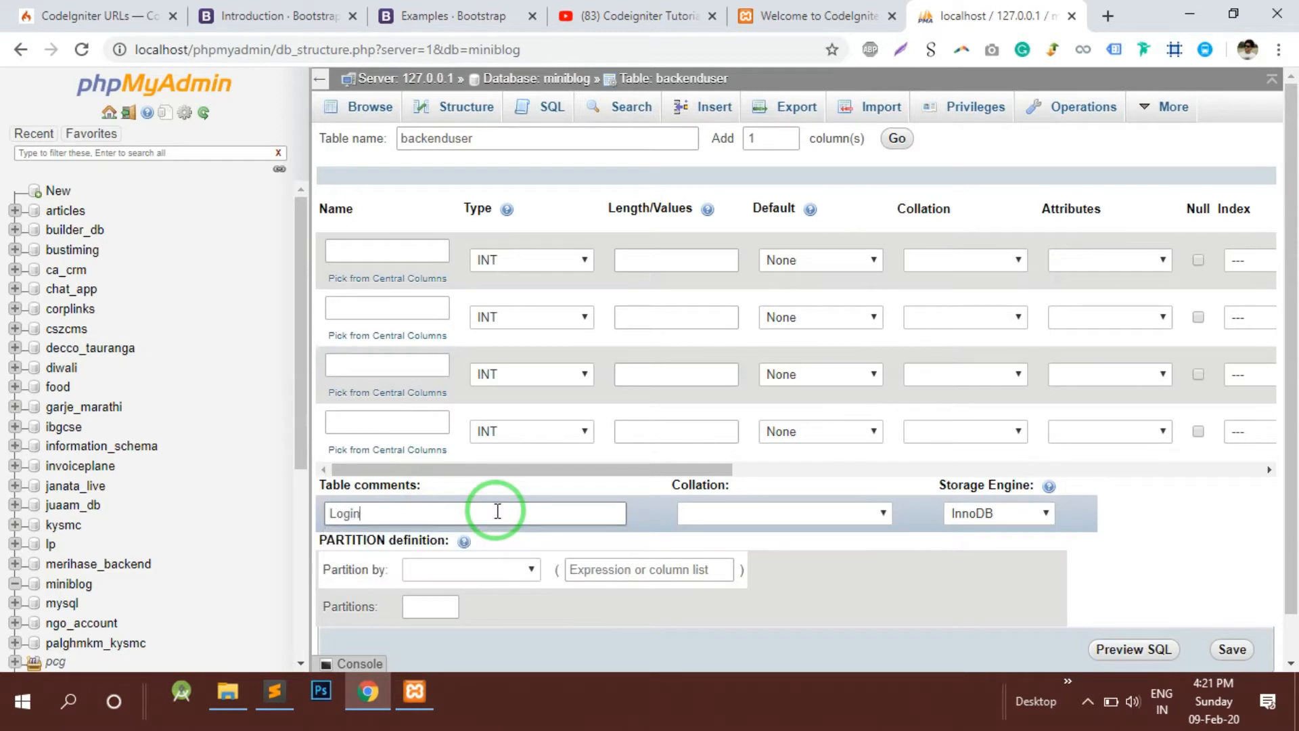
pyautogui.write('for B')
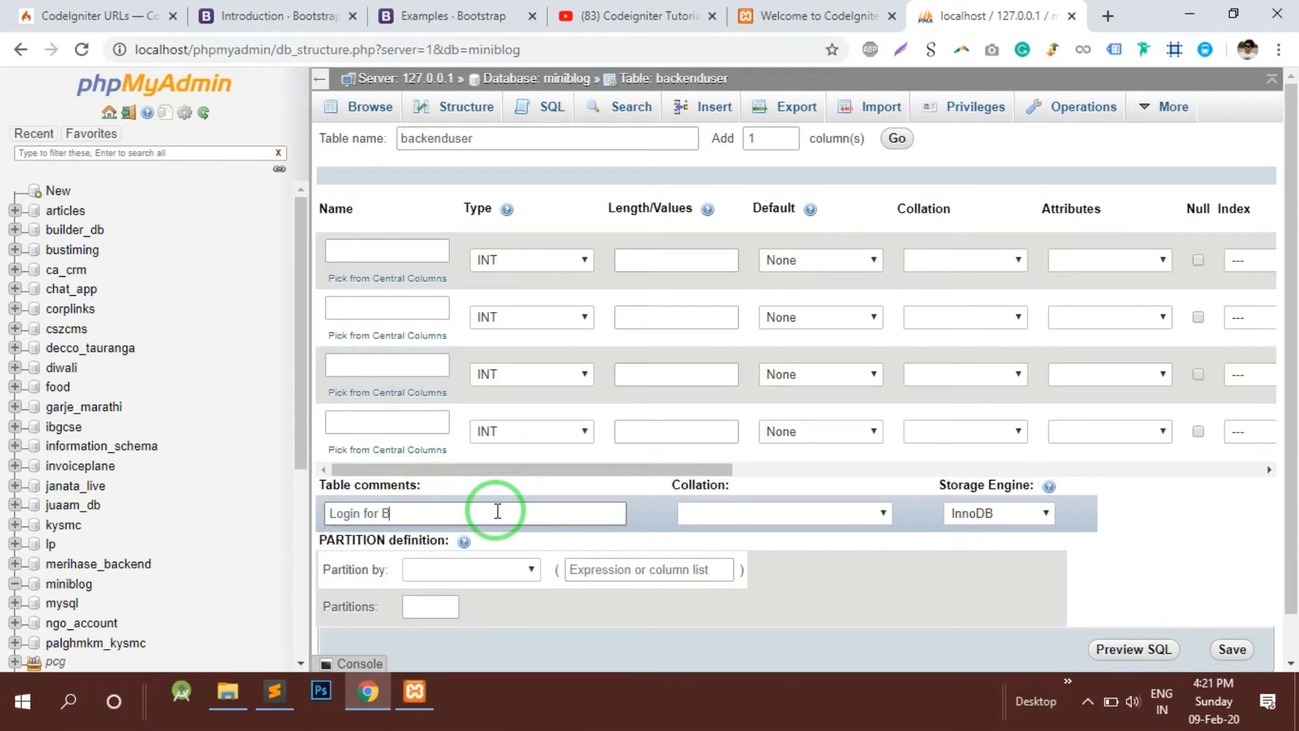
pyautogui.write('ackend Pa')
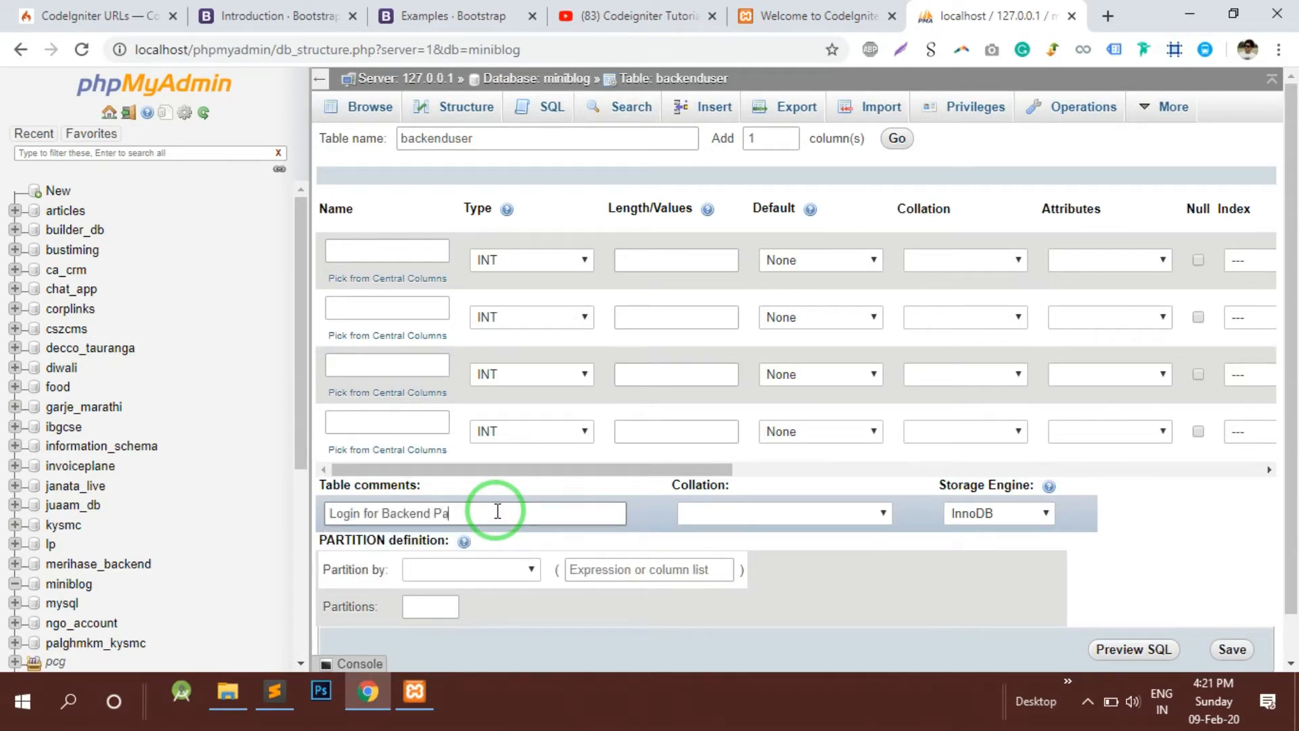
# Define the first column uid as INT and make it the PRIMARY index.
pyautogui.click(386, 250)
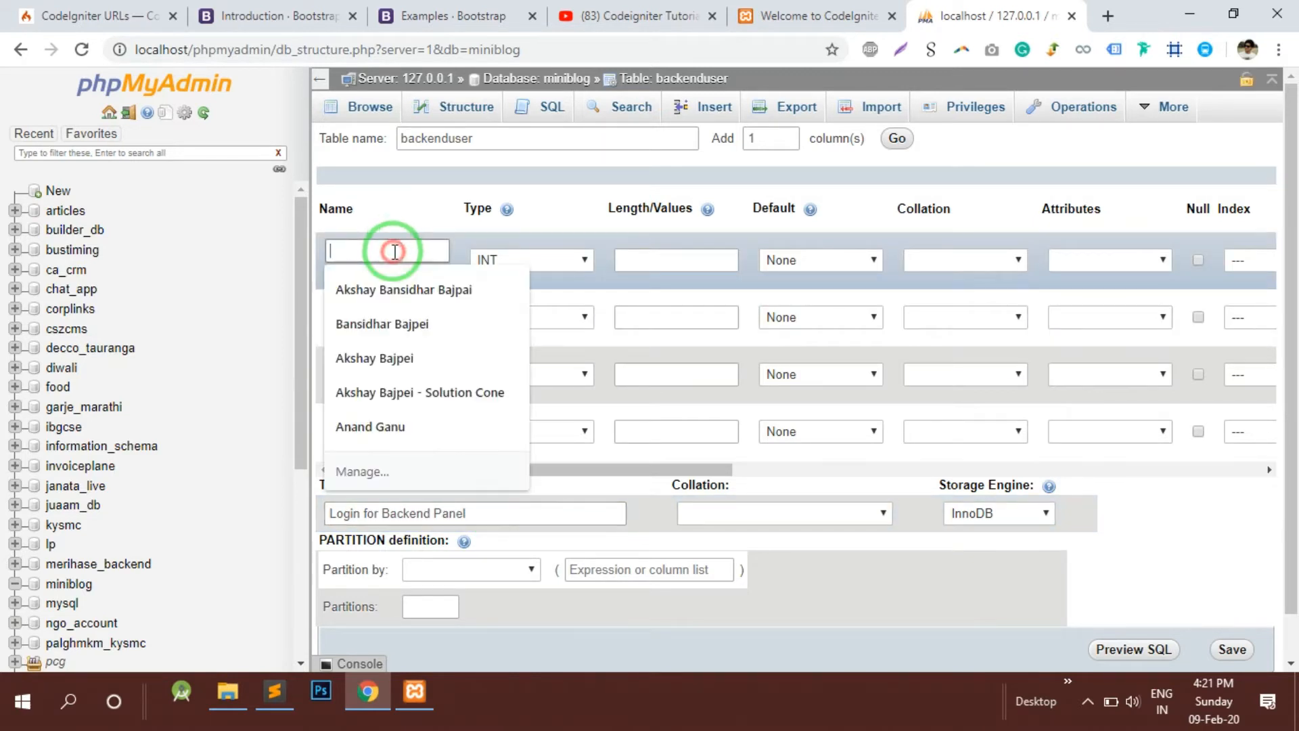
pyautogui.write('u')
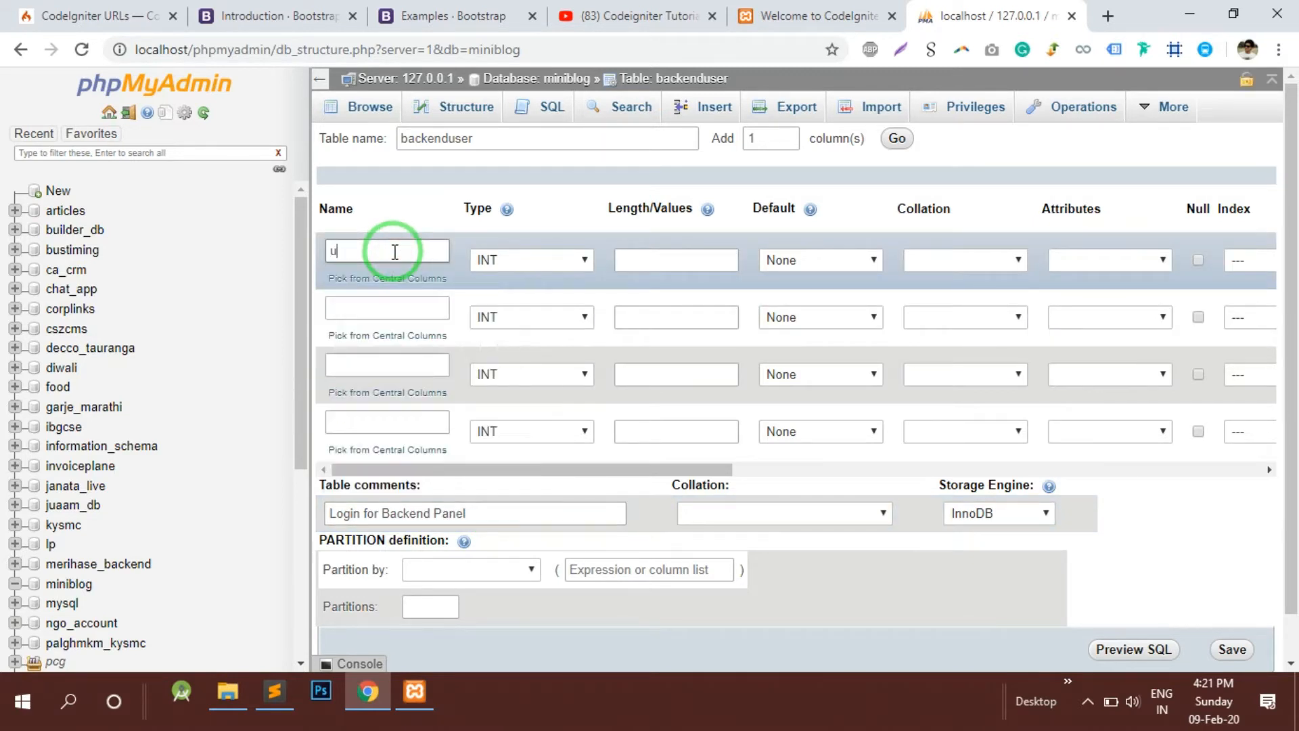
pyautogui.click(531, 260)
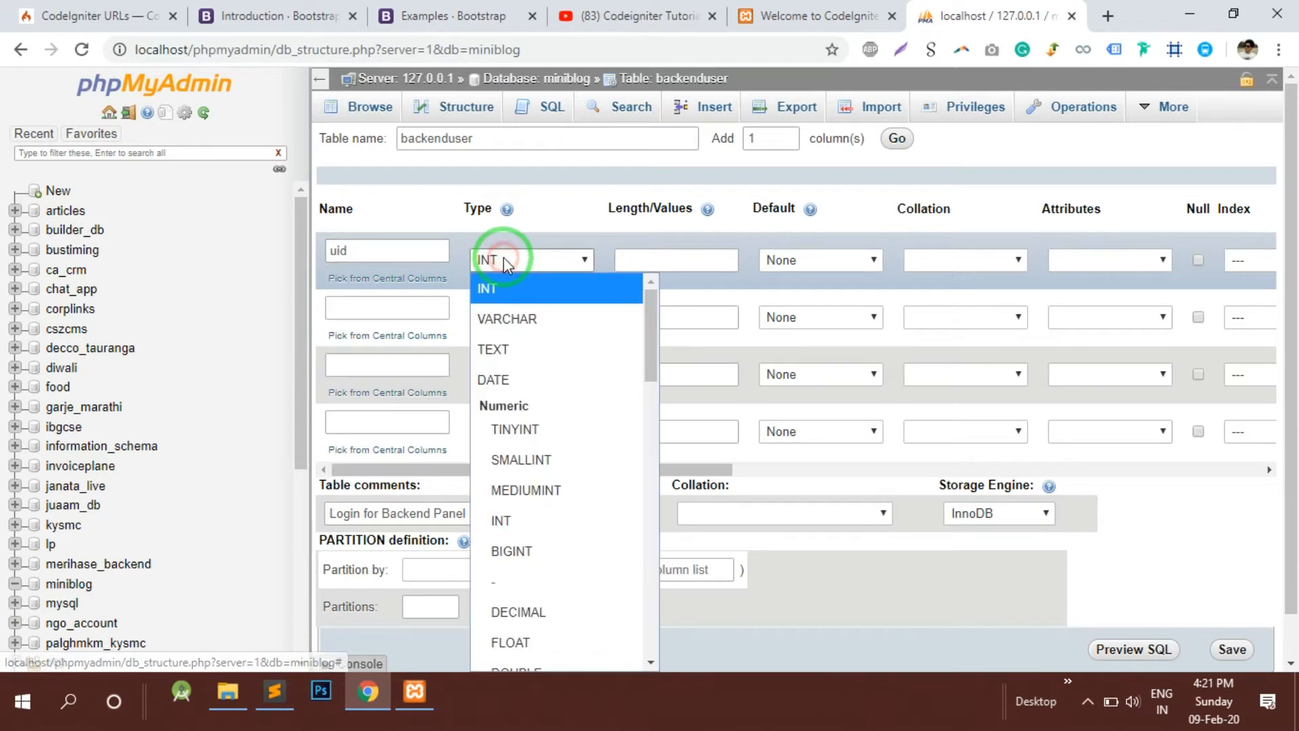
pyautogui.click(488, 288)
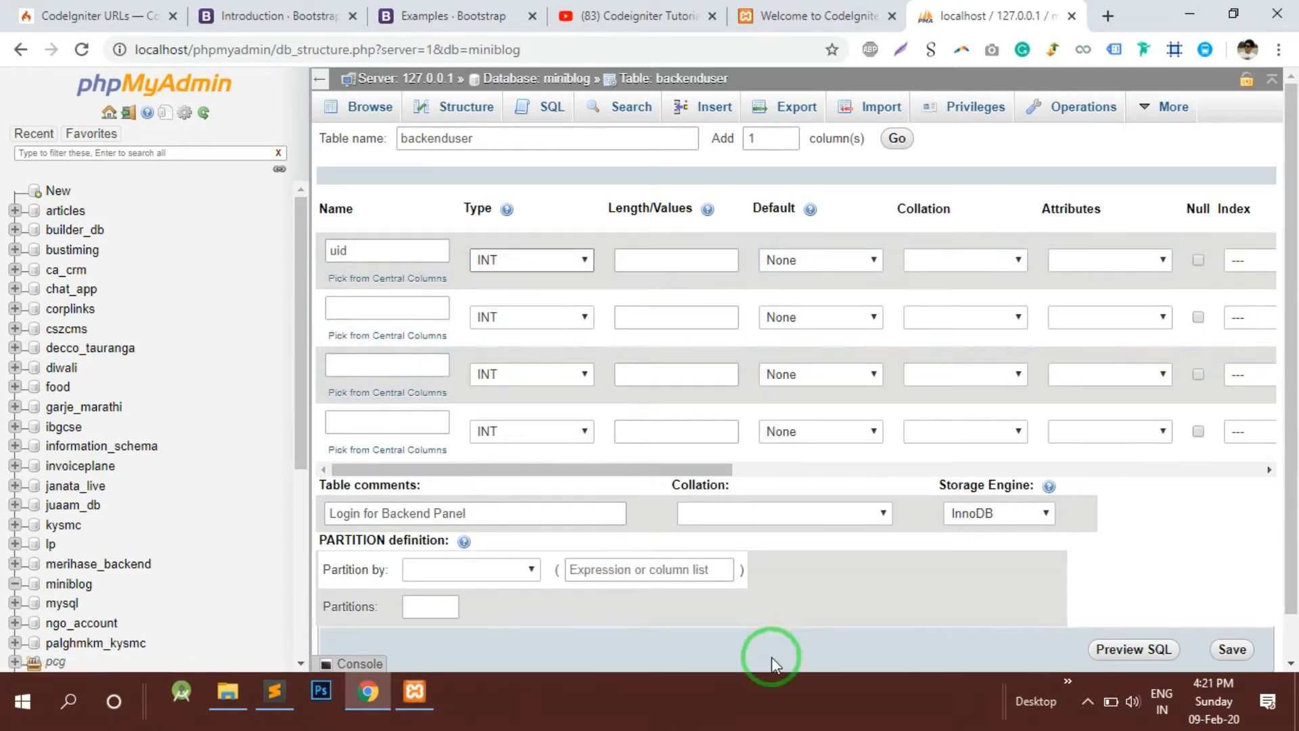
pyautogui.hscroll(3)
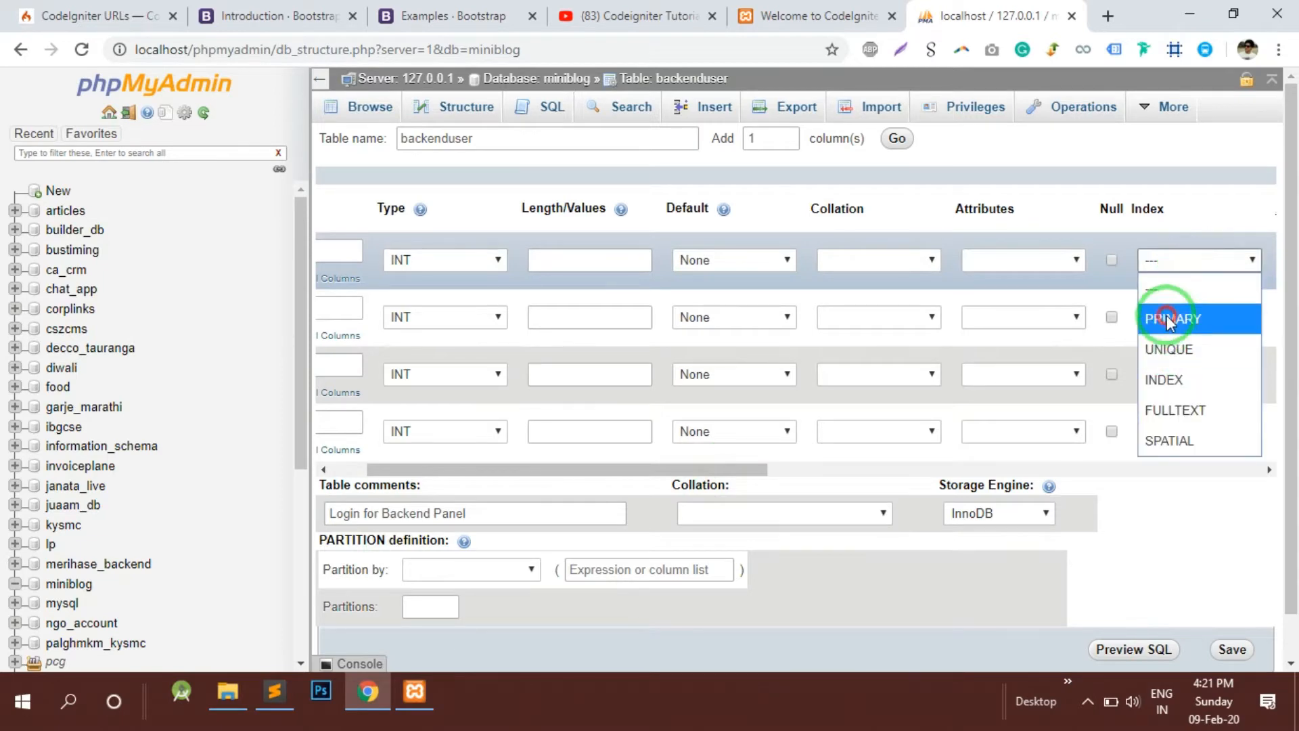
pyautogui.click(1172, 316)
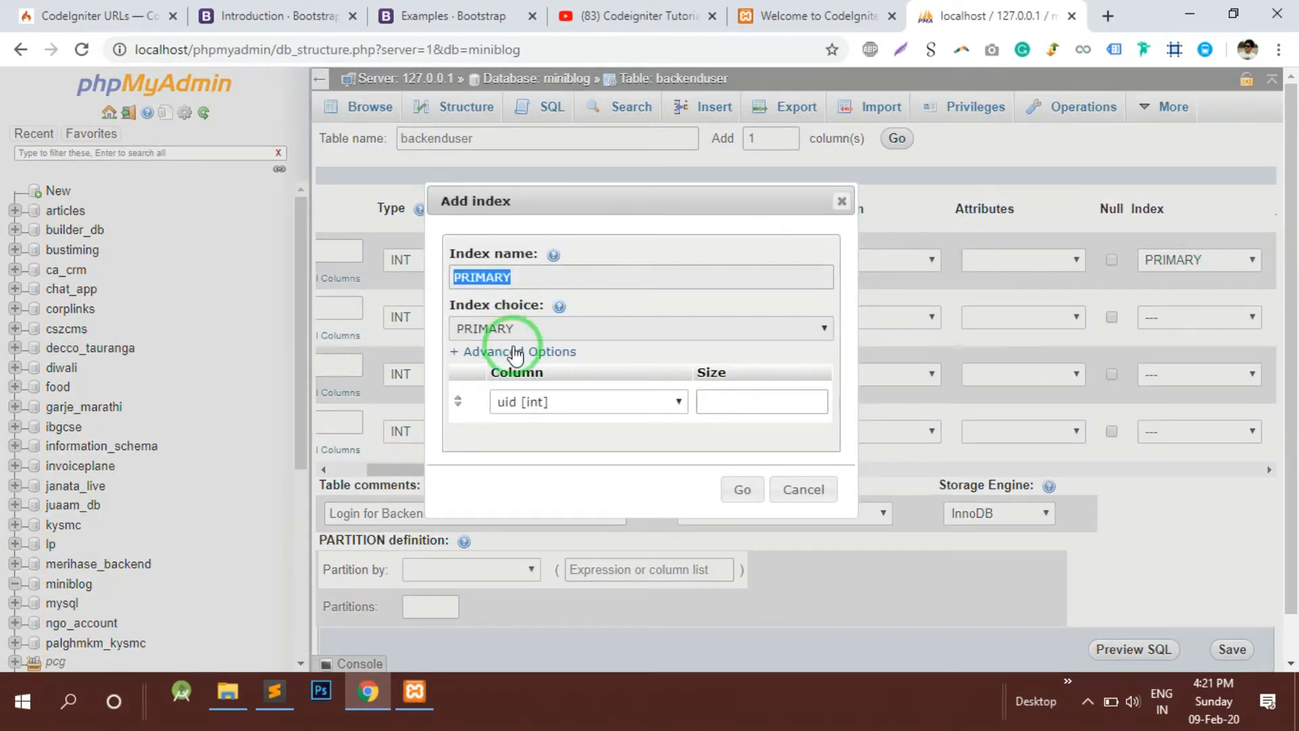
pyautogui.click(740, 489)
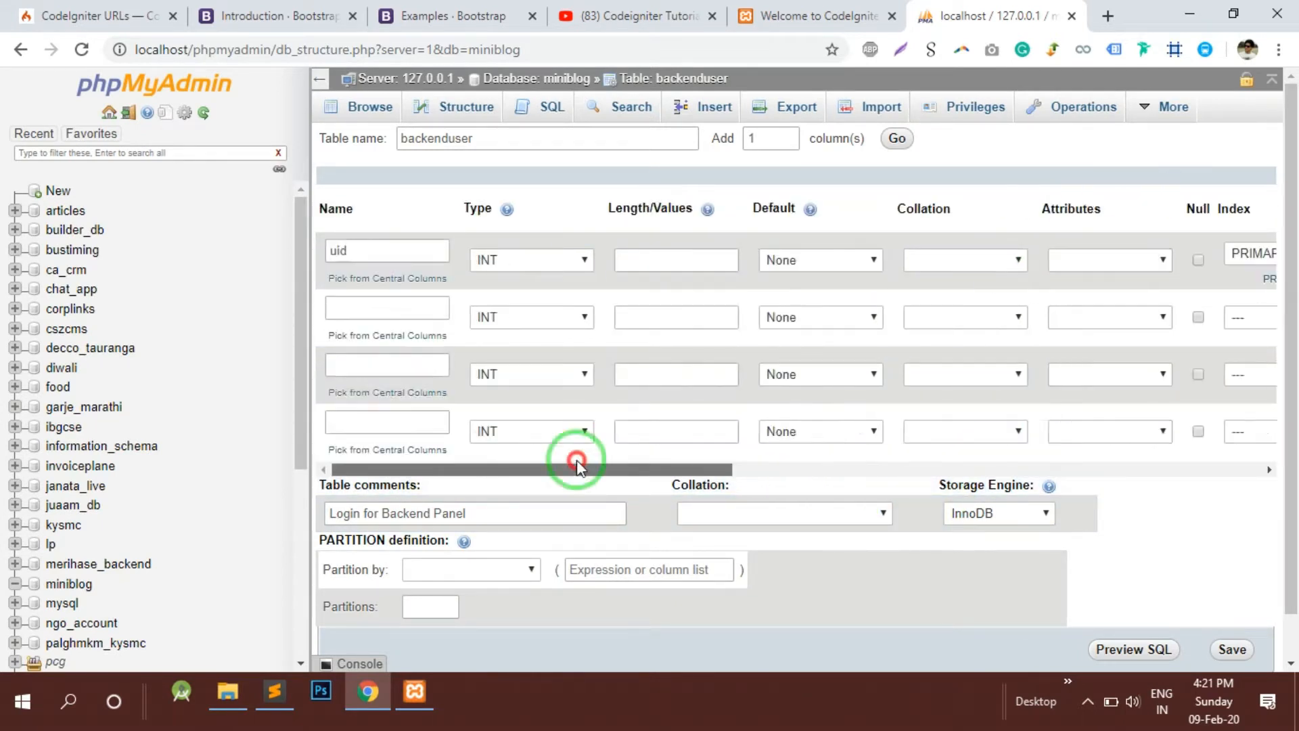
# Add username and password as VARCHAR(20) columns defaulting to NULL.
pyautogui.click(386, 308)
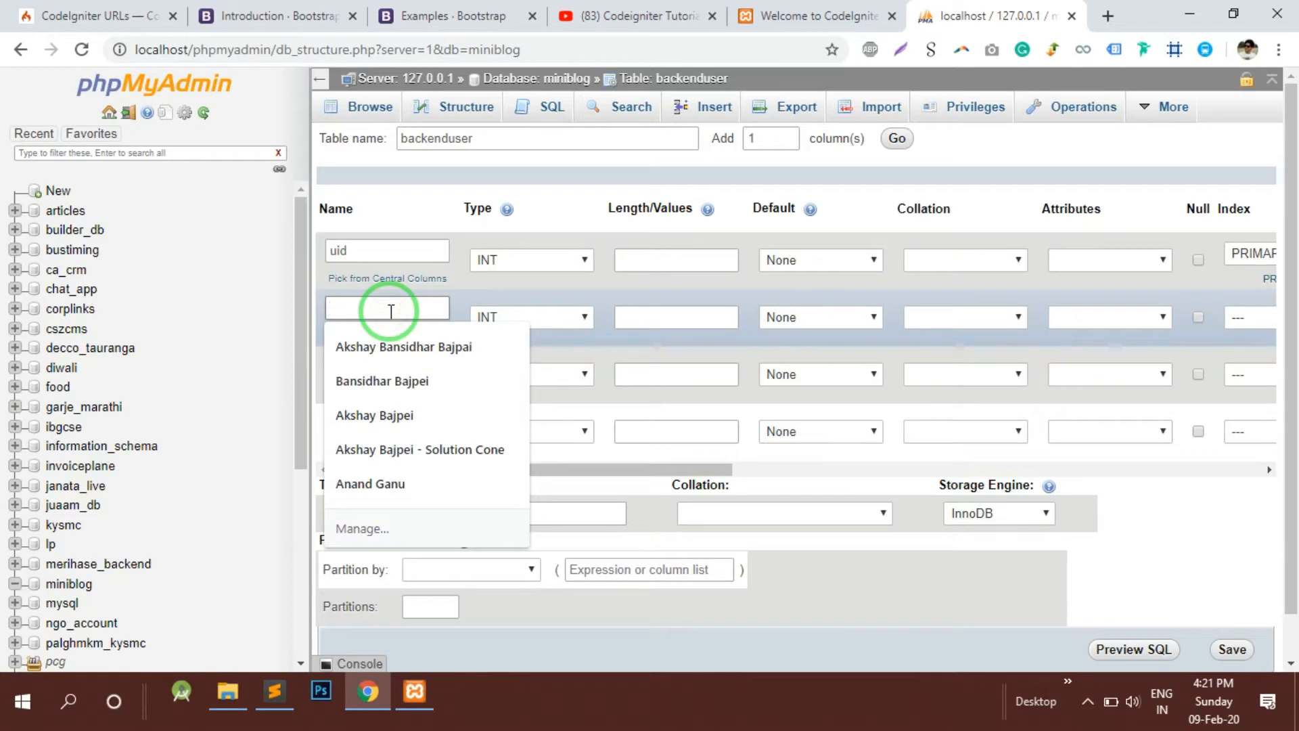
pyautogui.write('username')
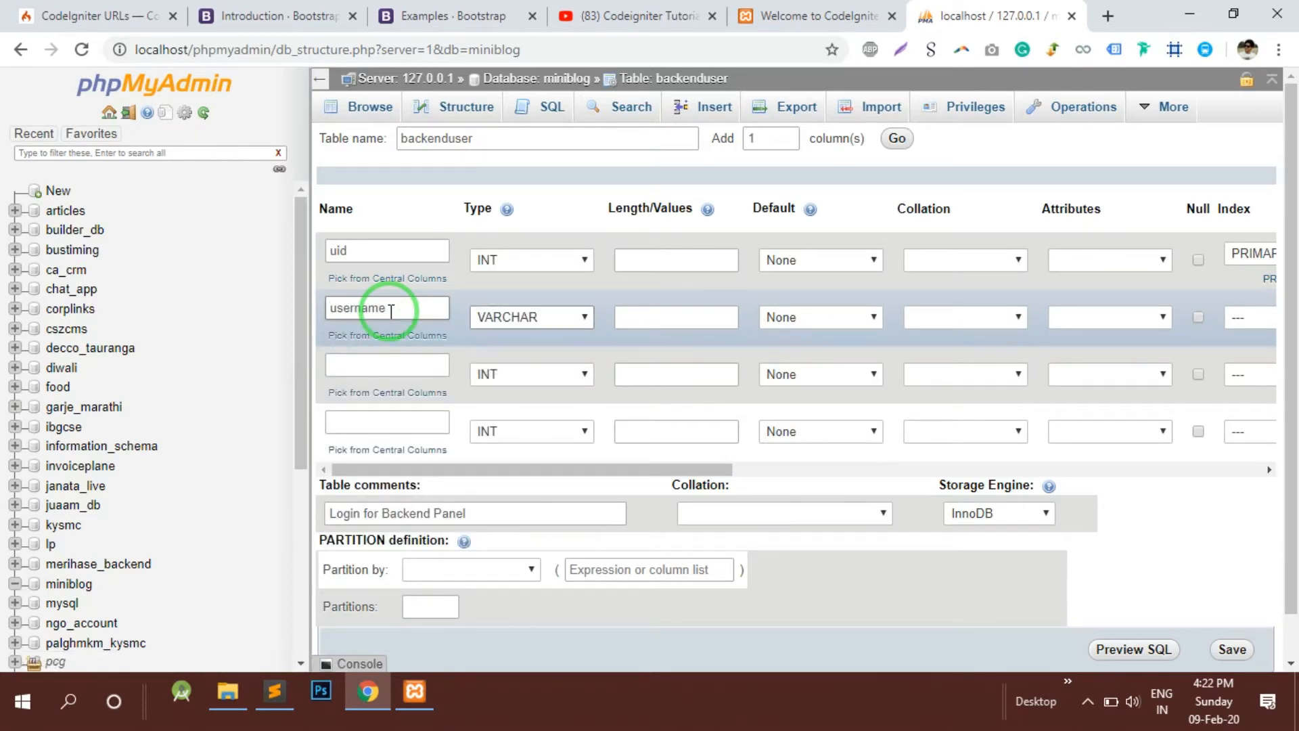
pyautogui.write('20')
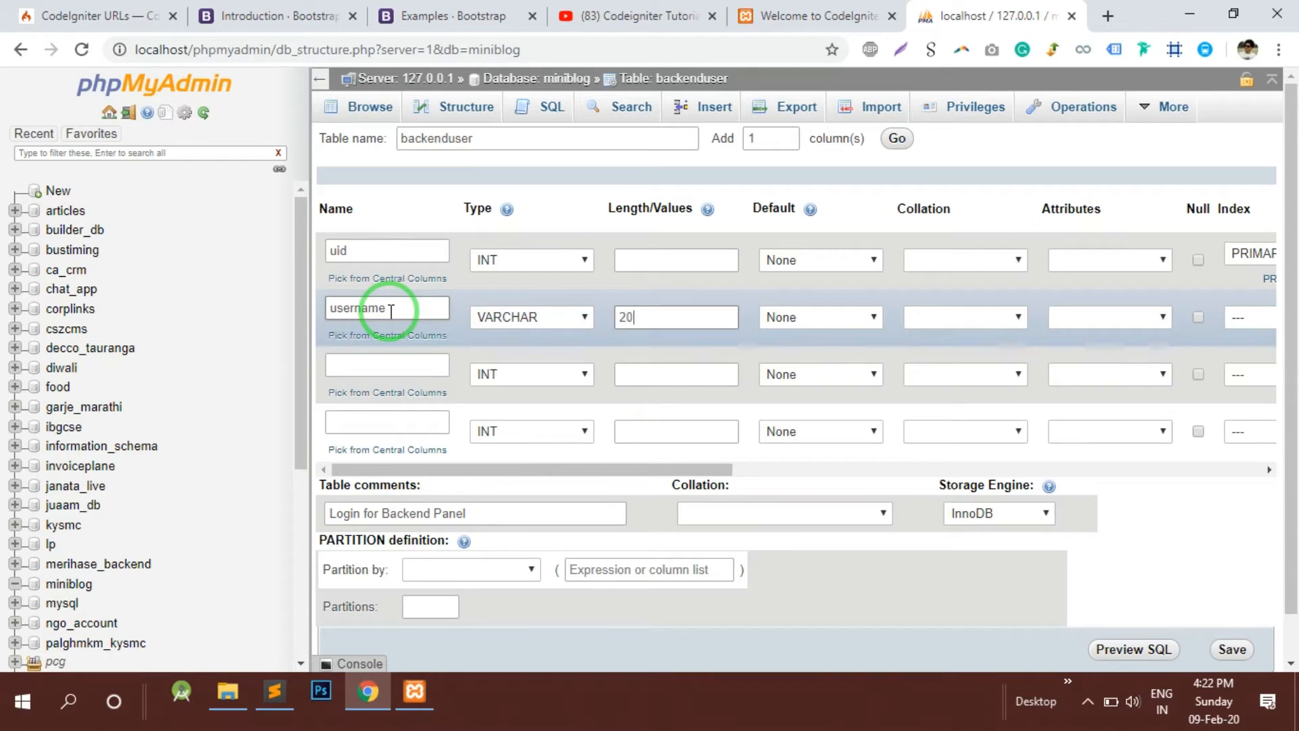
pyautogui.click(386, 373)
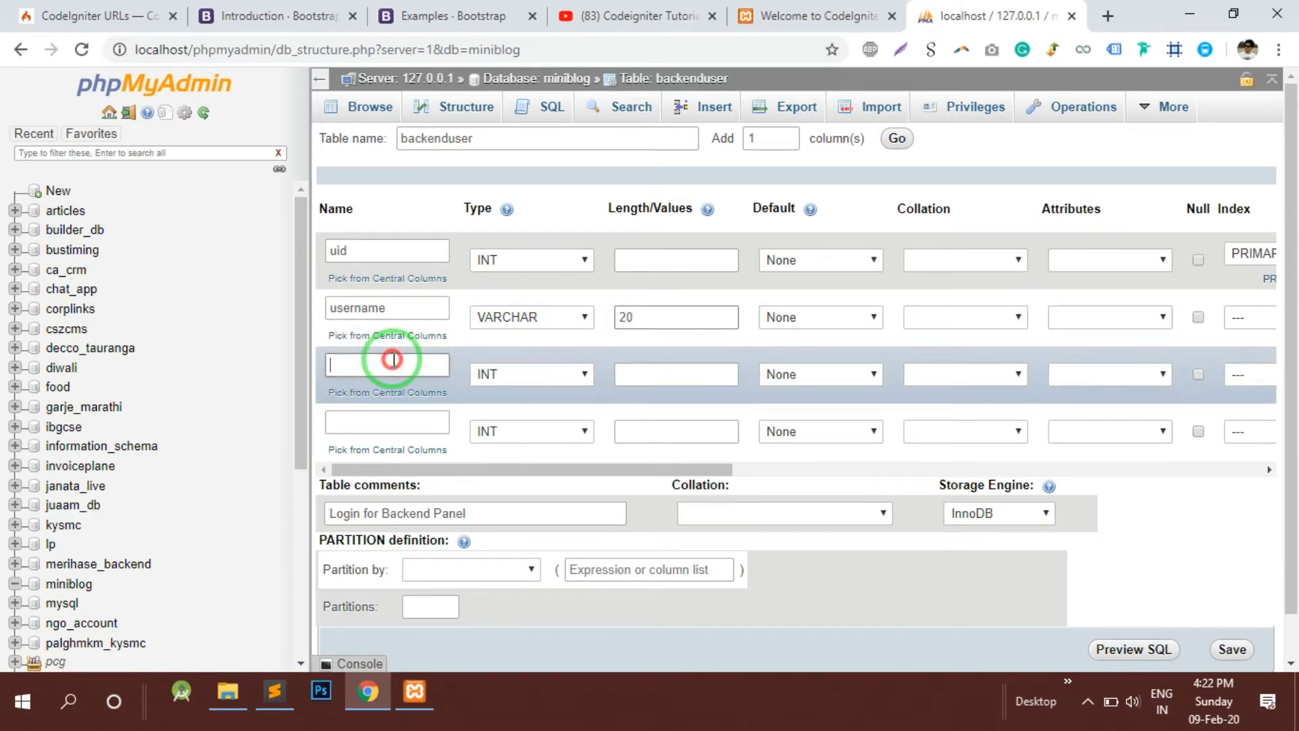
pyautogui.write('password')
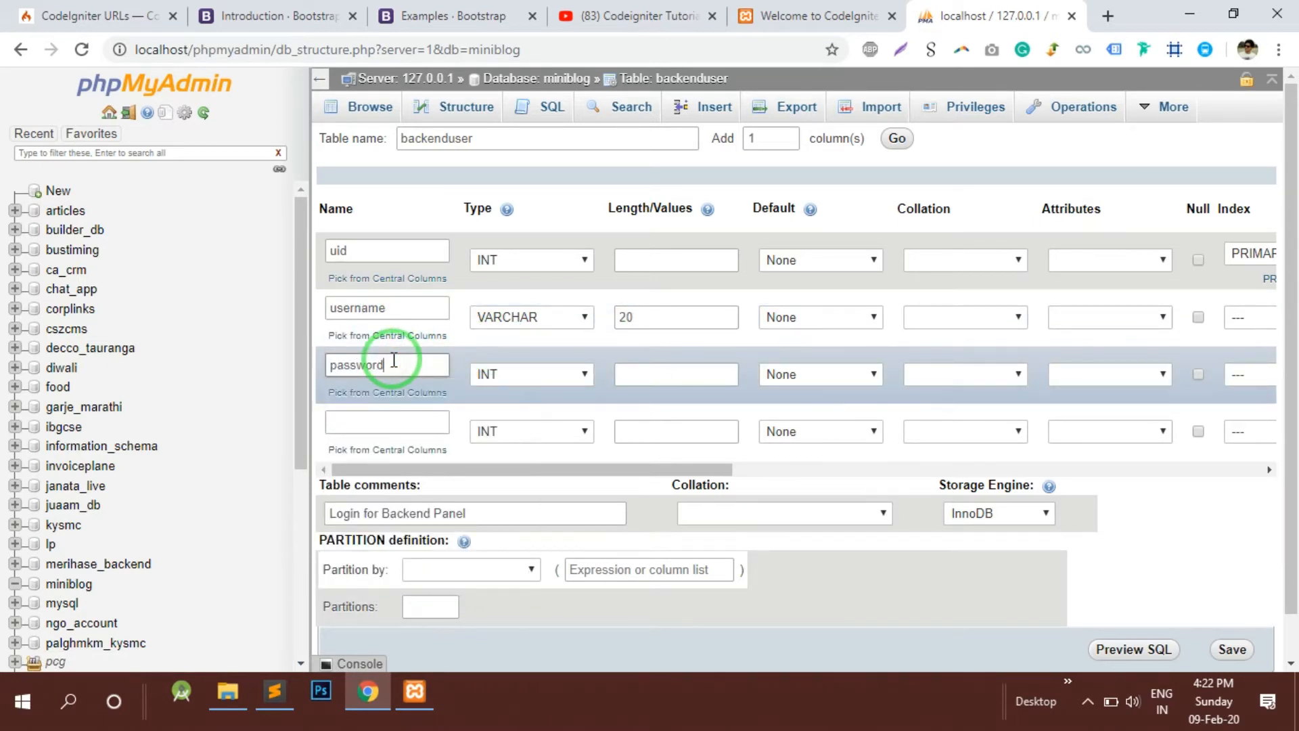
pyautogui.click(530, 373)
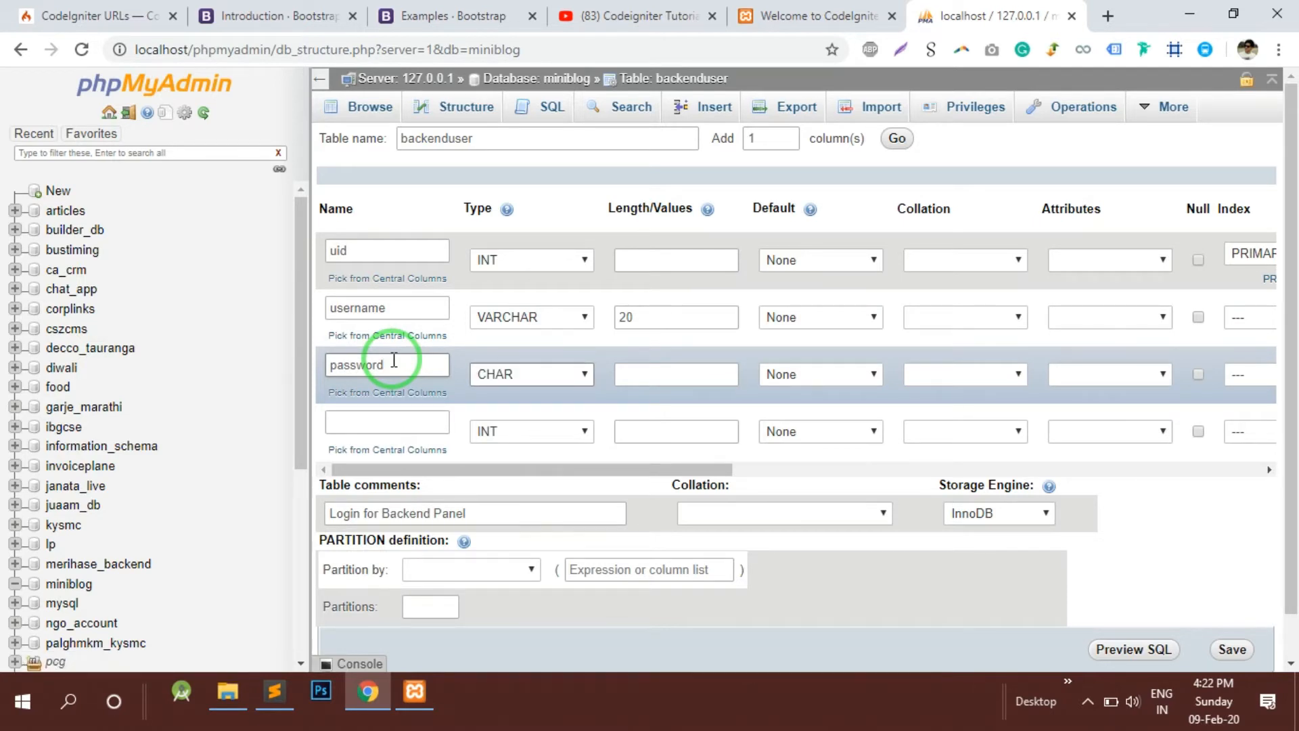
pyautogui.click(531, 374)
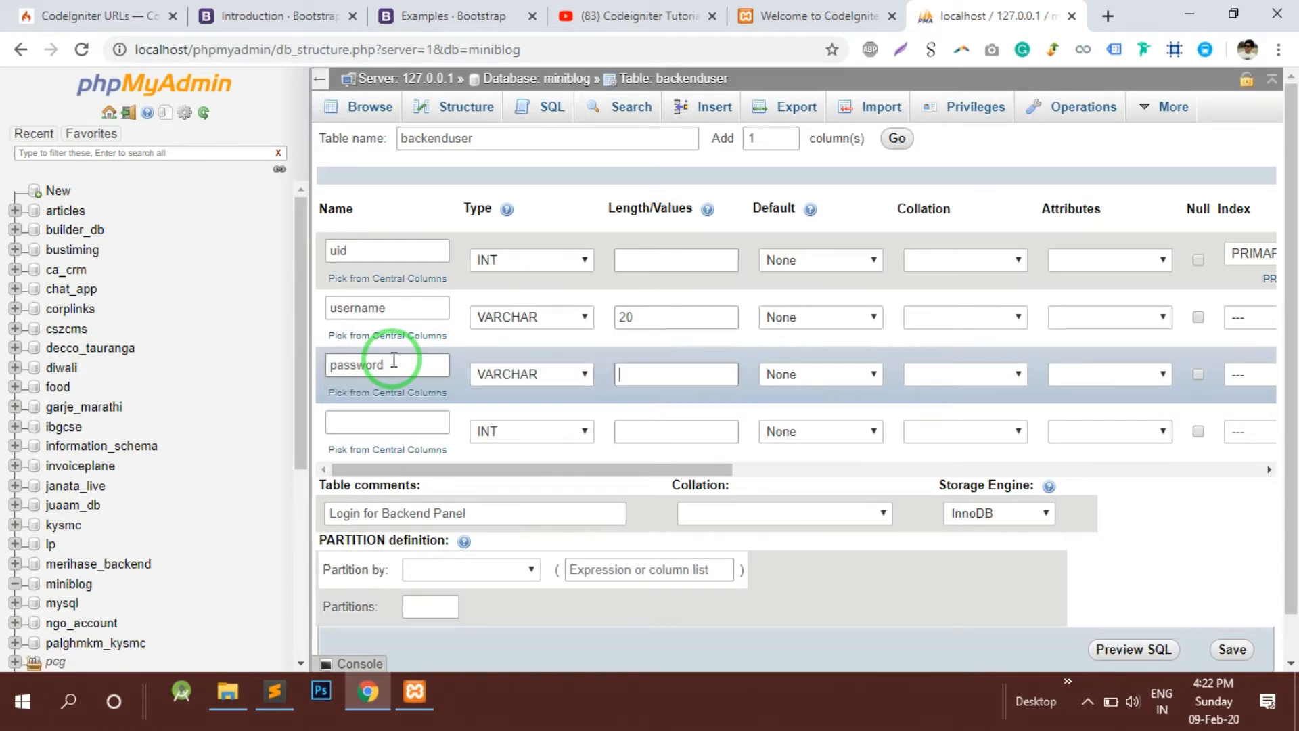
pyautogui.write('20')
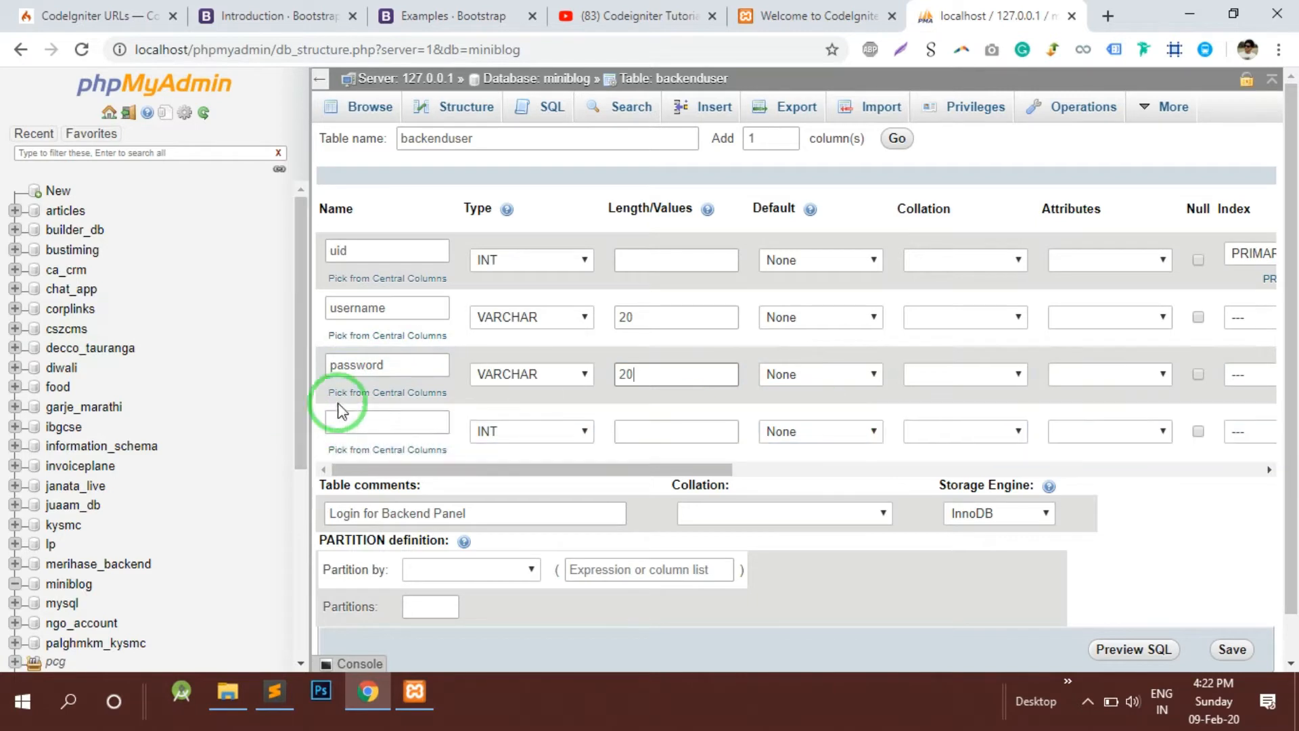
pyautogui.moveTo(559, 342)
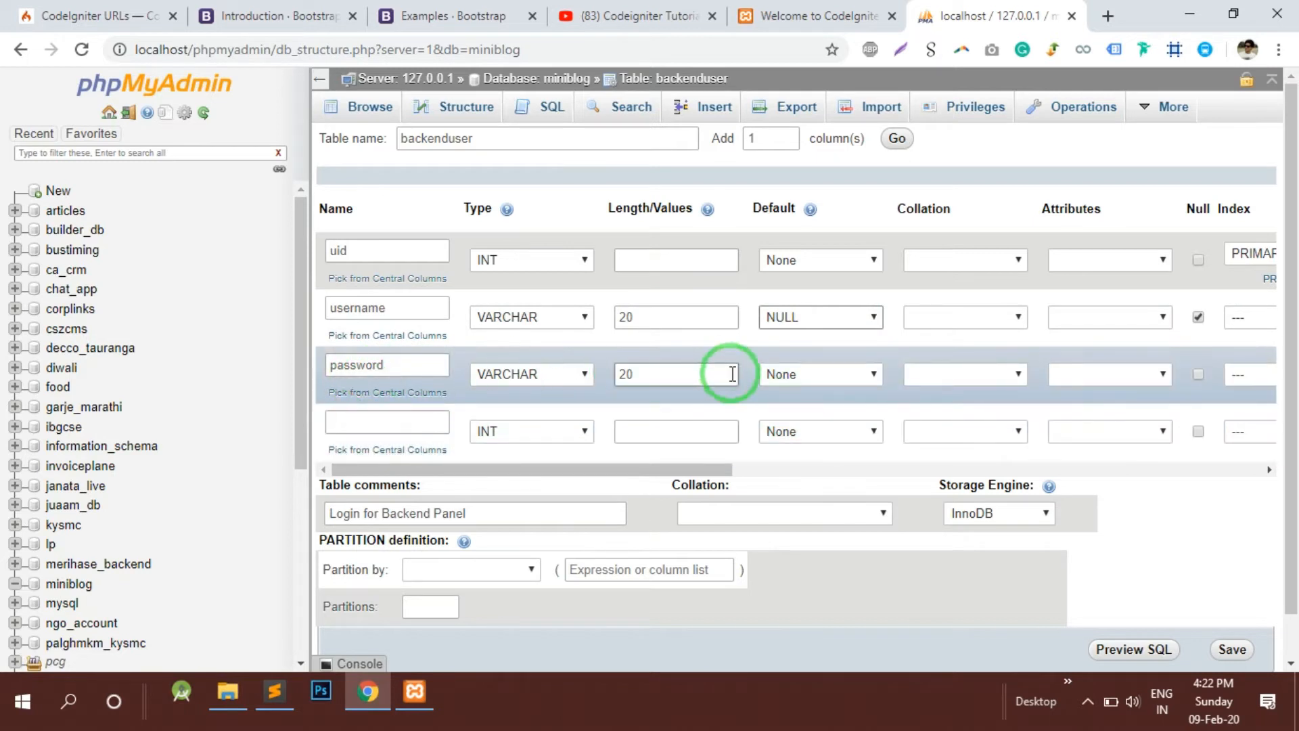
pyautogui.click(820, 373)
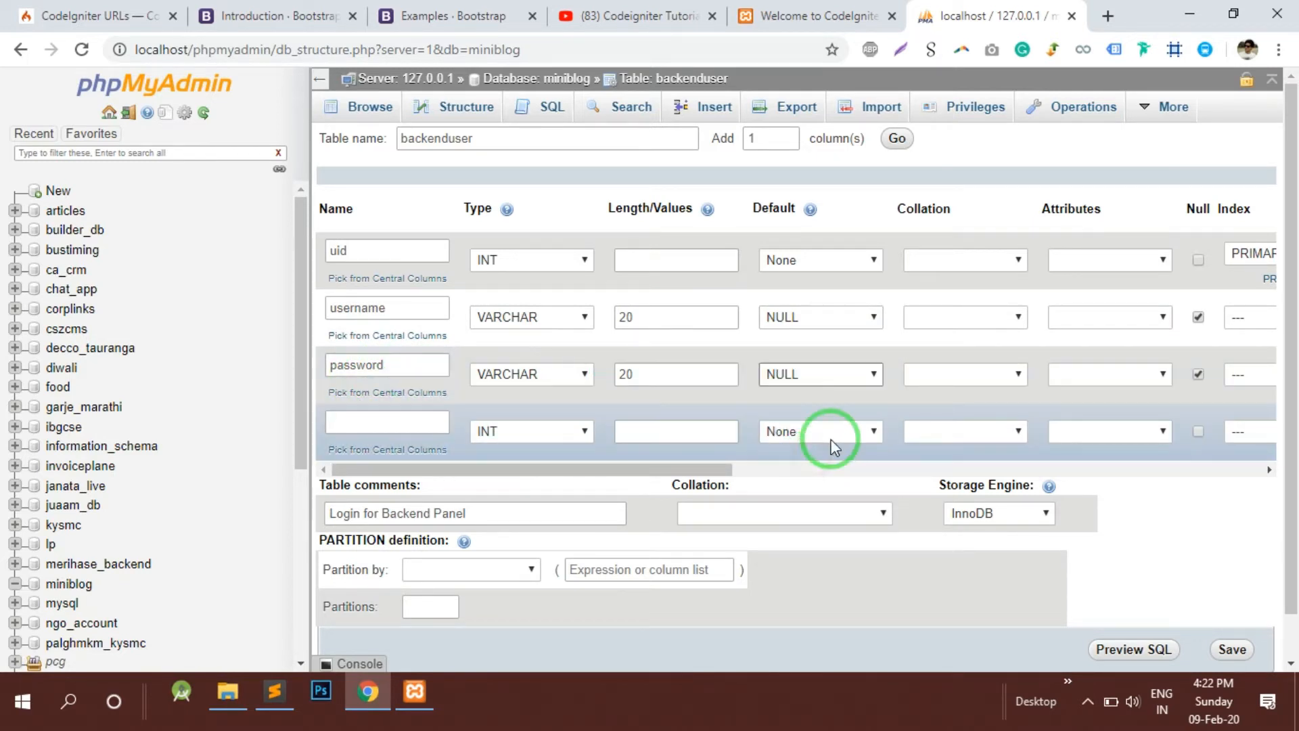
pyautogui.moveTo(820, 415)
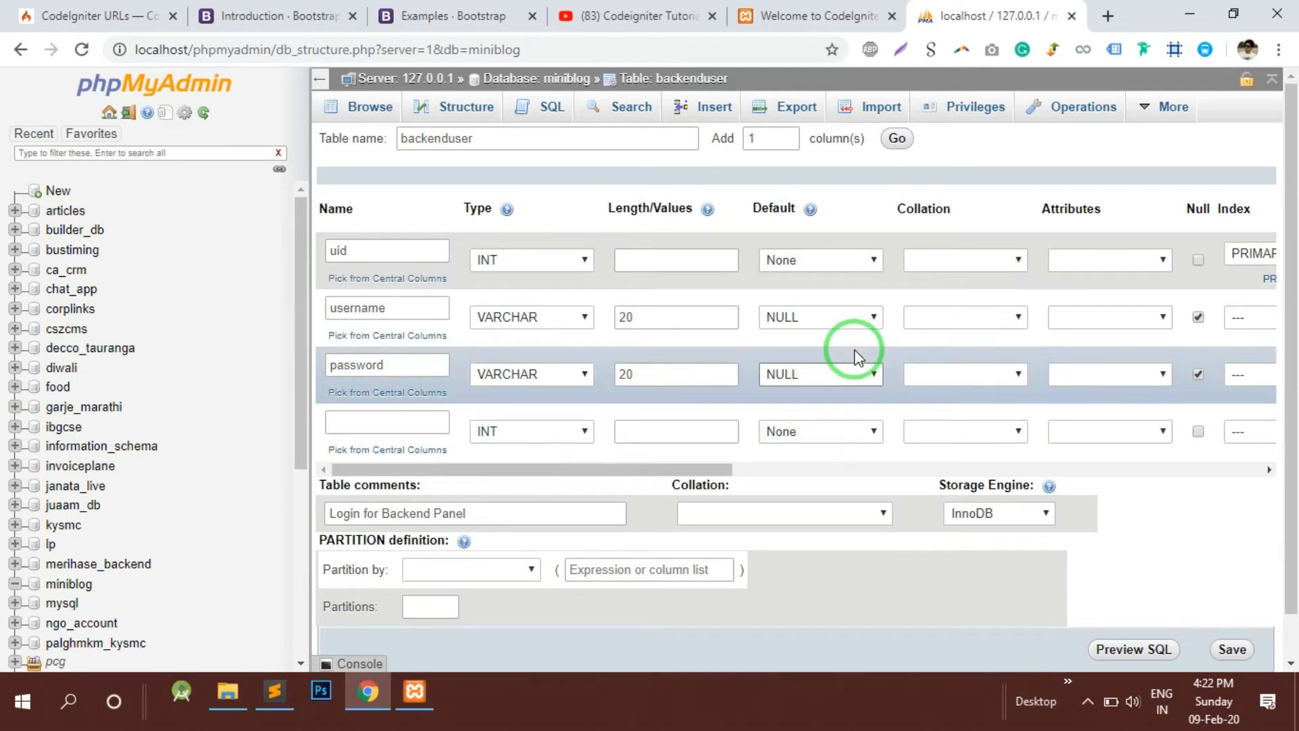
pyautogui.moveTo(874, 396)
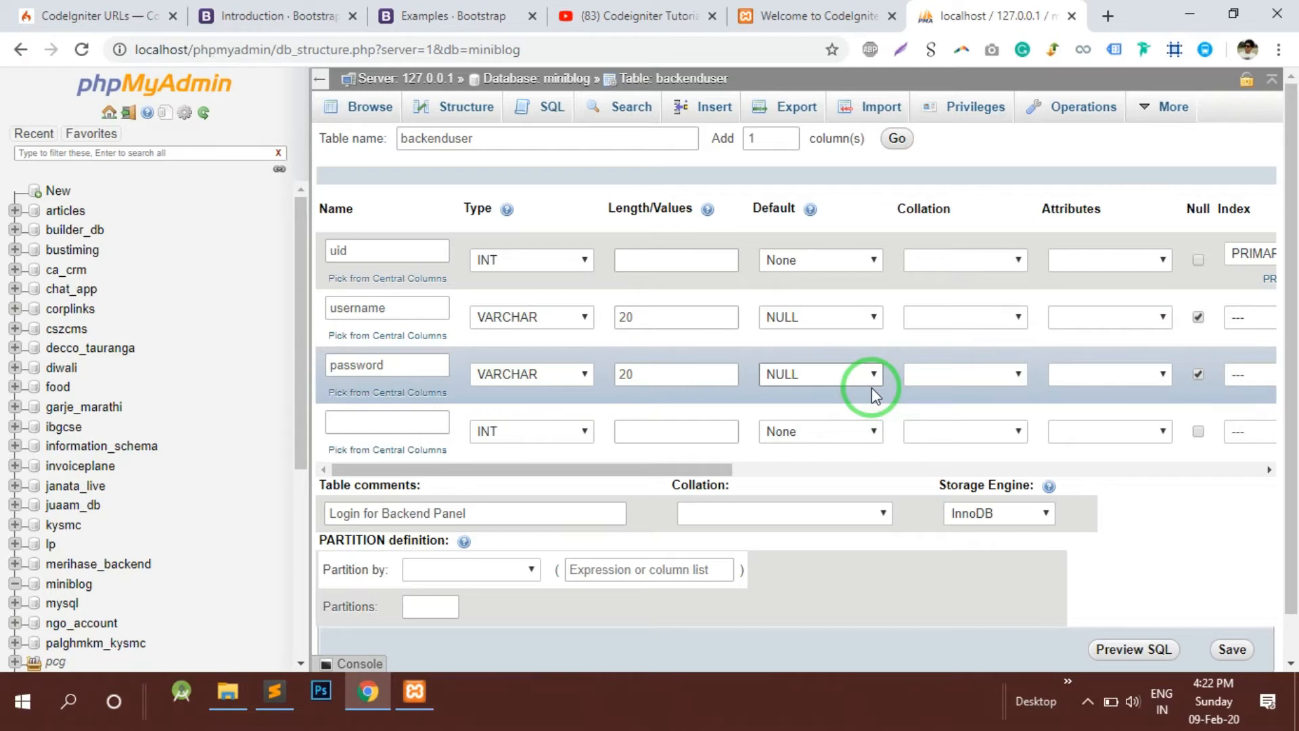
# Add a status TINYINT column defaulting to 1, commented '1=> Active 0=>Blocked'.
pyautogui.write('s')
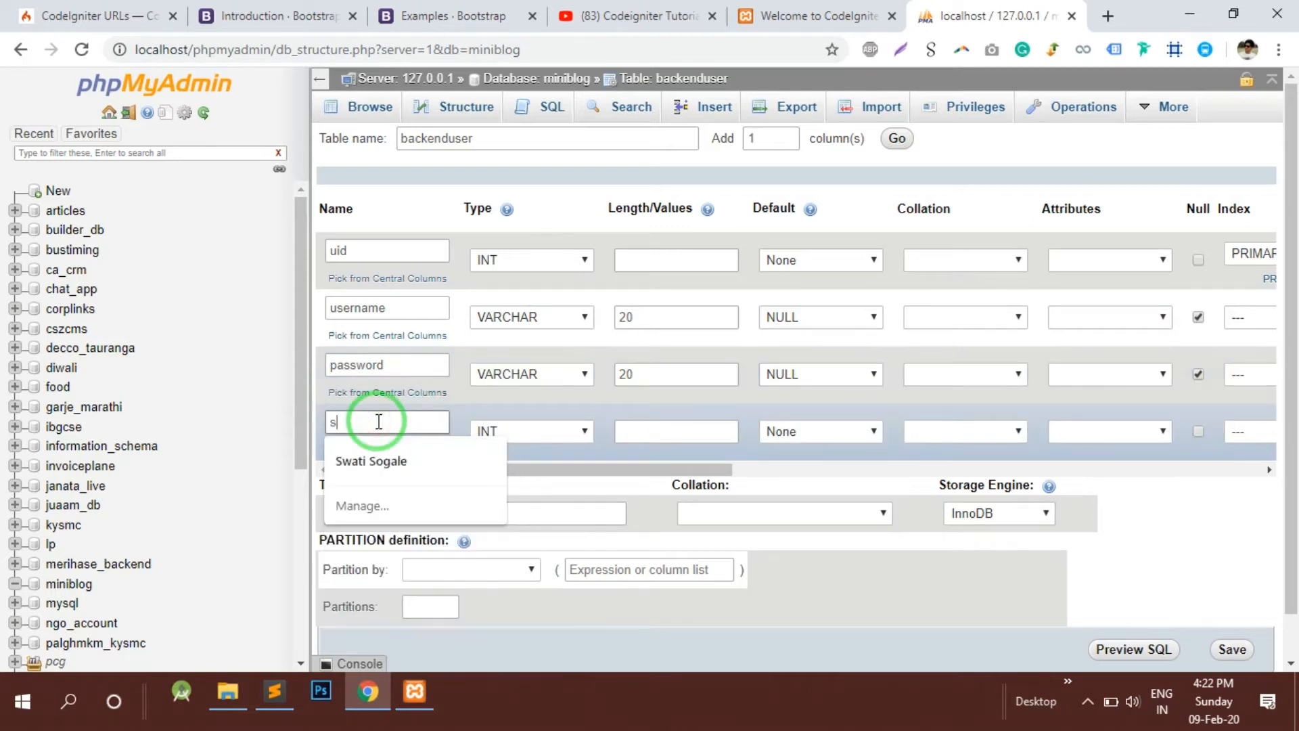
pyautogui.write('tatus')
pyautogui.click(675, 430)
pyautogui.write('1')
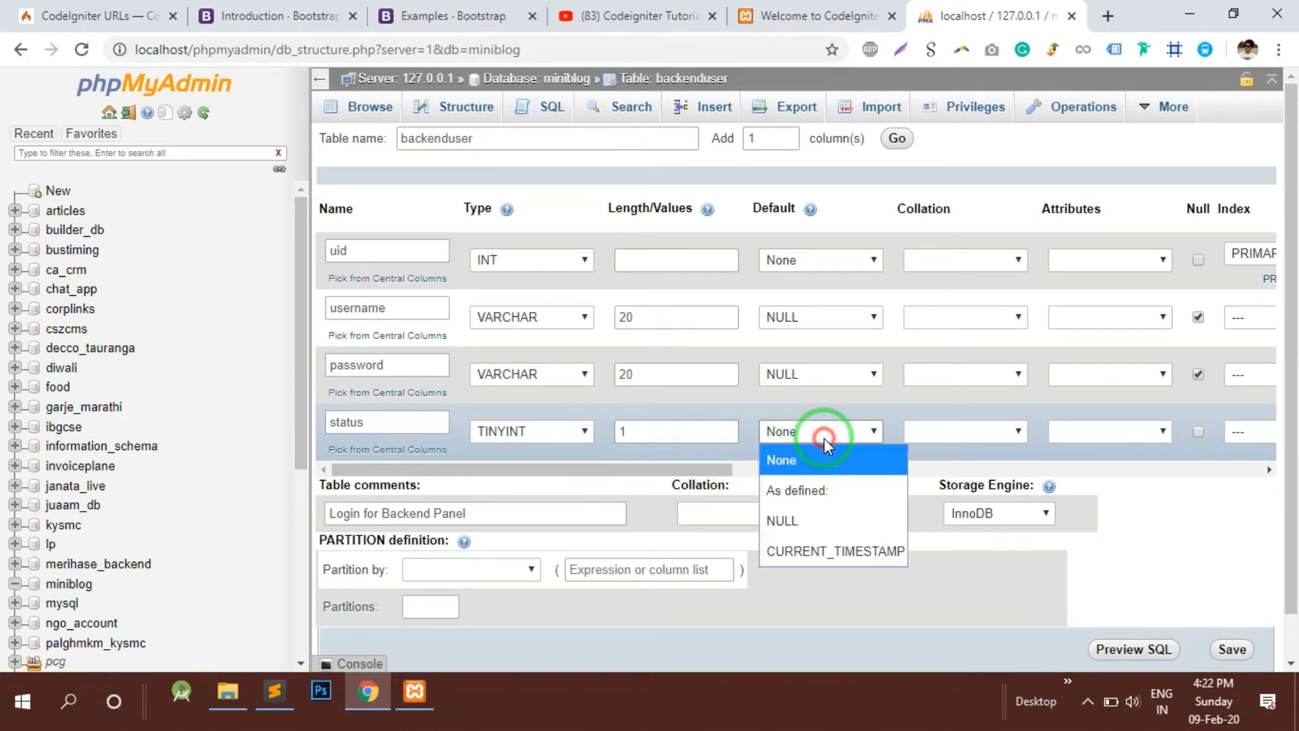
pyautogui.click(781, 520)
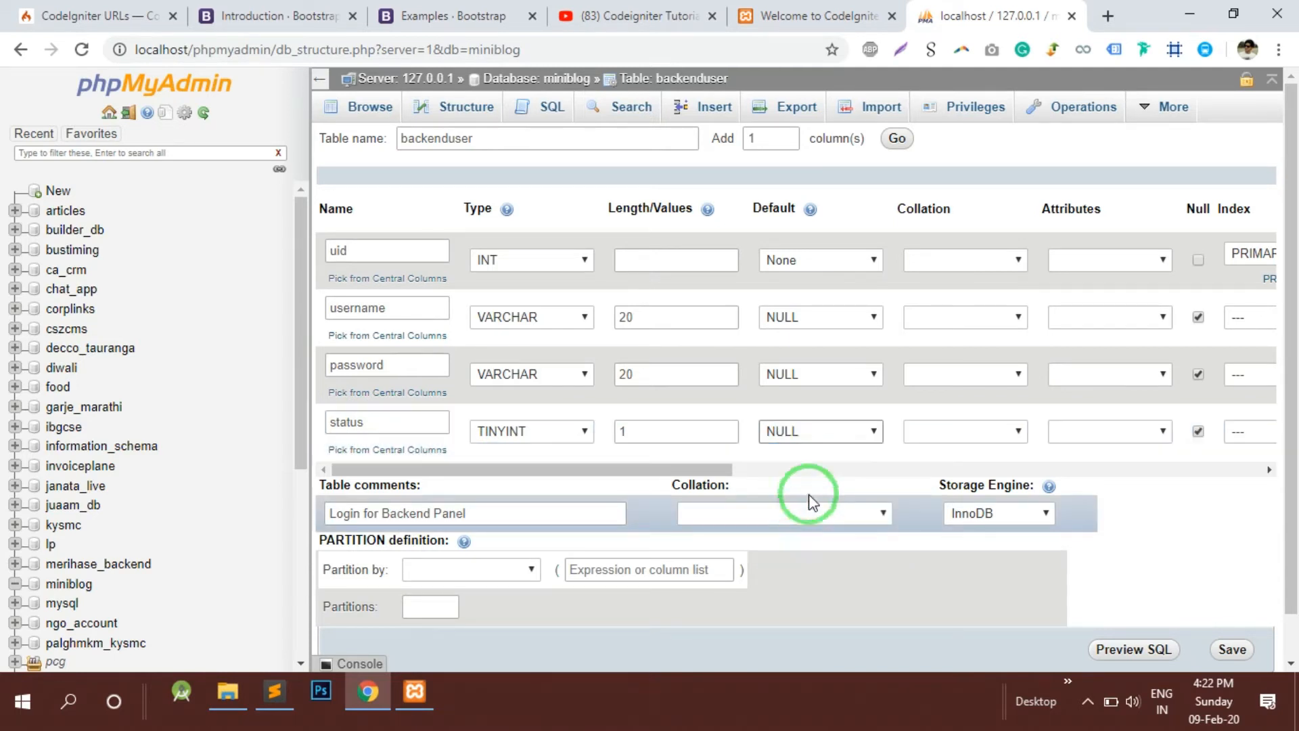
pyautogui.click(819, 430)
pyautogui.write('1')
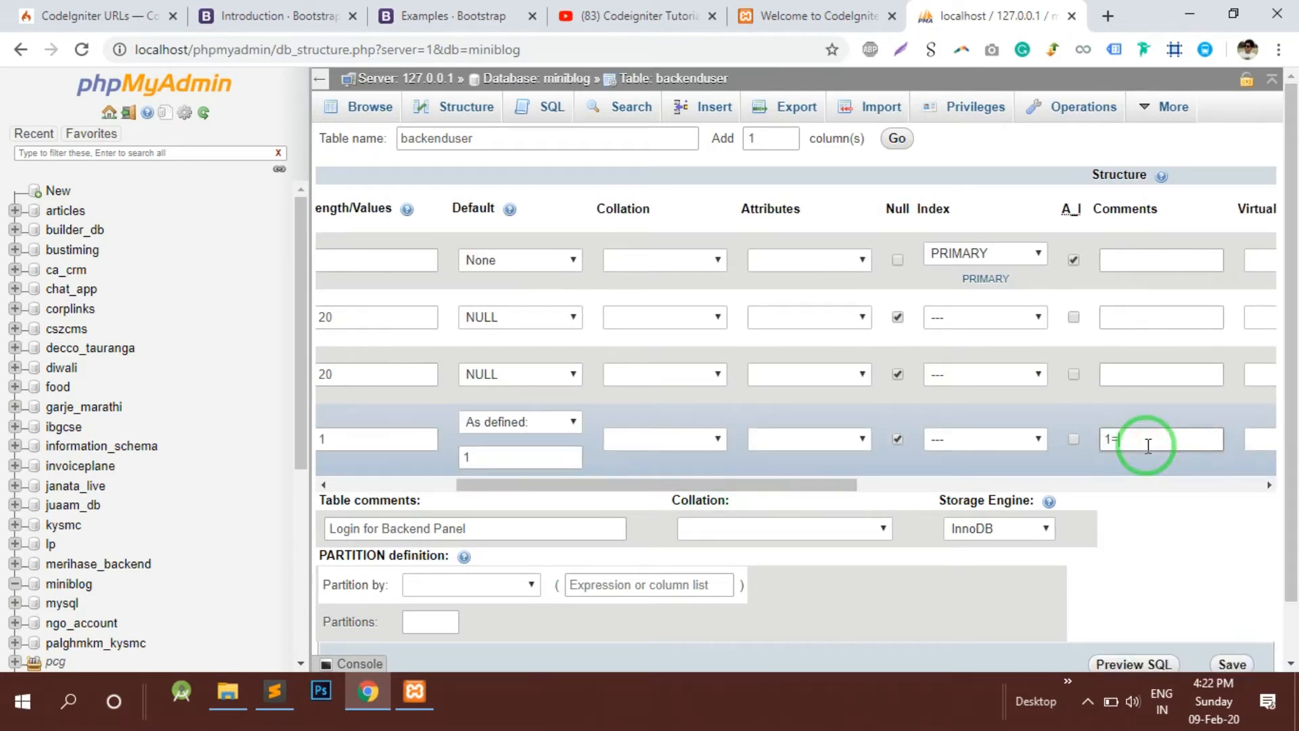
pyautogui.write('=> Active 0=>')
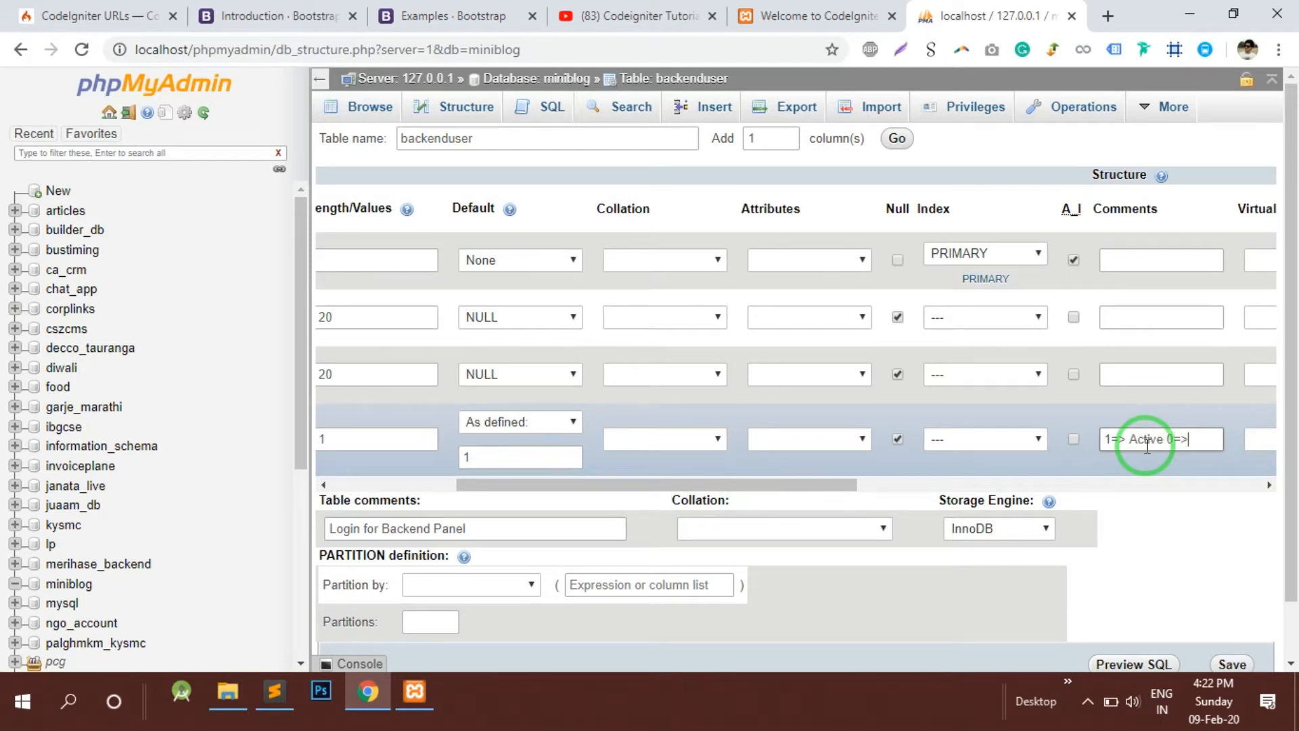
pyautogui.write('Blocked')
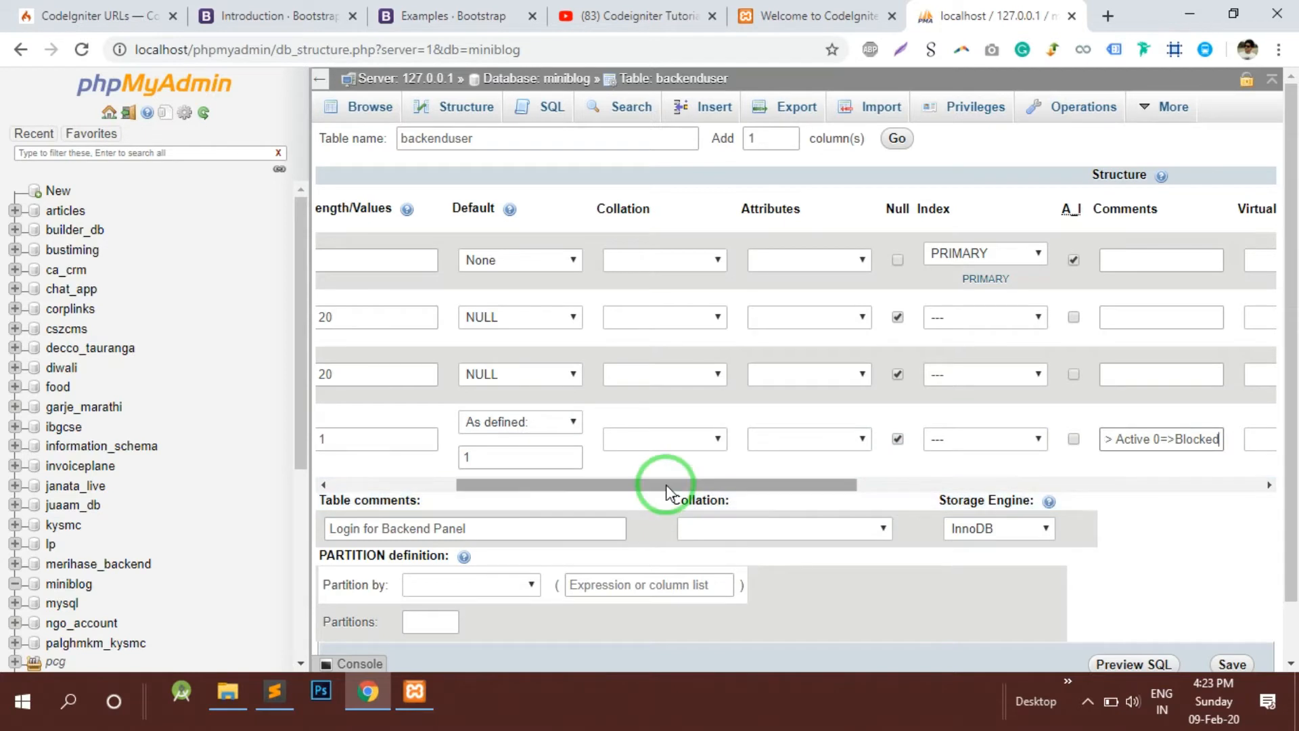
pyautogui.hscroll(-3)
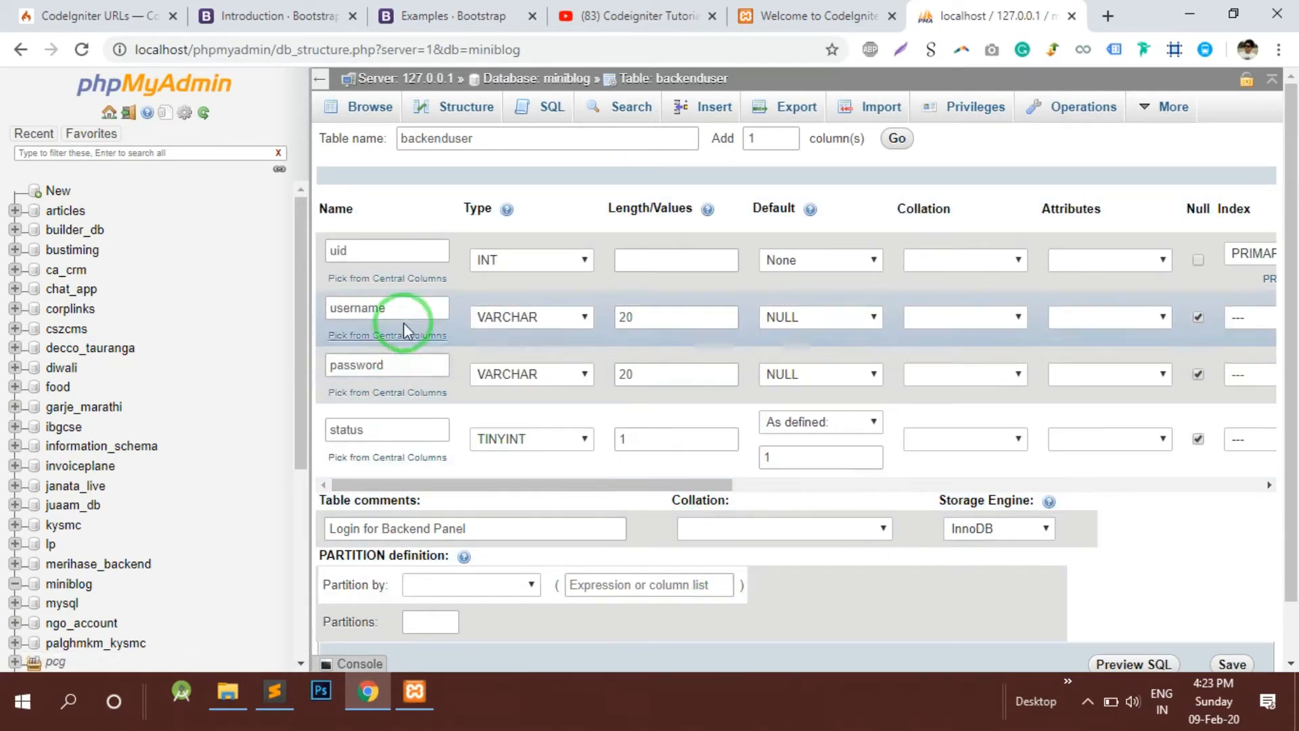
pyautogui.moveTo(750, 621)
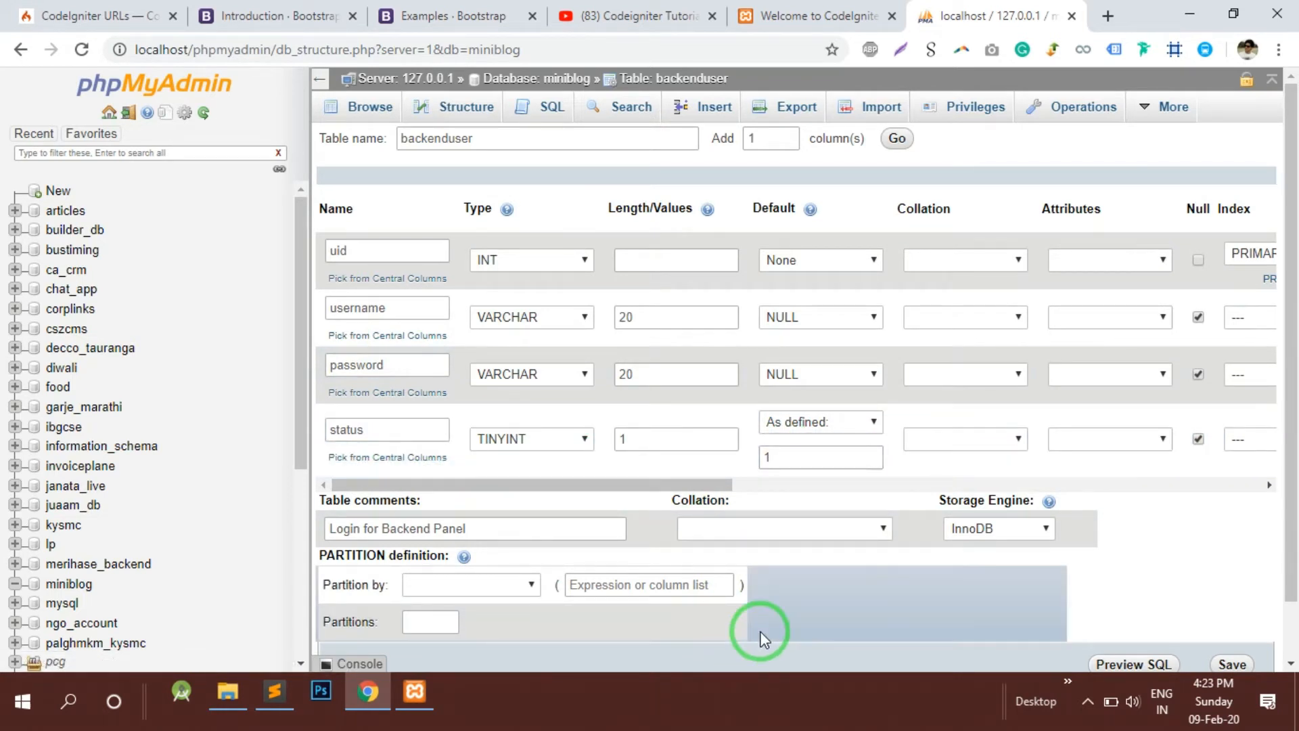
pyautogui.moveTo(811, 636)
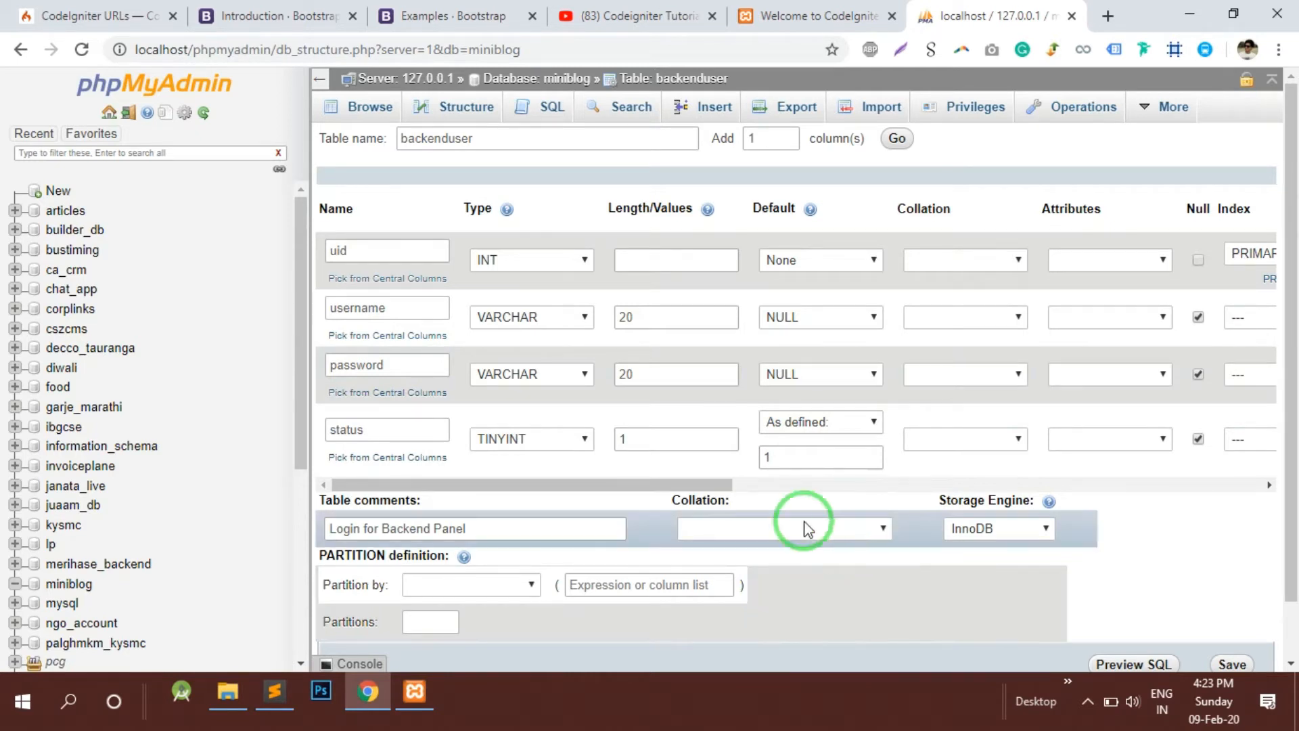
pyautogui.moveTo(621, 438)
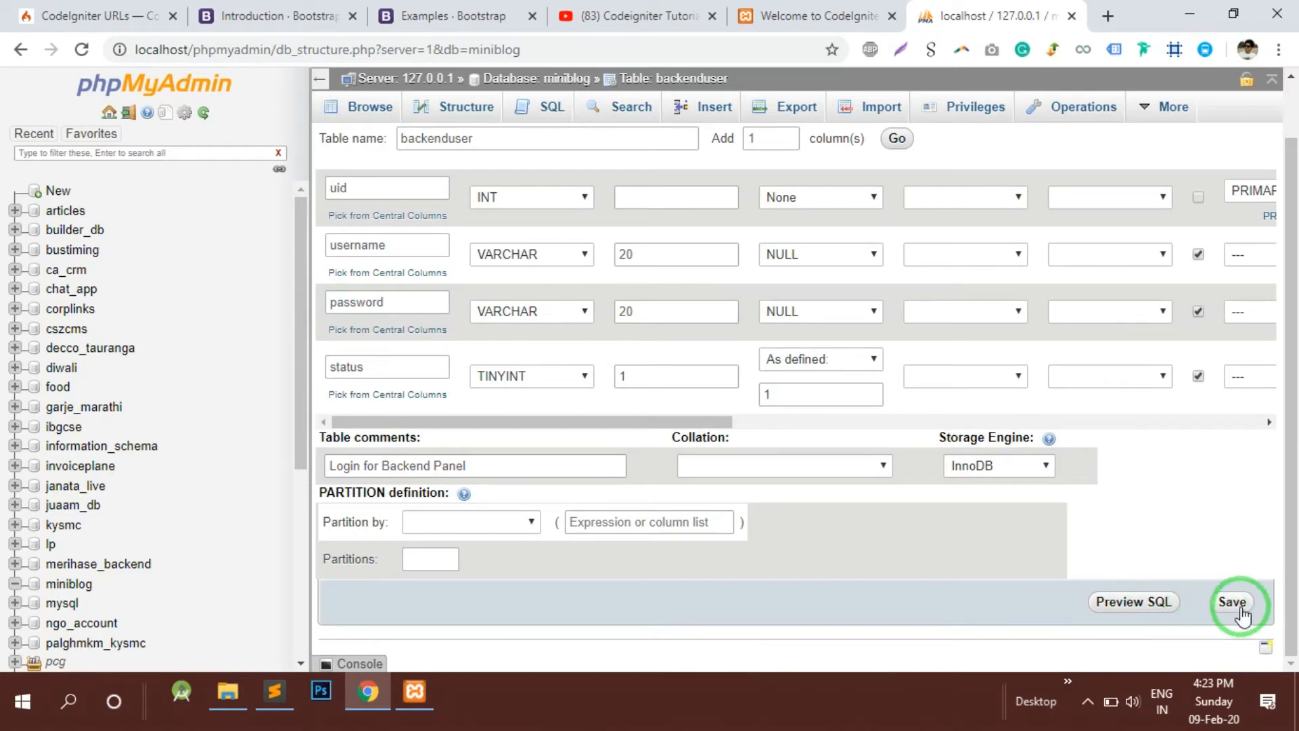
# Save the backenduser table and show its empty Browse view.
pyautogui.click(1231, 601)
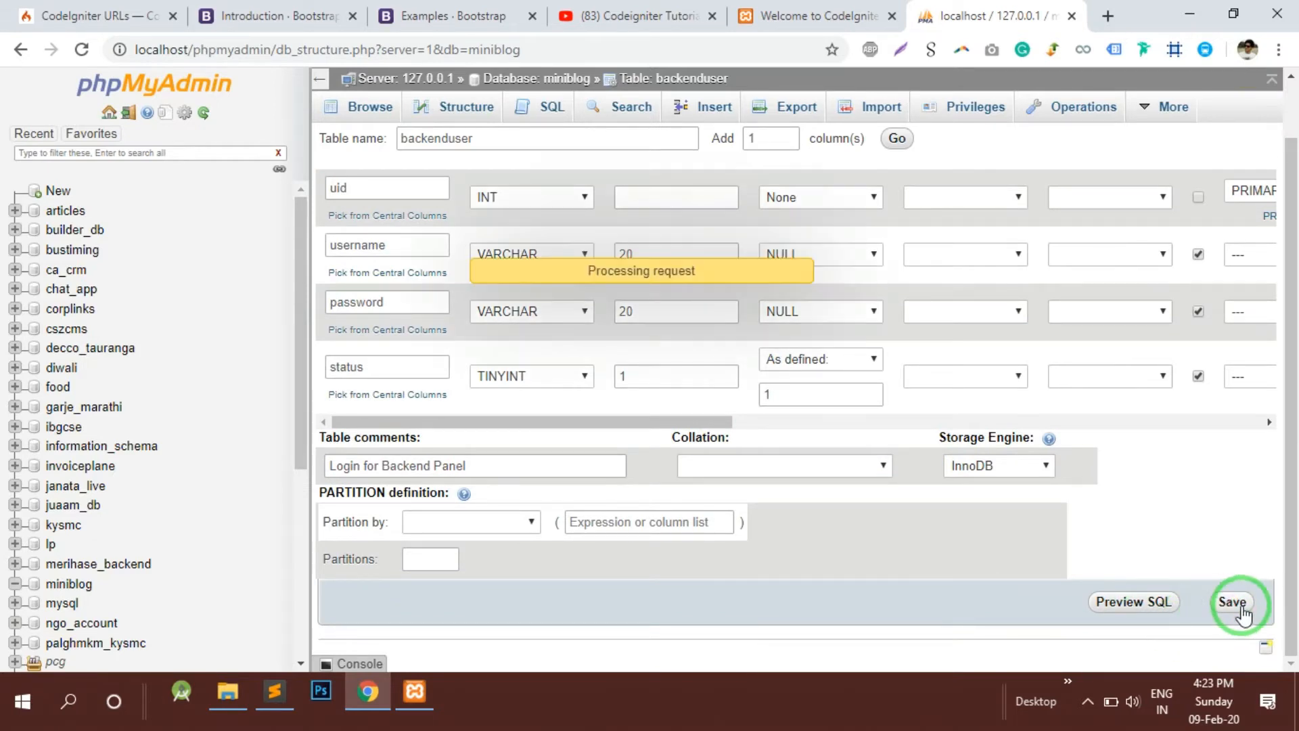
pyautogui.click(1234, 601)
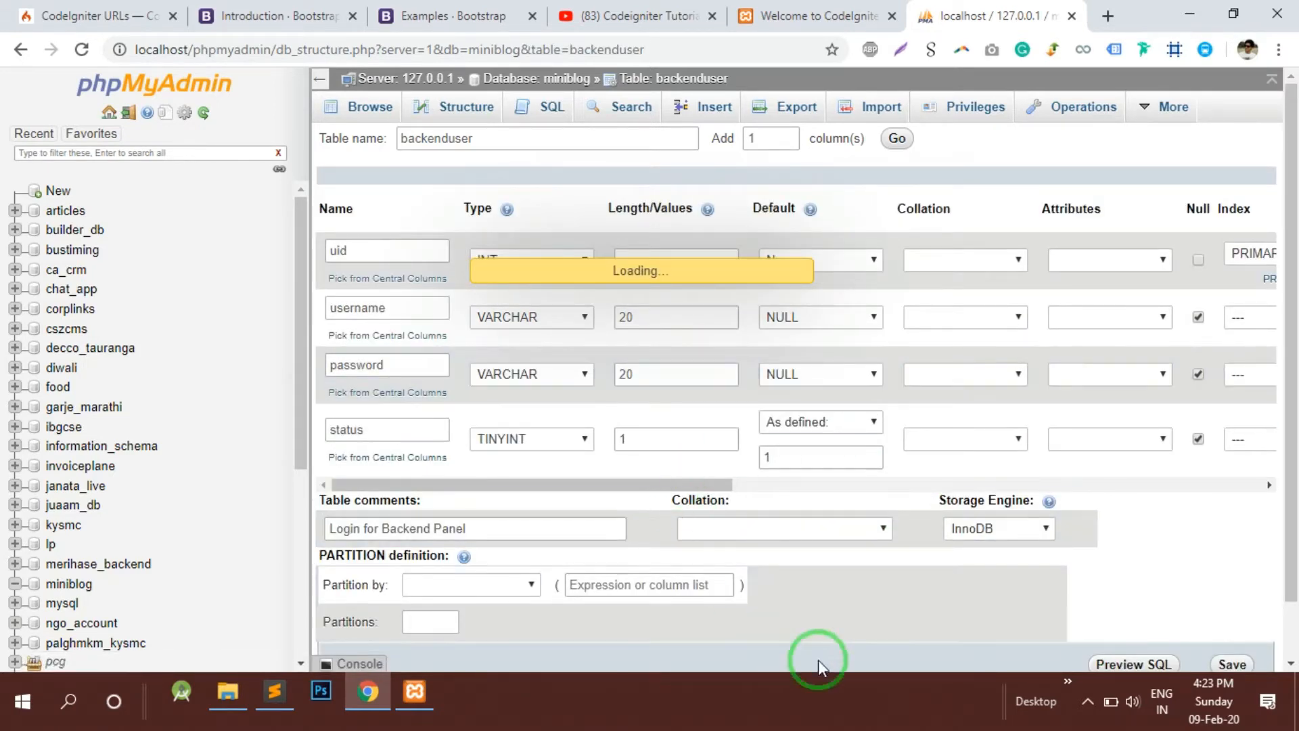
pyautogui.click(538, 105)
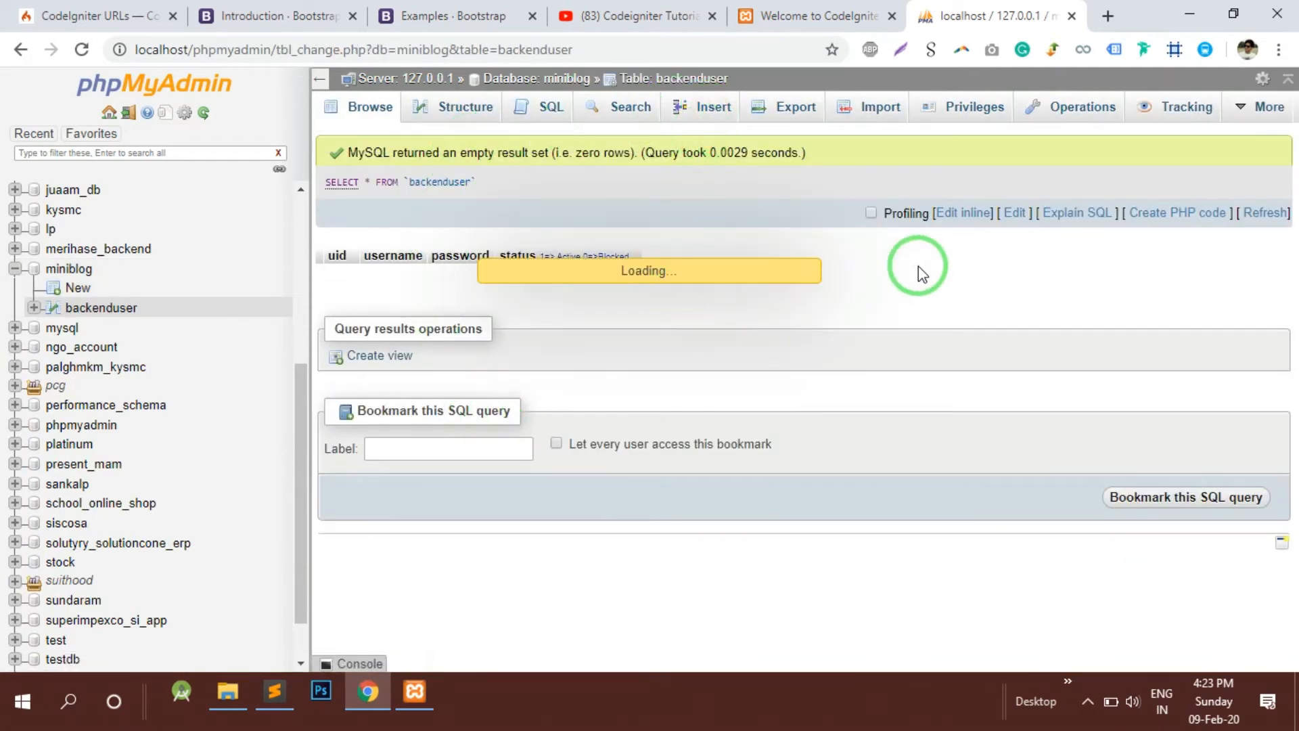
pyautogui.click(714, 105)
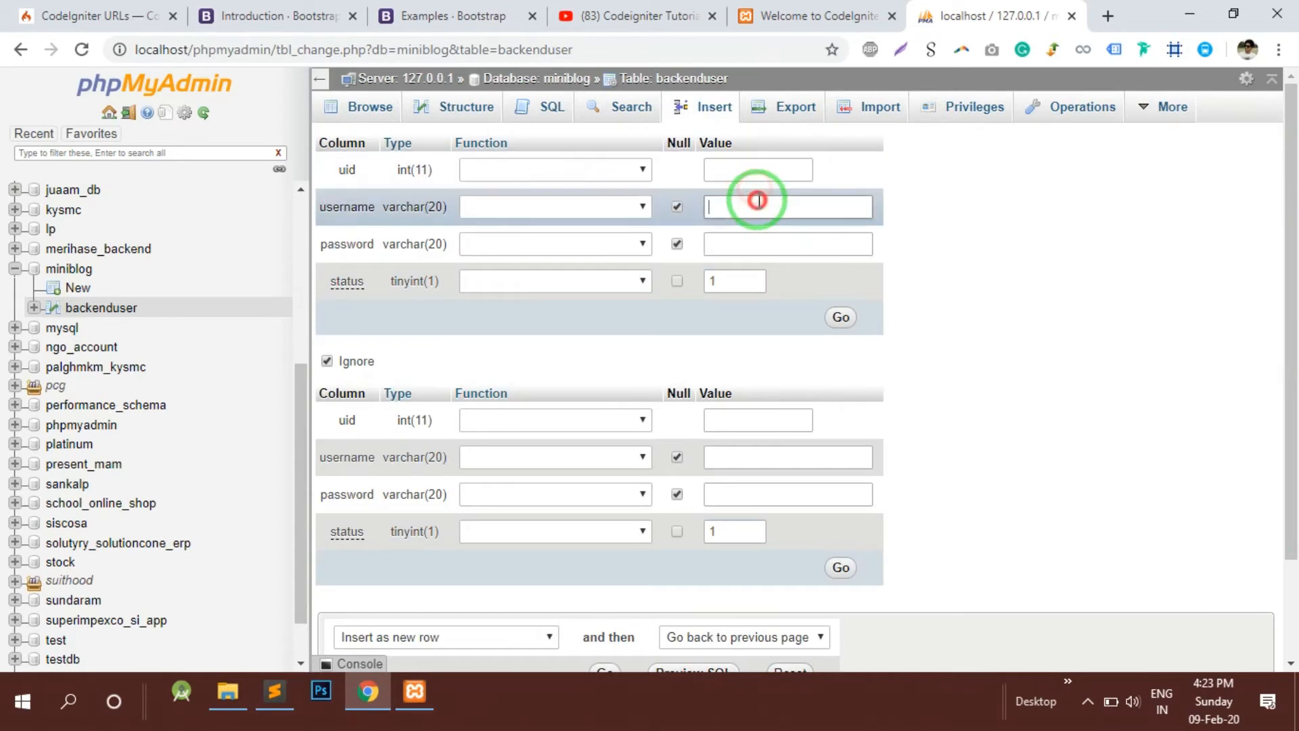
pyautogui.write('admin')
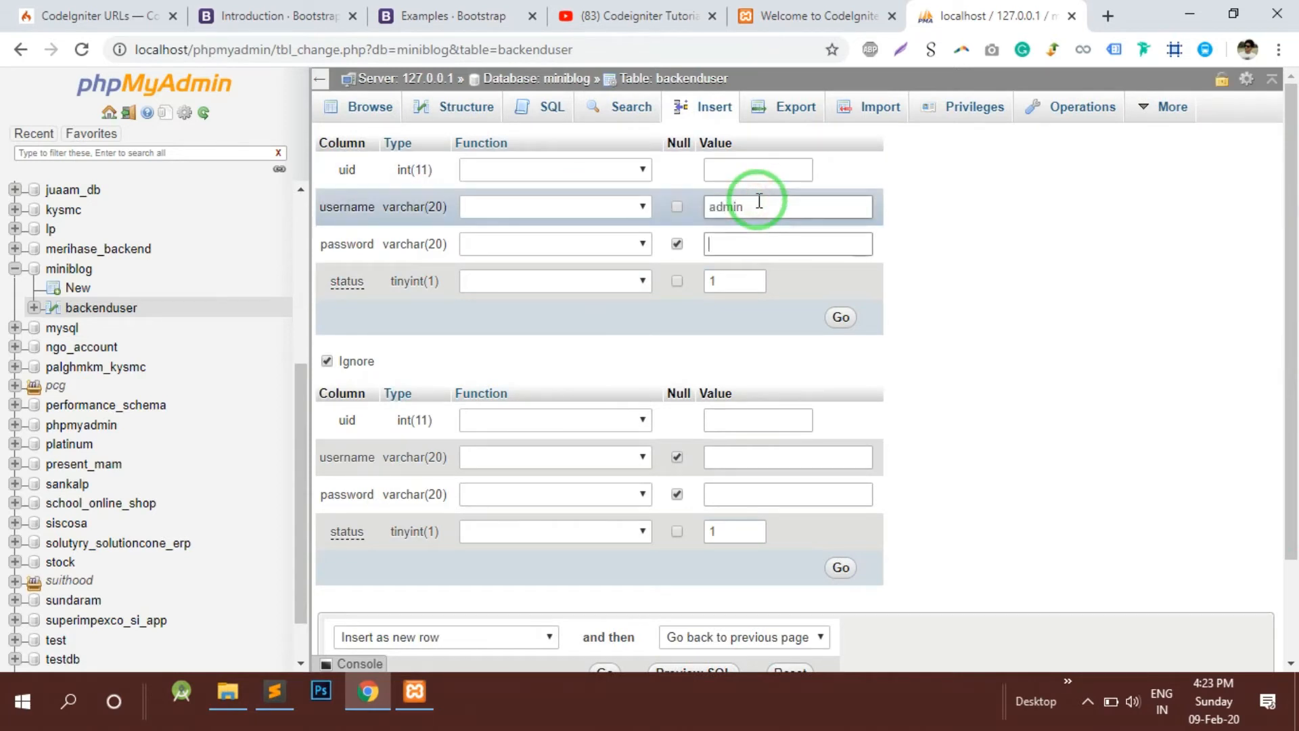
pyautogui.write('123')
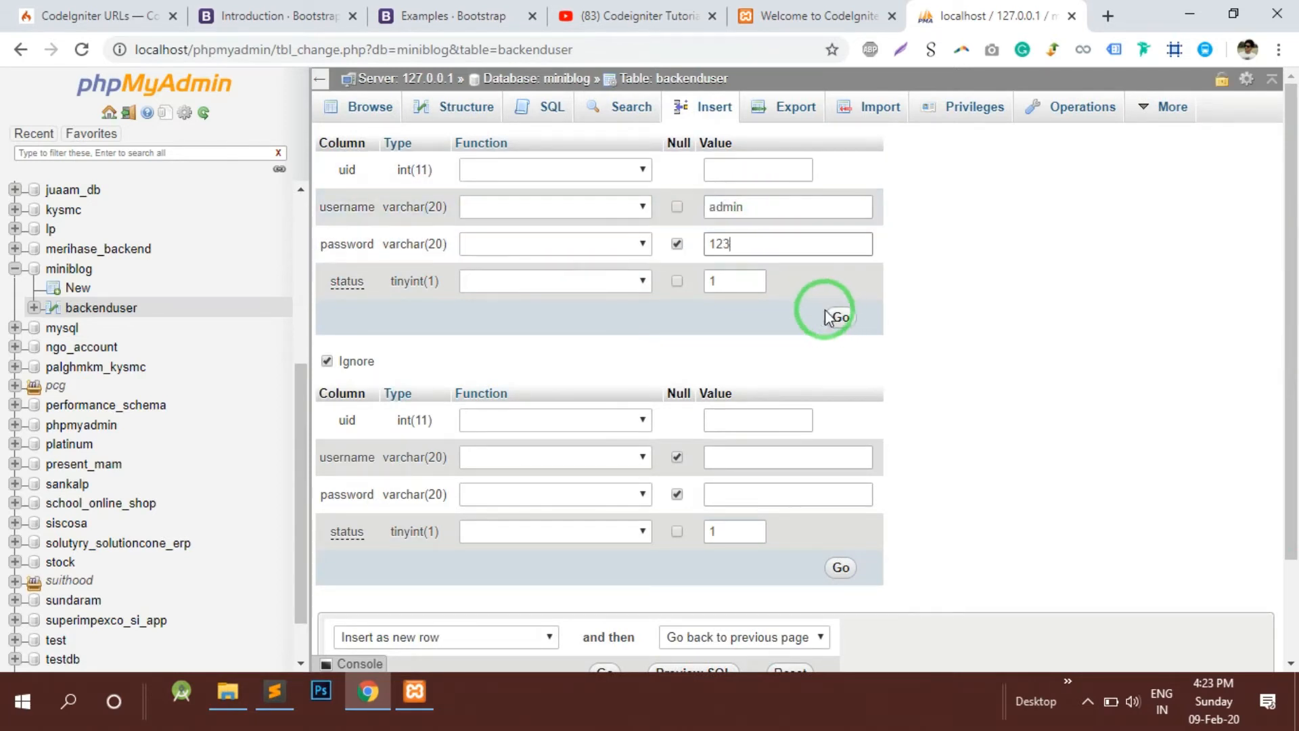
pyautogui.click(839, 317)
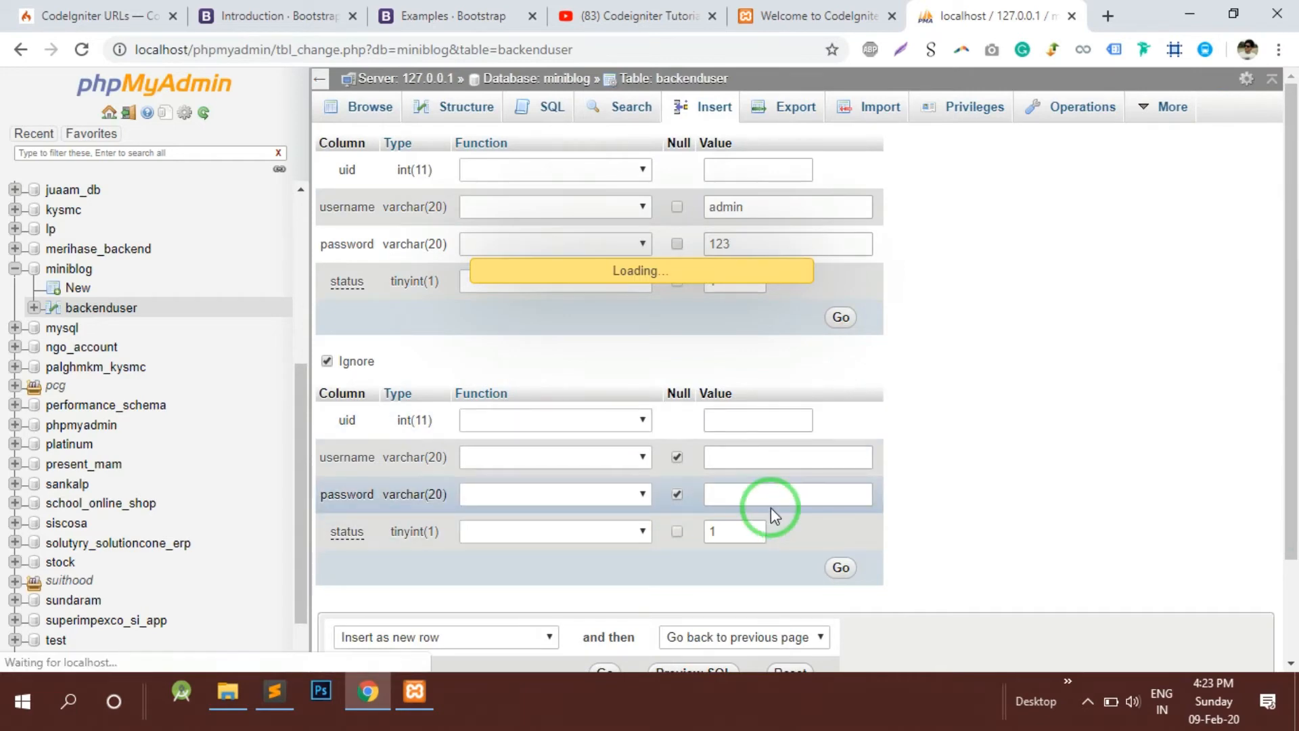
pyautogui.click(839, 316)
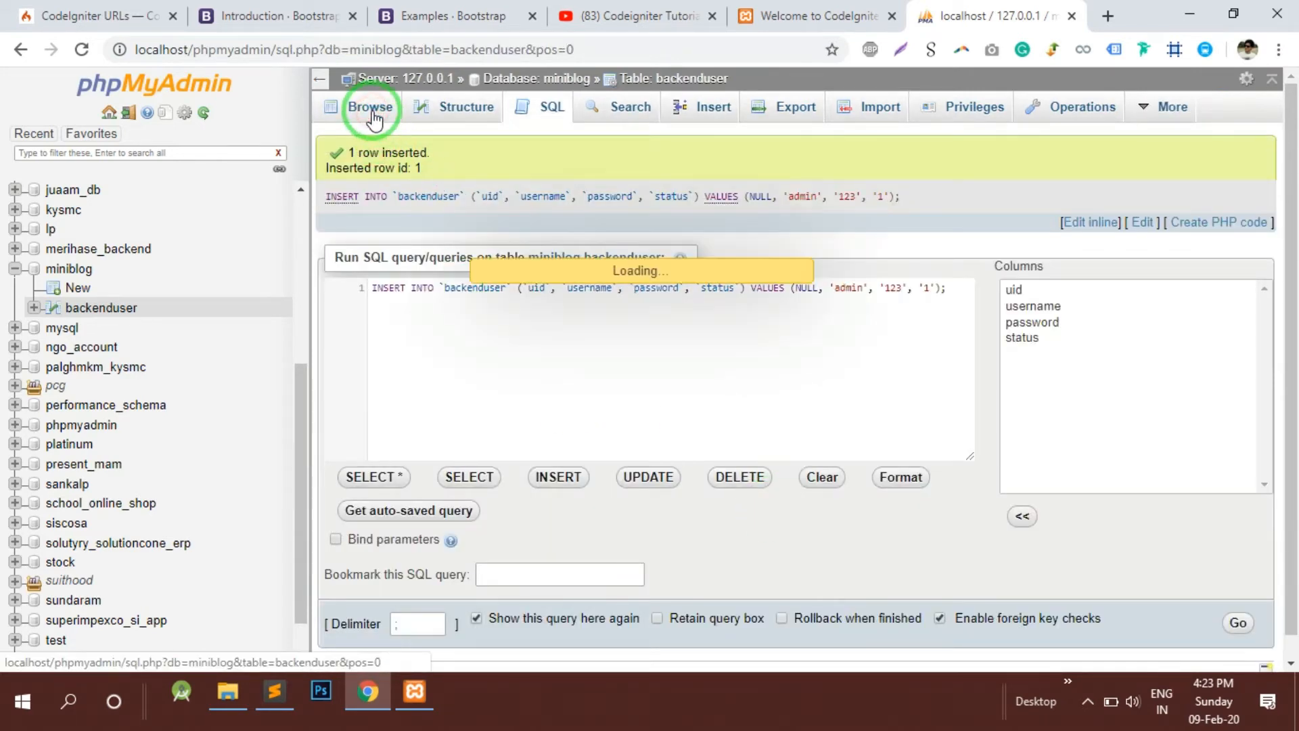
# Browse backenduser to confirm the admin row, then return to the miniblog overview.
pyautogui.click(371, 106)
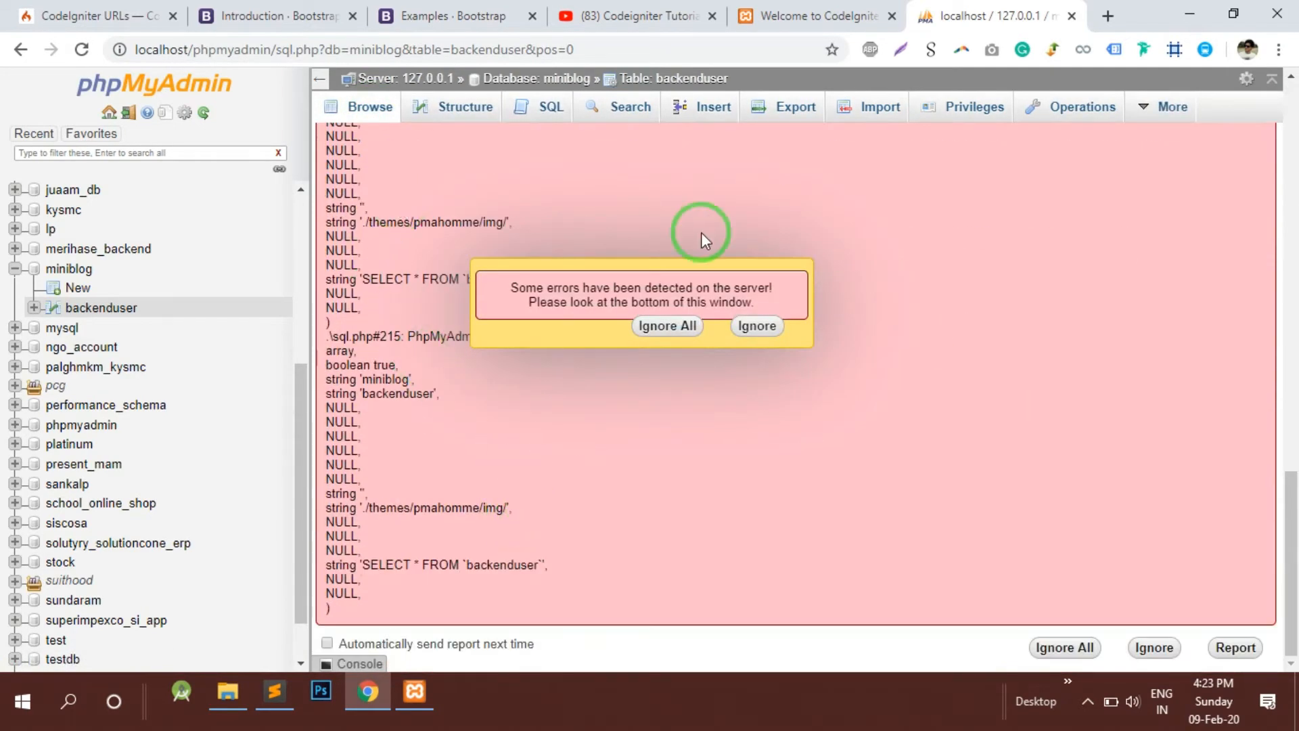
pyautogui.moveTo(418, 280)
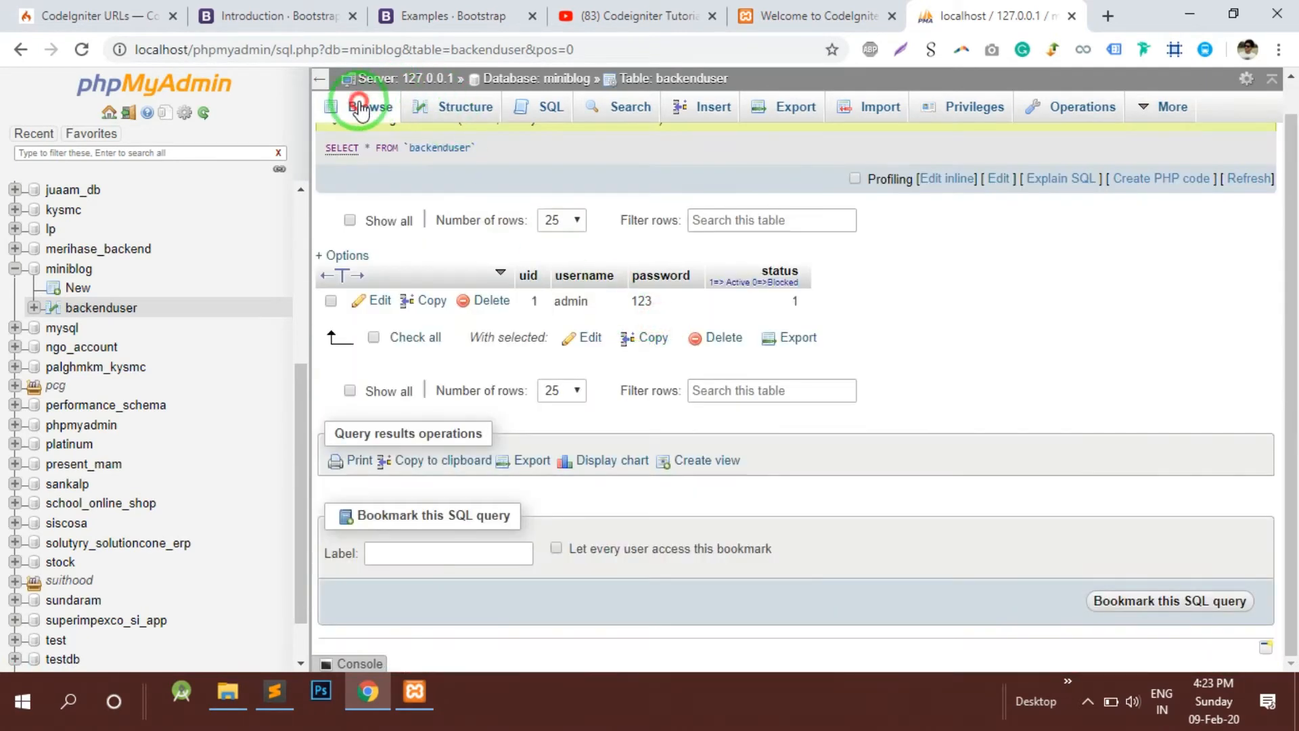
pyautogui.click(366, 105)
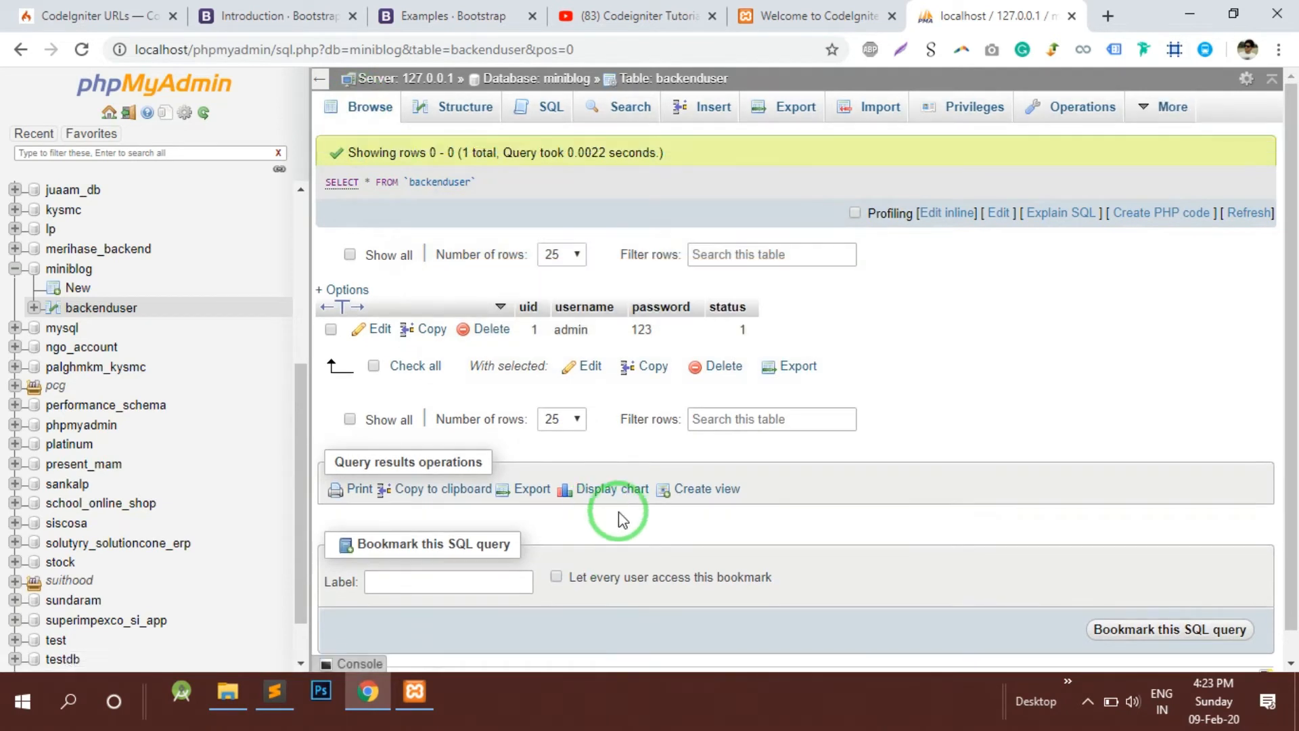
pyautogui.moveTo(604, 338)
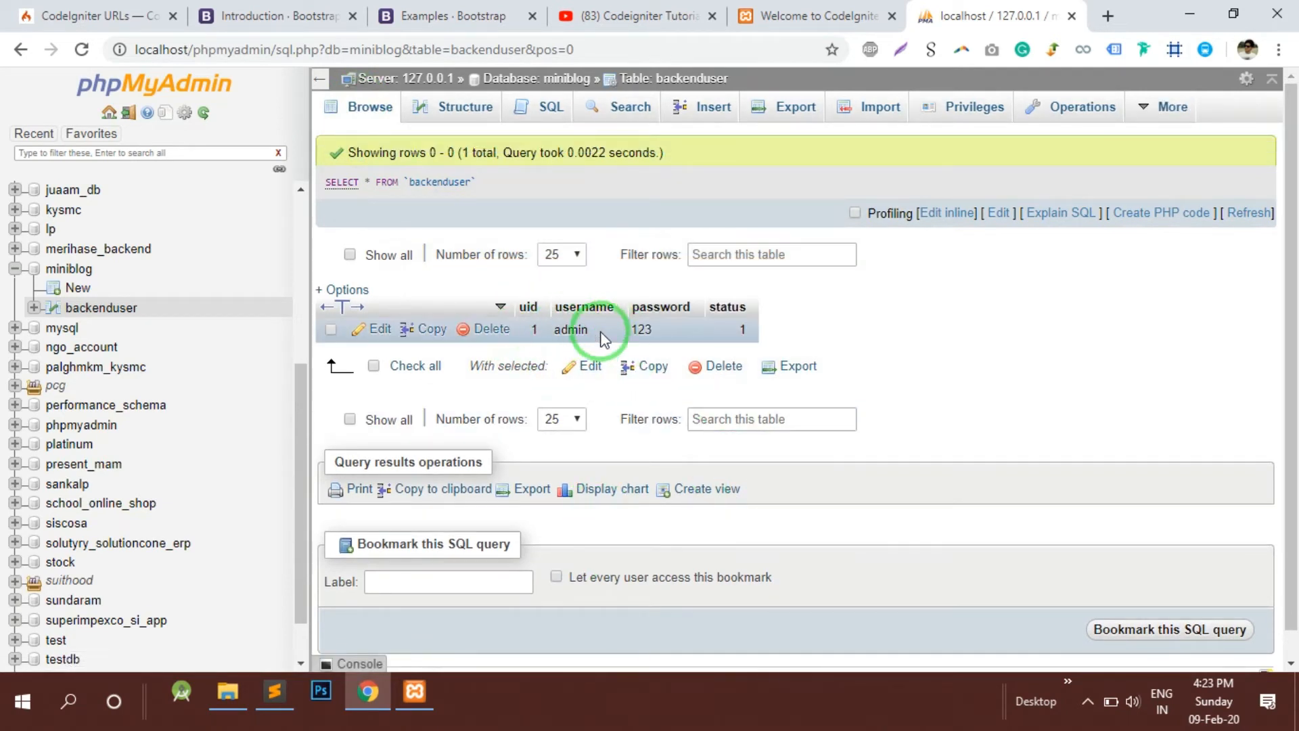
pyautogui.moveTo(785, 396)
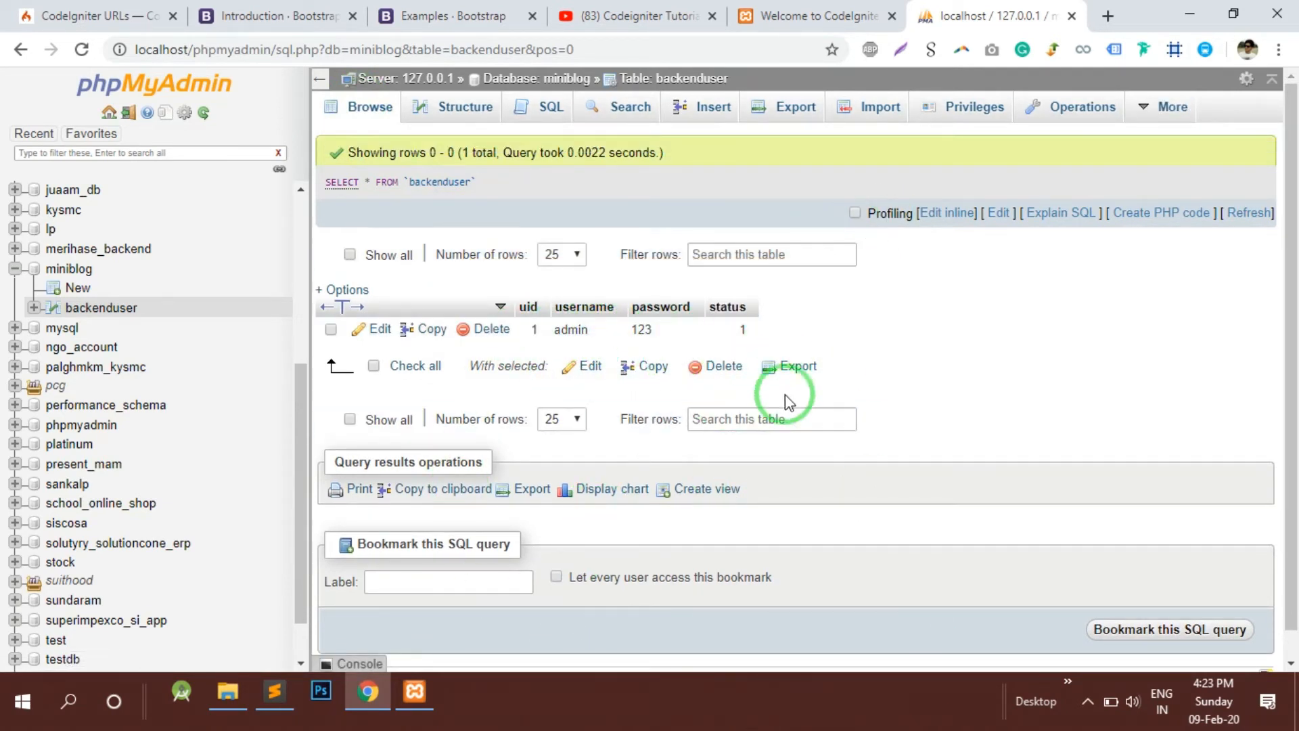
pyautogui.doubleClick(441, 181)
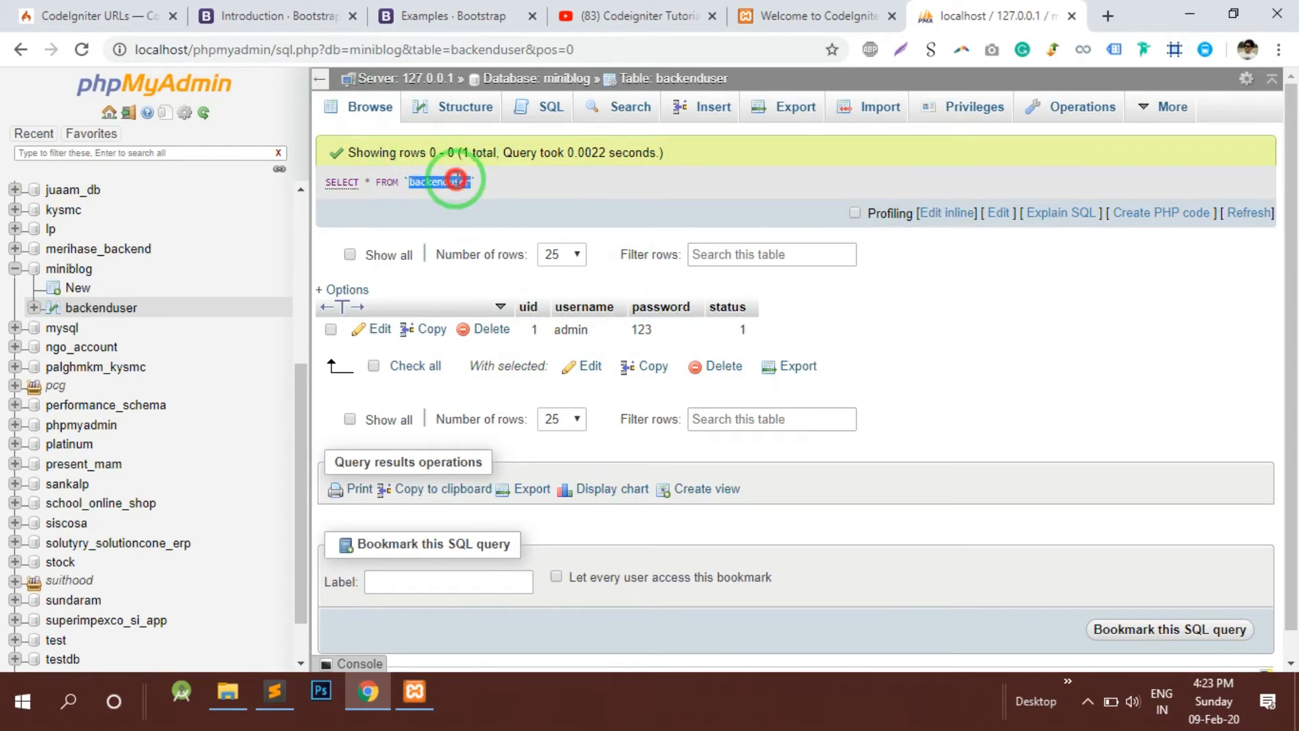
pyautogui.moveTo(1016, 444)
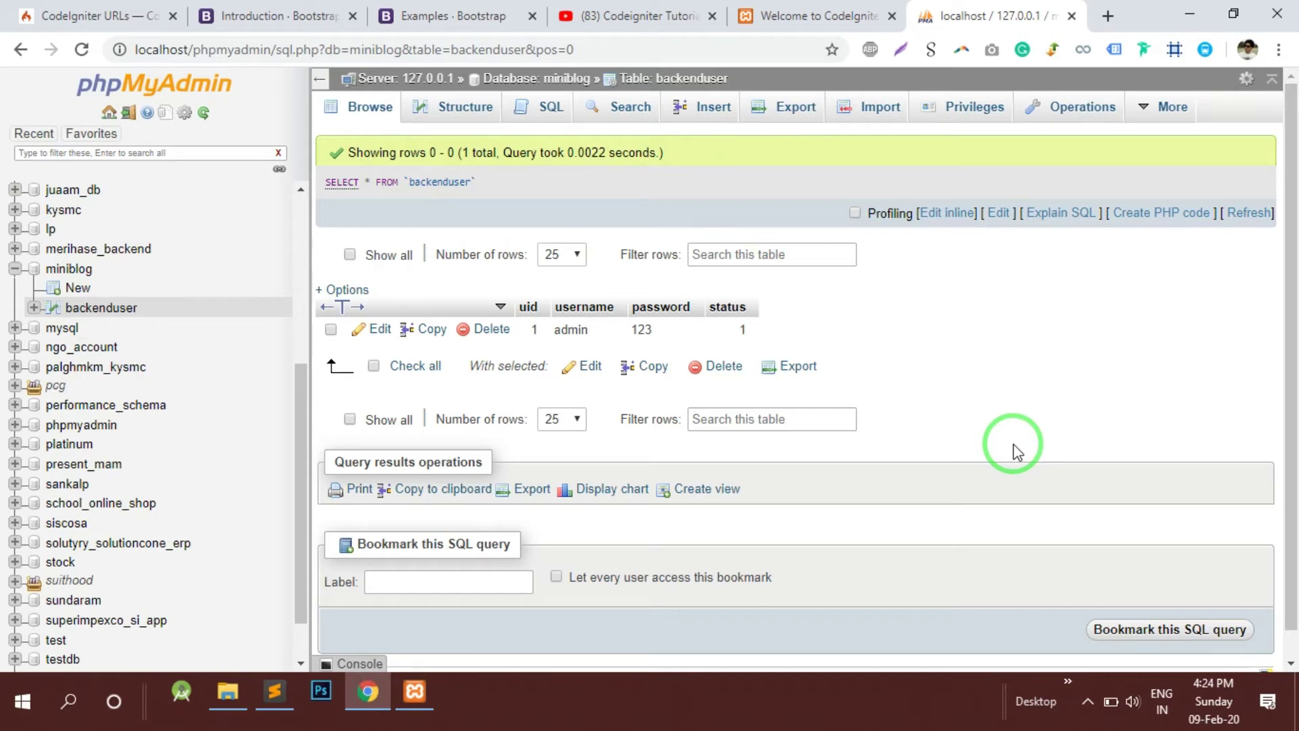
pyautogui.moveTo(571, 329)
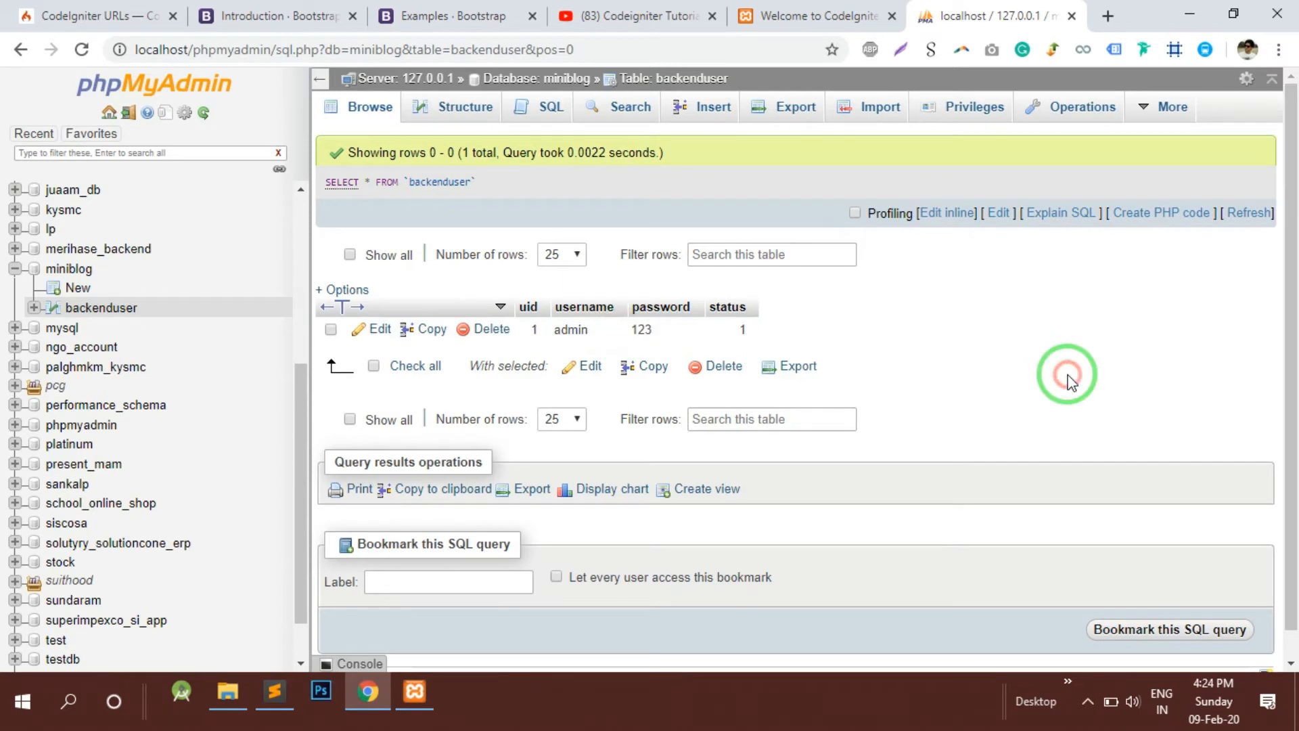
pyautogui.doubleClick(642, 331)
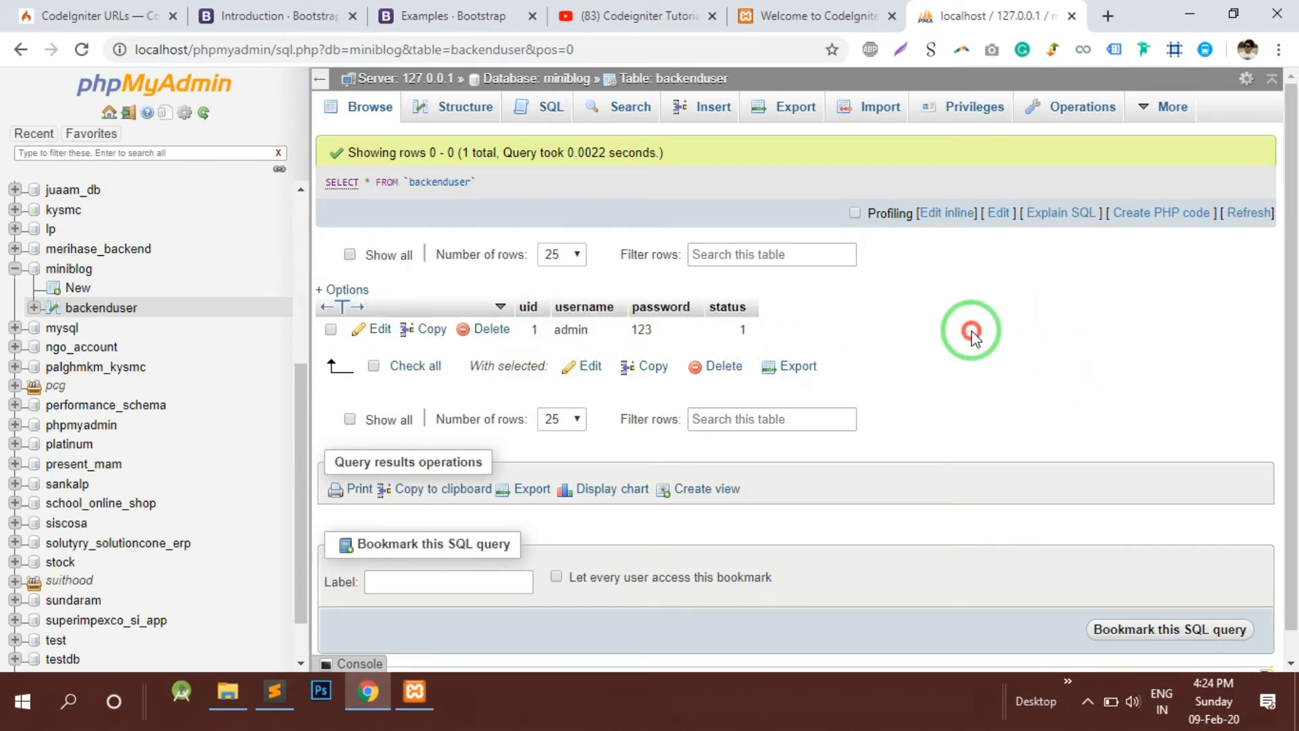
pyautogui.moveTo(406, 112)
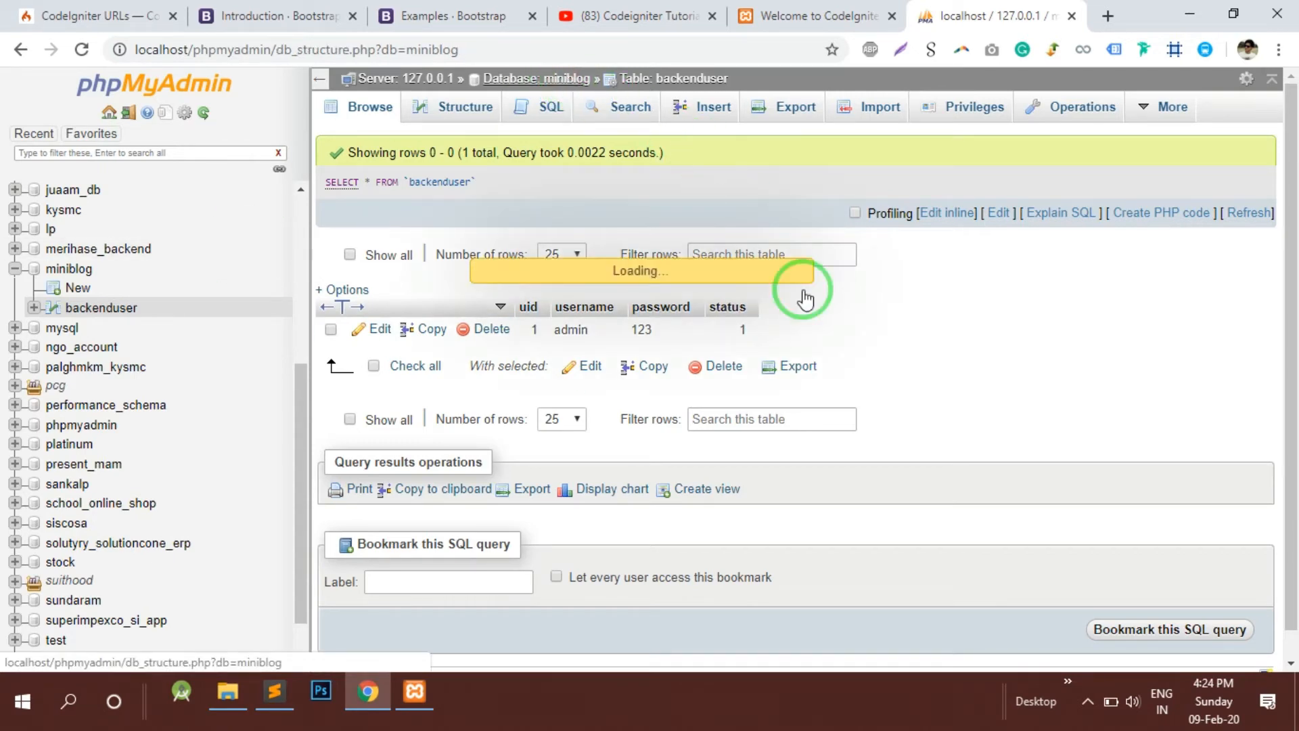
# Create a new table named articles with 6 columns.
pyautogui.click(536, 79)
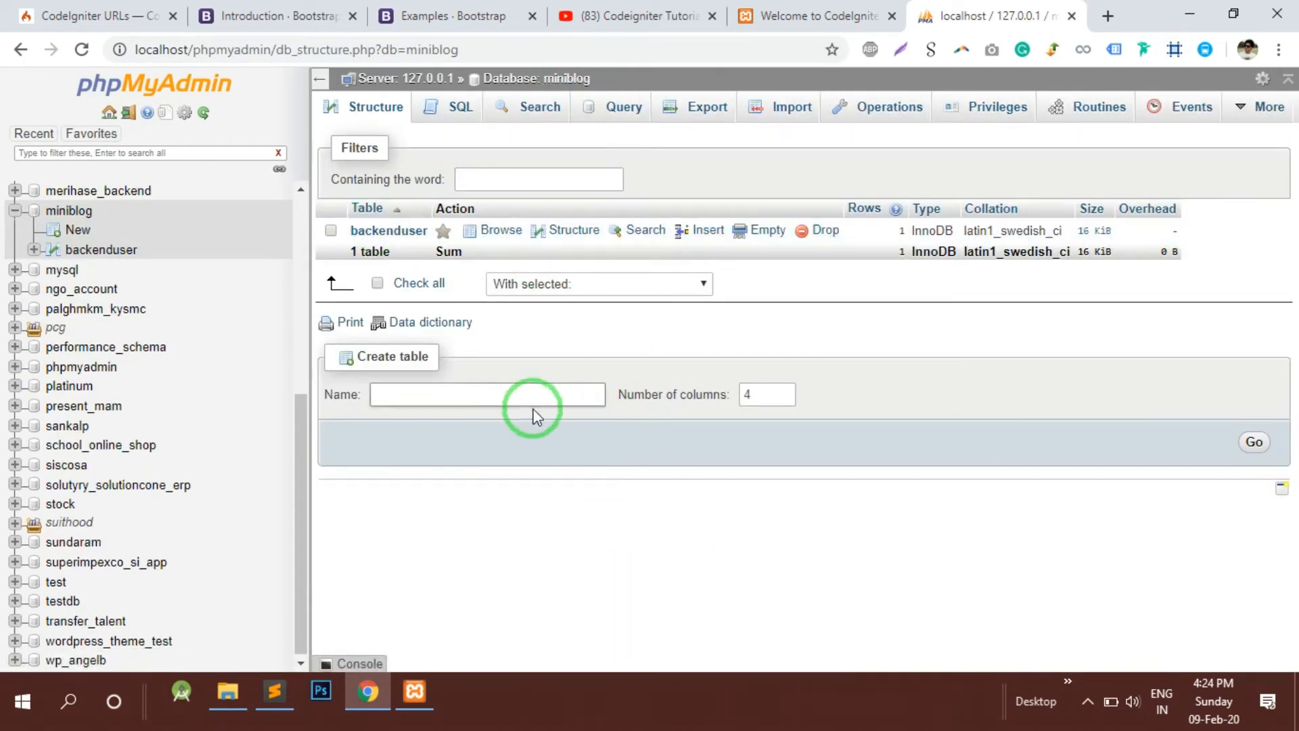
pyautogui.write('ar')
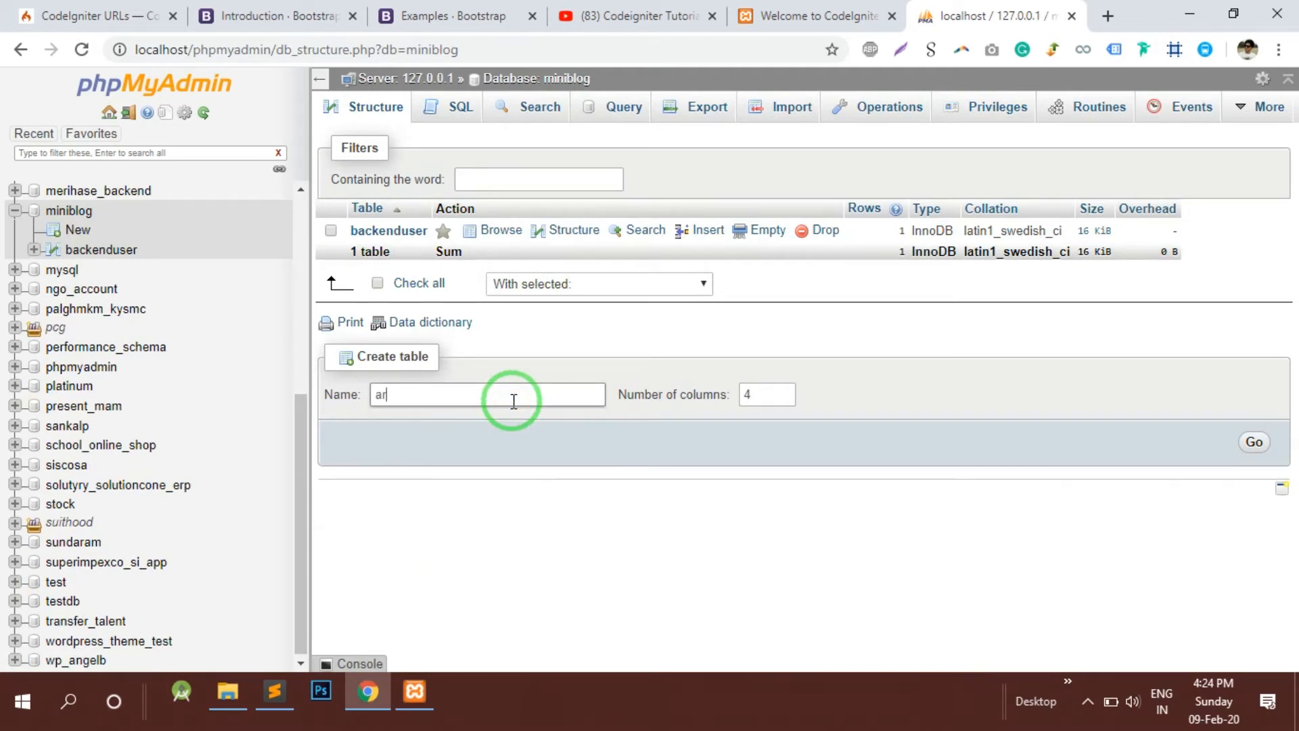
pyautogui.write('ticles')
pyautogui.click(766, 394)
pyautogui.write('6')
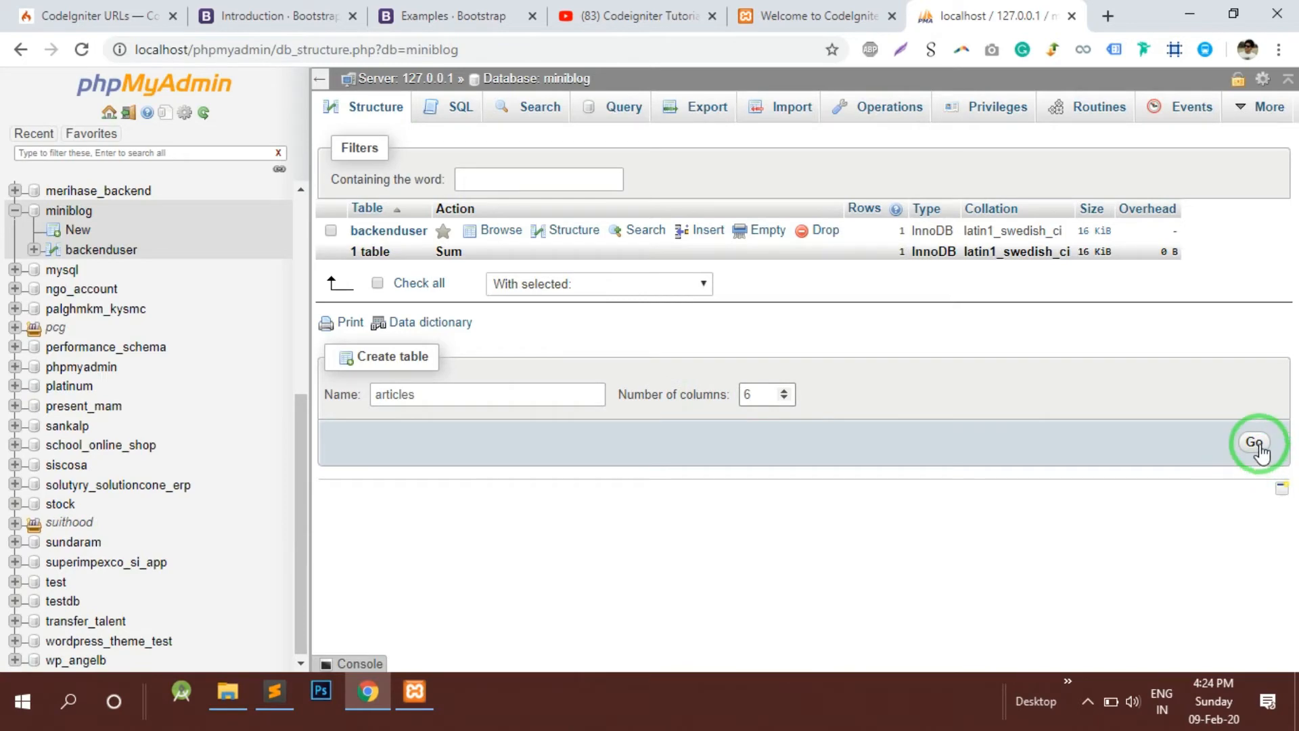
pyautogui.click(1253, 441)
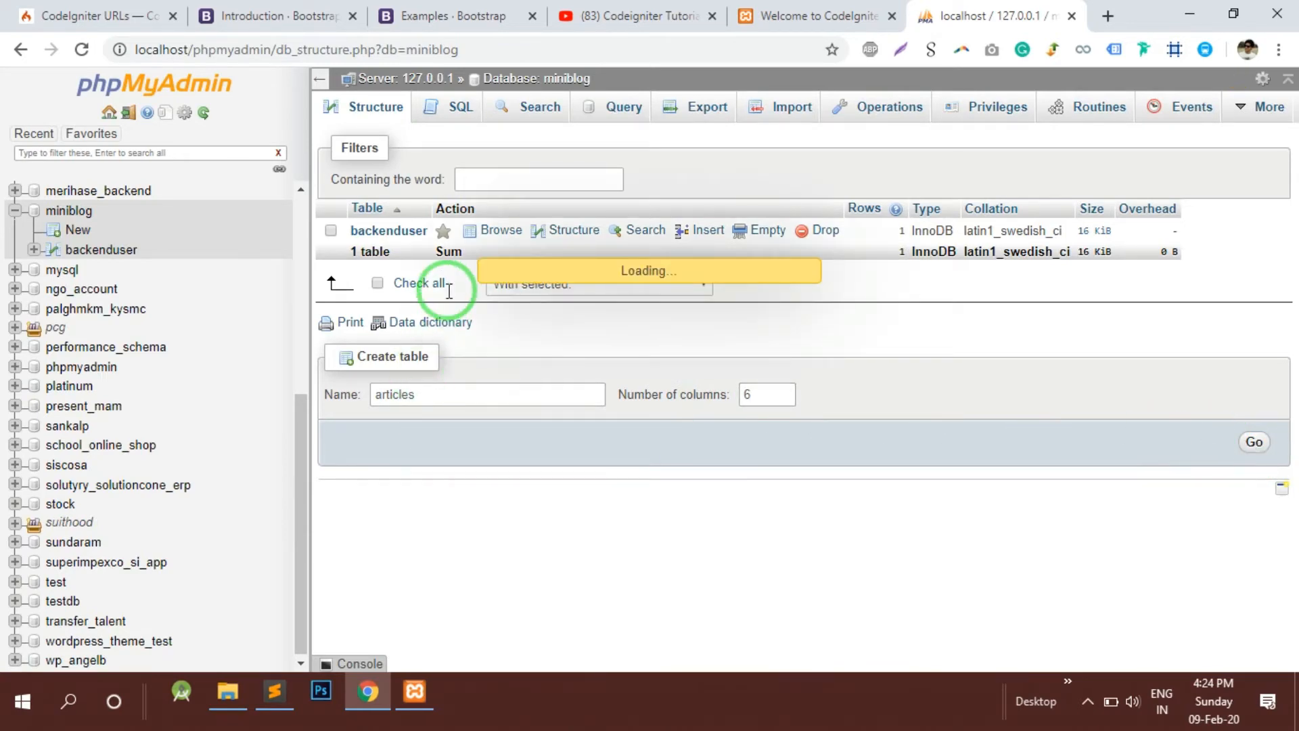
pyautogui.click(1253, 441)
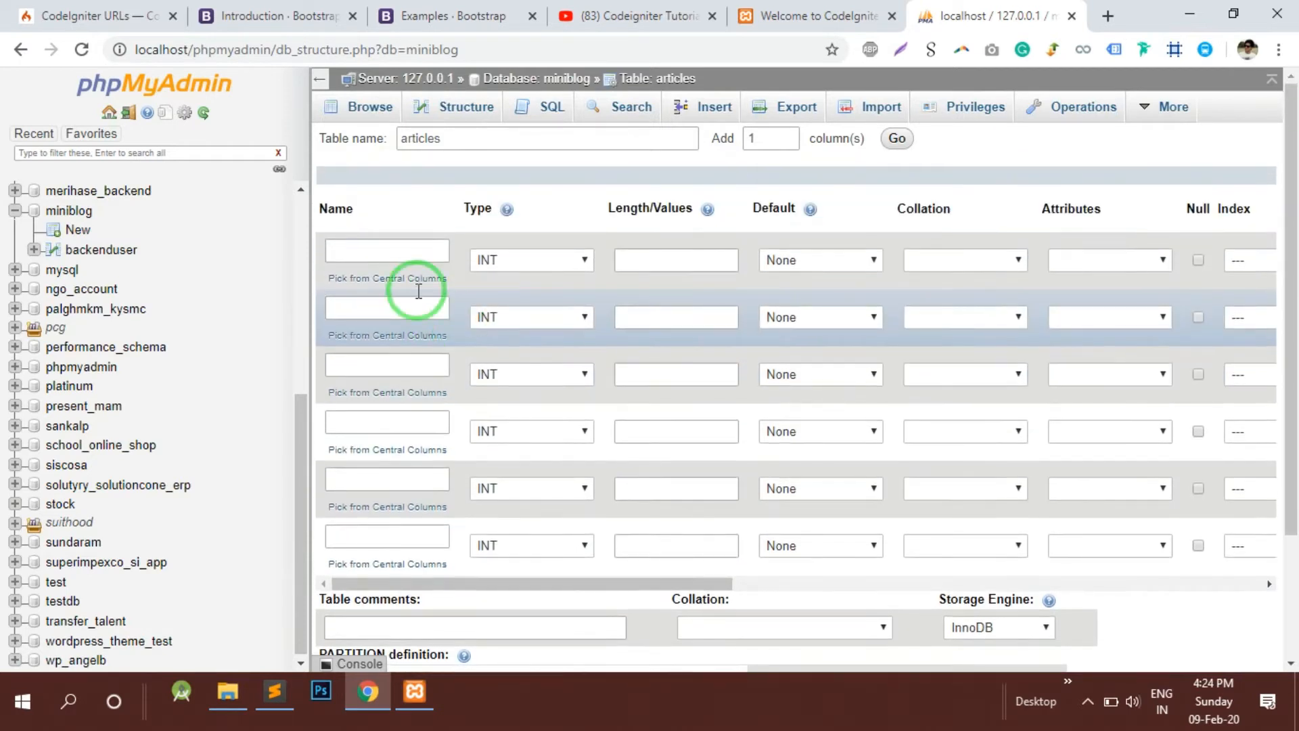
# Make blogid the auto-increment primary key and comment the table 'Stores Blog Data'.
pyautogui.write('blogid')
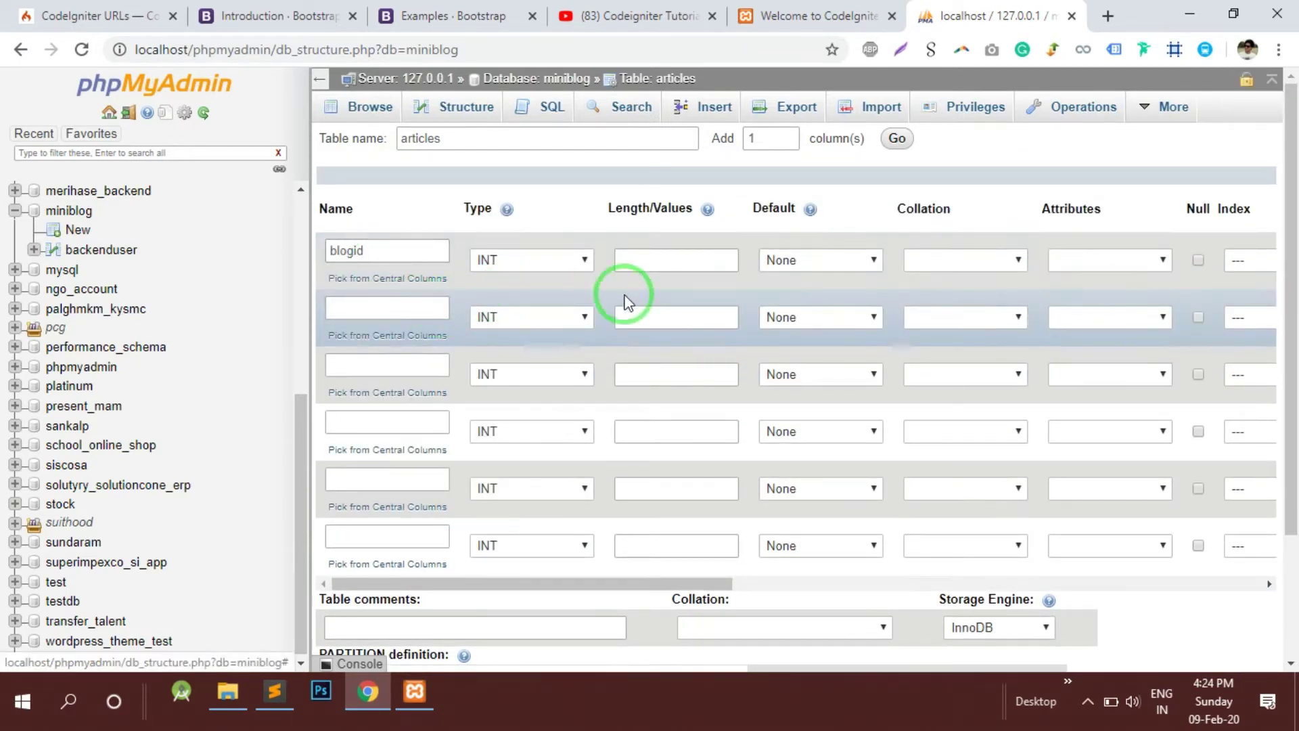
pyautogui.click(1246, 317)
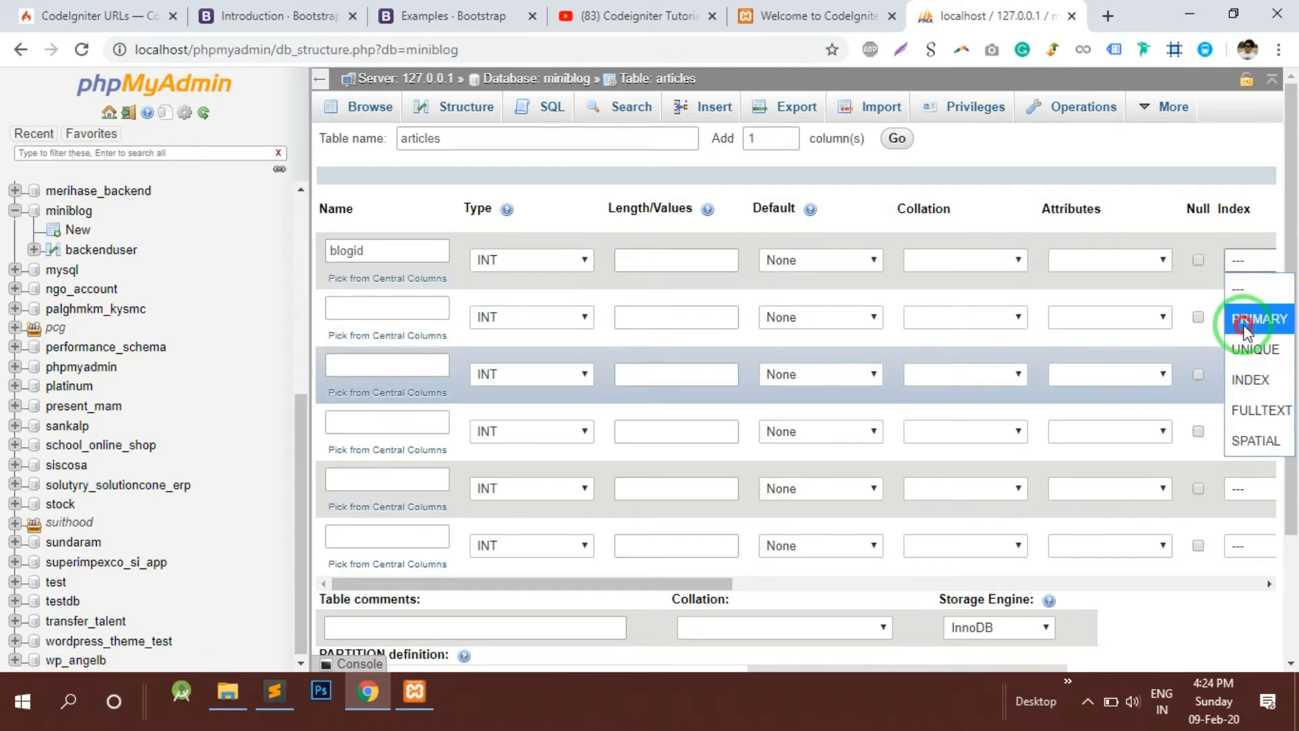
pyautogui.click(1258, 320)
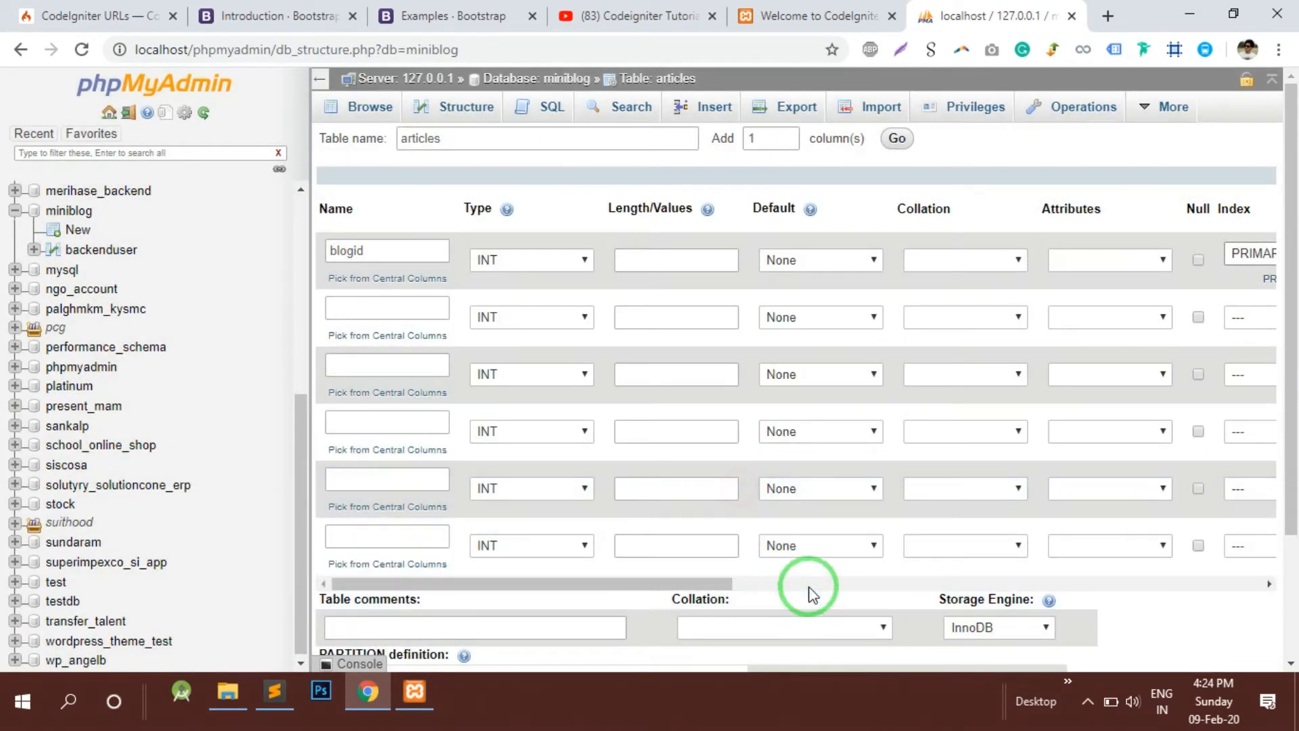
pyautogui.hscroll(3)
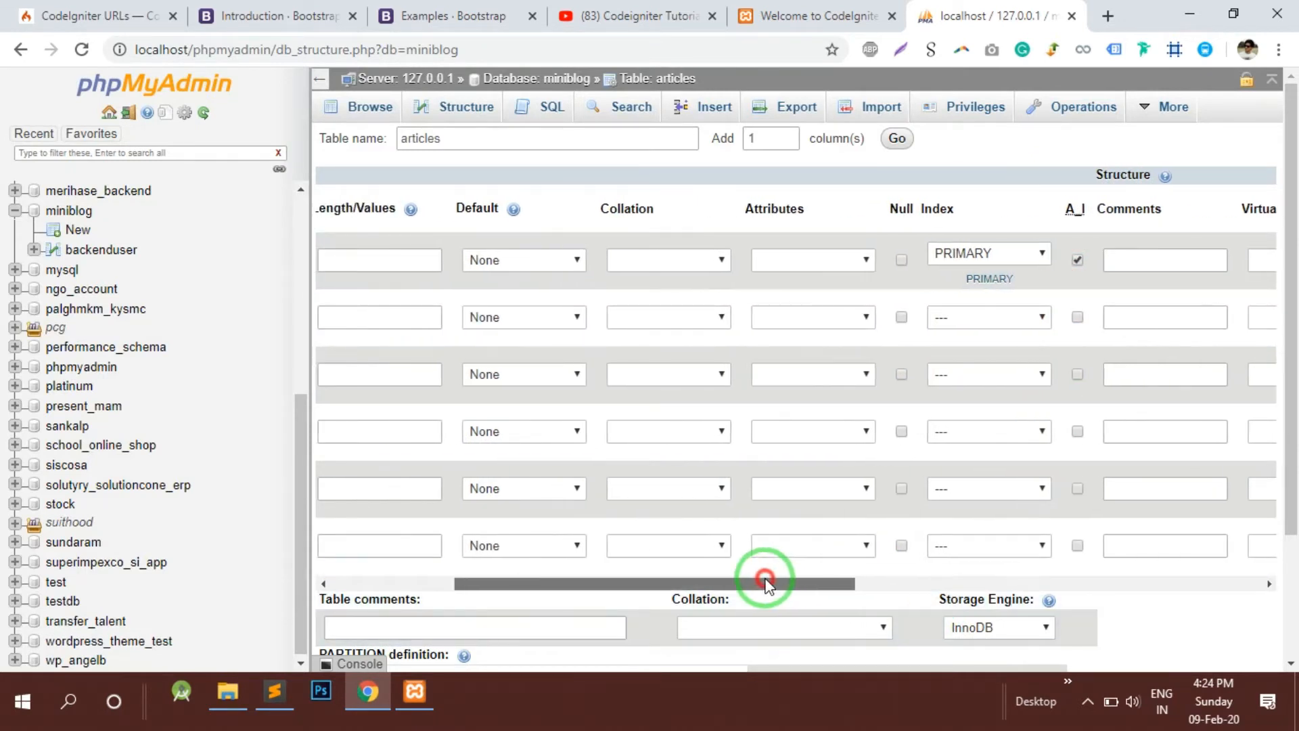
pyautogui.hscroll(-3)
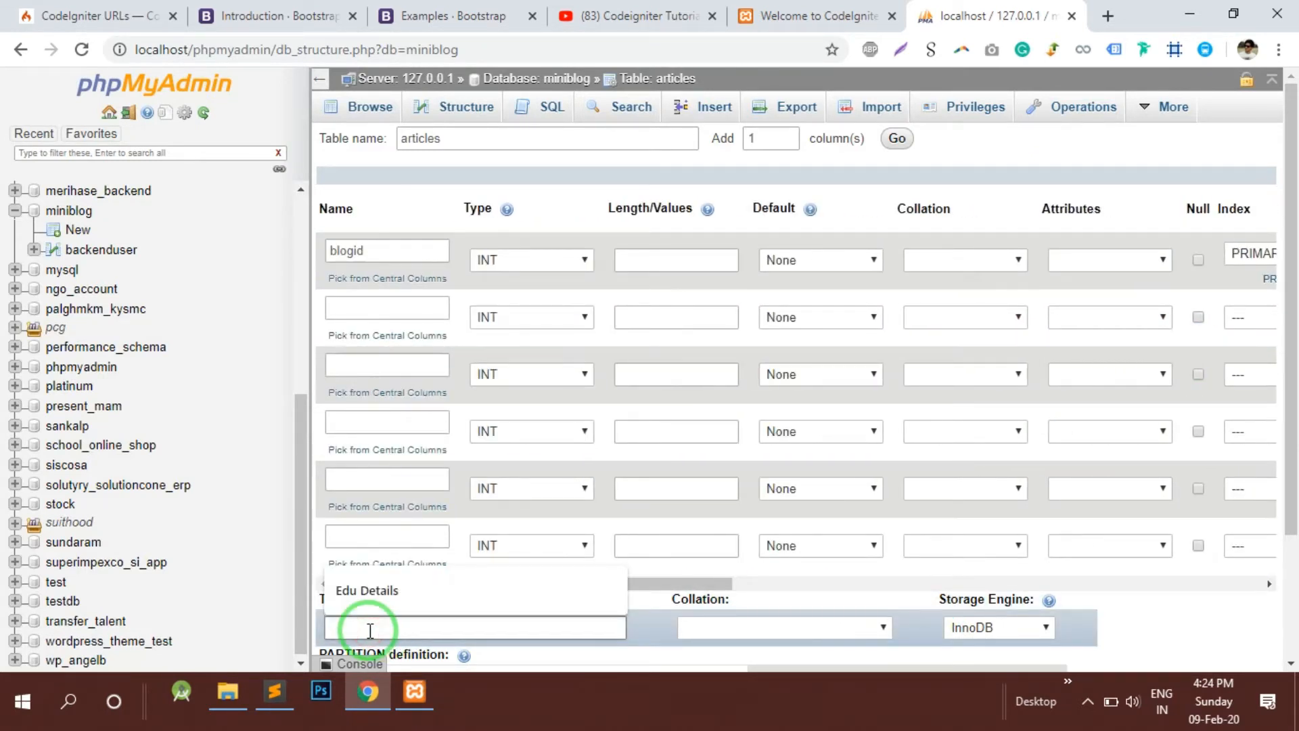
pyautogui.write('Store')
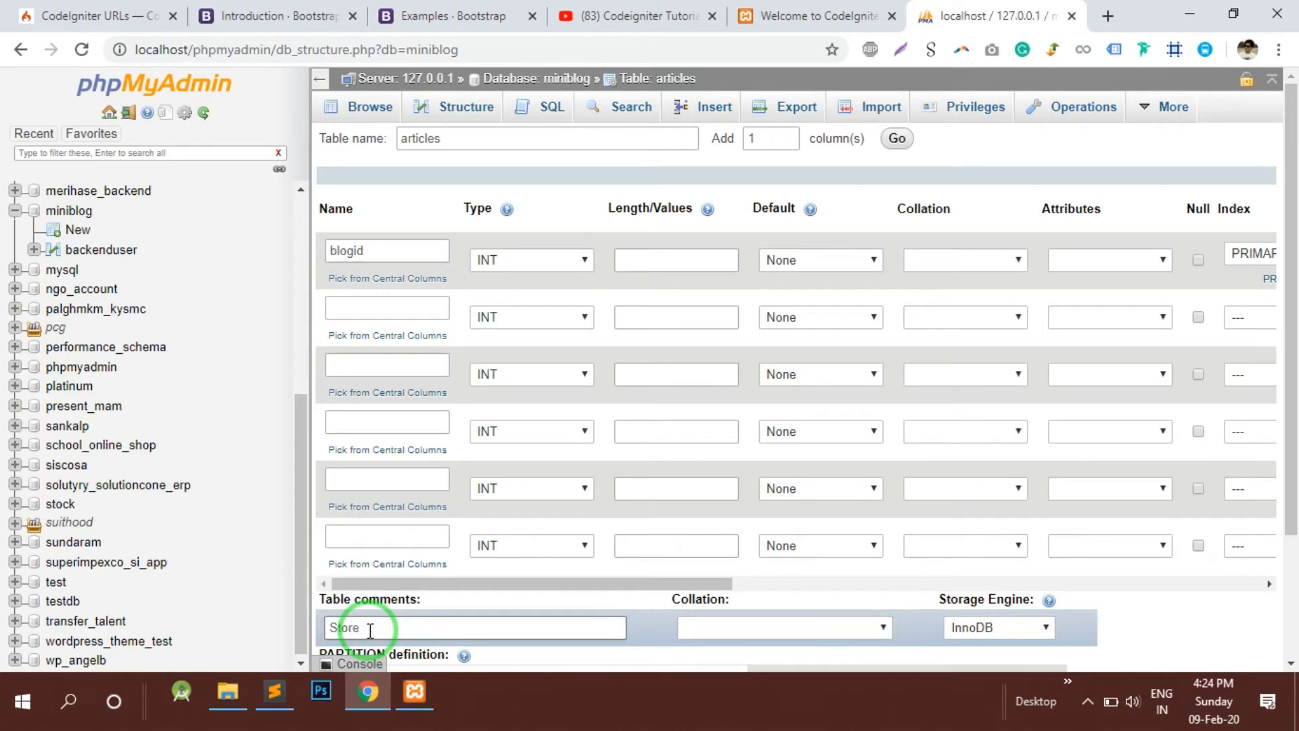
pyautogui.write('Blogs')
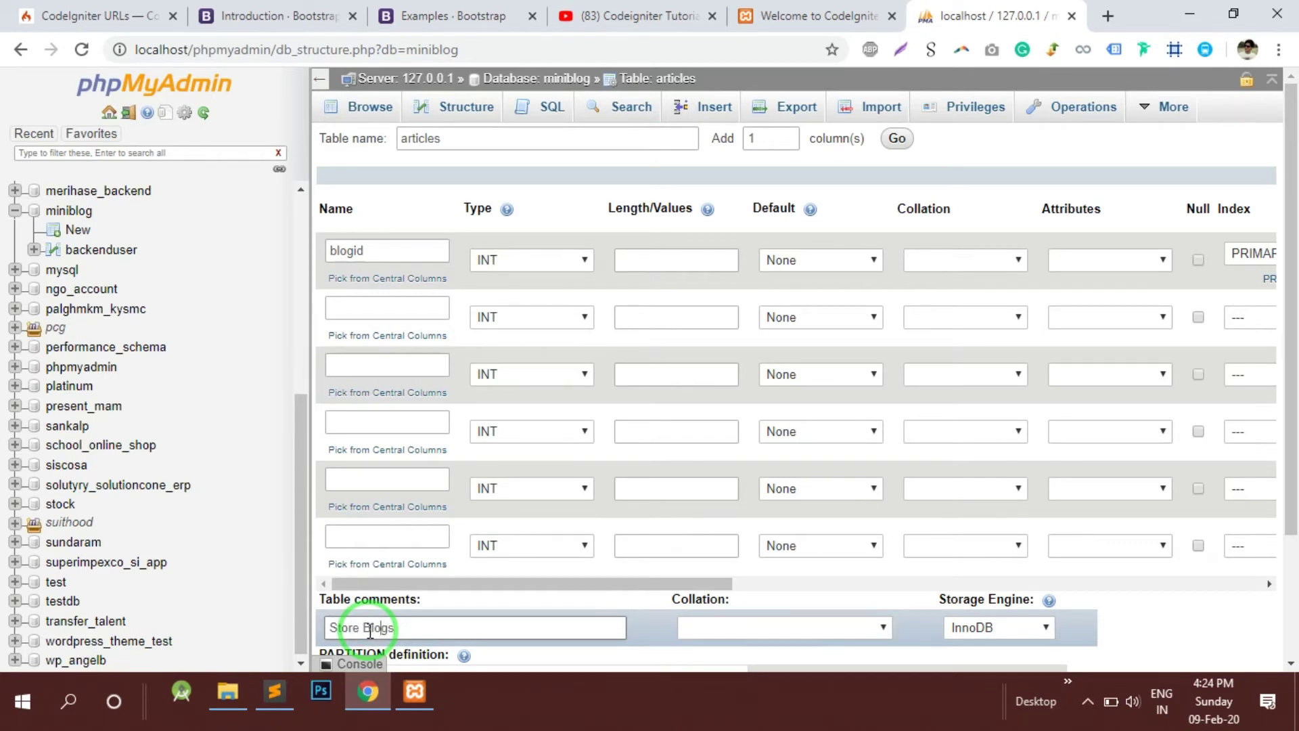
pyautogui.write('s')
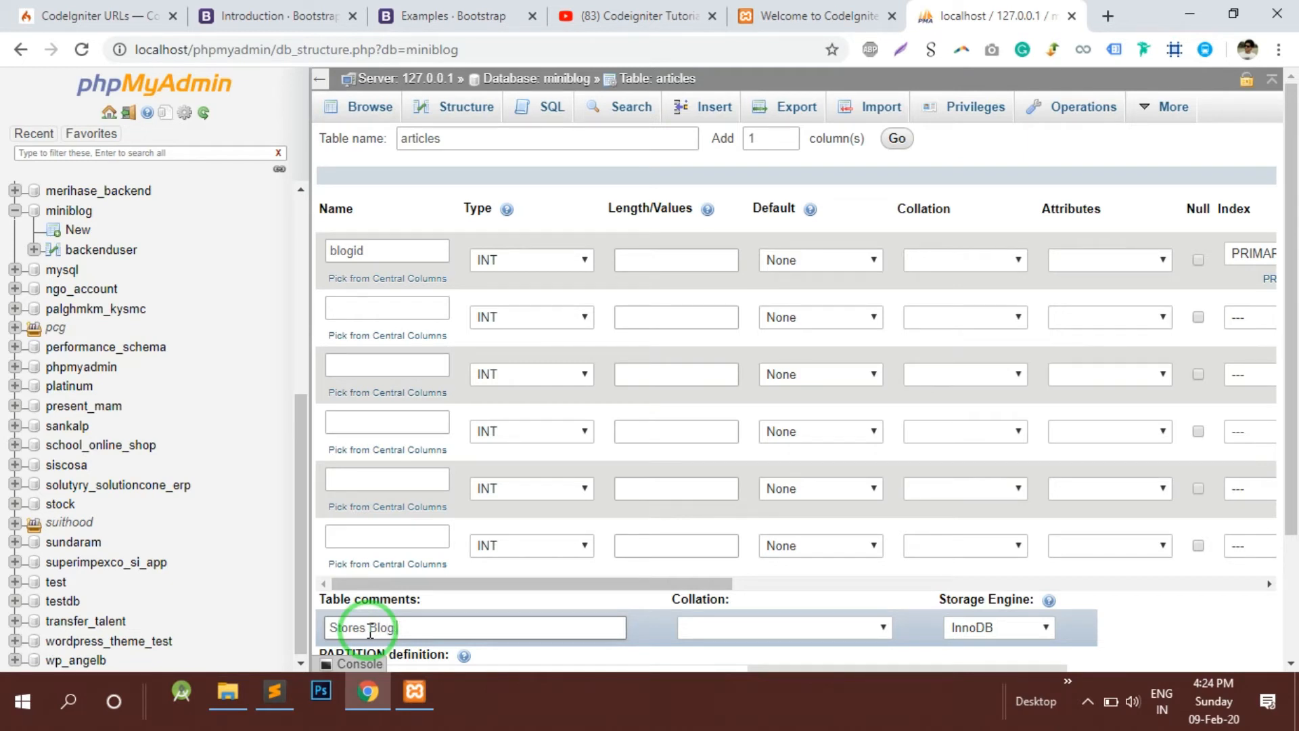
pyautogui.write('Data')
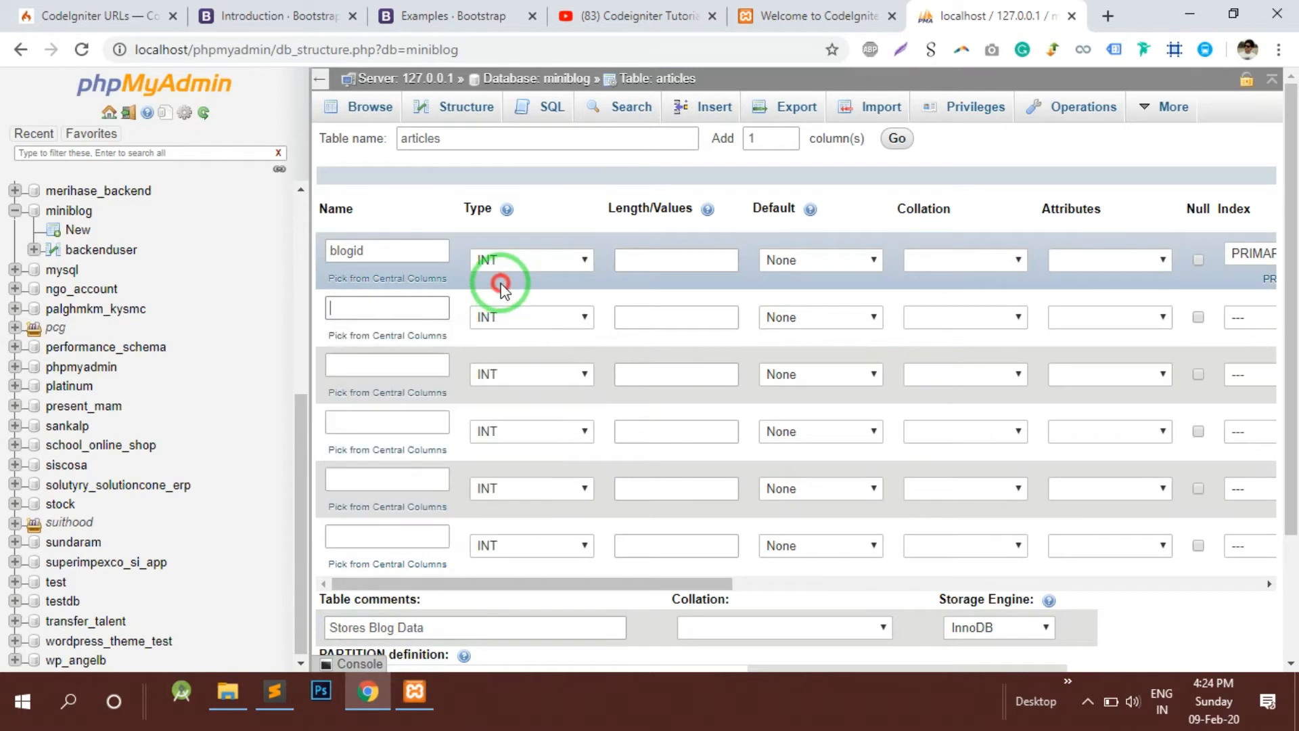
# Add blog_title as a nullable VARCHAR column and blog_desc as TEXT.
pyautogui.write('bl')
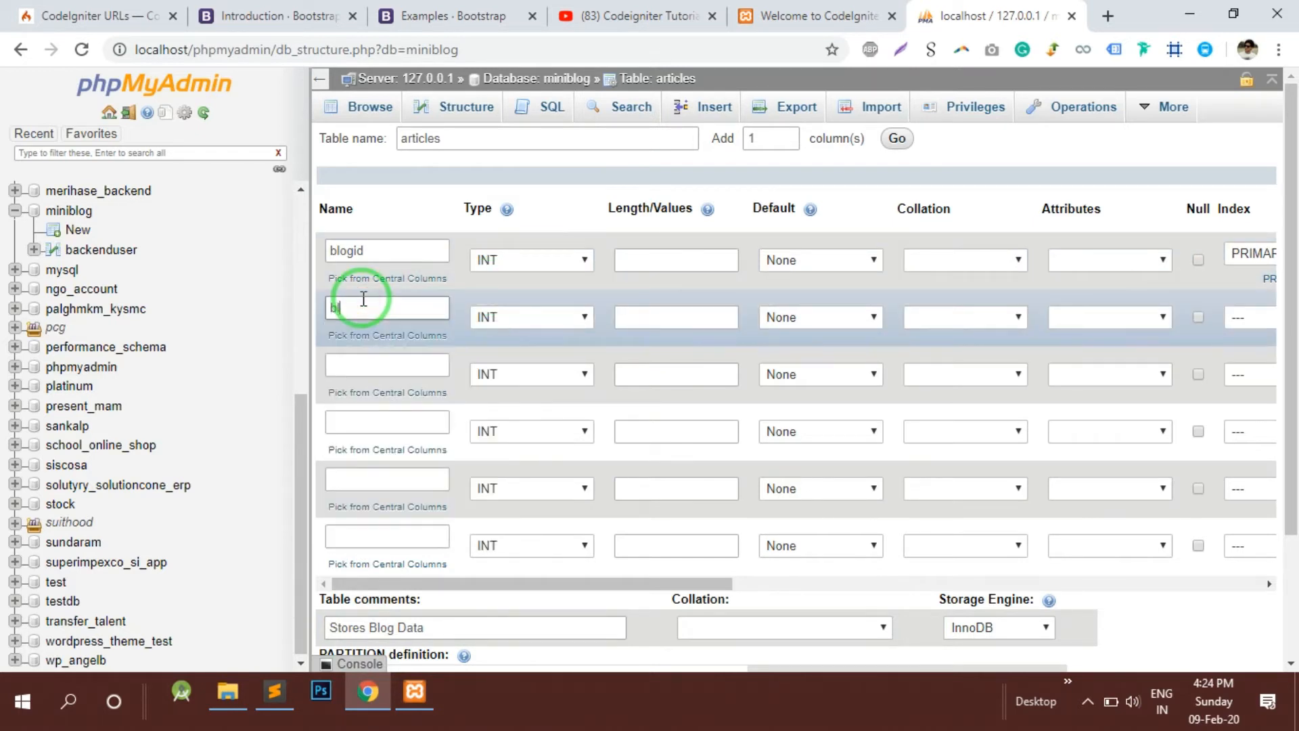
pyautogui.write('og')
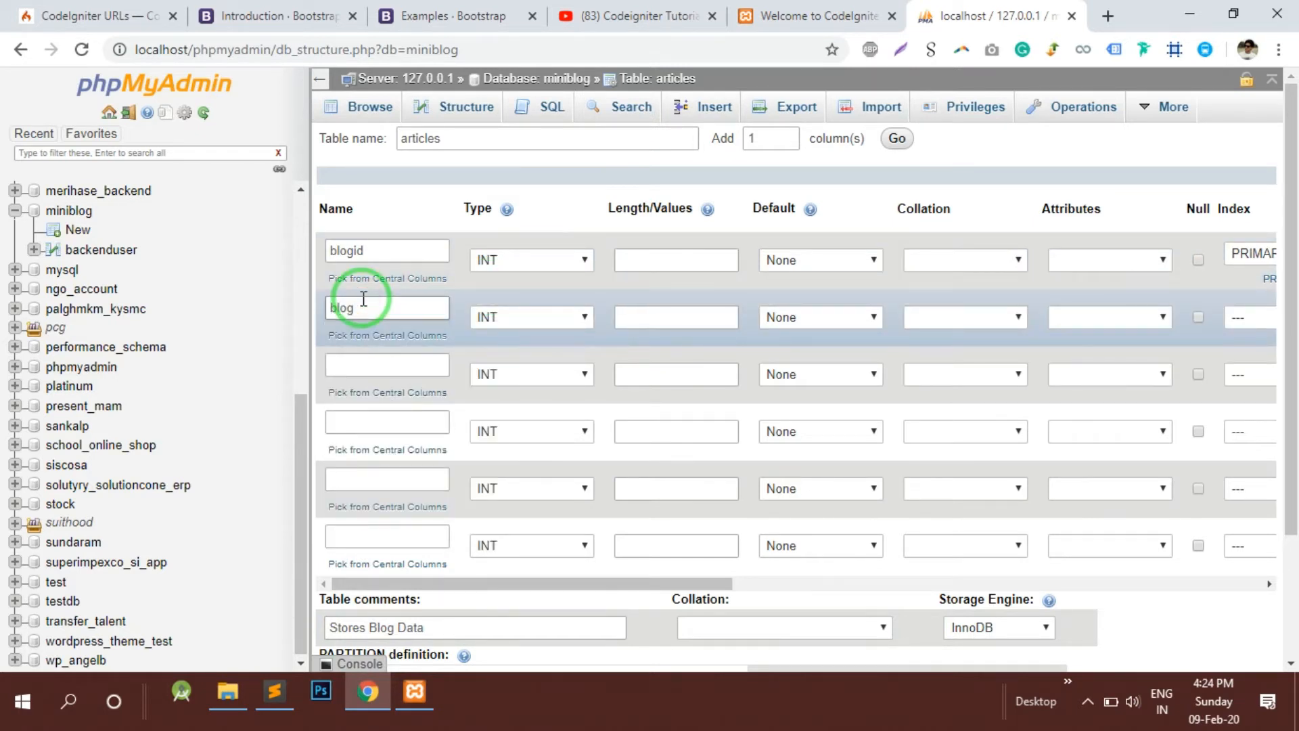
pyautogui.write('_title')
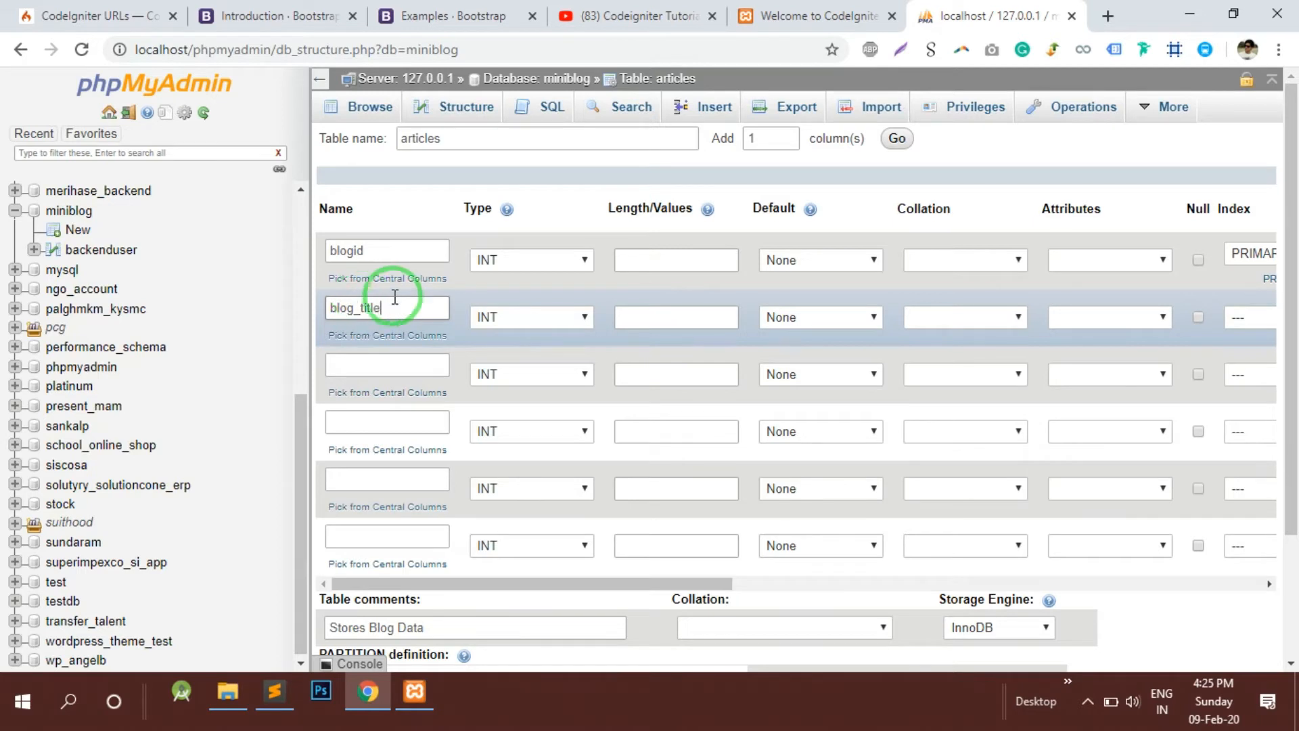
pyautogui.click(530, 317)
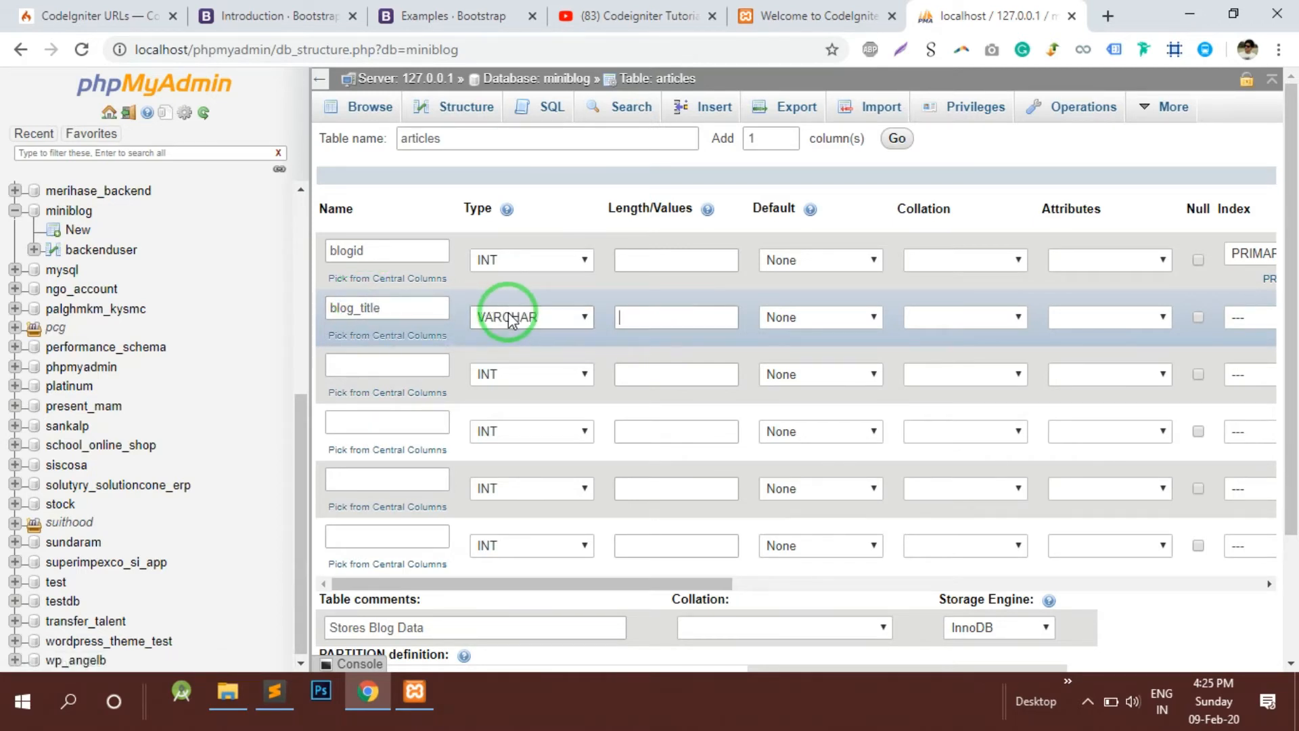
pyautogui.write('150')
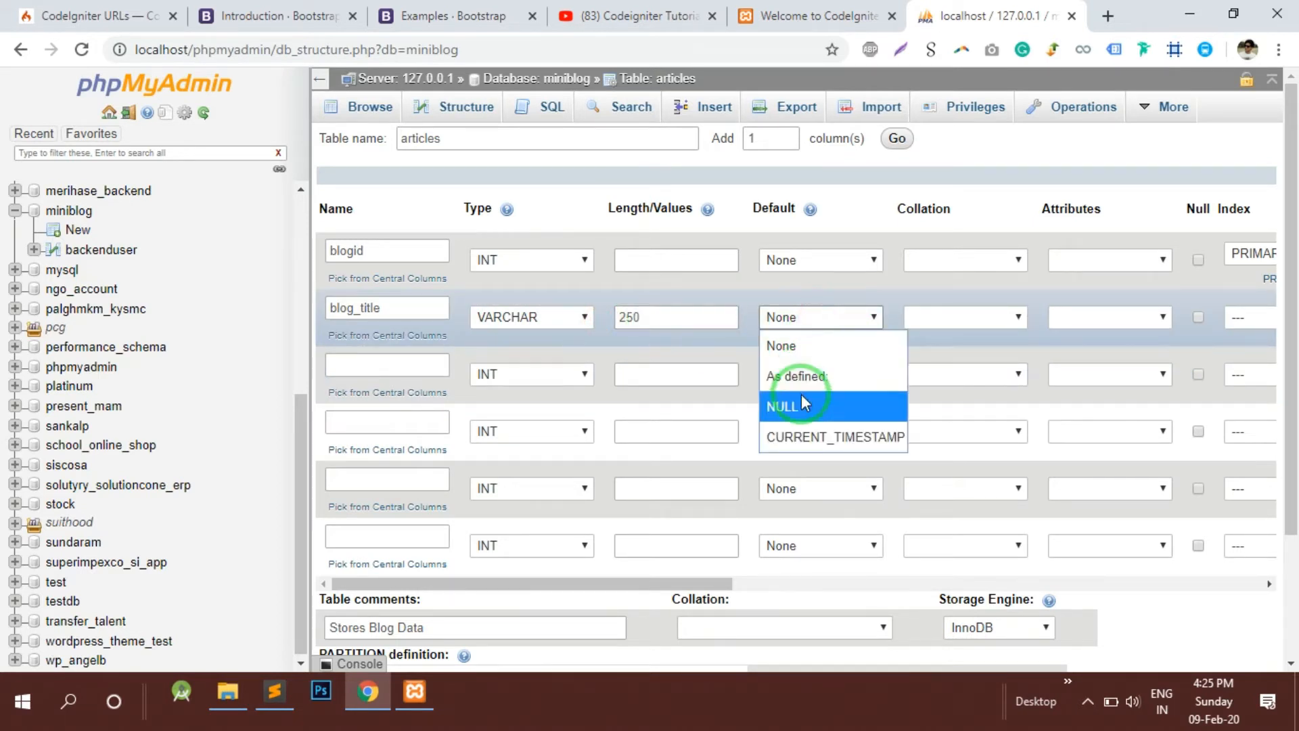
pyautogui.click(780, 406)
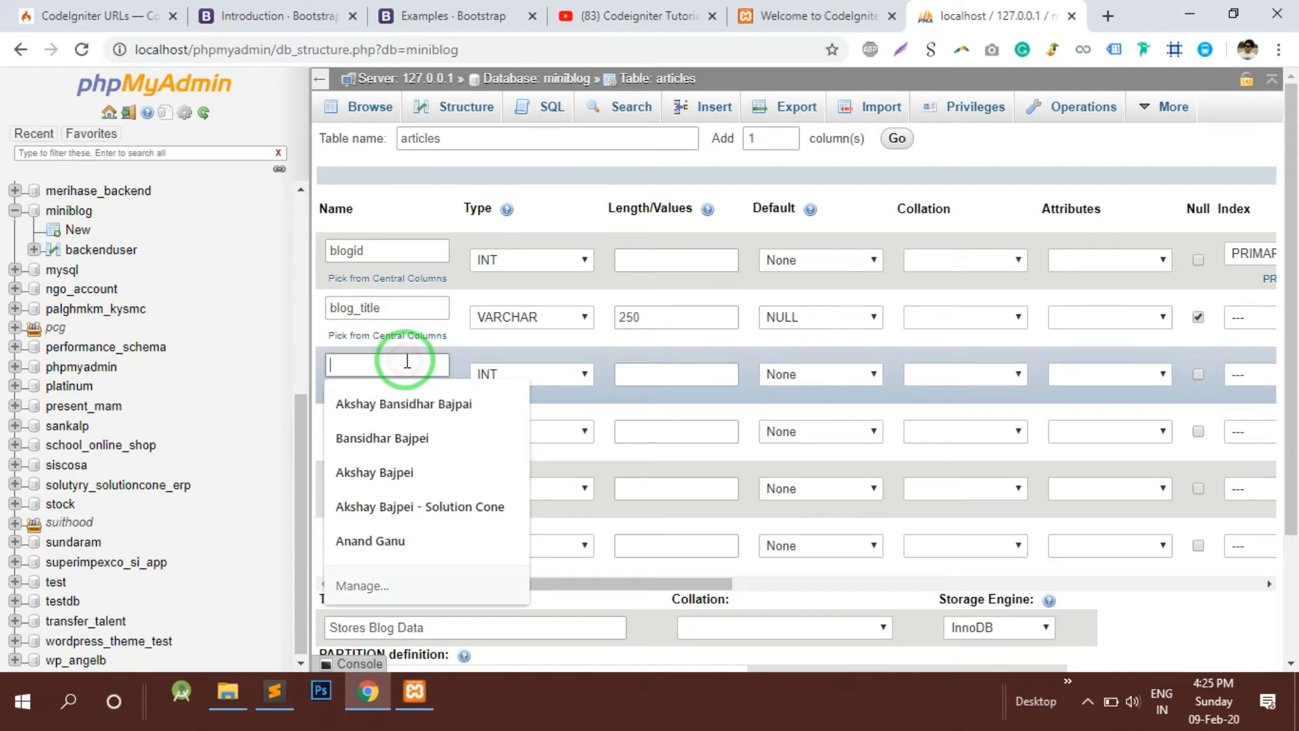
pyautogui.write('blog')
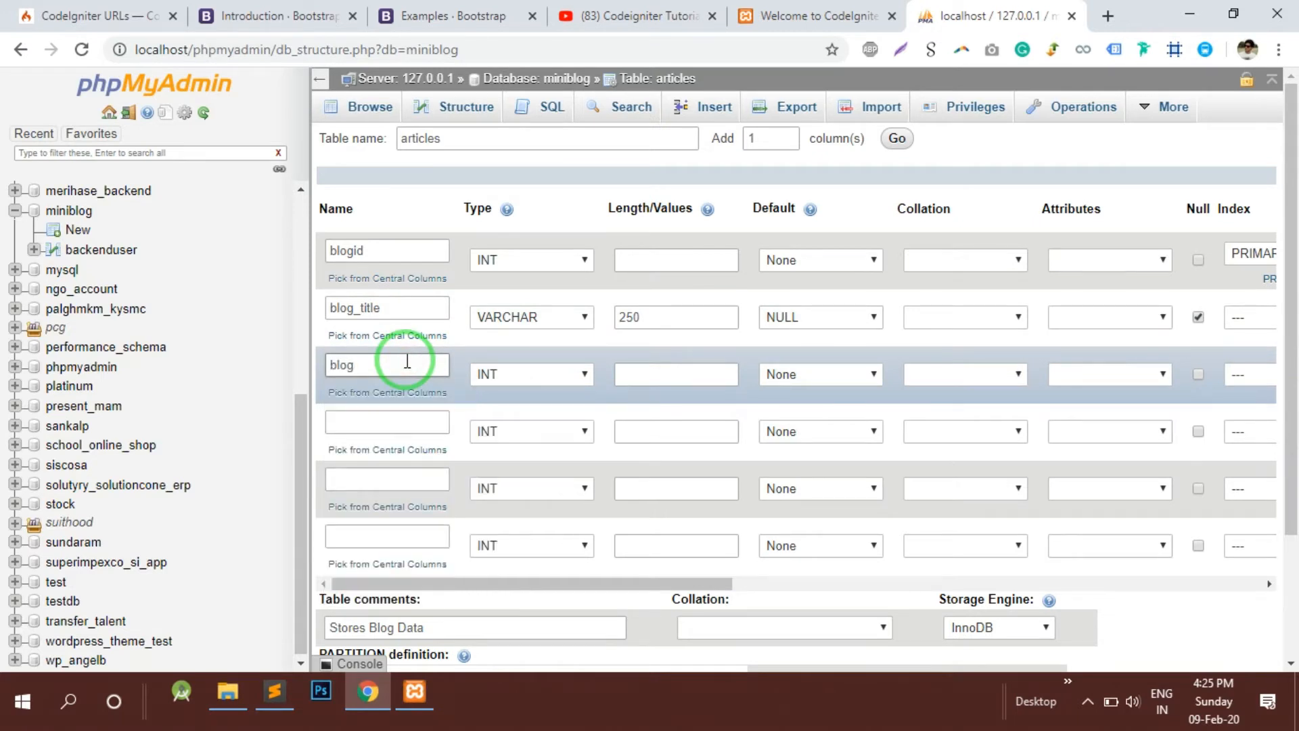
pyautogui.write('_desc')
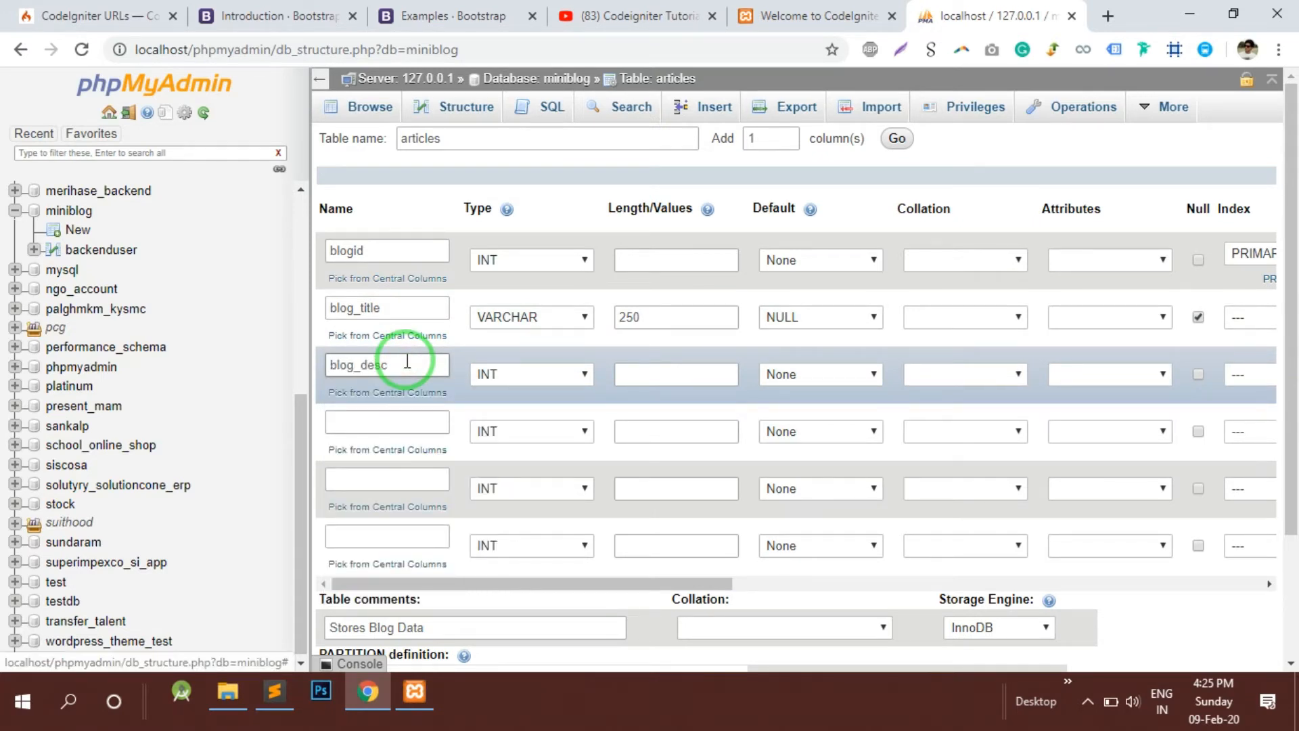
pyautogui.click(530, 374)
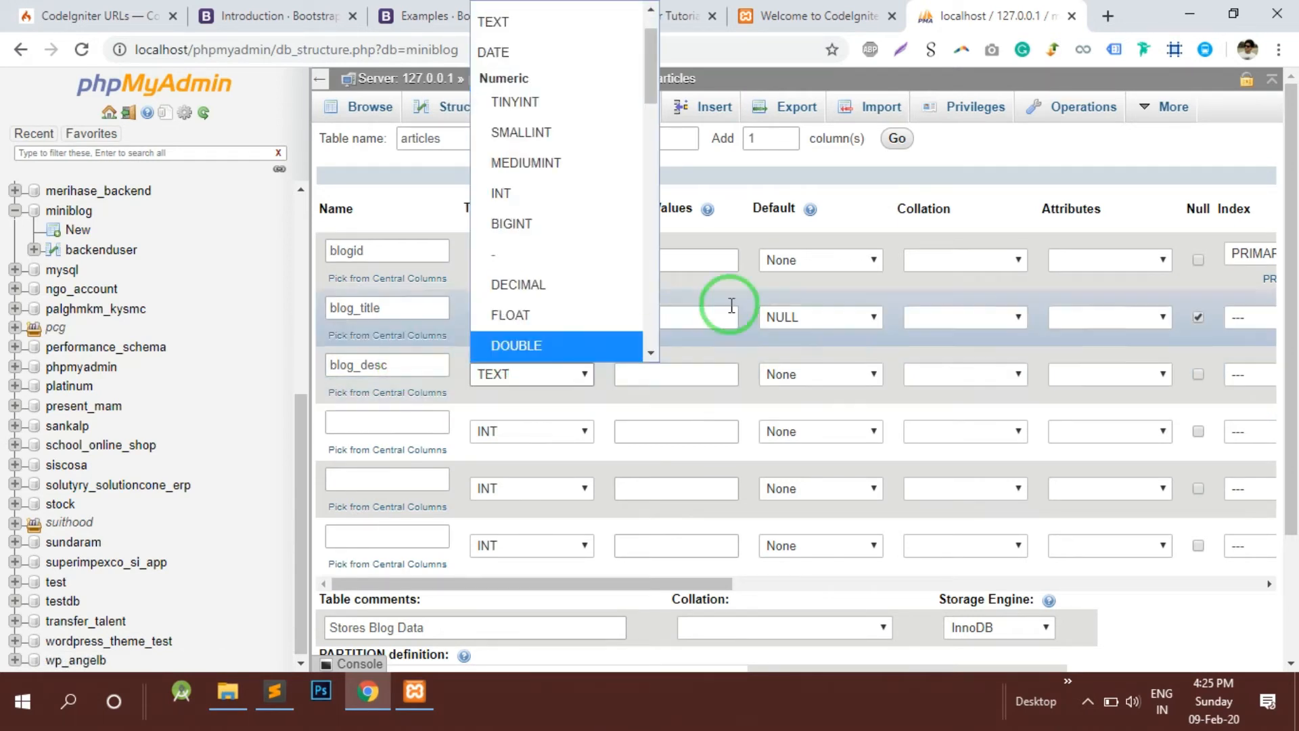
pyautogui.moveTo(493, 21)
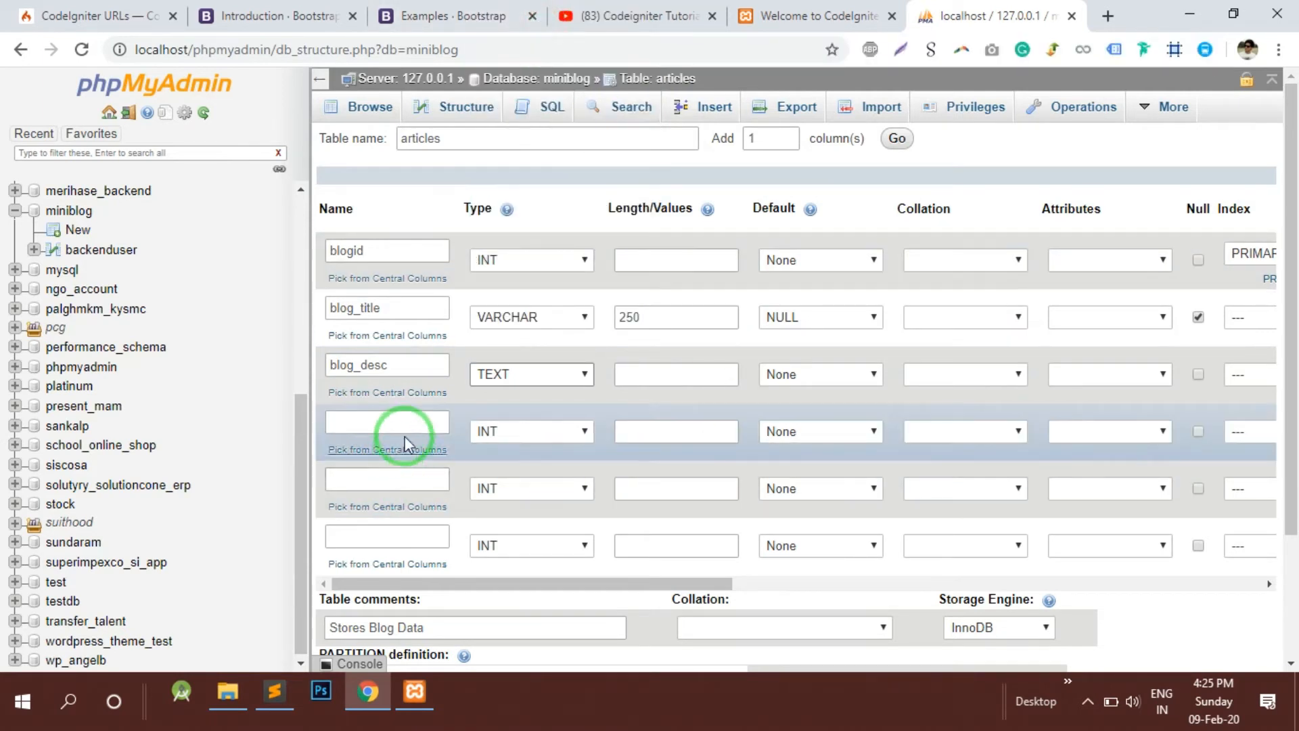
# Add blog_img as VARCHAR(300) and default blog_desc to NULL.
pyautogui.click(386, 430)
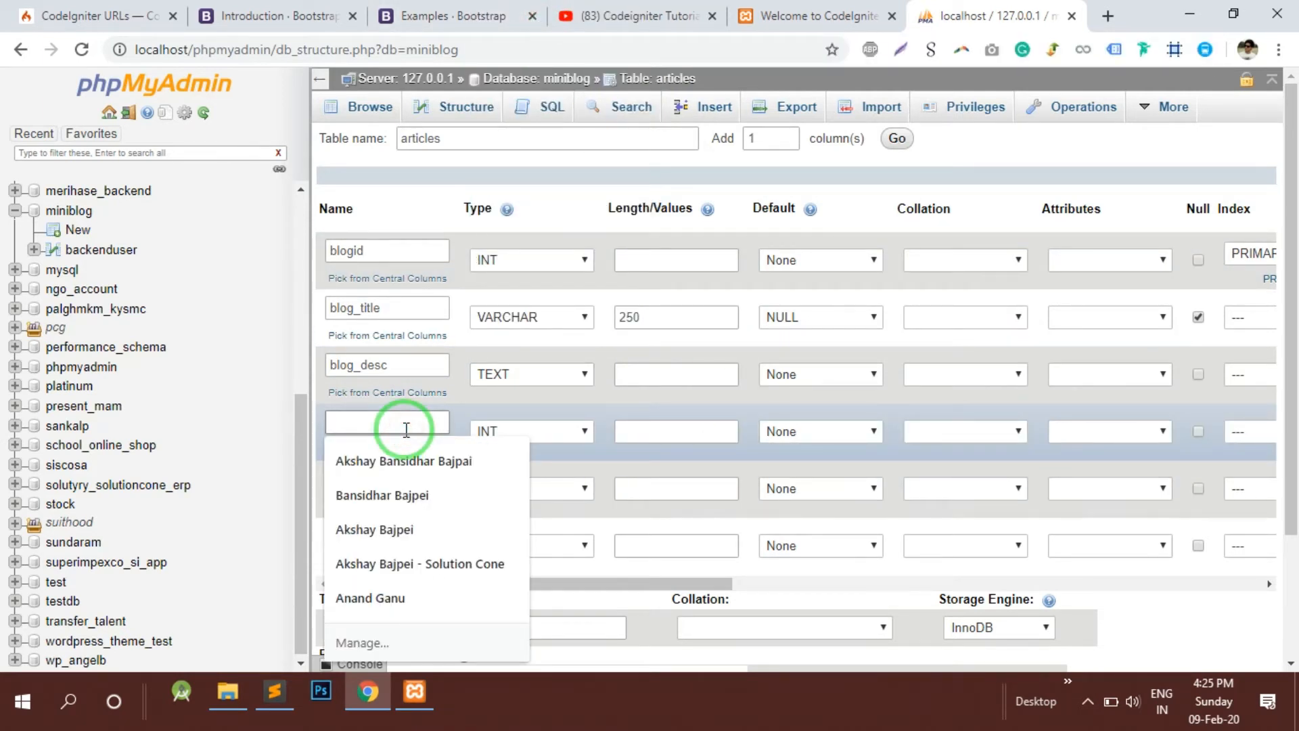
pyautogui.write('blog')
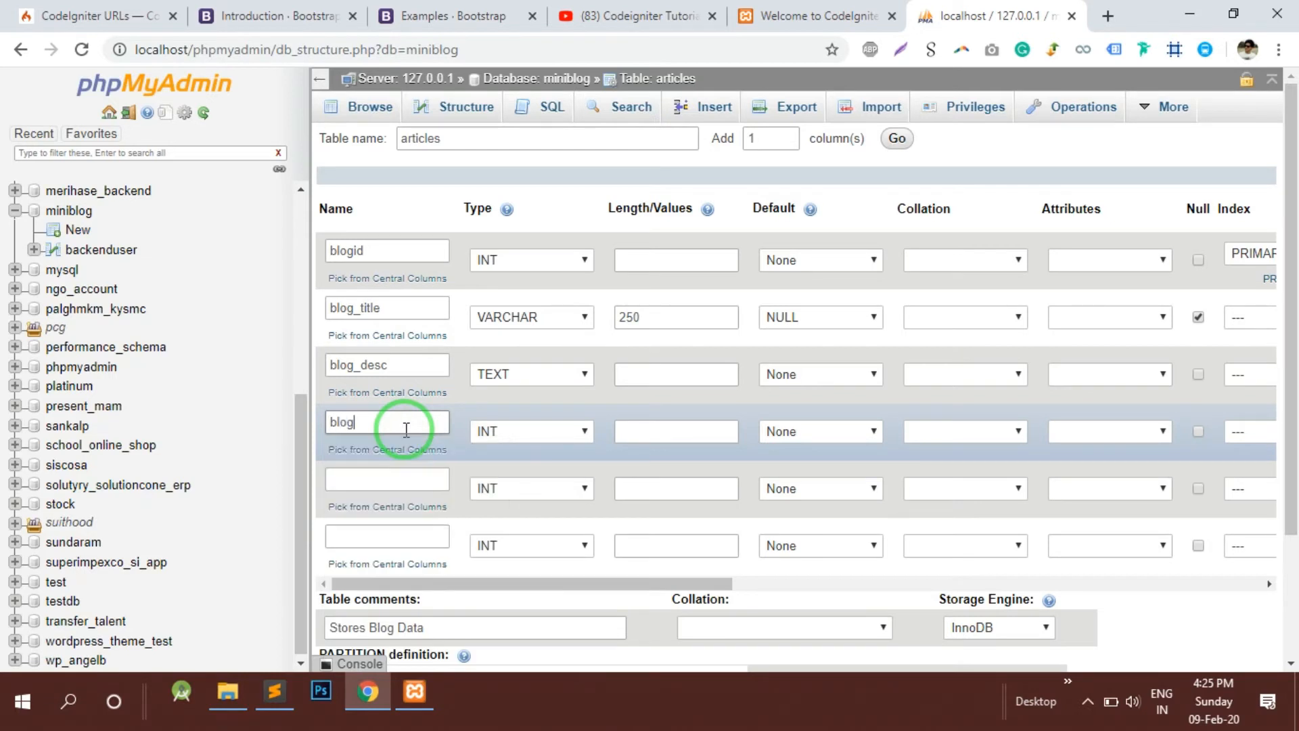
pyautogui.write('_img')
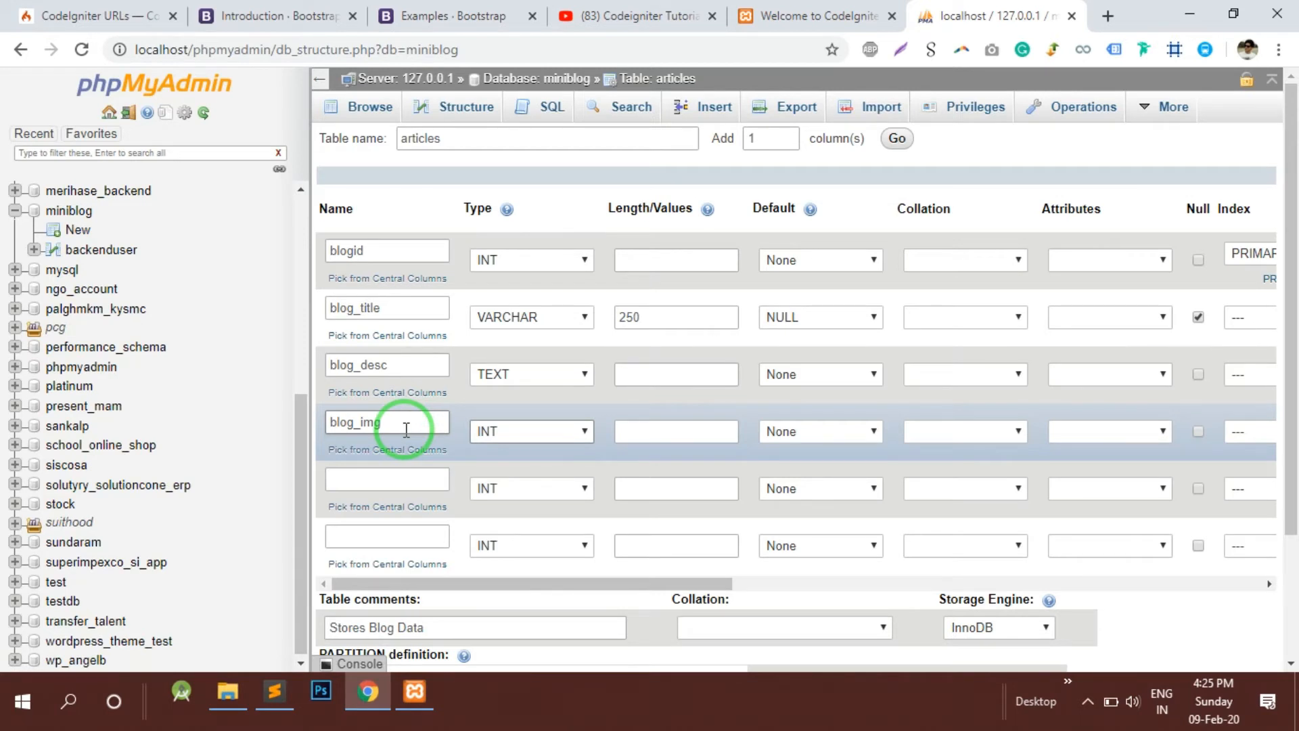
pyautogui.click(530, 430)
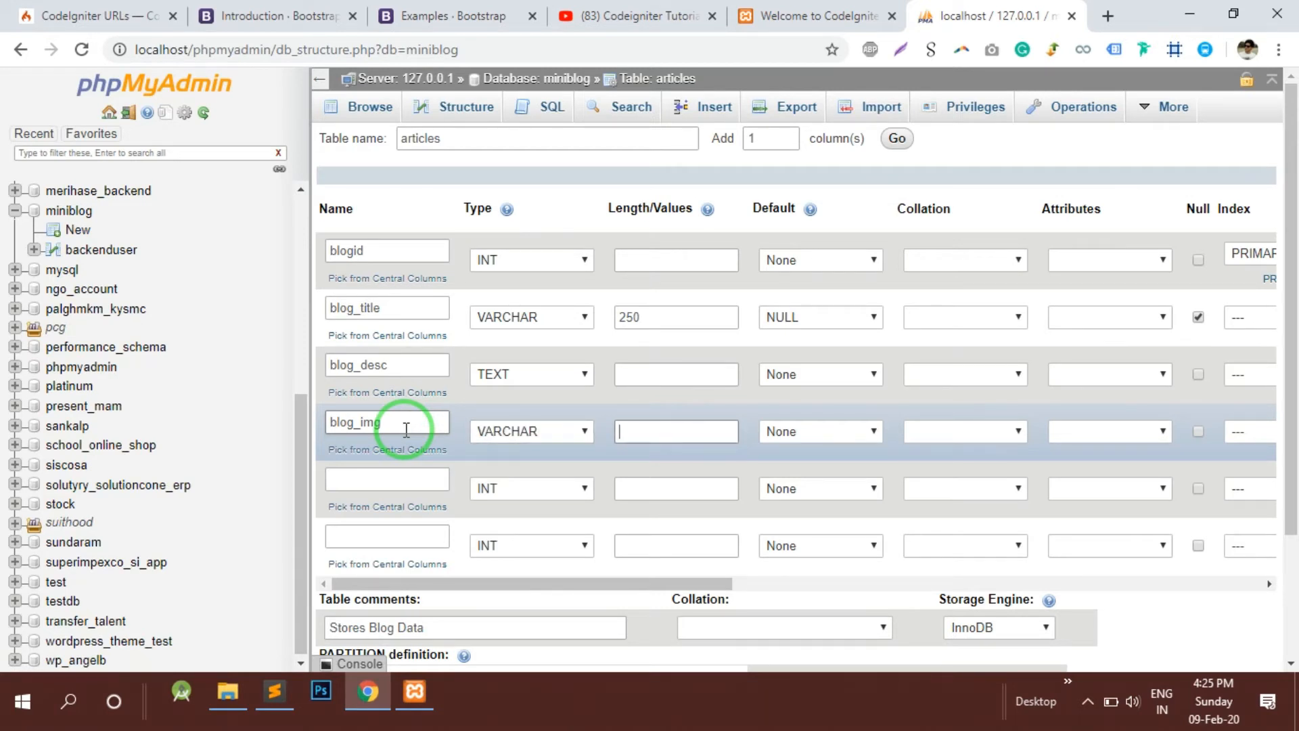
pyautogui.write('300')
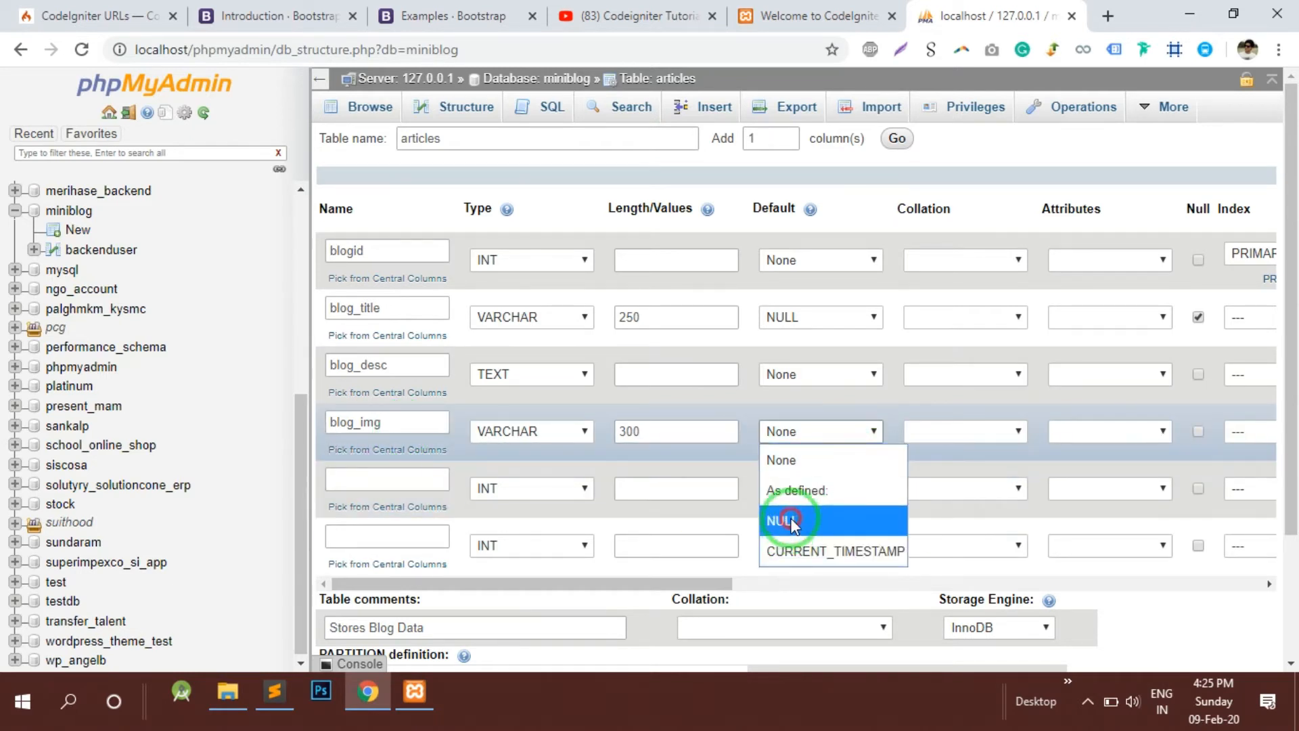
pyautogui.click(789, 519)
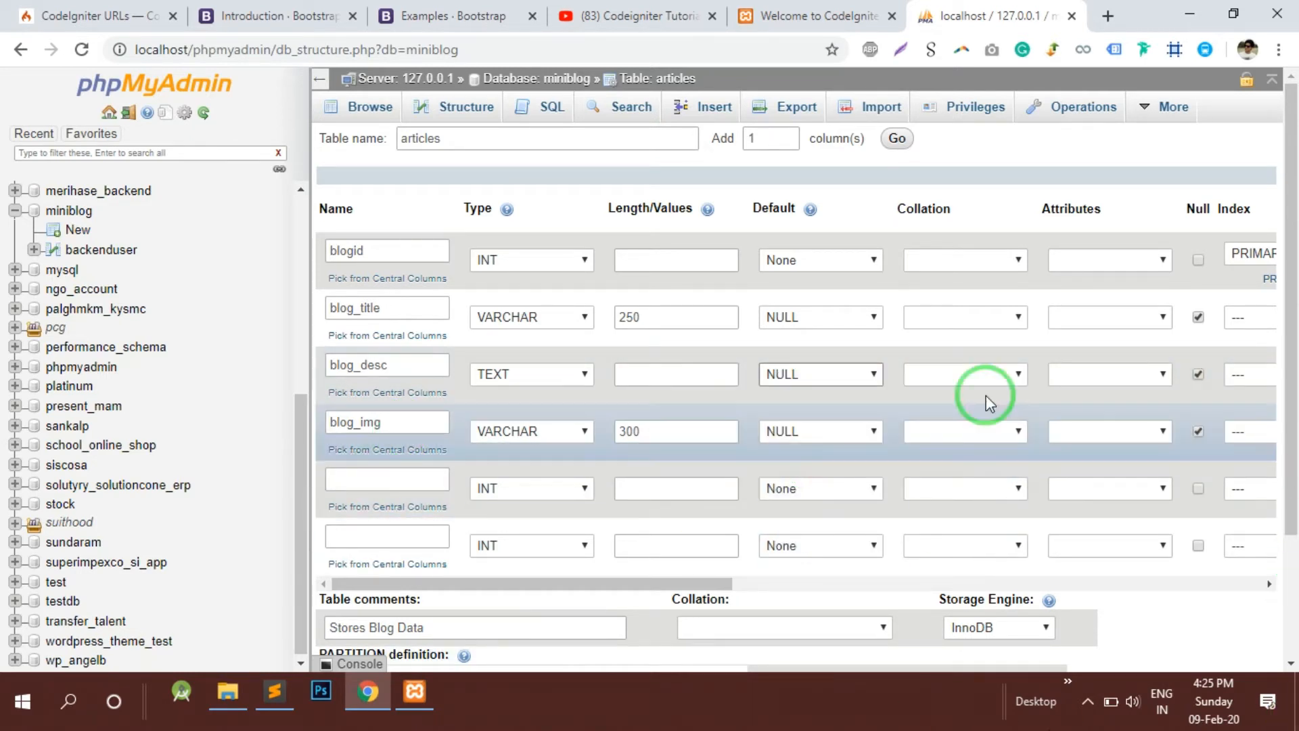
pyautogui.click(385, 479)
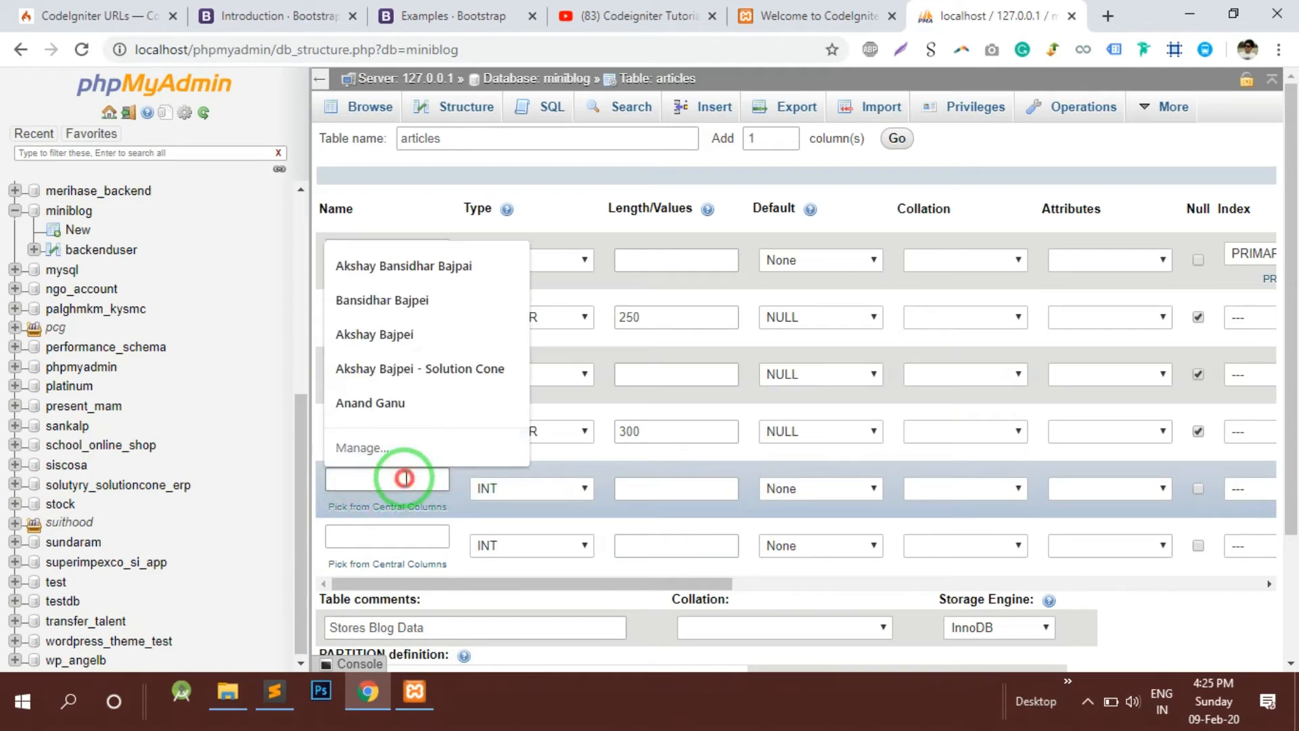
# Name the fifth column status and make it a TINYINT column.
pyautogui.click(386, 479)
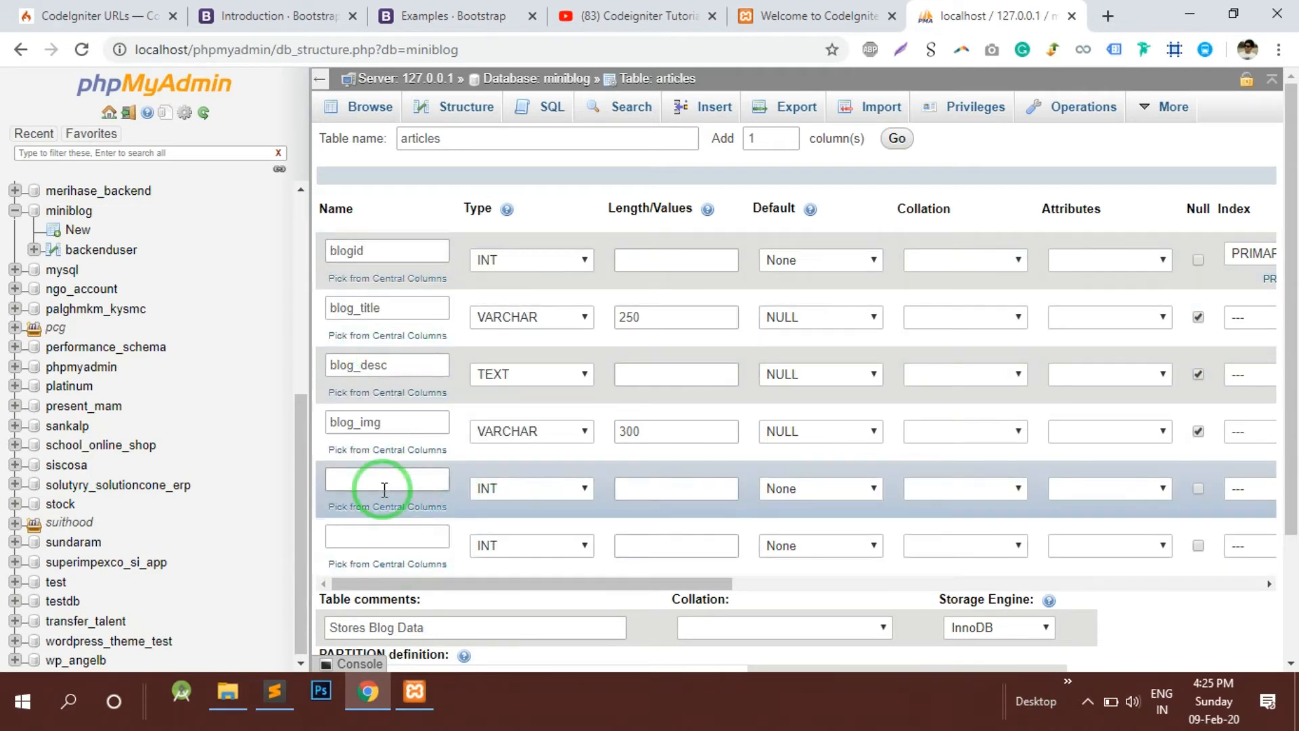
pyautogui.write('stat')
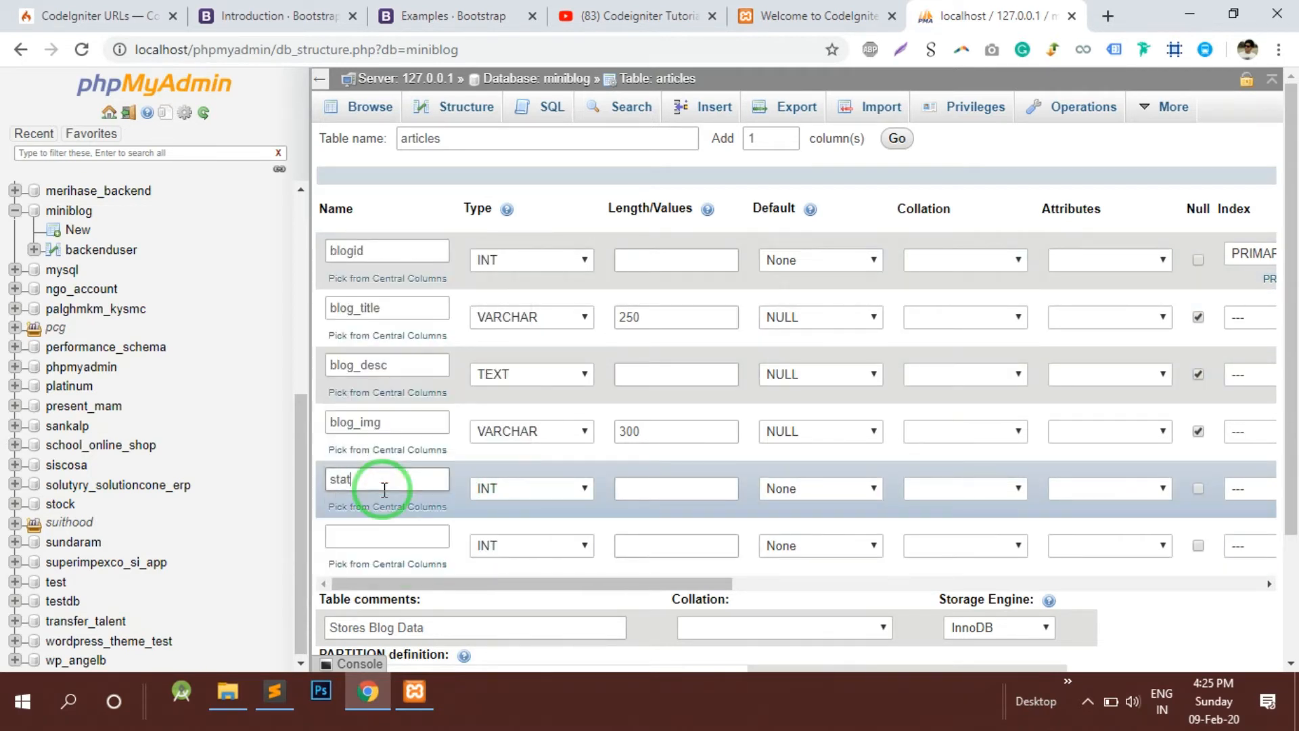
pyautogui.write('us')
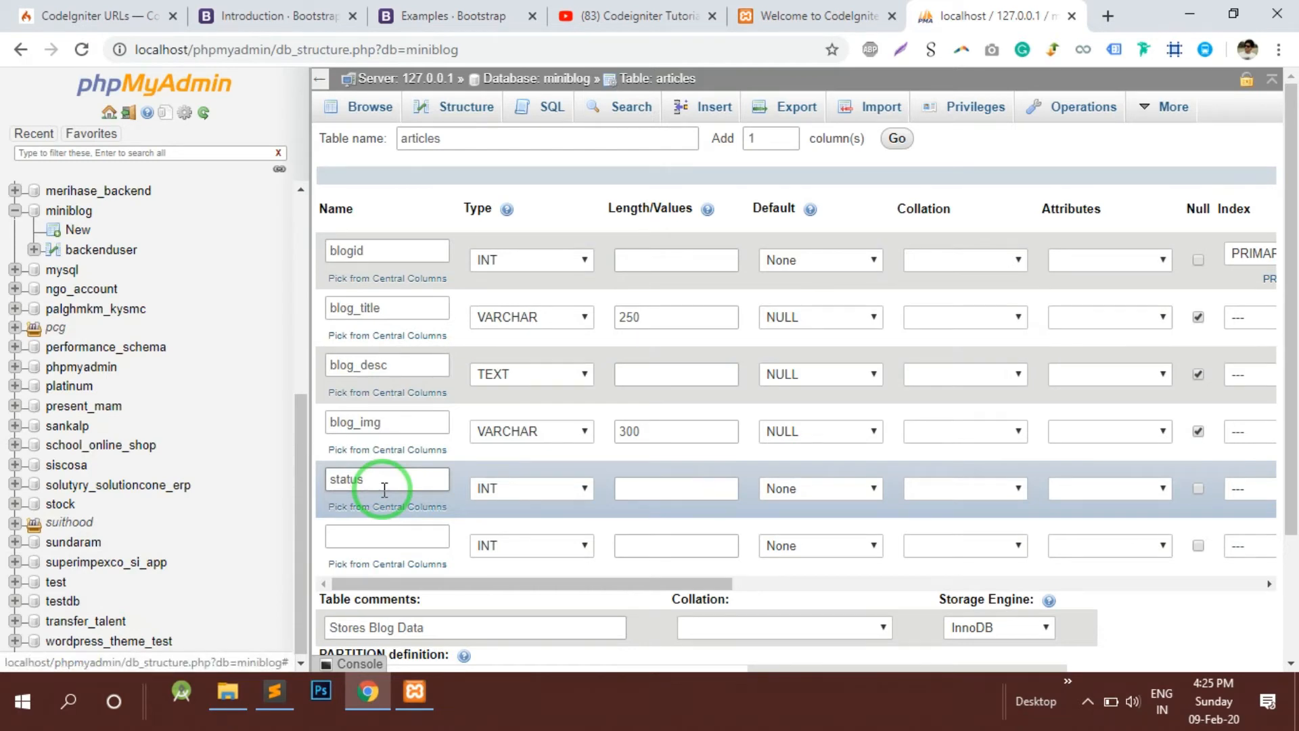
pyautogui.click(531, 488)
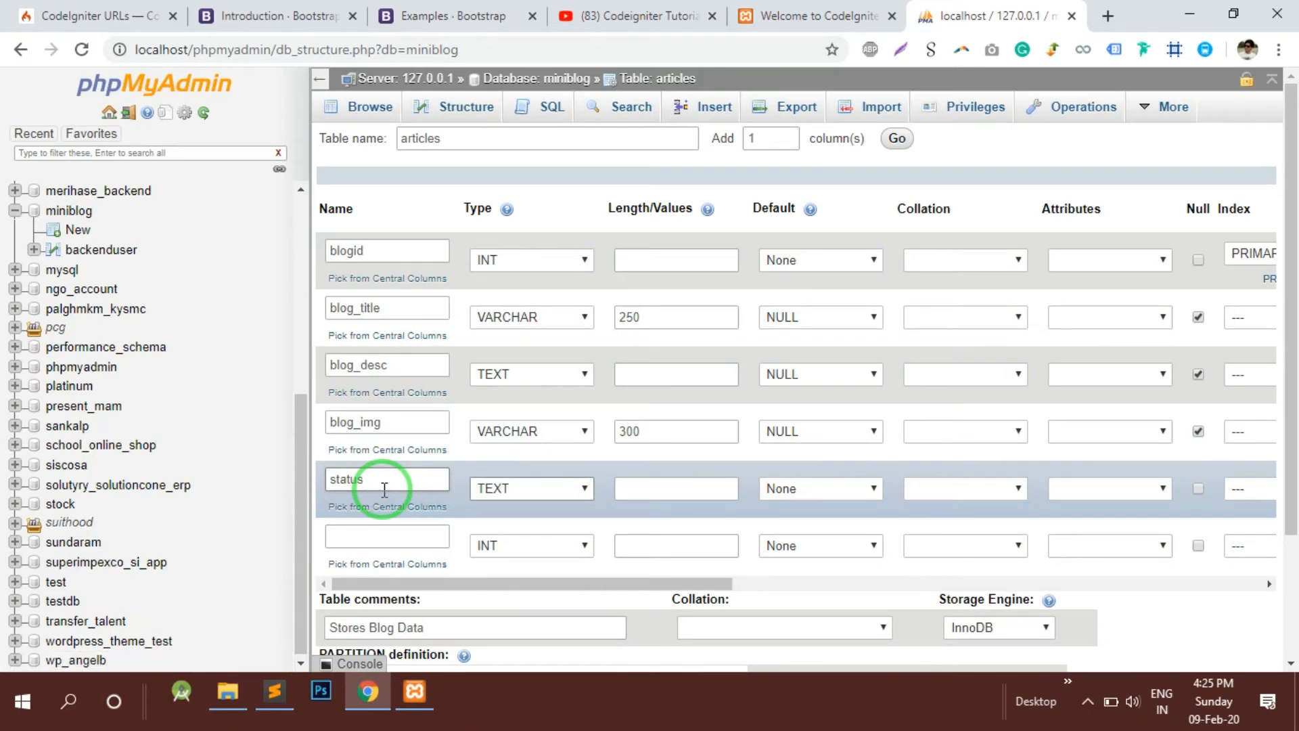
pyautogui.click(531, 488)
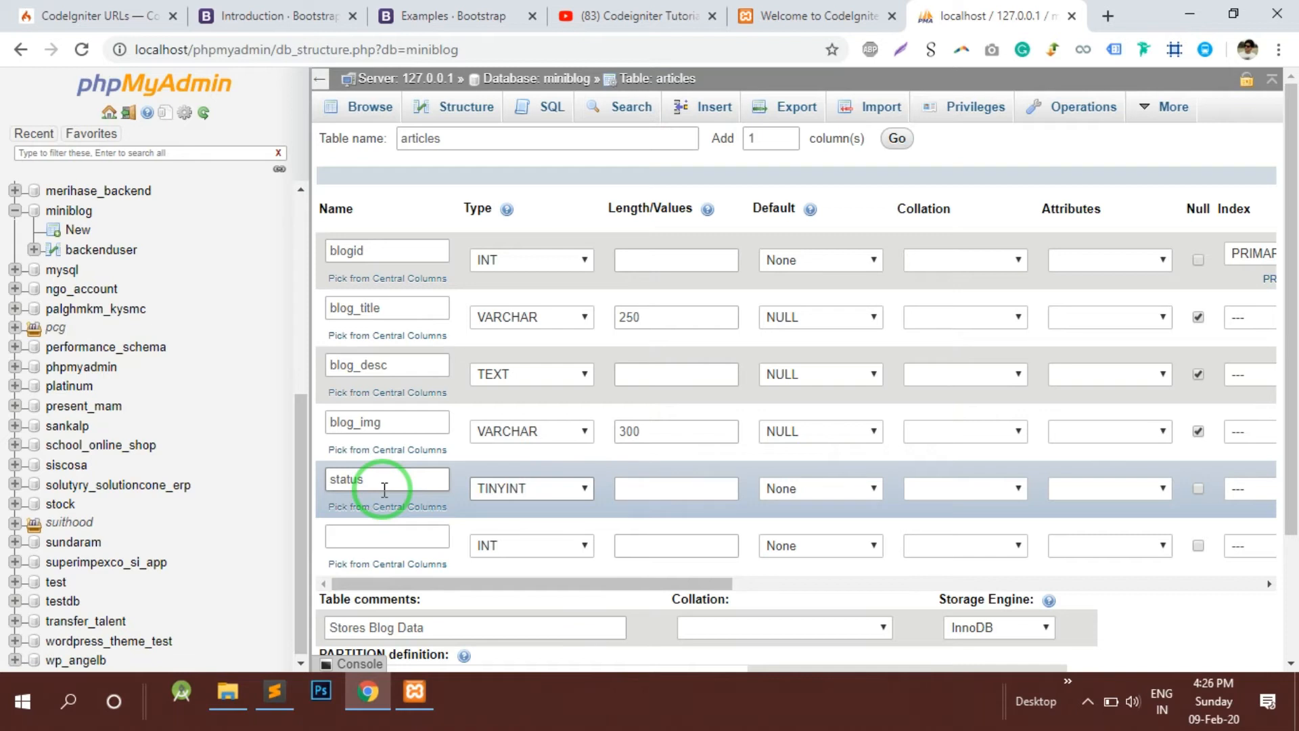
# Give status length 1, default value 1 and the comment 1=>Published 0=>Unpublished.
pyautogui.click(820, 488)
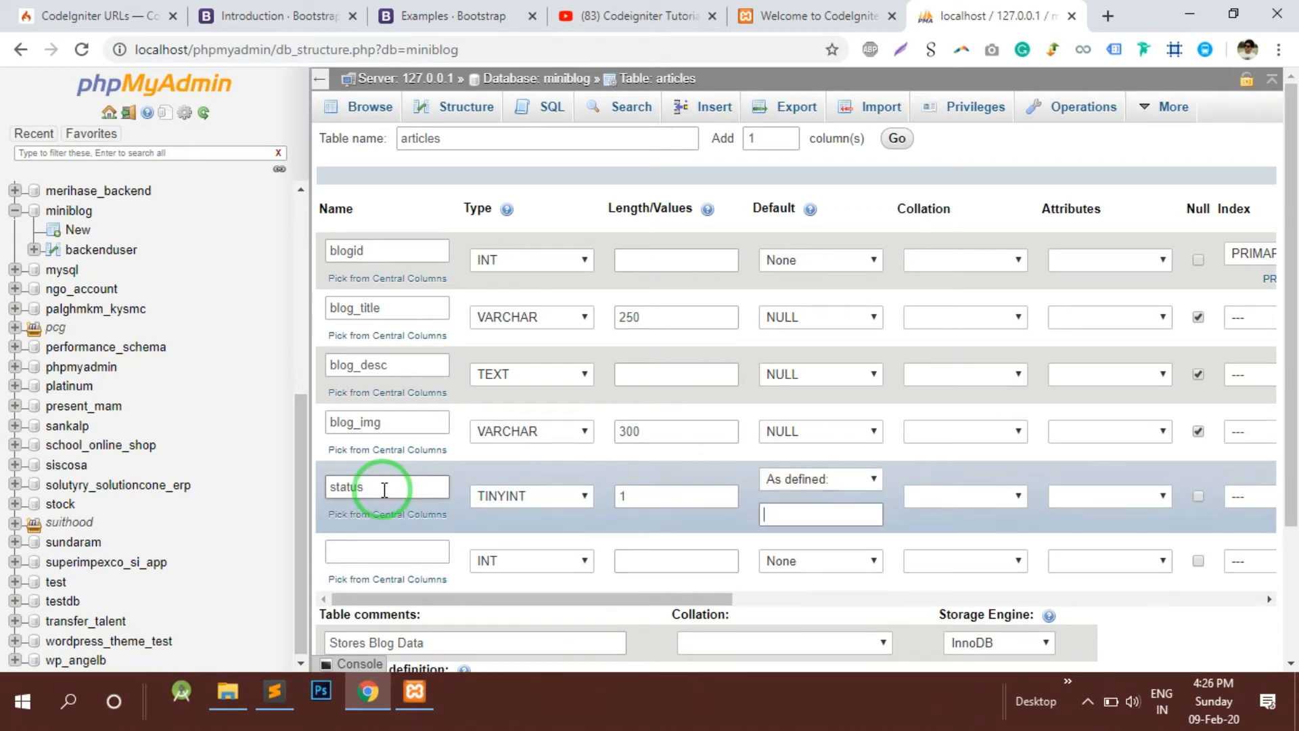
pyautogui.write('1')
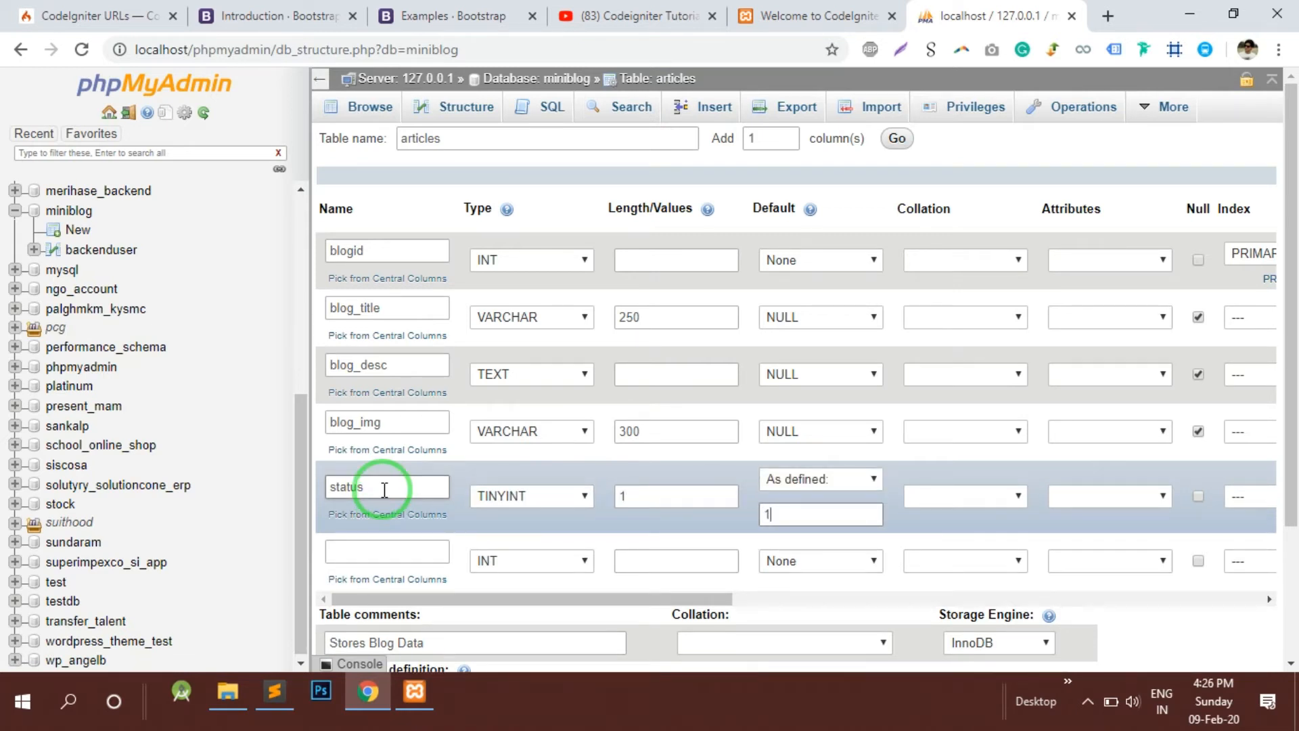
pyautogui.moveTo(1257, 496)
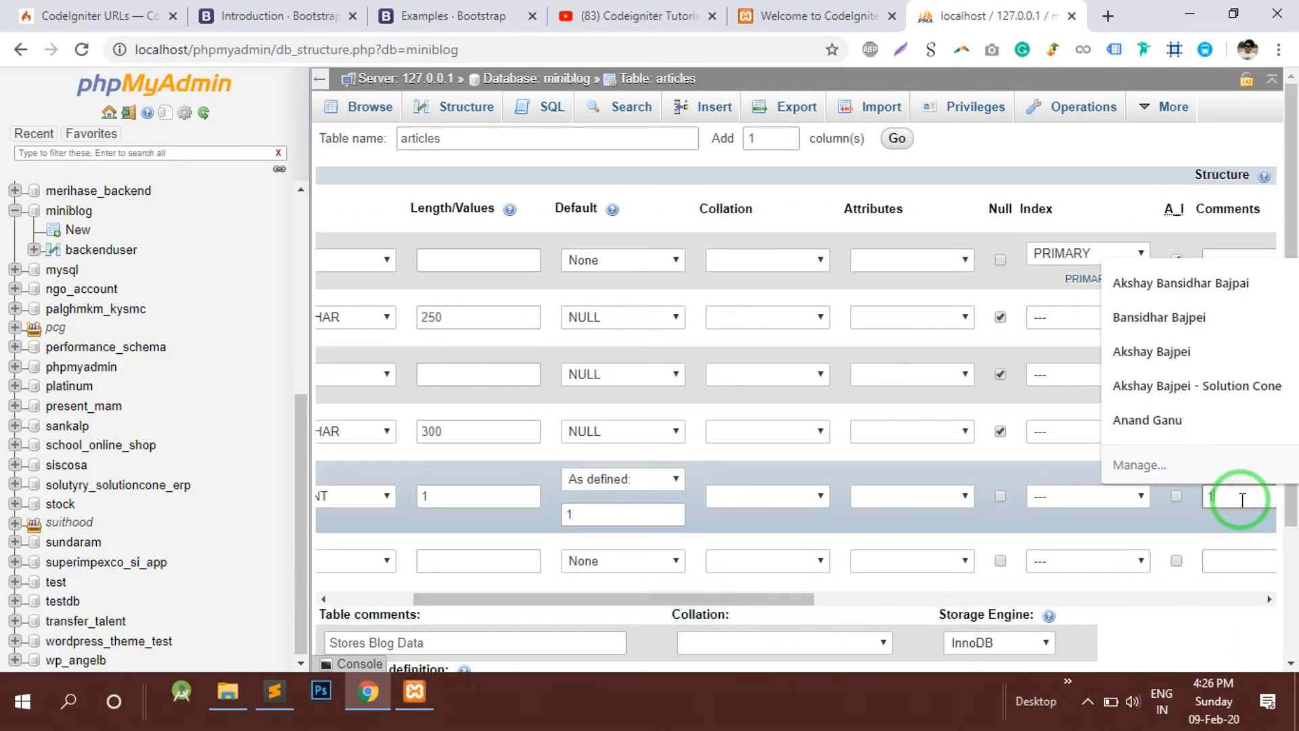
pyautogui.write('1=>Pub')
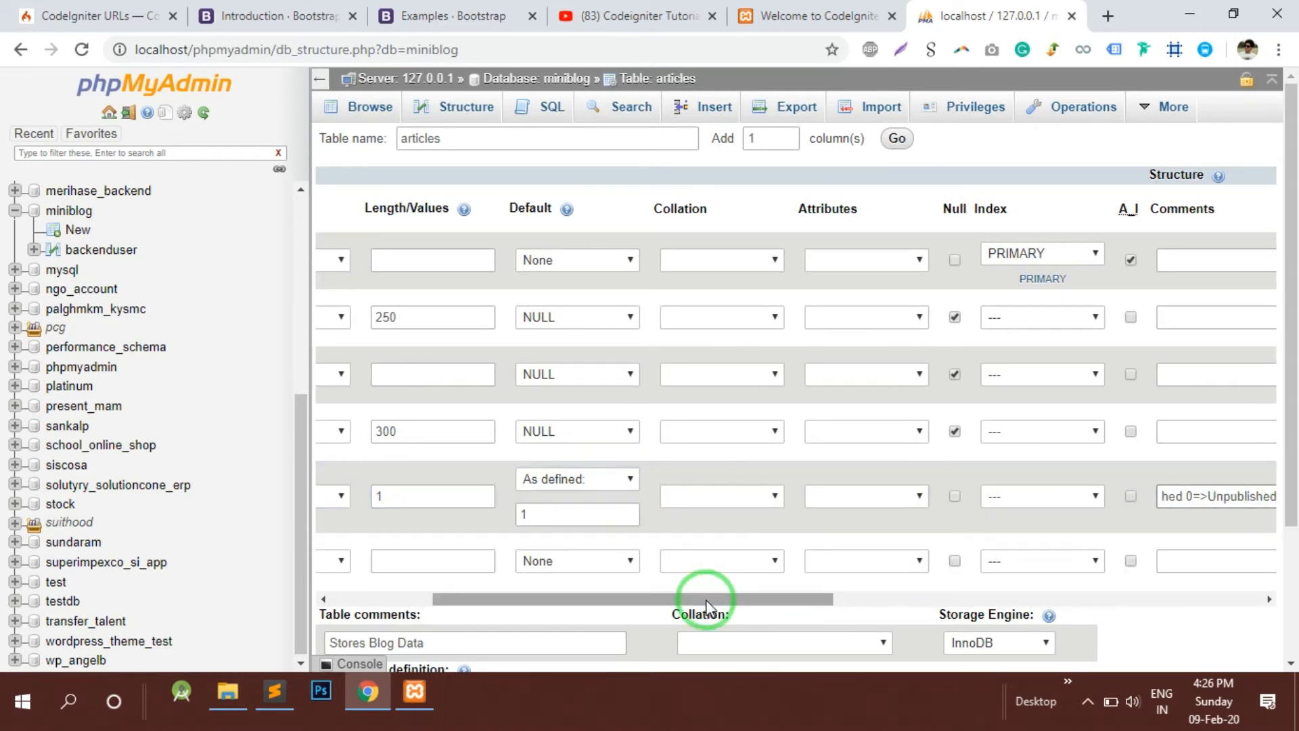
pyautogui.hscroll(-3)
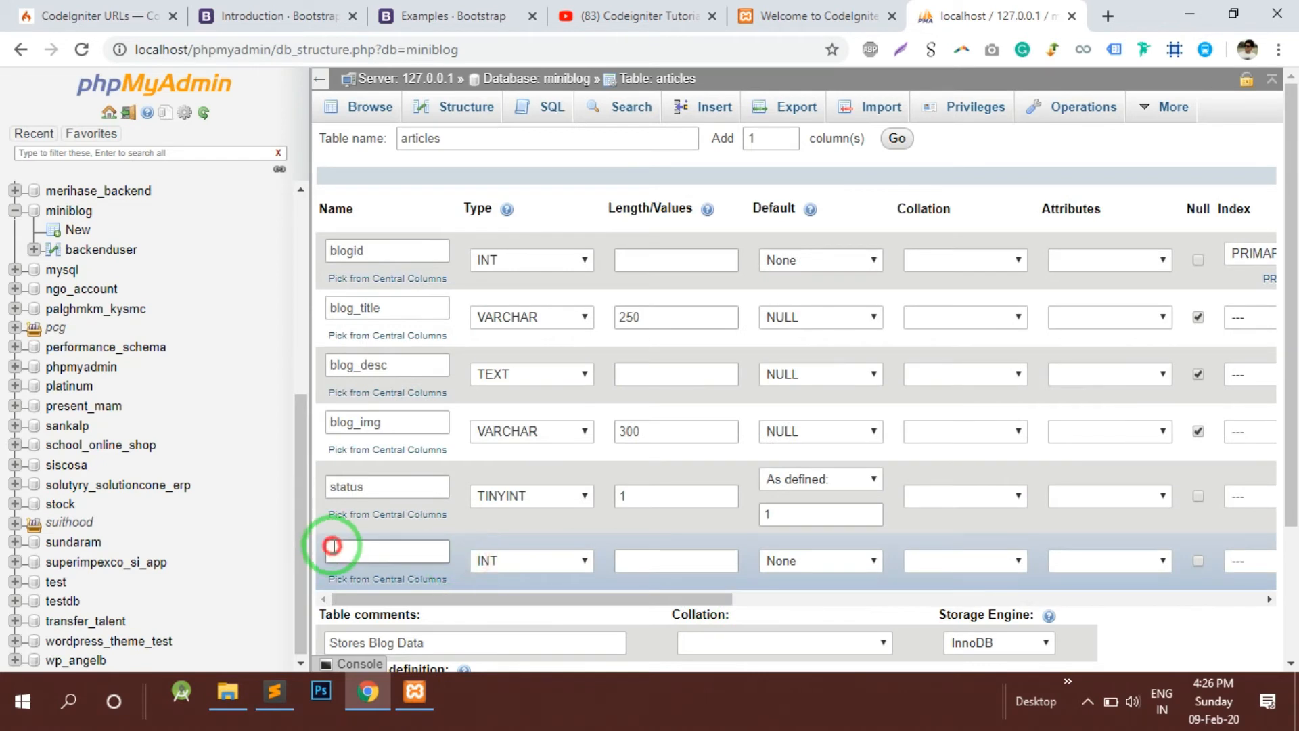
# Add a created_on TIMESTAMP column defaulting to CURRENT_TIMESTAMP.
pyautogui.write('created')
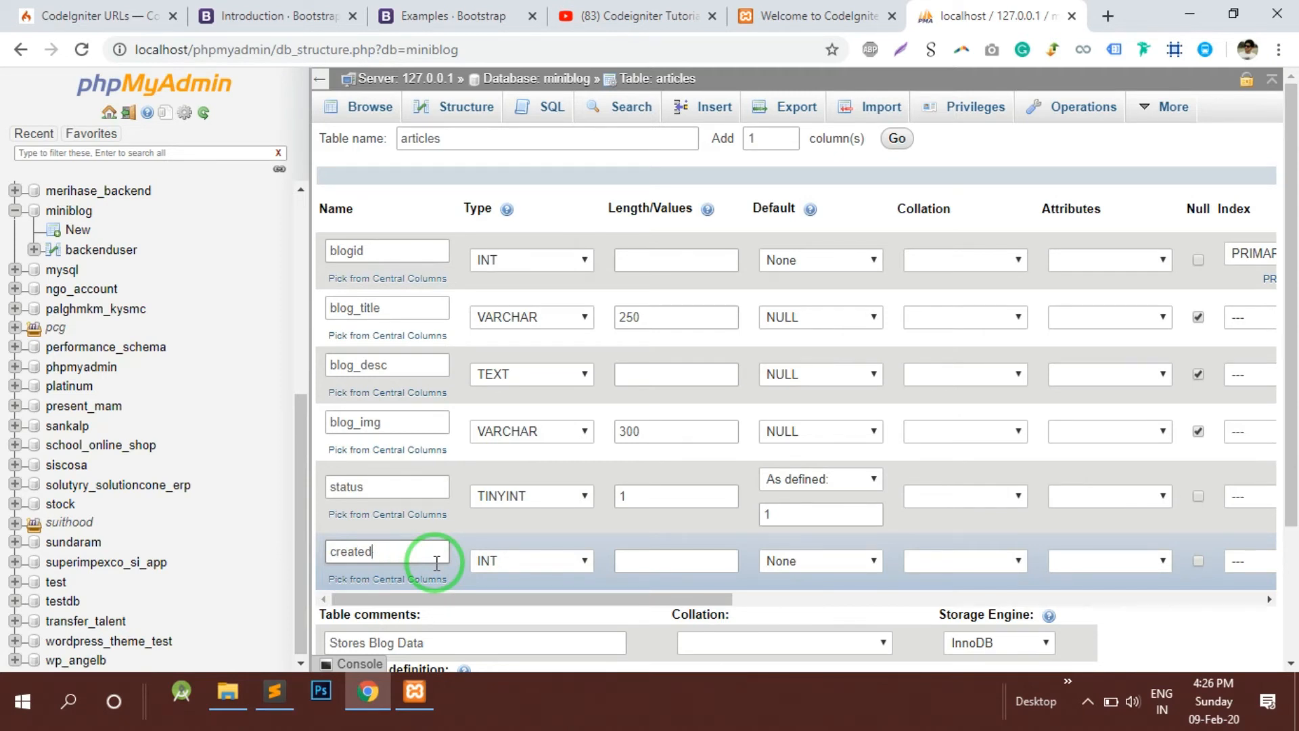
pyautogui.write('_on')
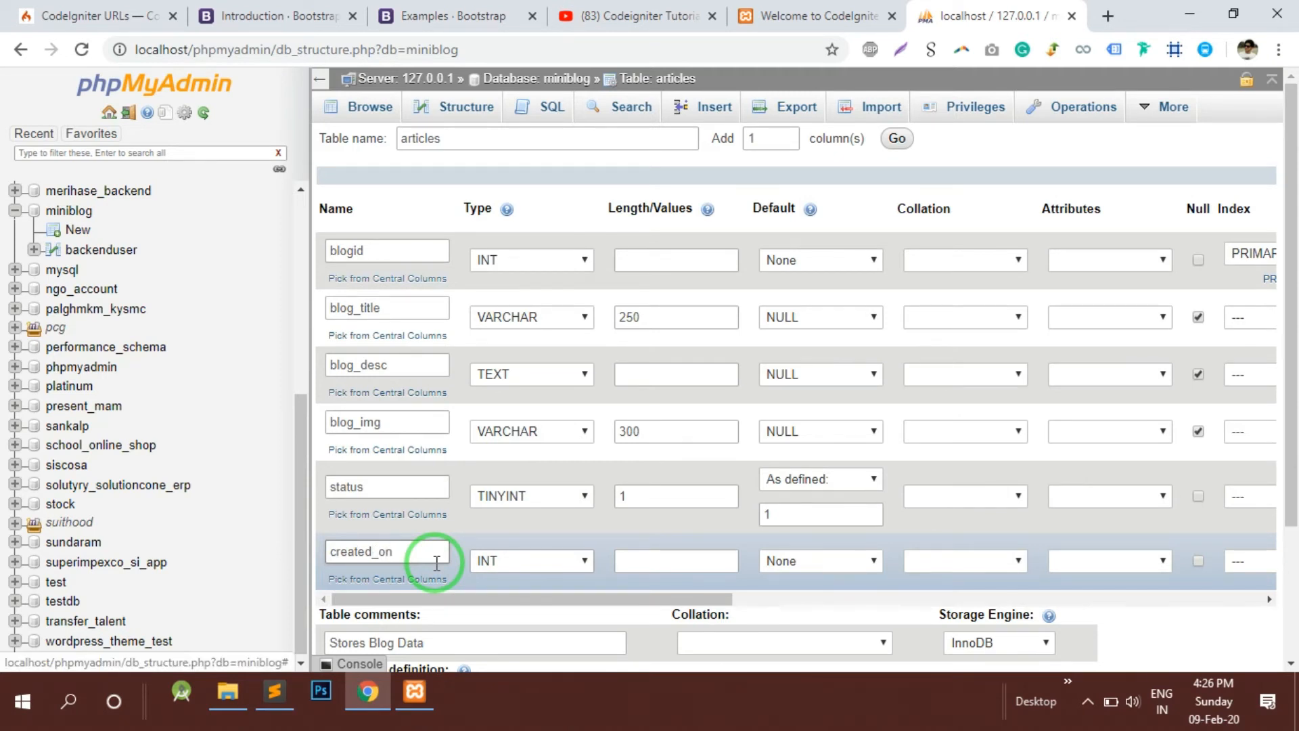
pyautogui.click(530, 560)
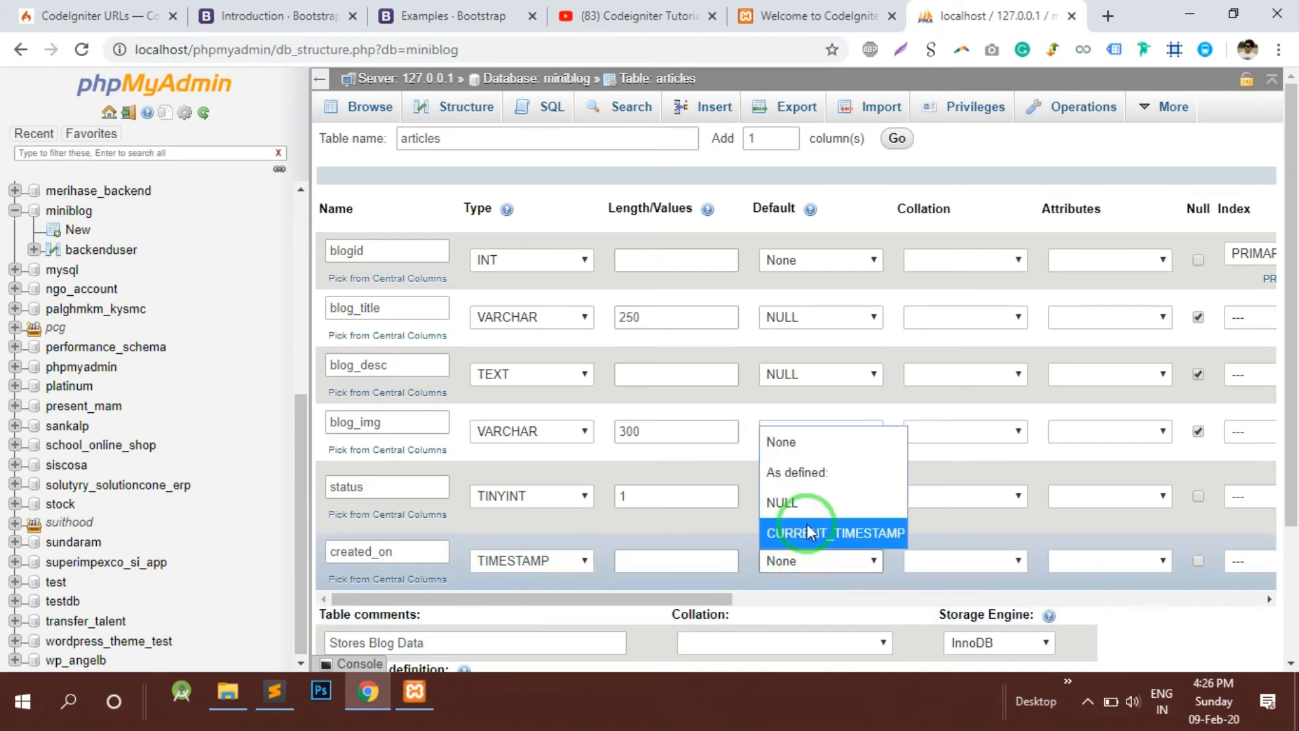
pyautogui.click(832, 533)
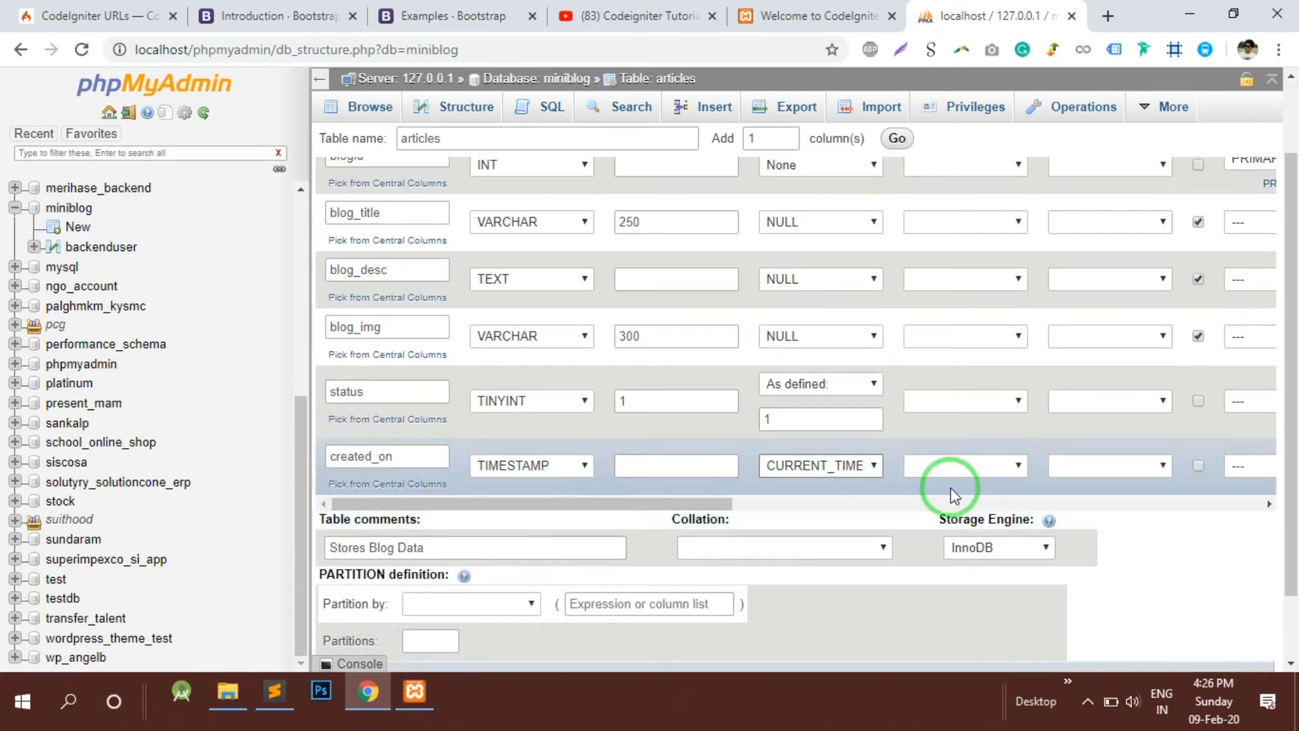
pyautogui.scroll(3)
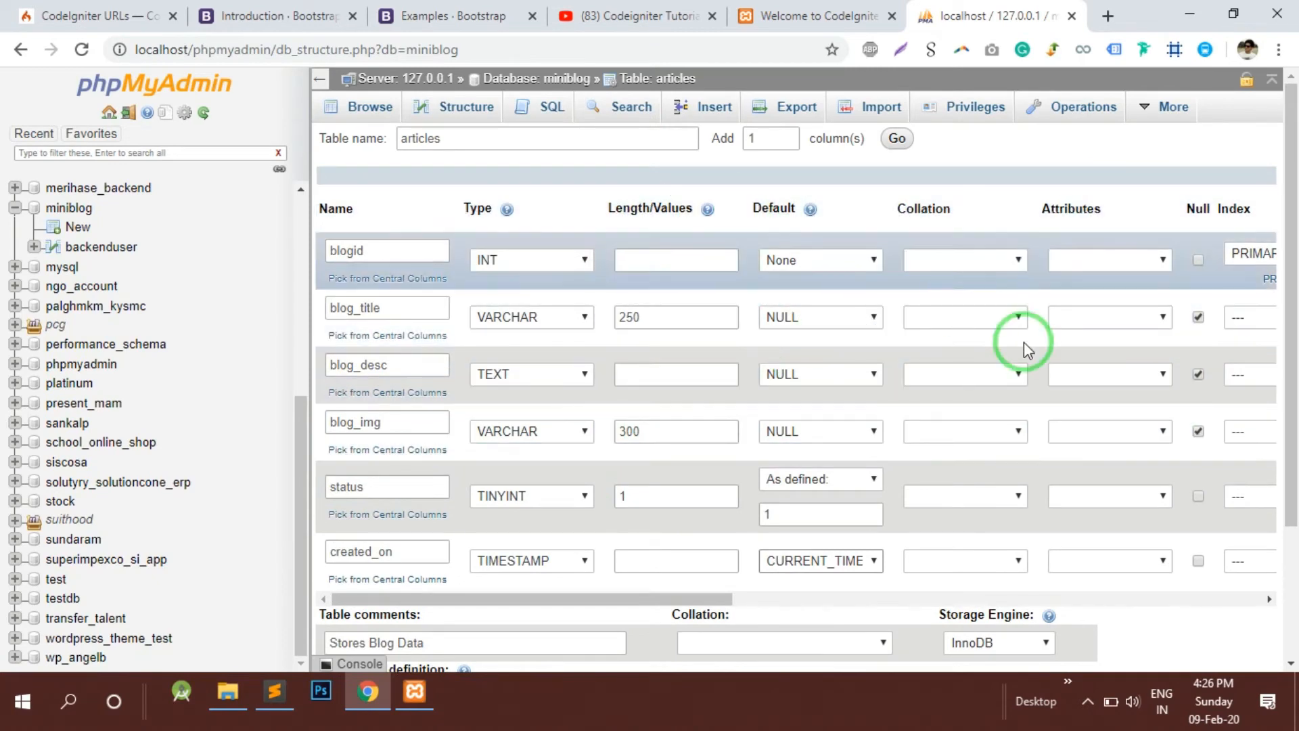
pyautogui.moveTo(1139, 530)
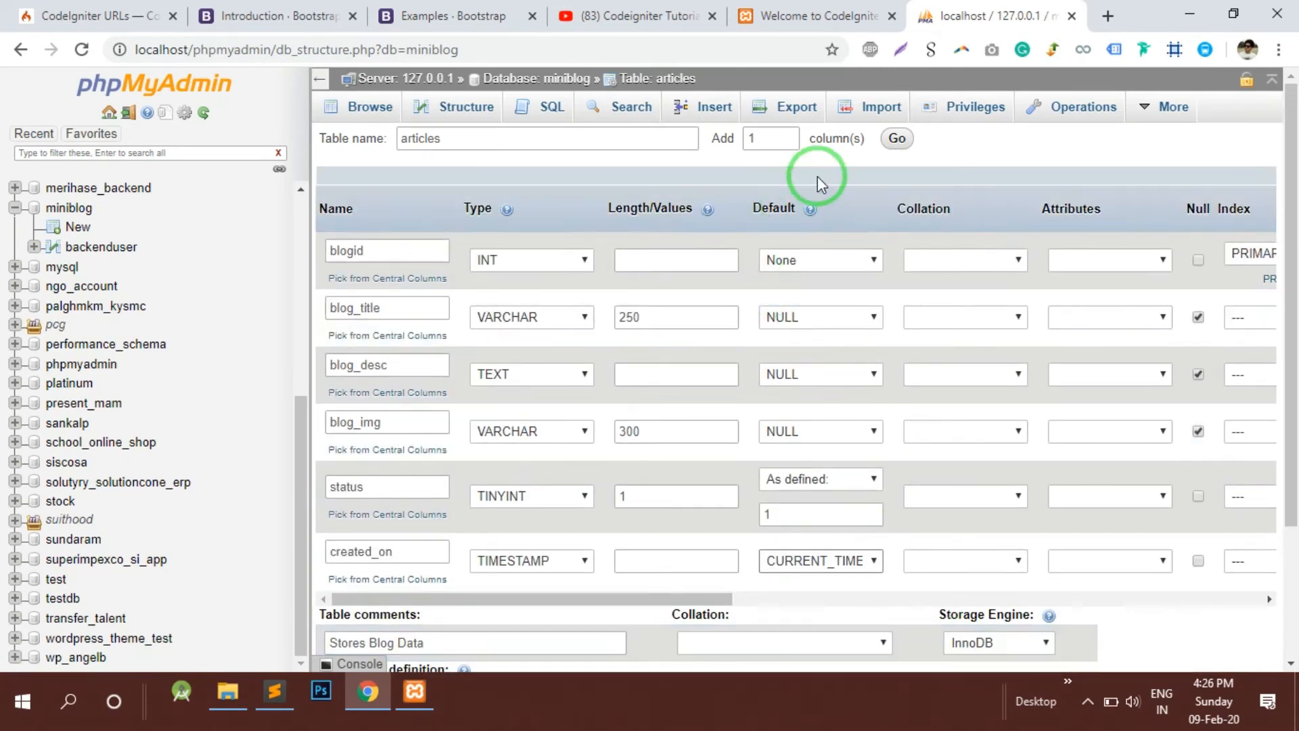
# Add an updated_on TIMESTAMP column with CURRENT_TIMESTAMP default and 'on update CURRENT_TIMESTAMP'.
pyautogui.click(896, 138)
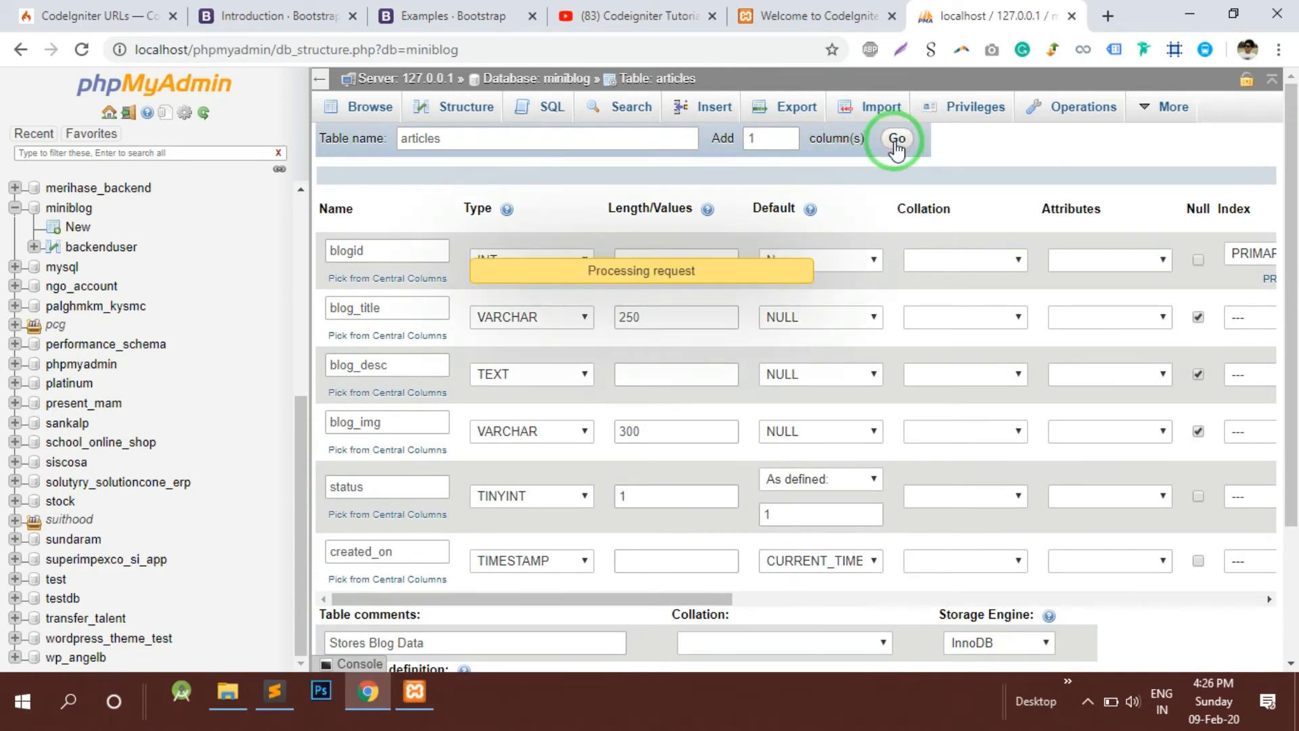
pyautogui.click(896, 138)
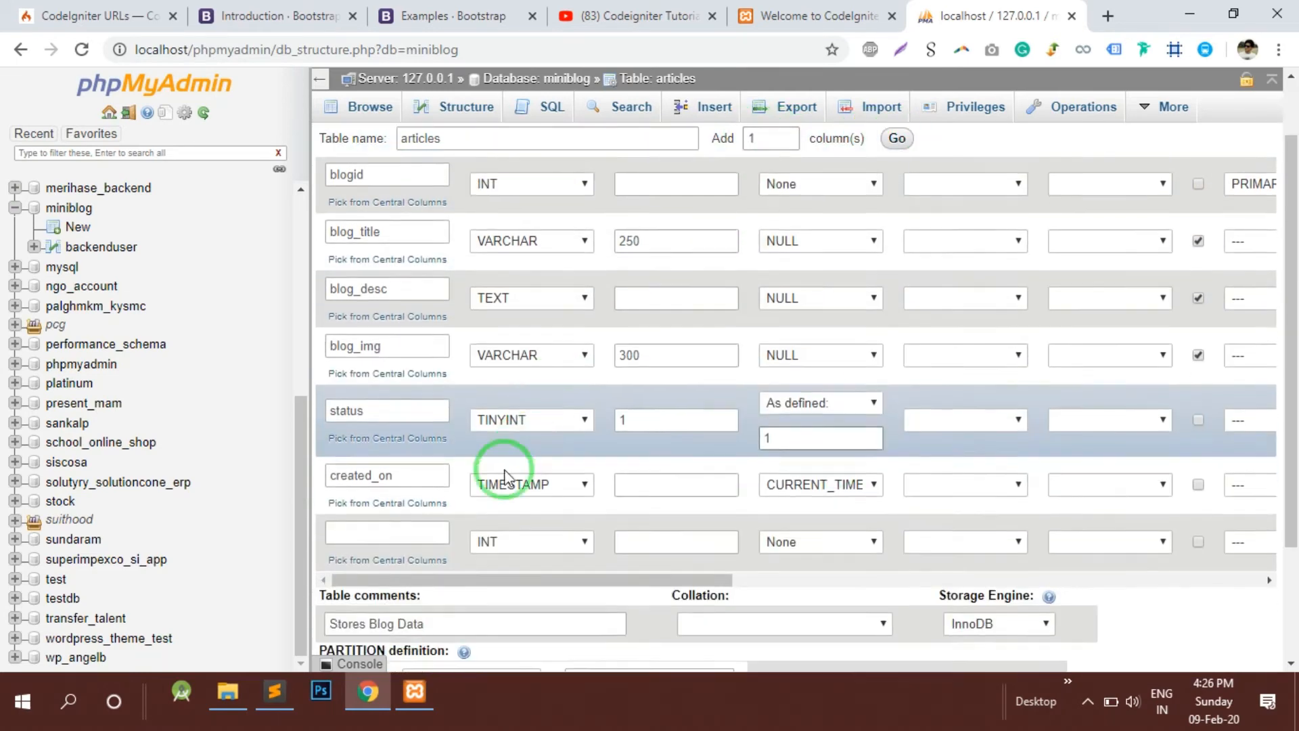
pyautogui.write('updated_on')
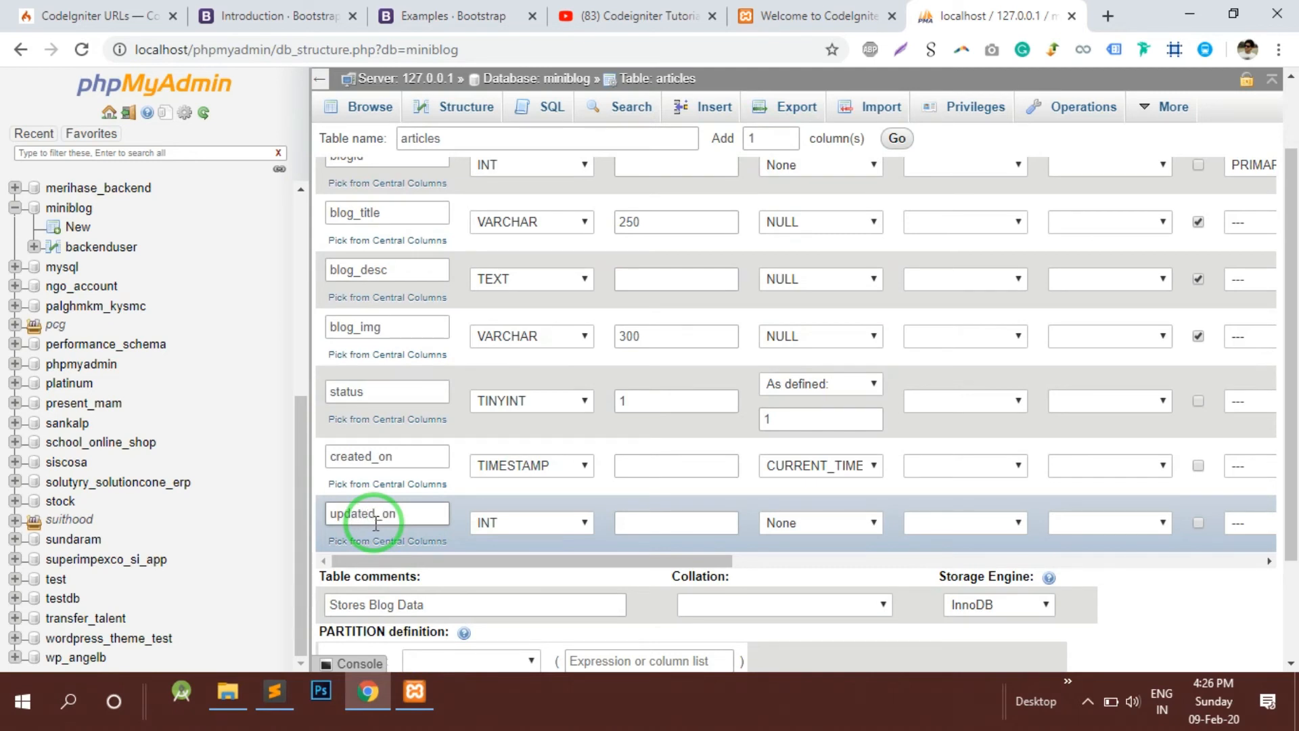
pyautogui.click(531, 523)
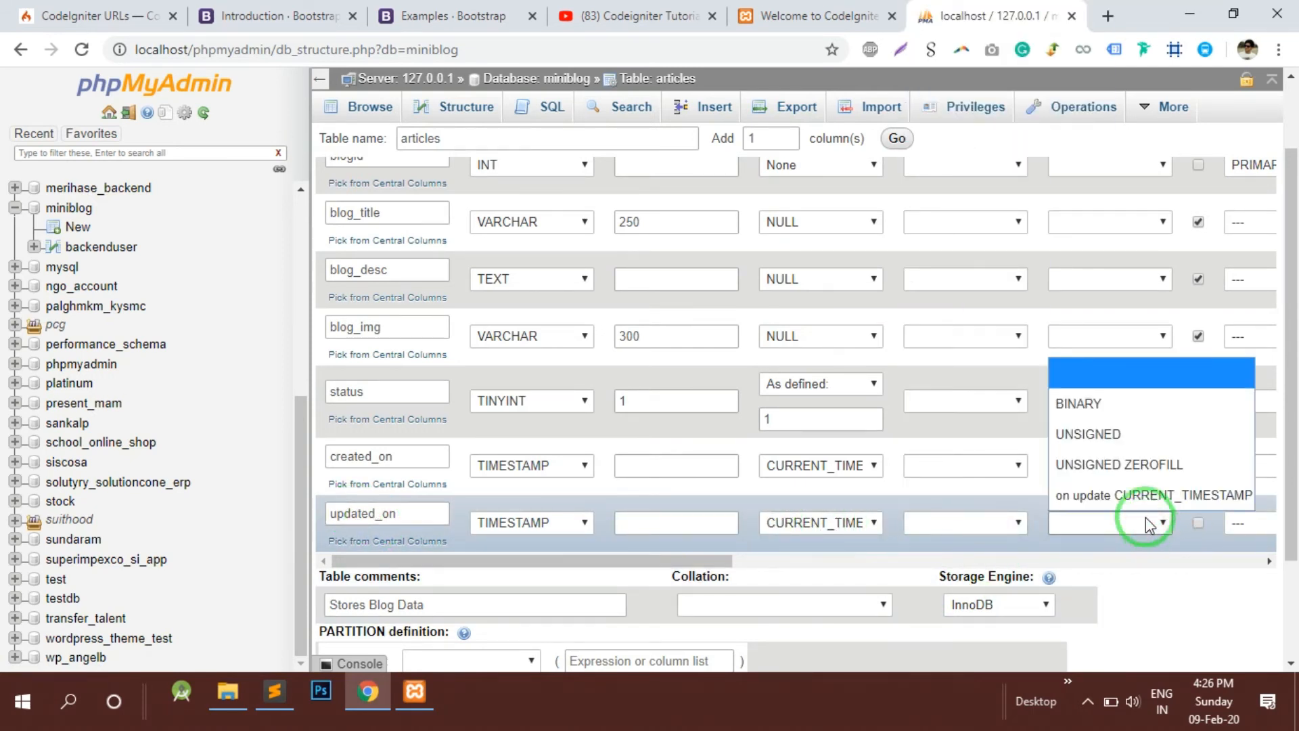
pyautogui.click(1153, 495)
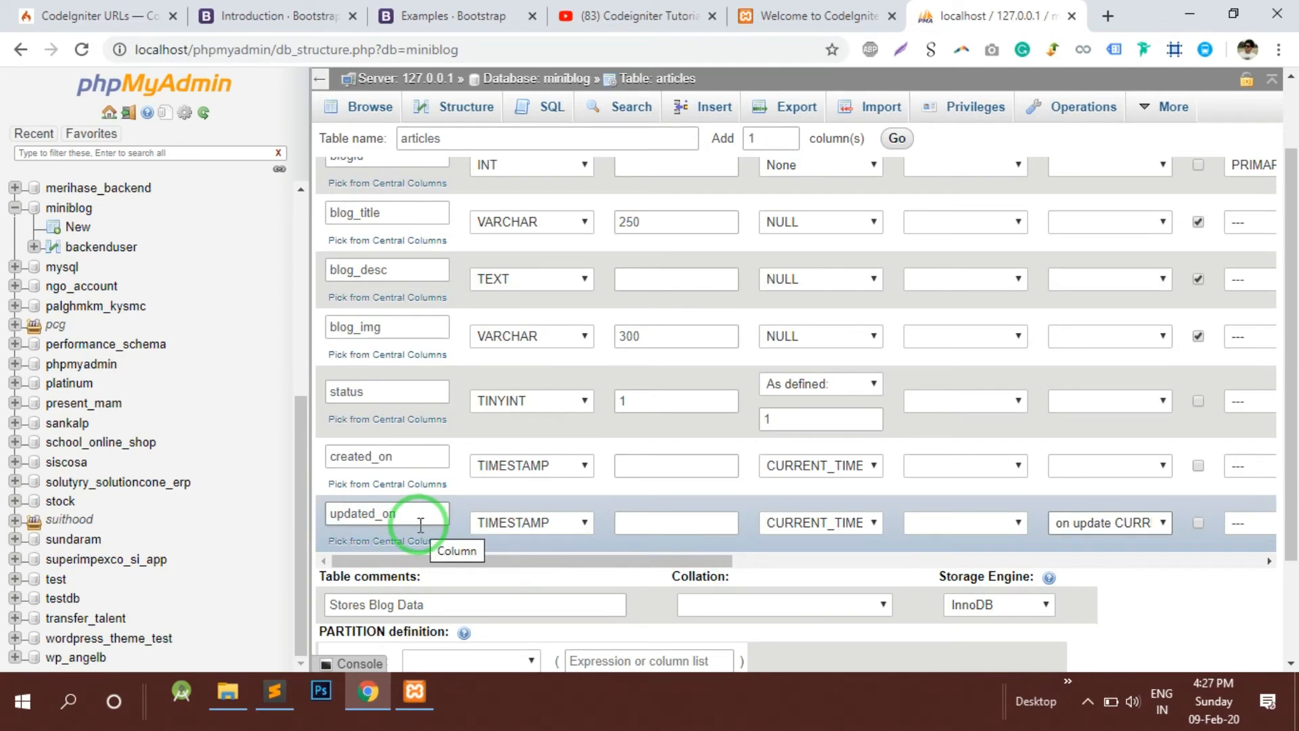
pyautogui.moveTo(435, 522)
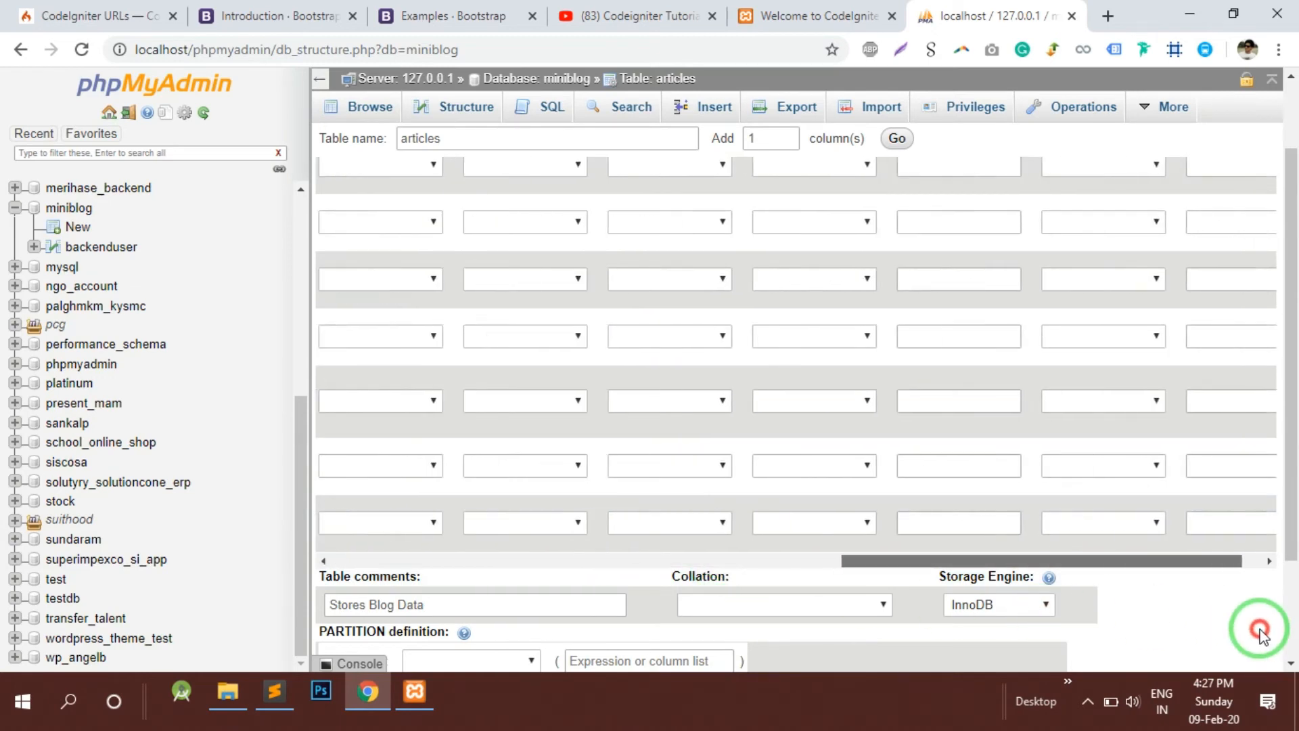
# Save the new articles table structure to the miniblog database.
pyautogui.scroll(3)
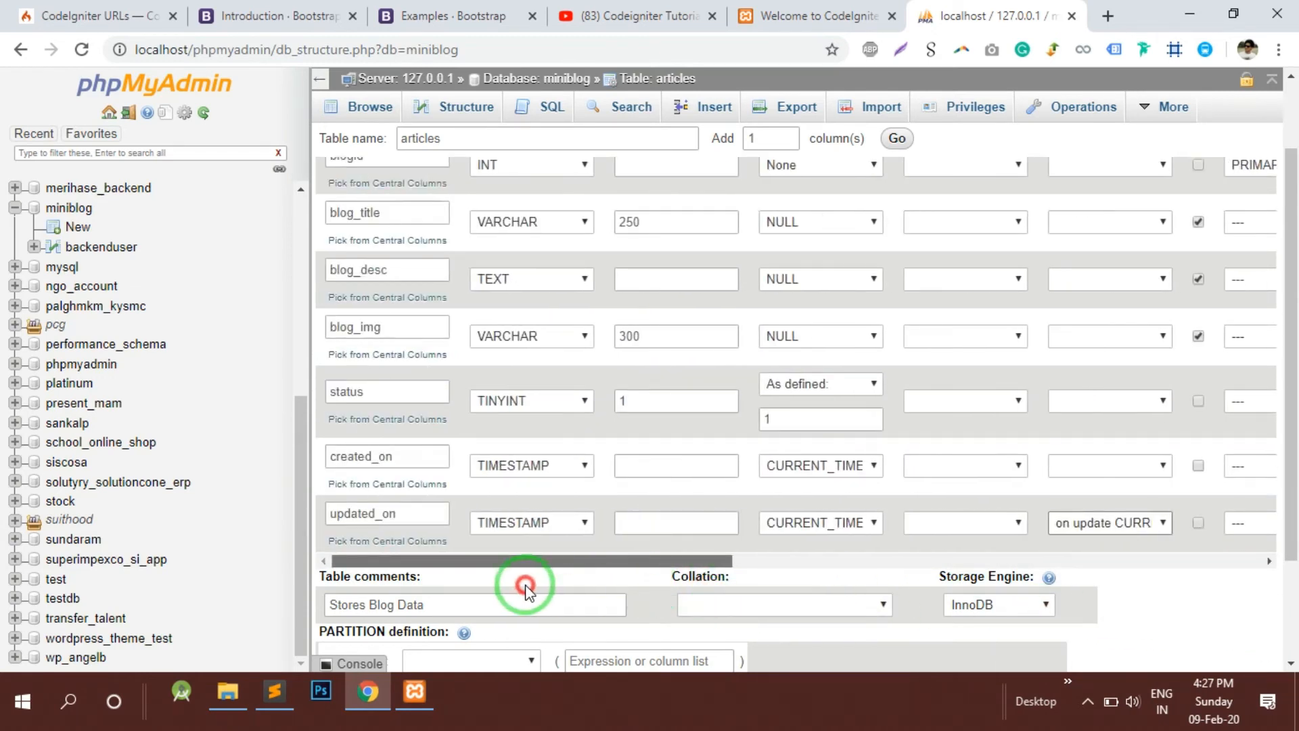
pyautogui.scroll(-3)
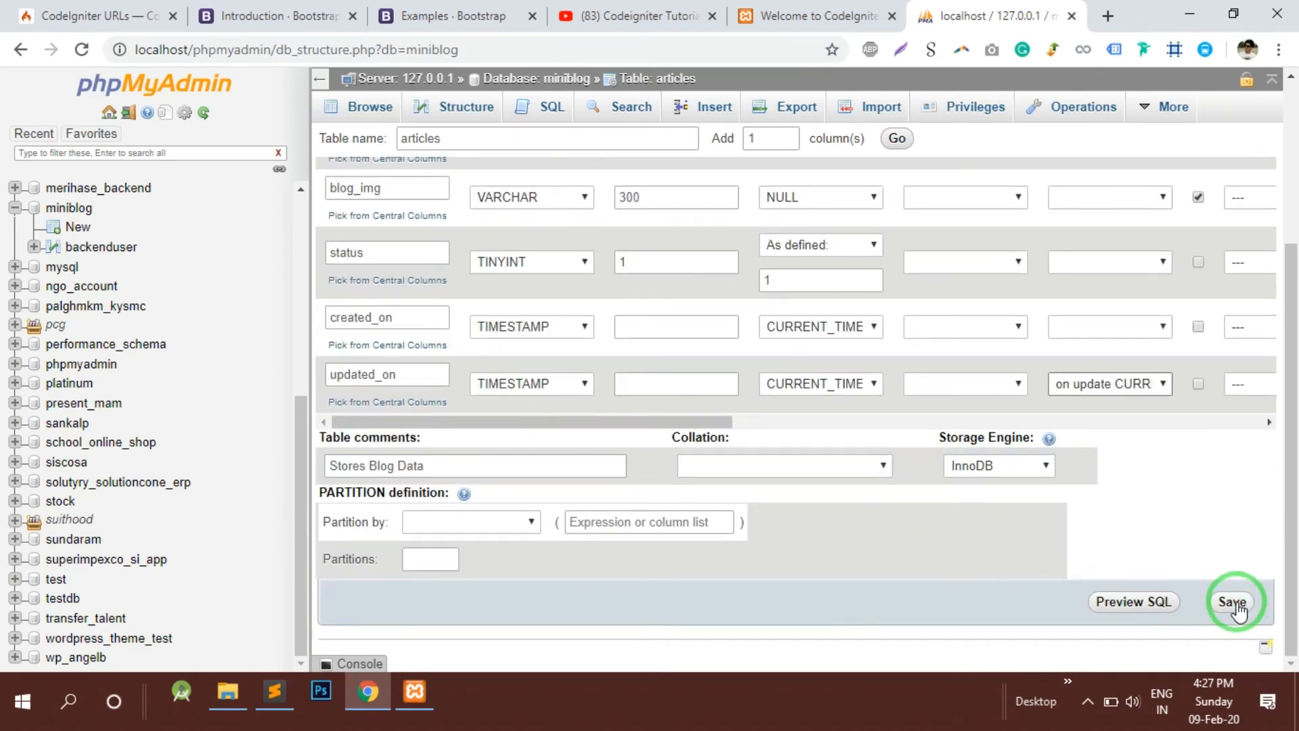
pyautogui.click(1232, 601)
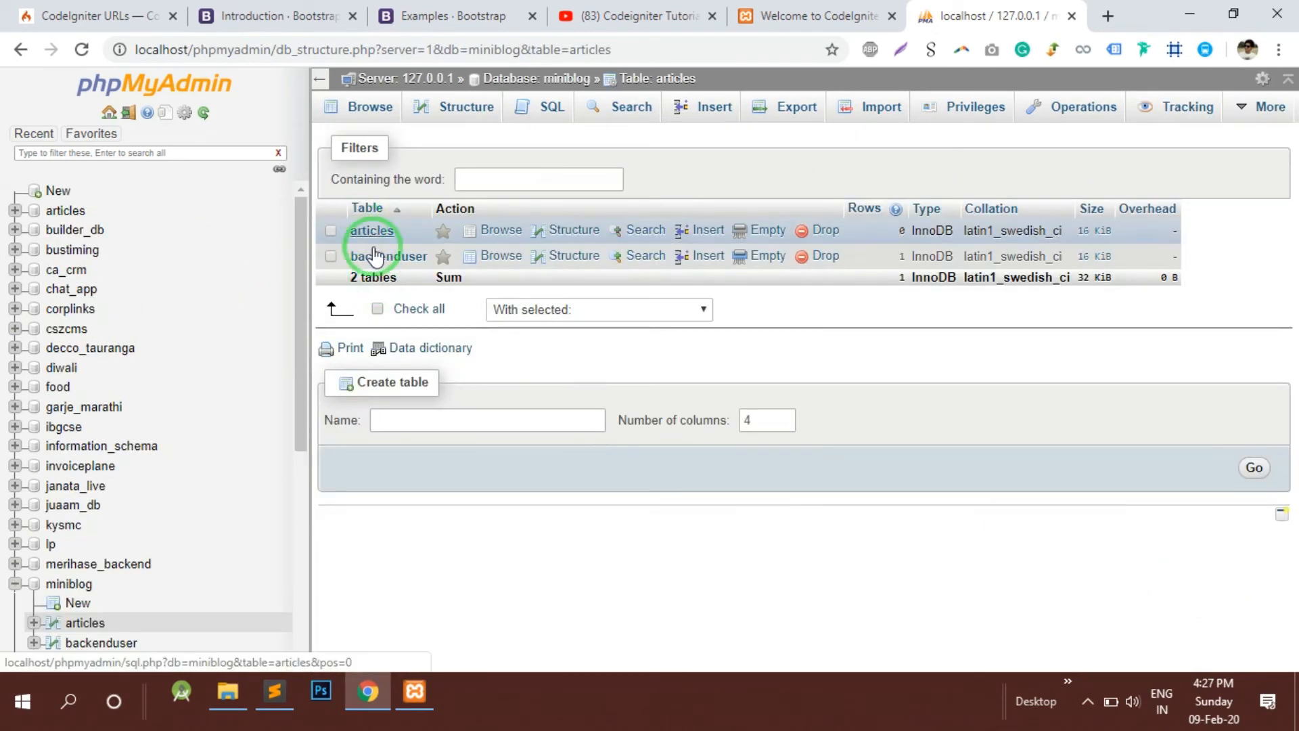
# Browse the articles table and go to its Insert form.
pyautogui.click(550, 78)
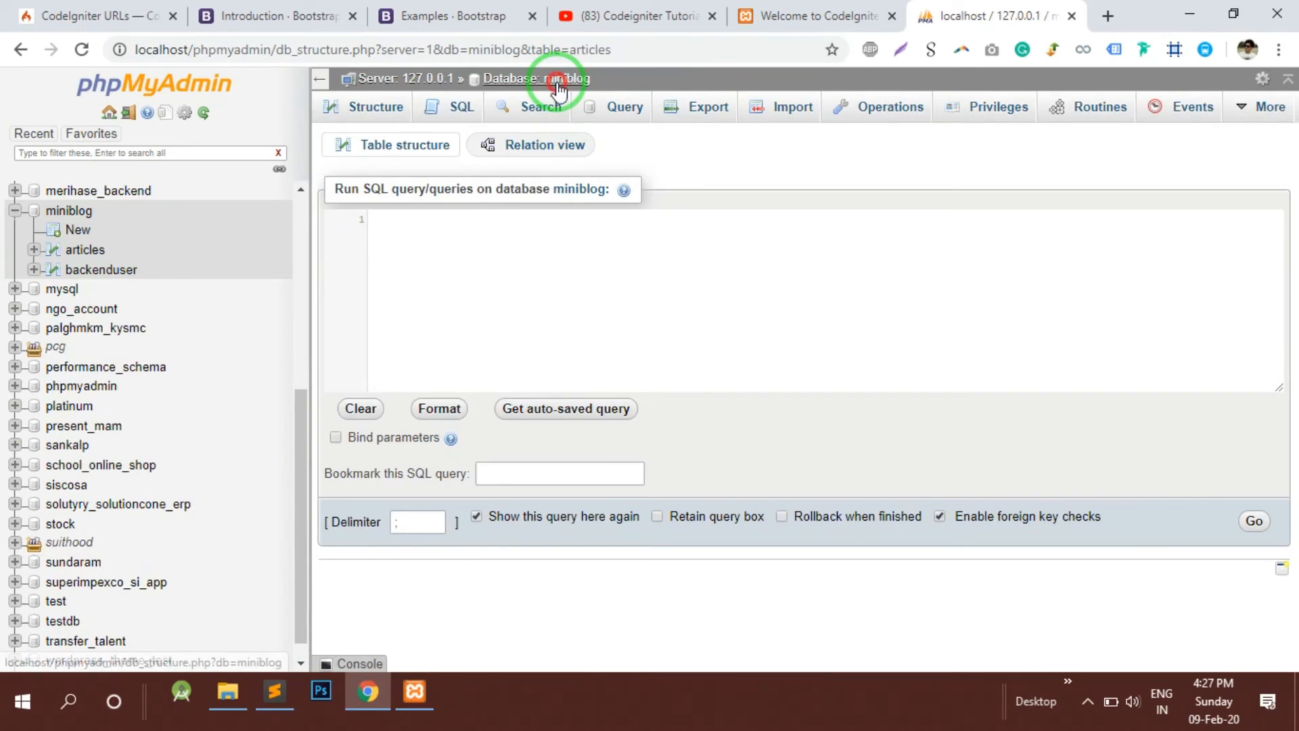
pyautogui.click(537, 79)
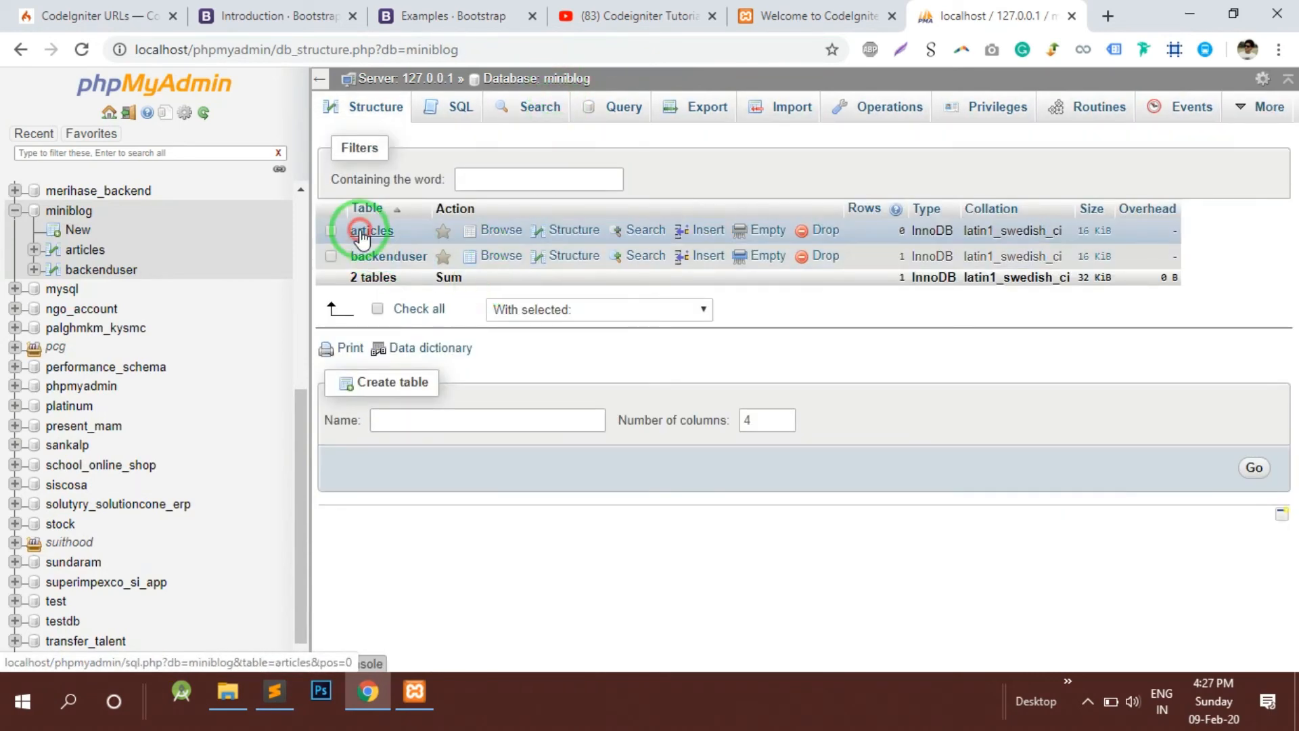
pyautogui.click(370, 231)
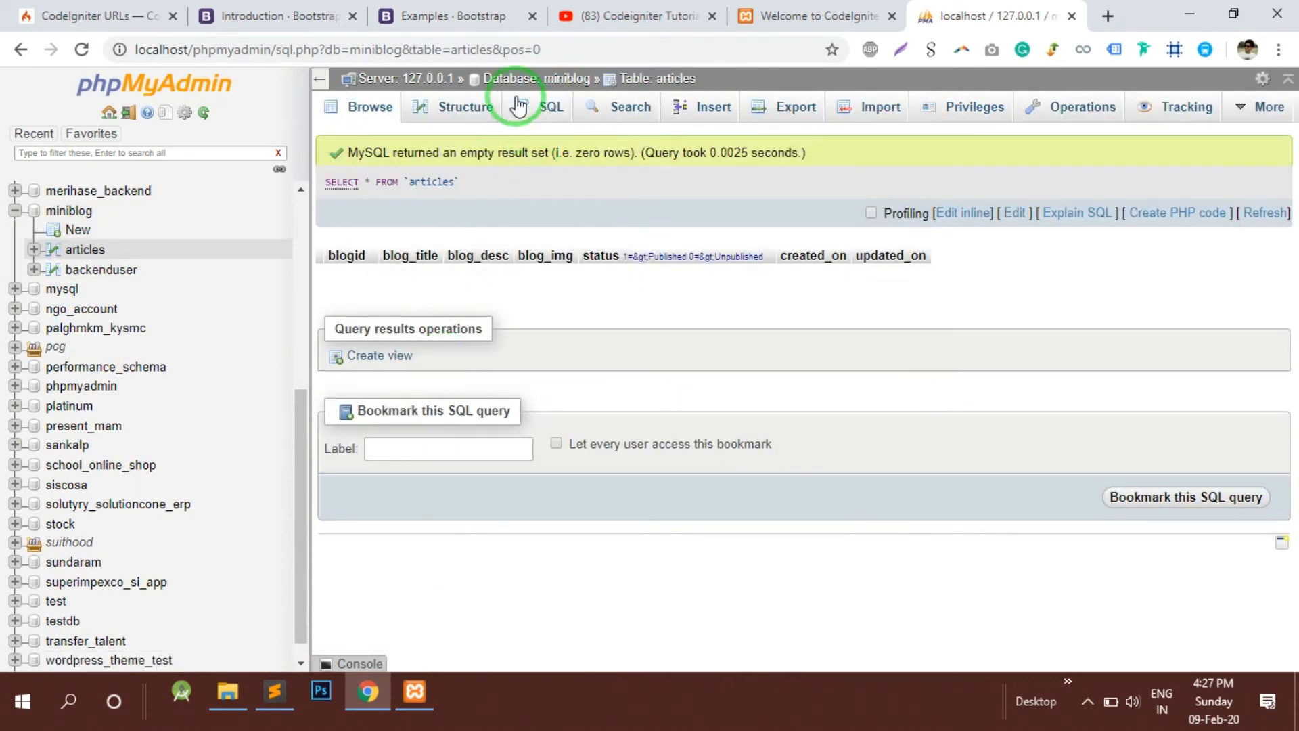
pyautogui.click(710, 106)
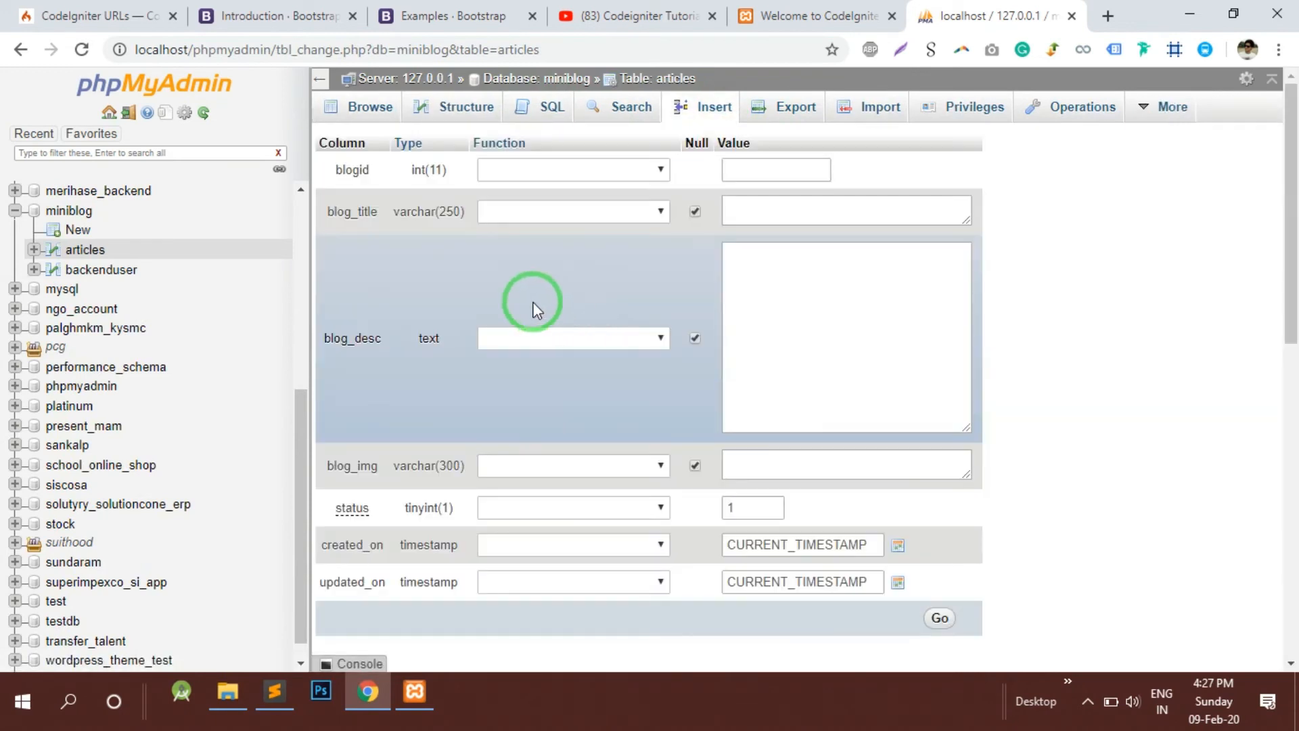
# Insert a row with blog_title Test Blog, blog_desc Desc and blog_img a.jpg.
pyautogui.click(845, 211)
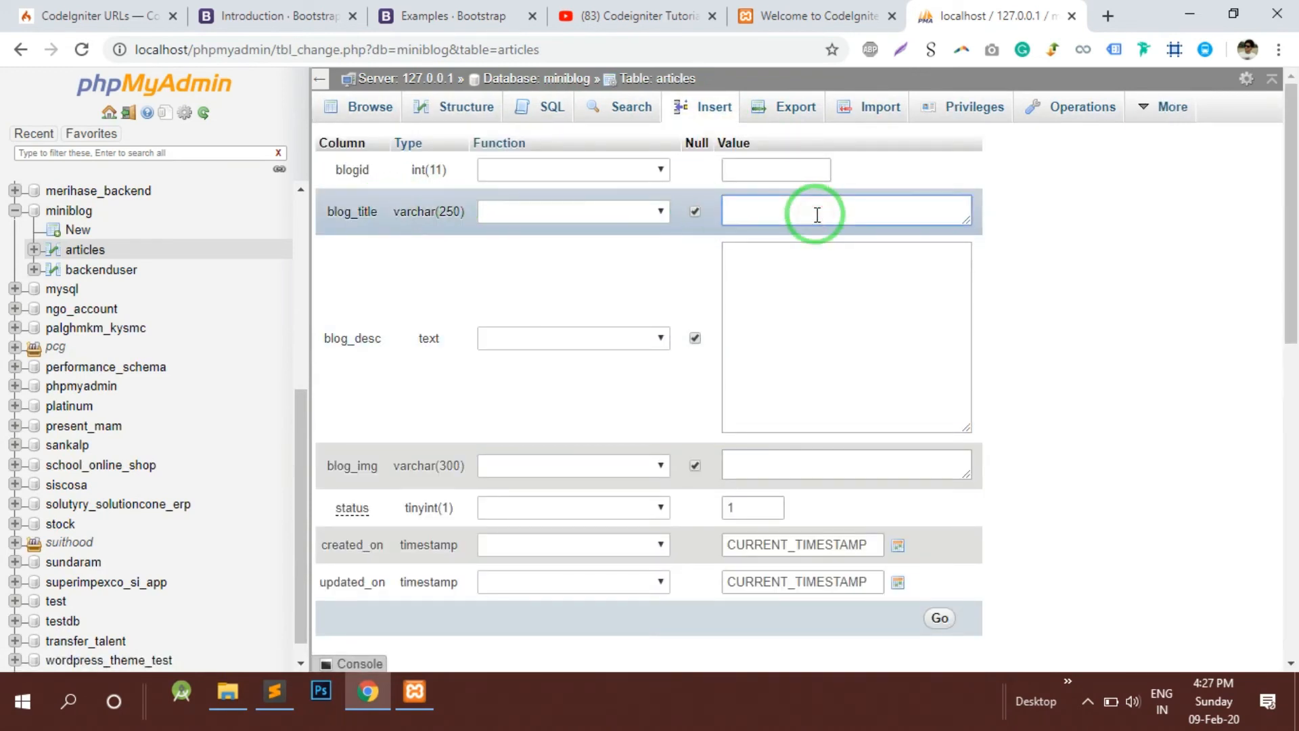
pyautogui.write('Test')
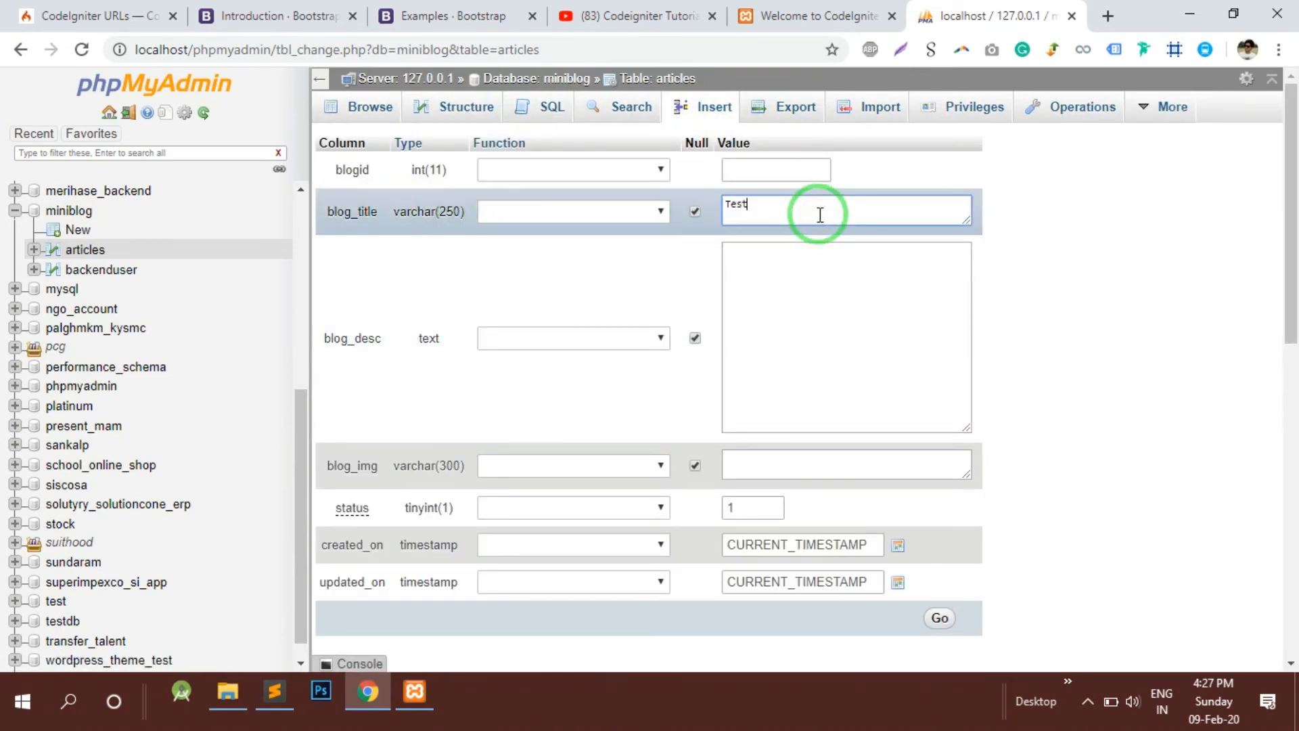
pyautogui.write('Blog')
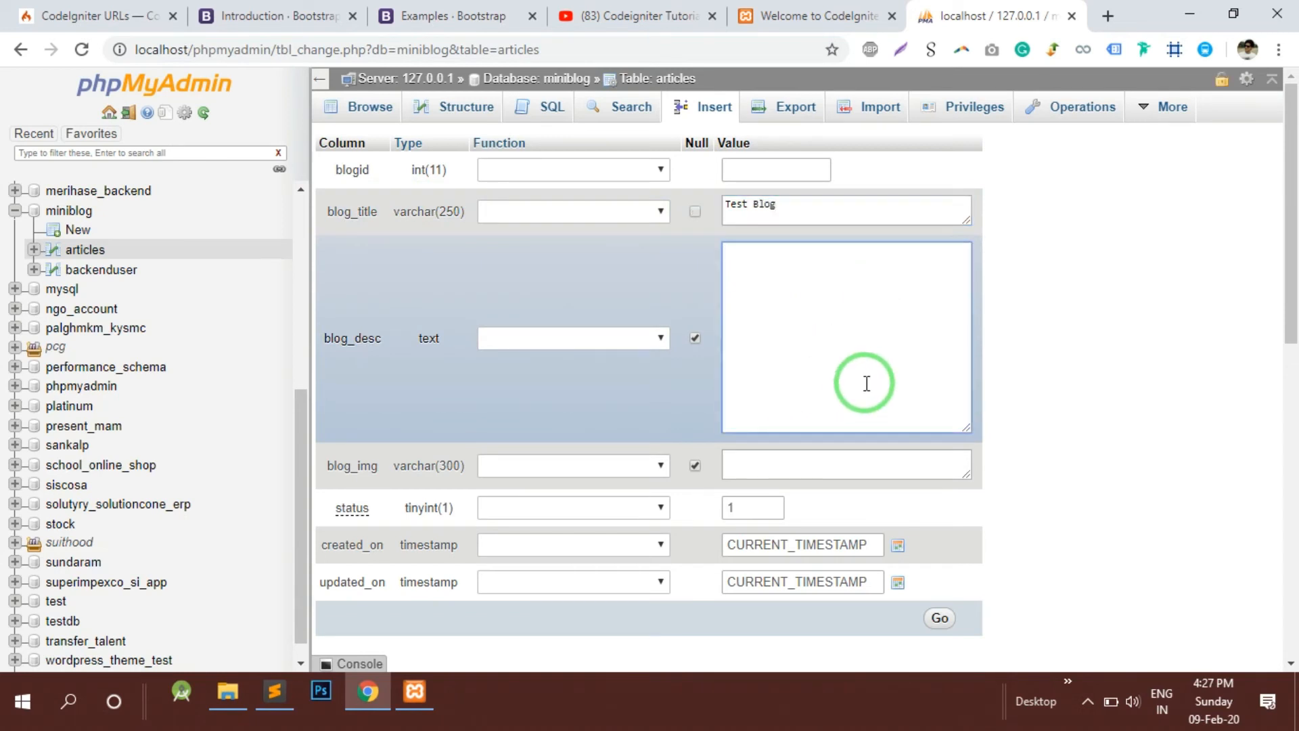
pyautogui.write('Desc')
pyautogui.click(845, 464)
pyautogui.write('a.')
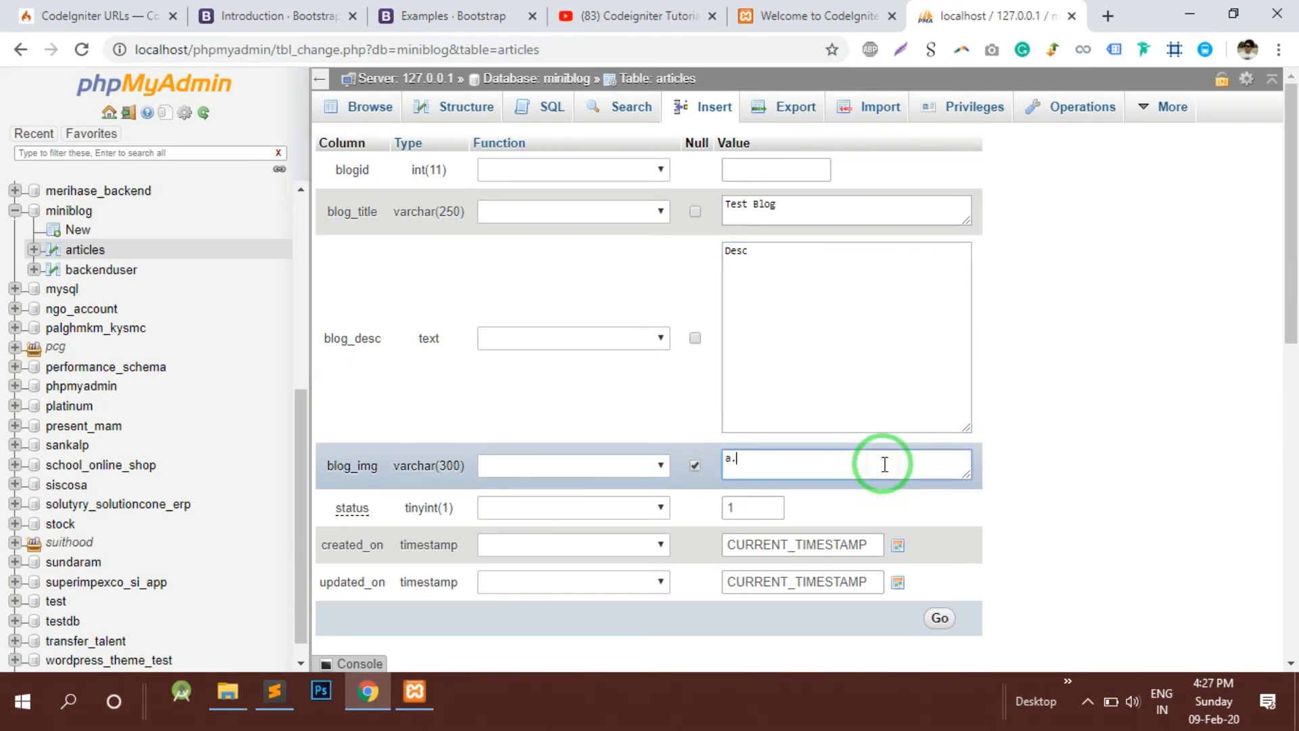
pyautogui.write('jpg')
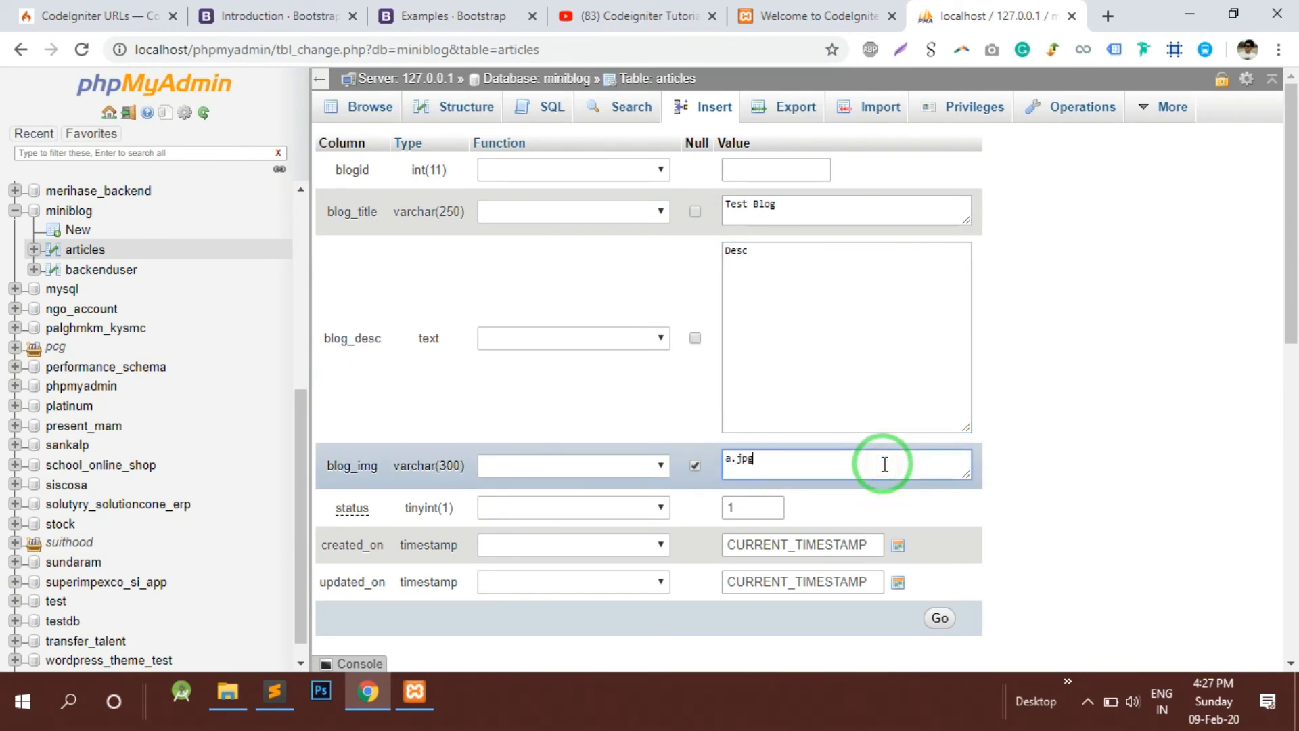
pyautogui.scroll(-3)
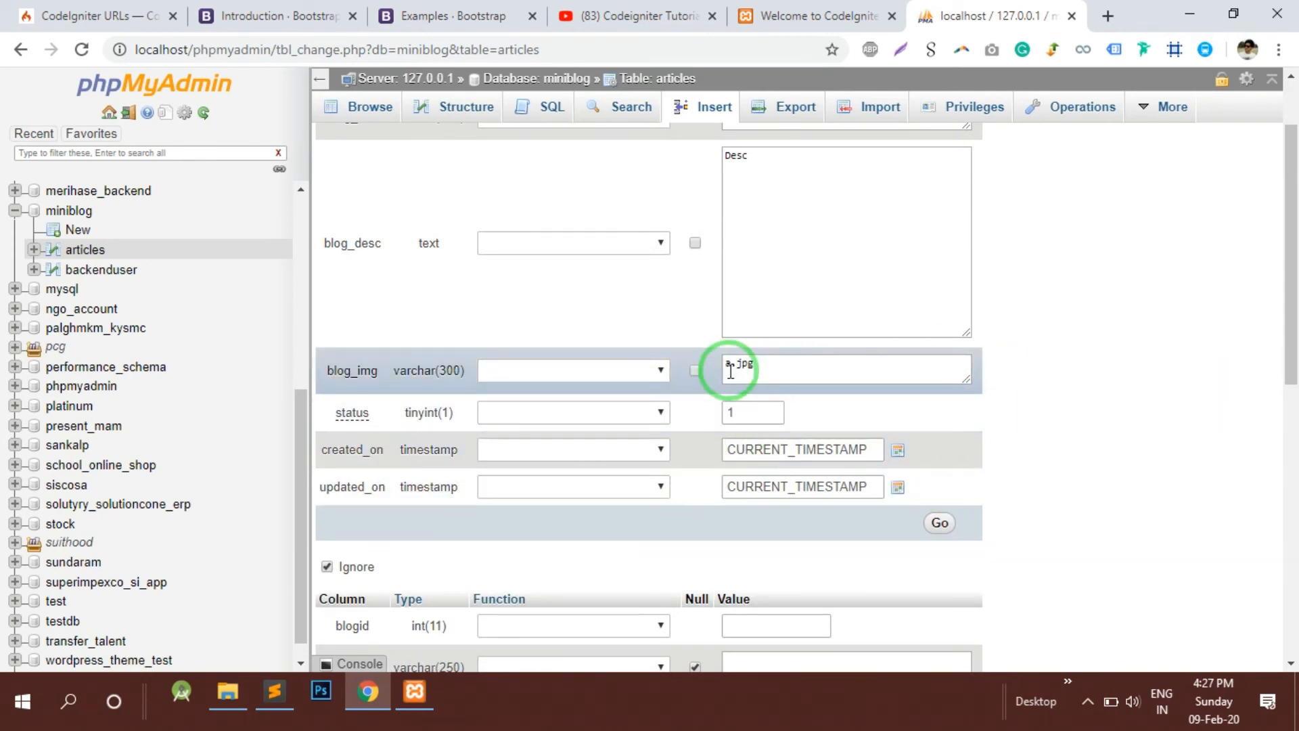
pyautogui.moveTo(939, 523)
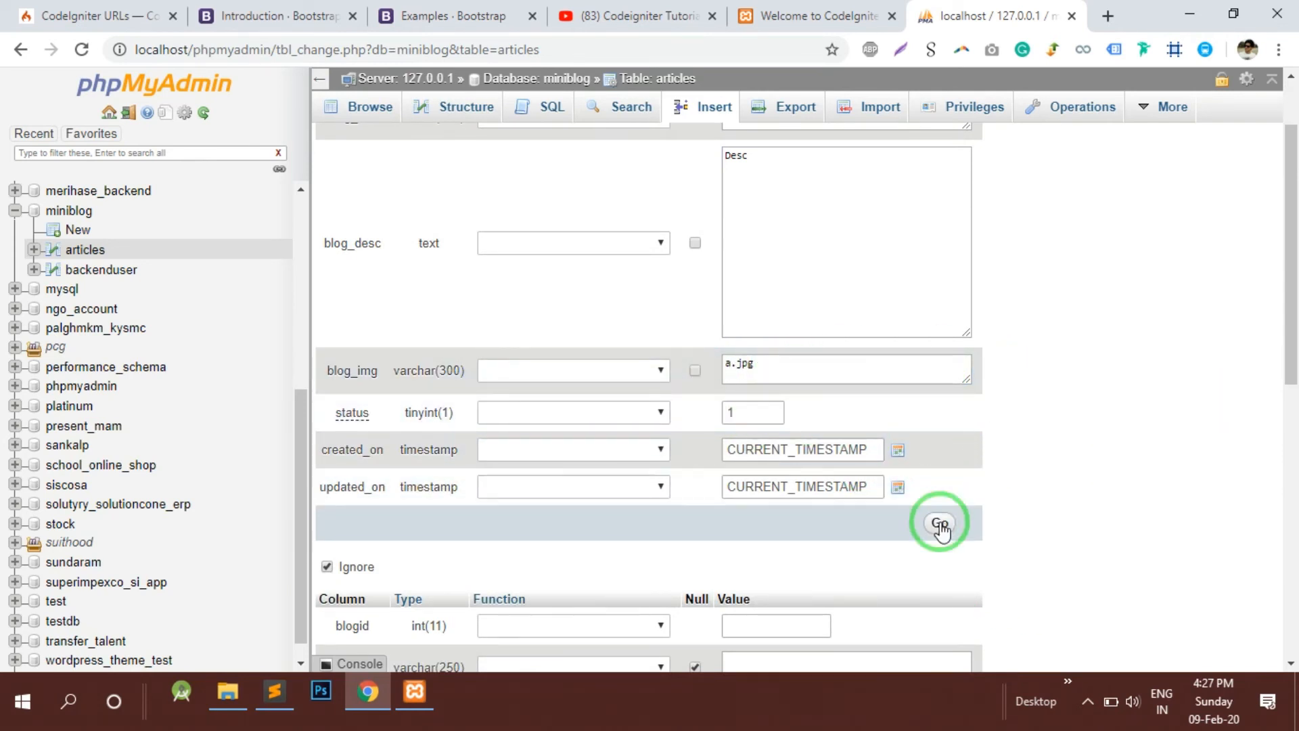
pyautogui.click(939, 523)
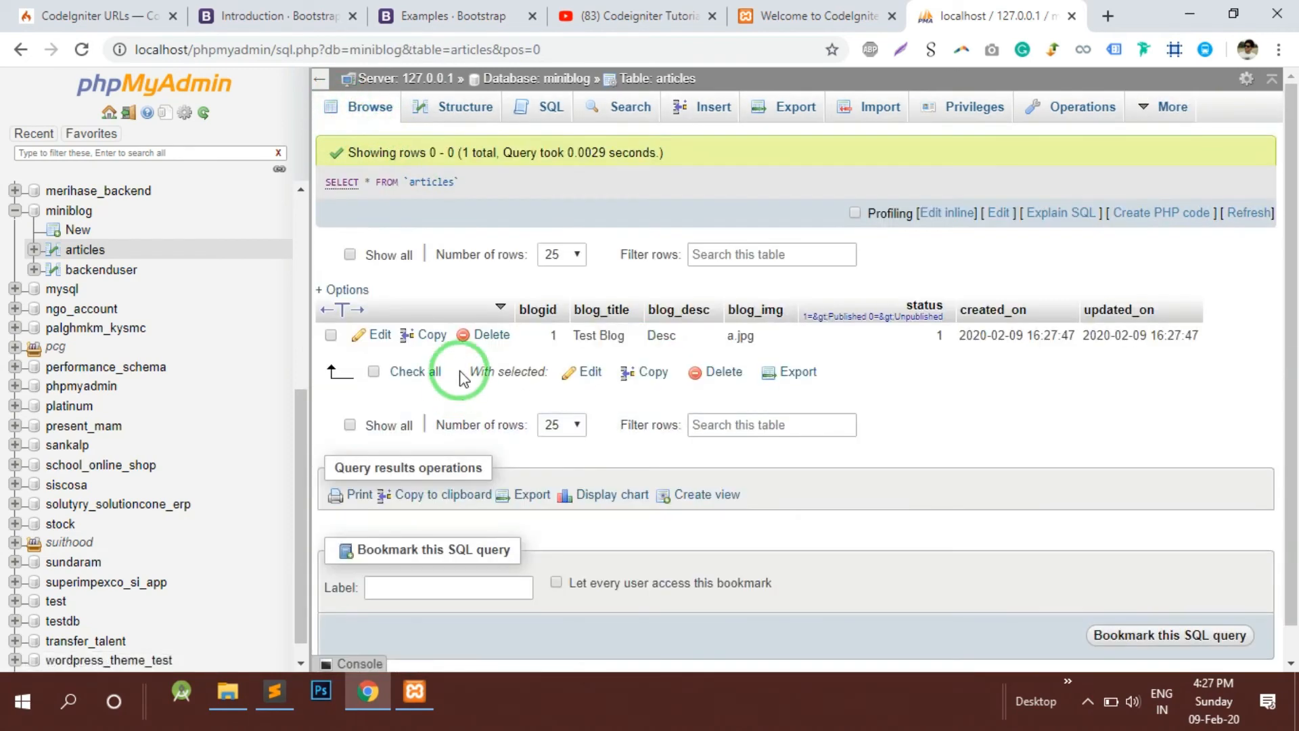
pyautogui.moveTo(554, 335)
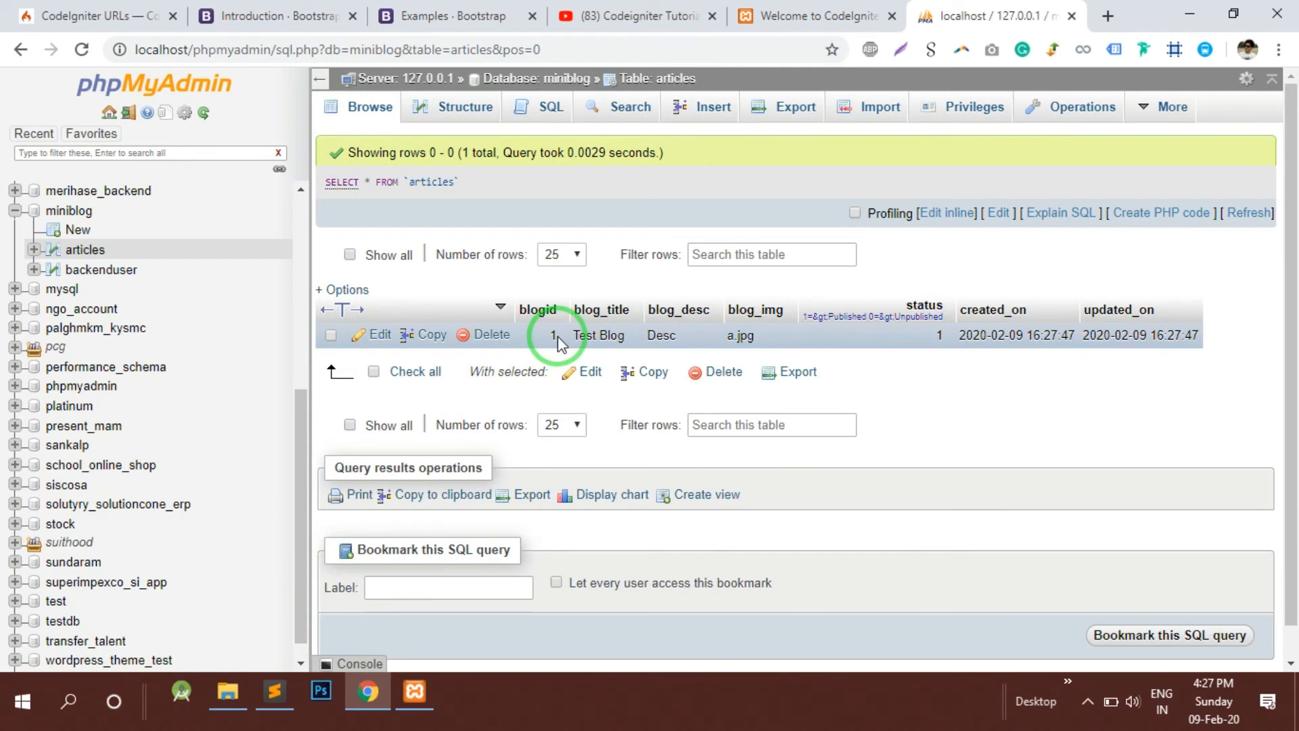
pyautogui.moveTo(843, 398)
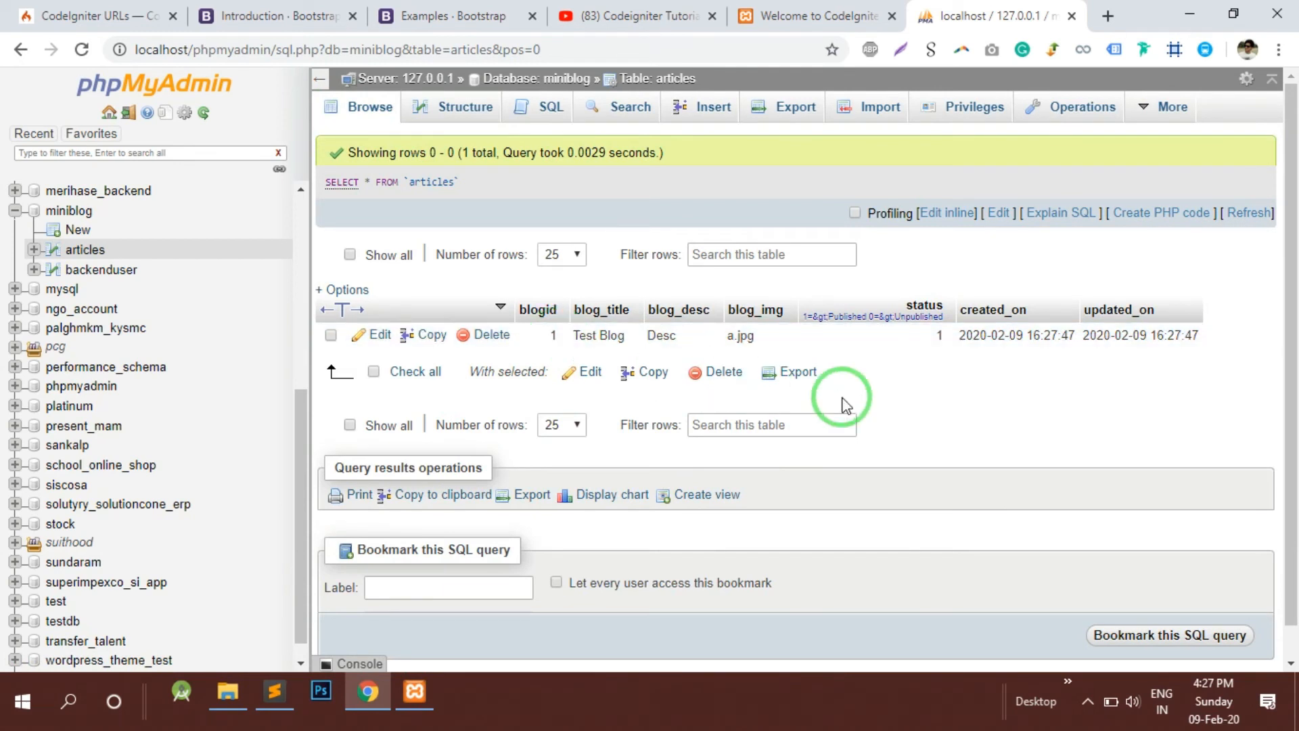
pyautogui.moveTo(1187, 394)
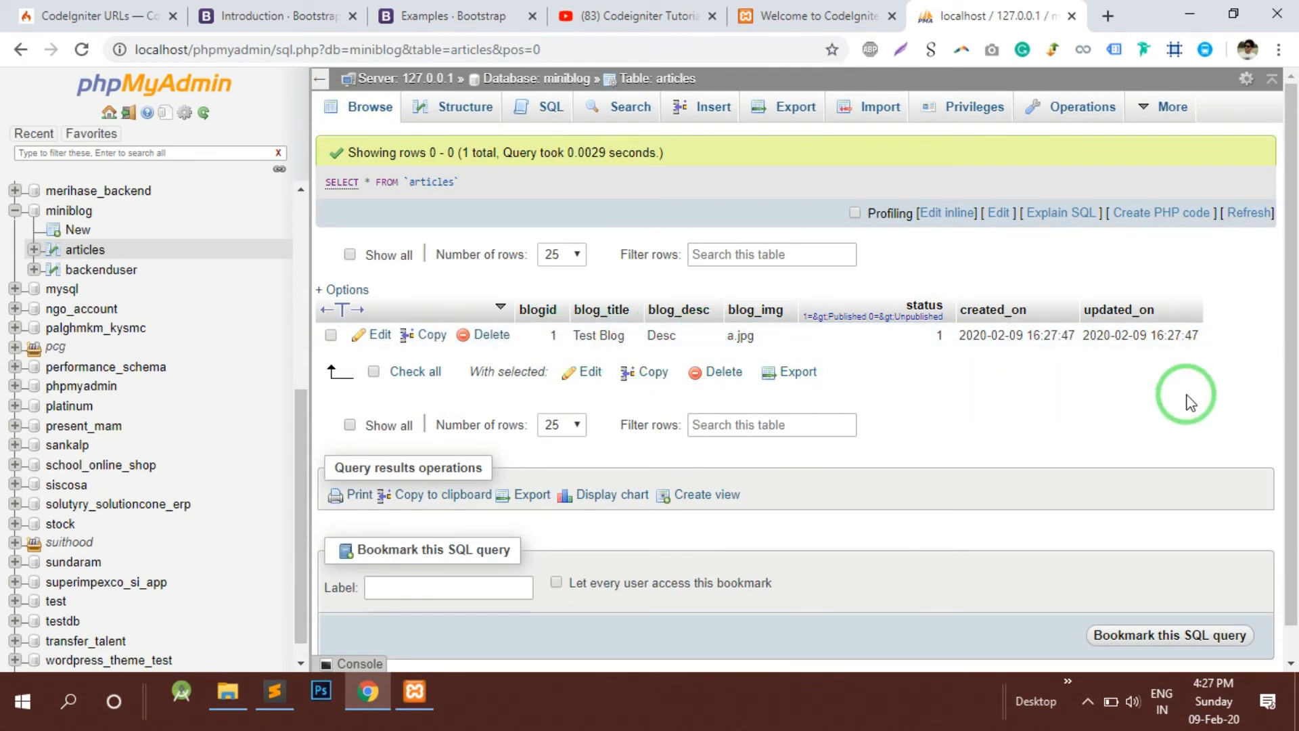
pyautogui.moveTo(711, 106)
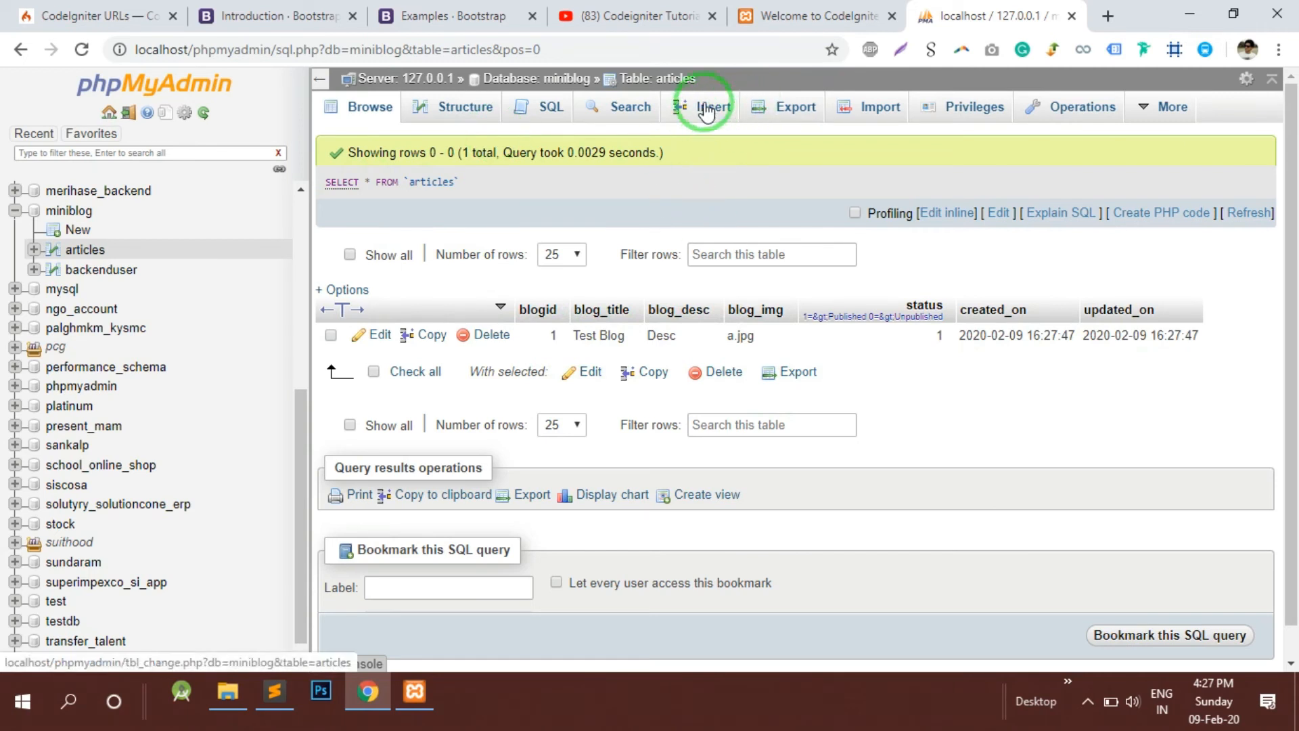
pyautogui.moveTo(330, 479)
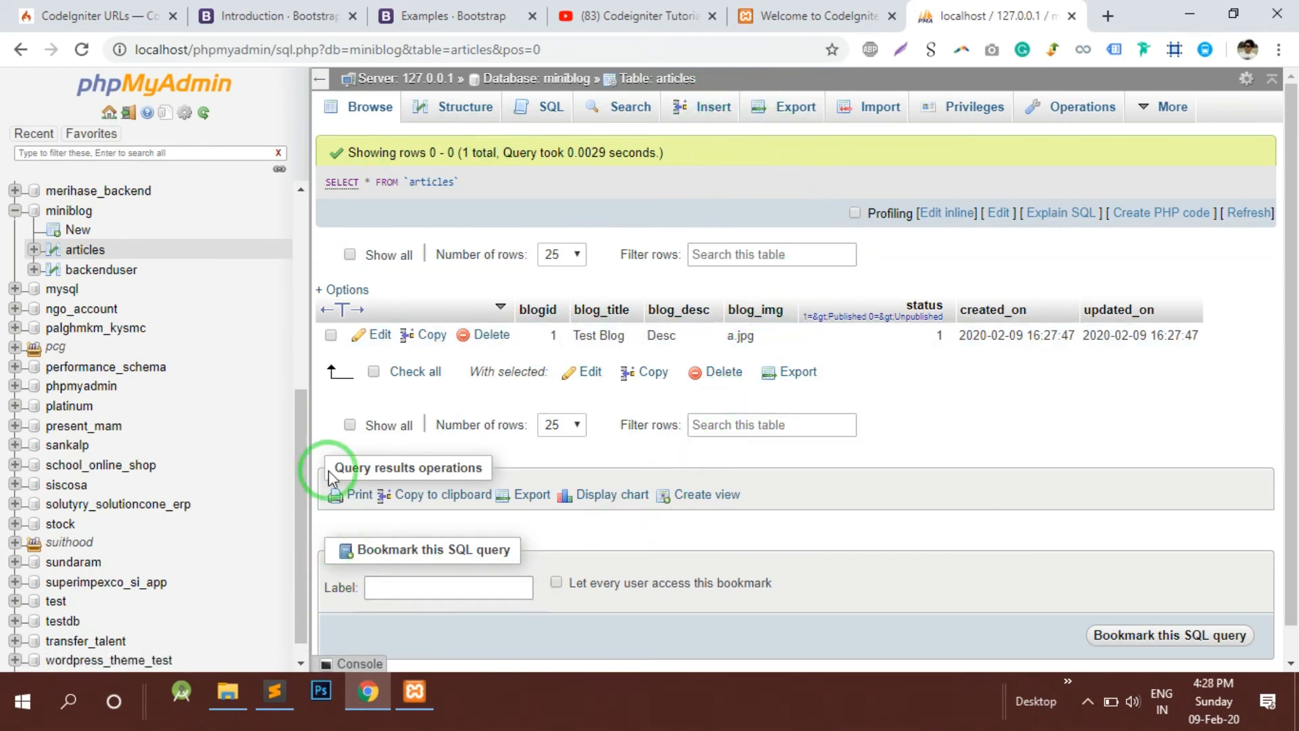
pyautogui.moveTo(992, 381)
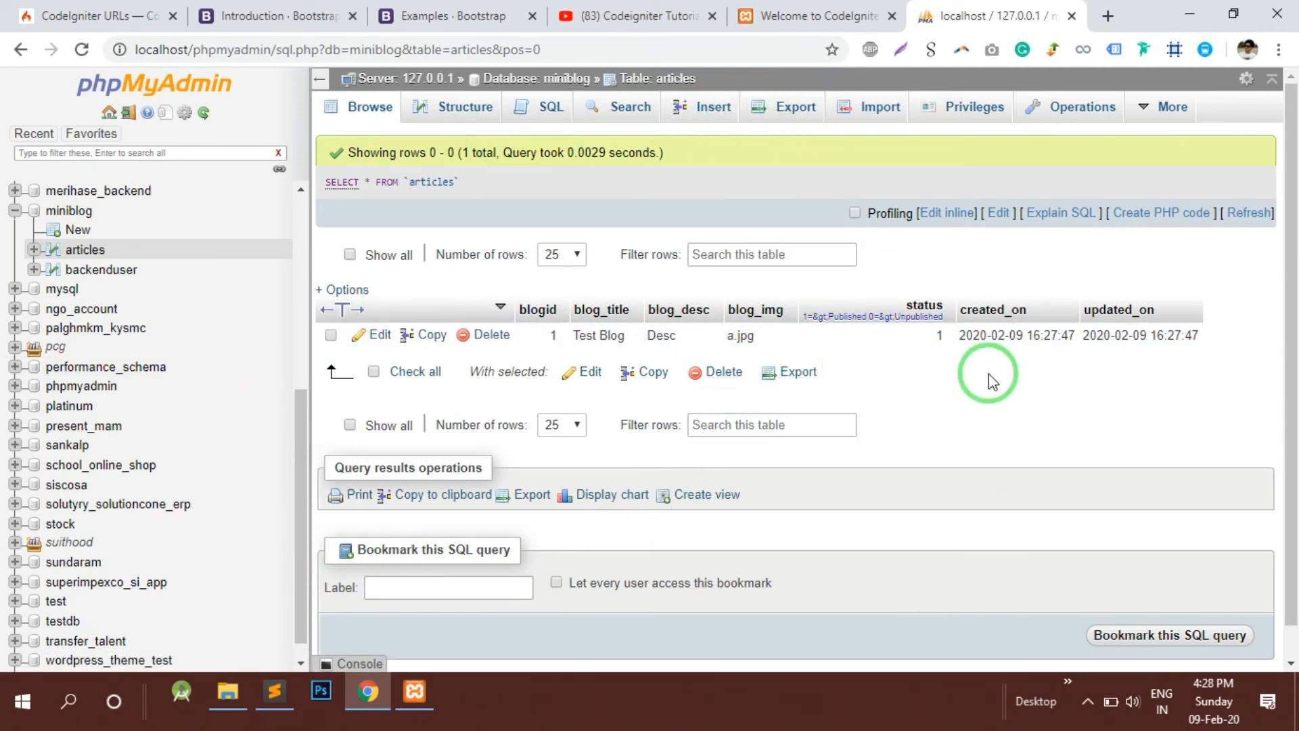
pyautogui.moveTo(972, 356)
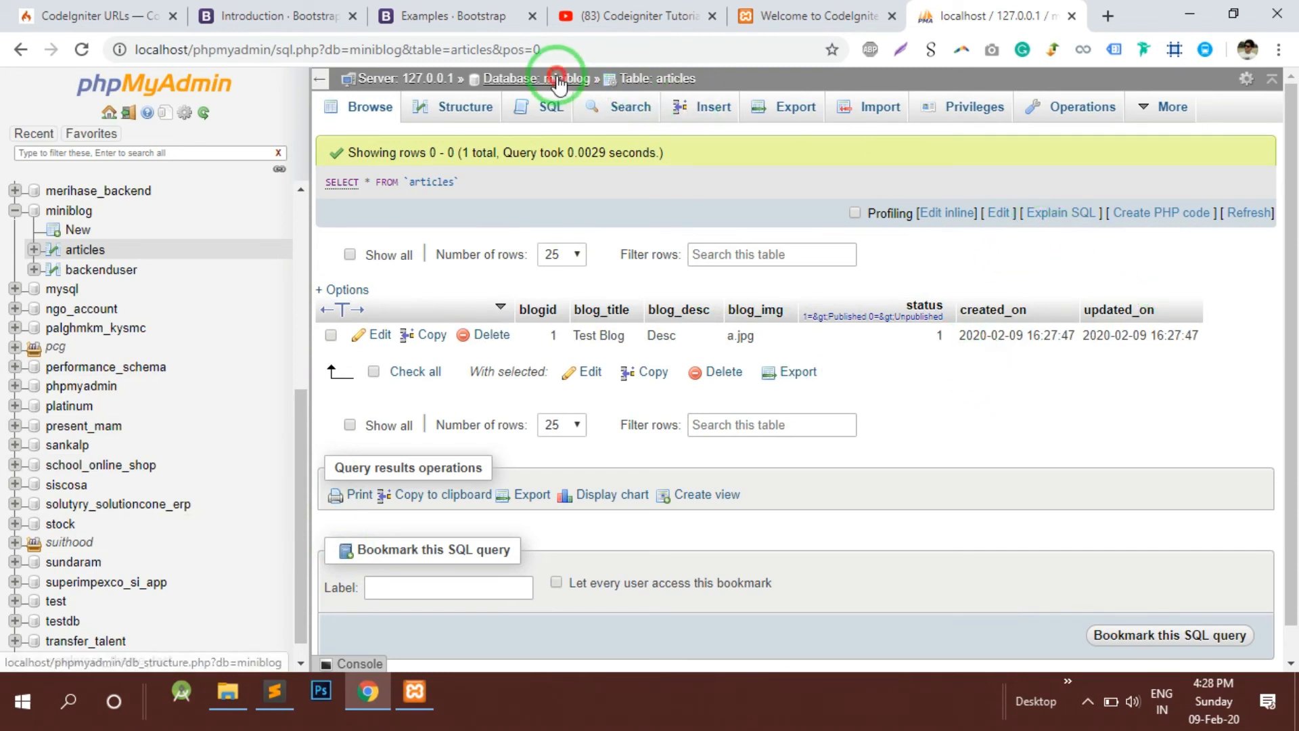
# Go back to the miniblog table list via the Database: miniblog breadcrumb.
pyautogui.click(548, 79)
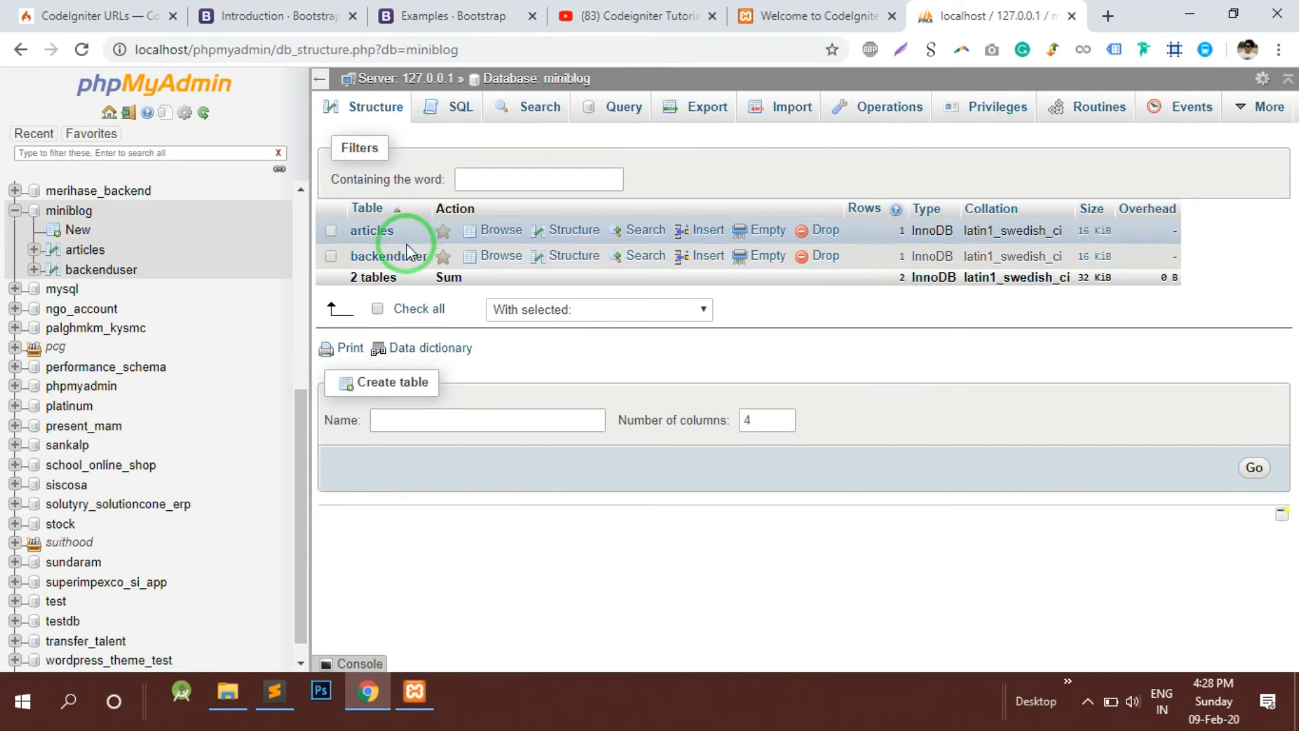
pyautogui.moveTo(280, 692)
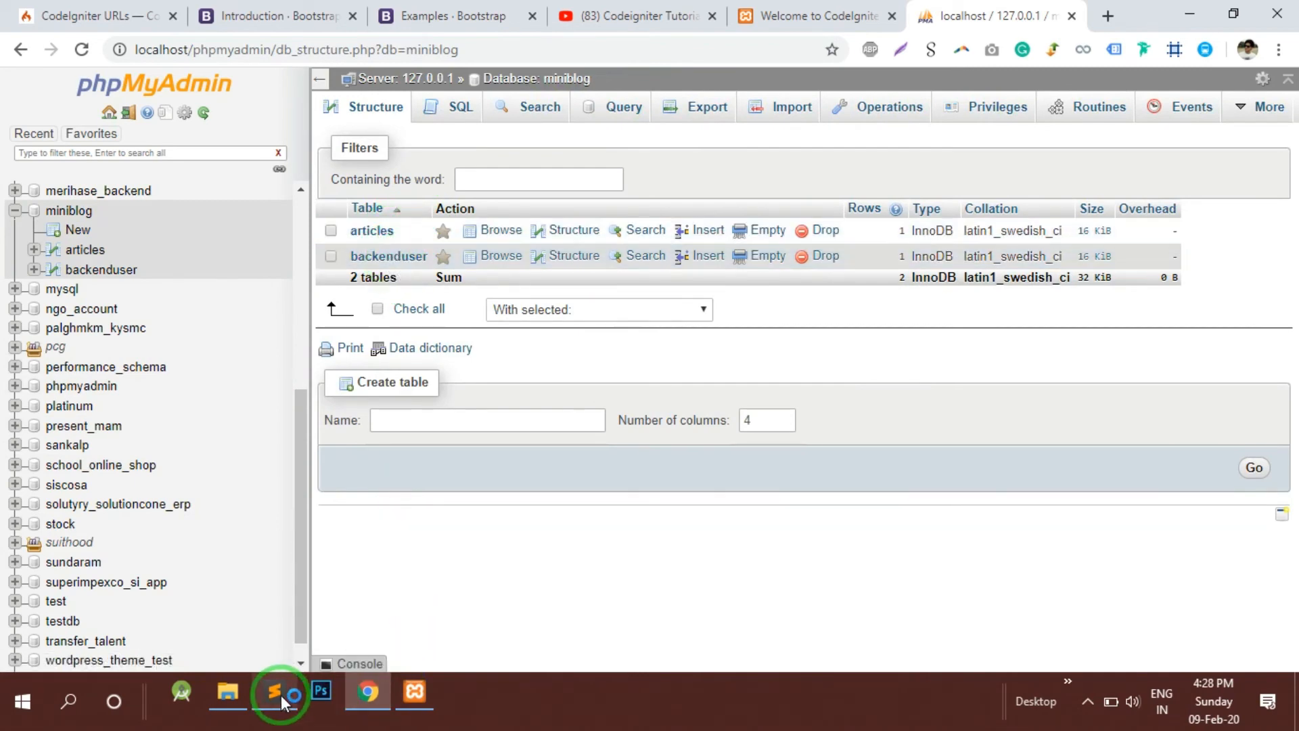
pyautogui.click(278, 691)
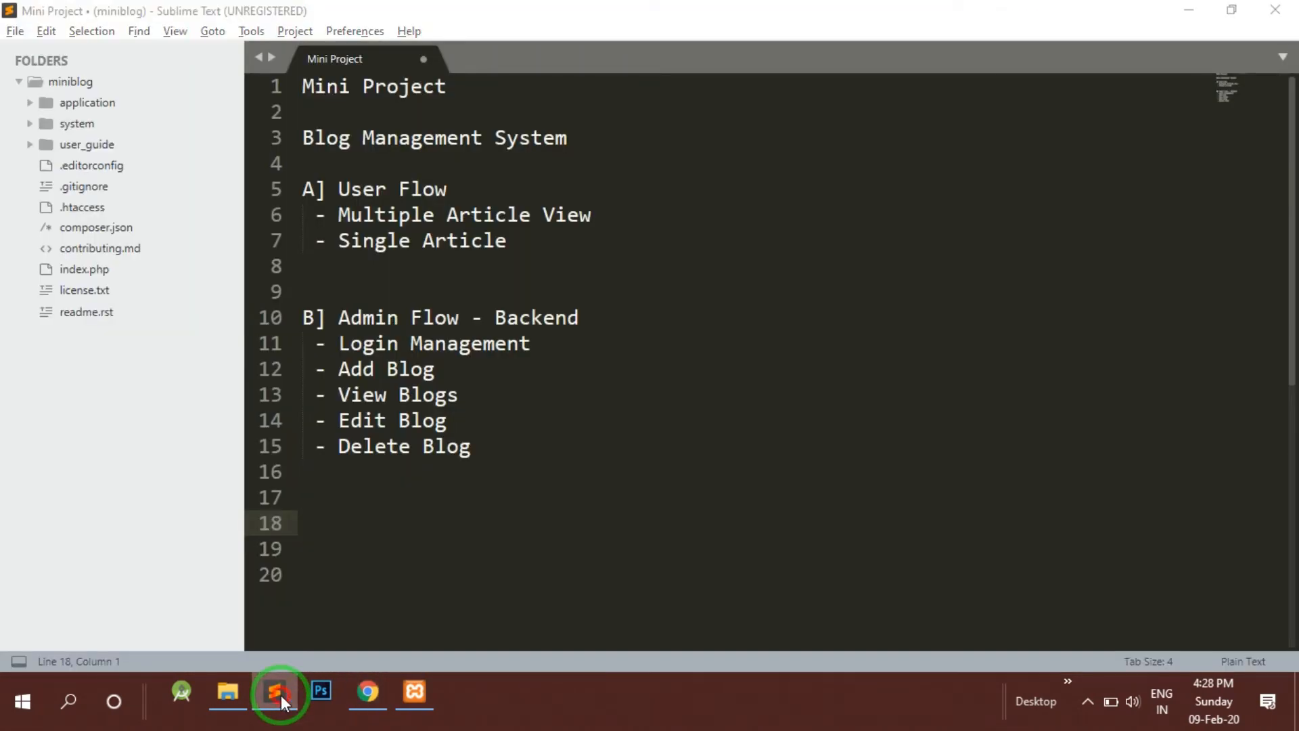
pyautogui.click(367, 690)
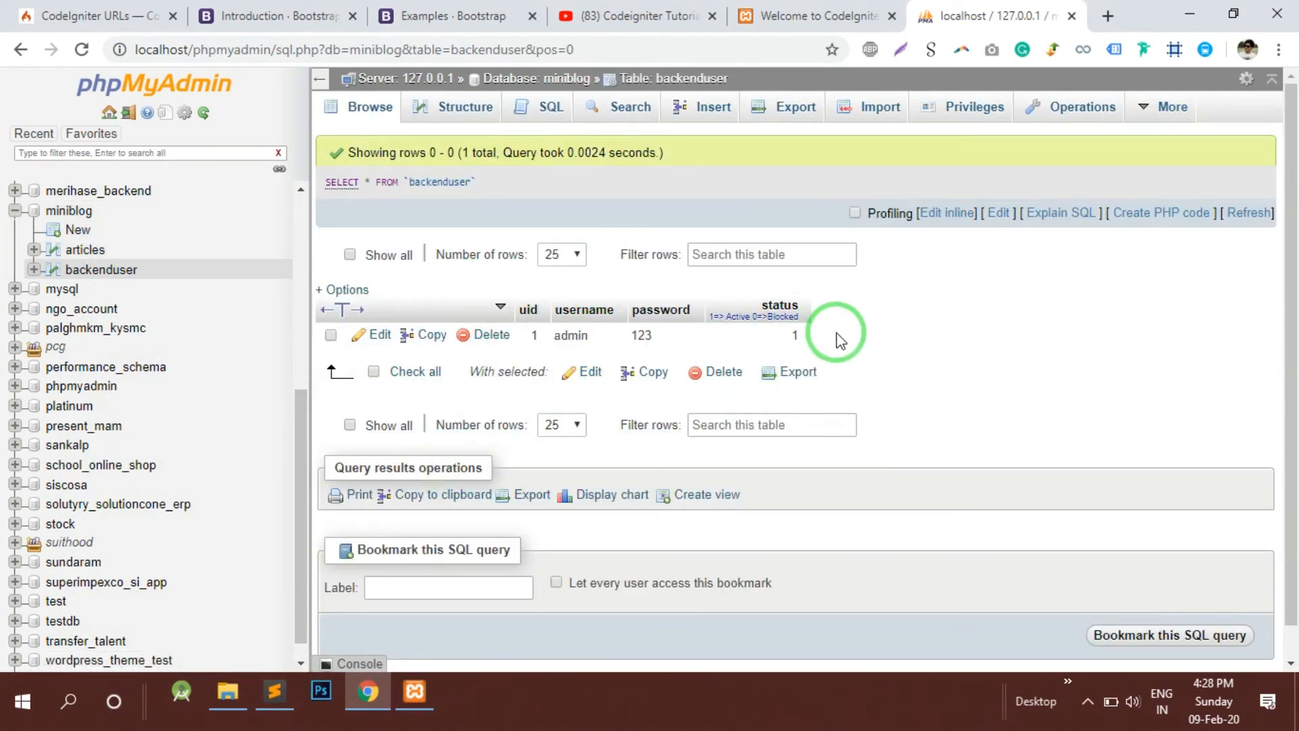
pyautogui.moveTo(563, 183)
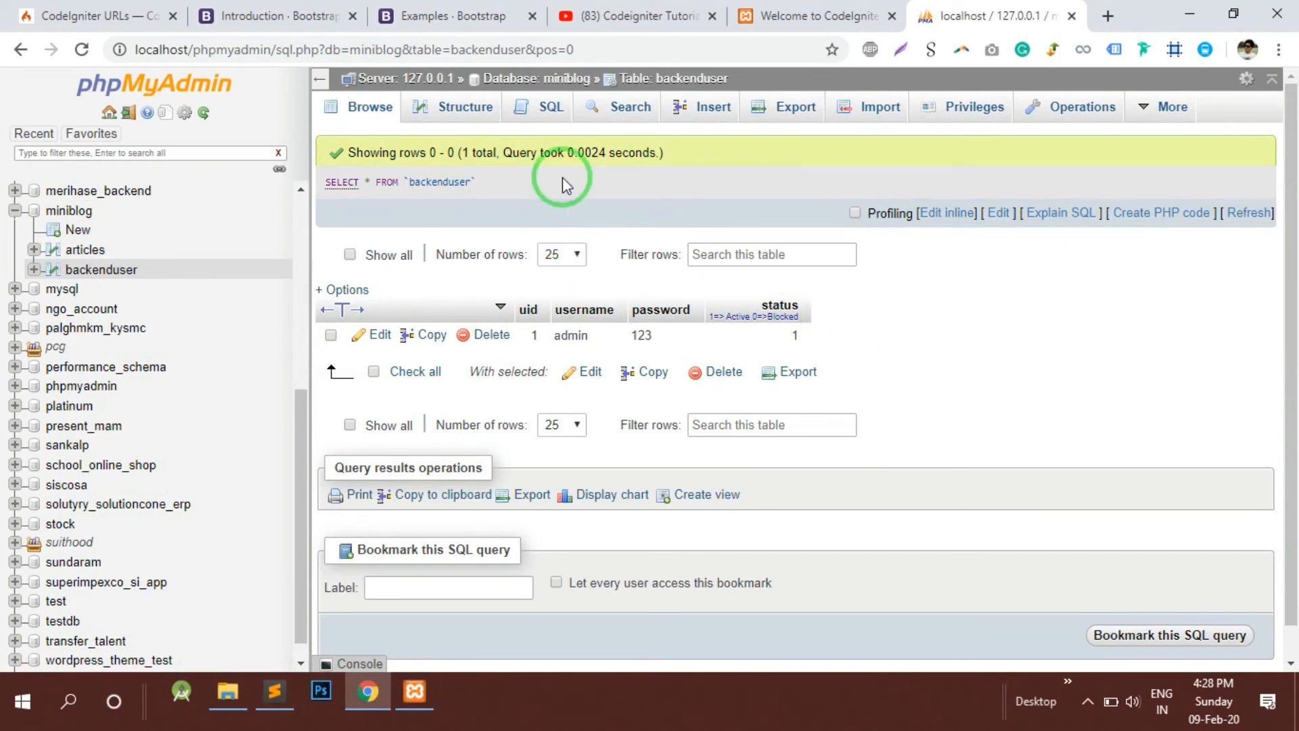
pyautogui.moveTo(796, 289)
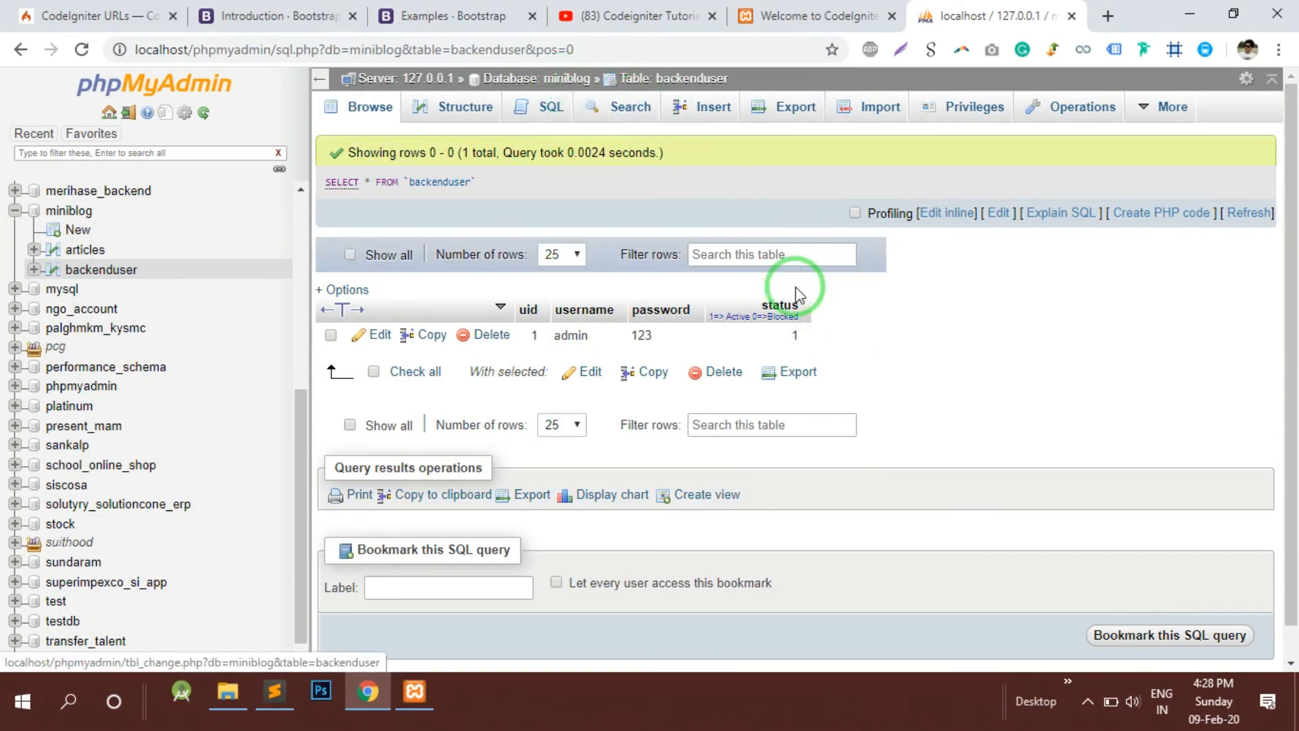
pyautogui.moveTo(637, 340)
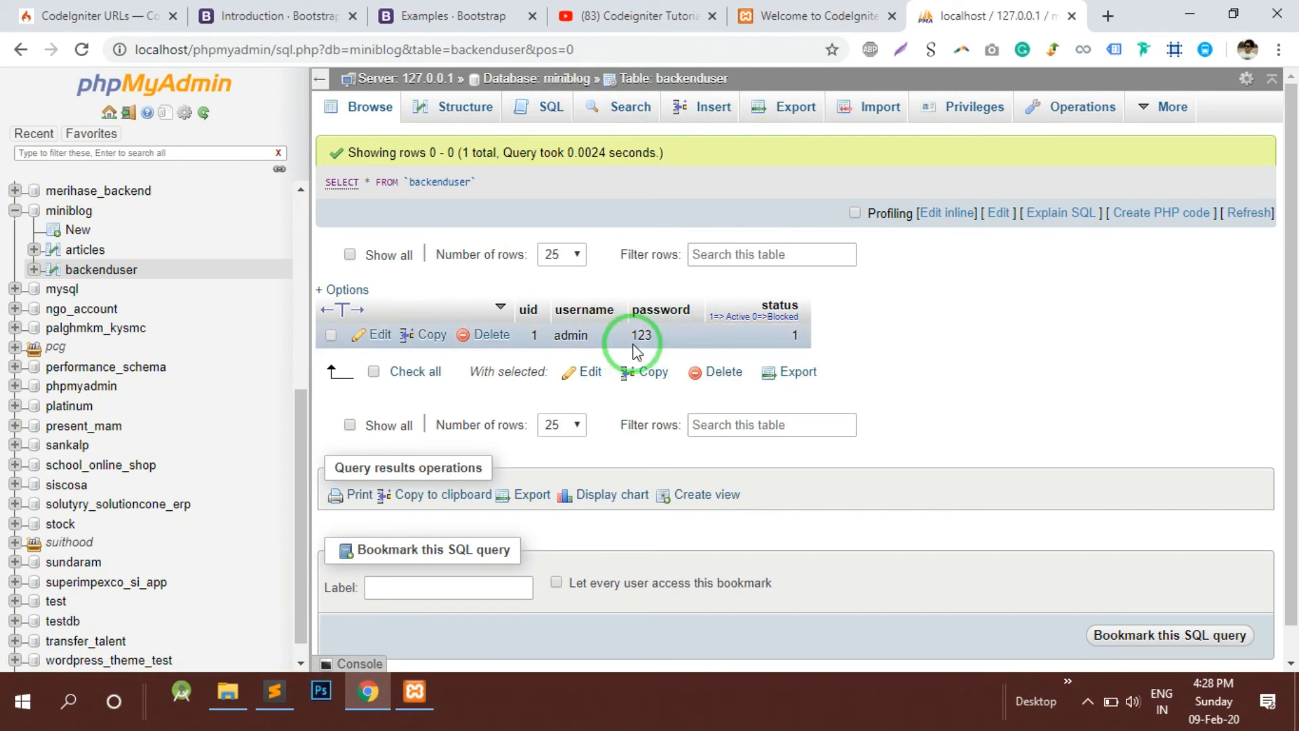
pyautogui.click(274, 690)
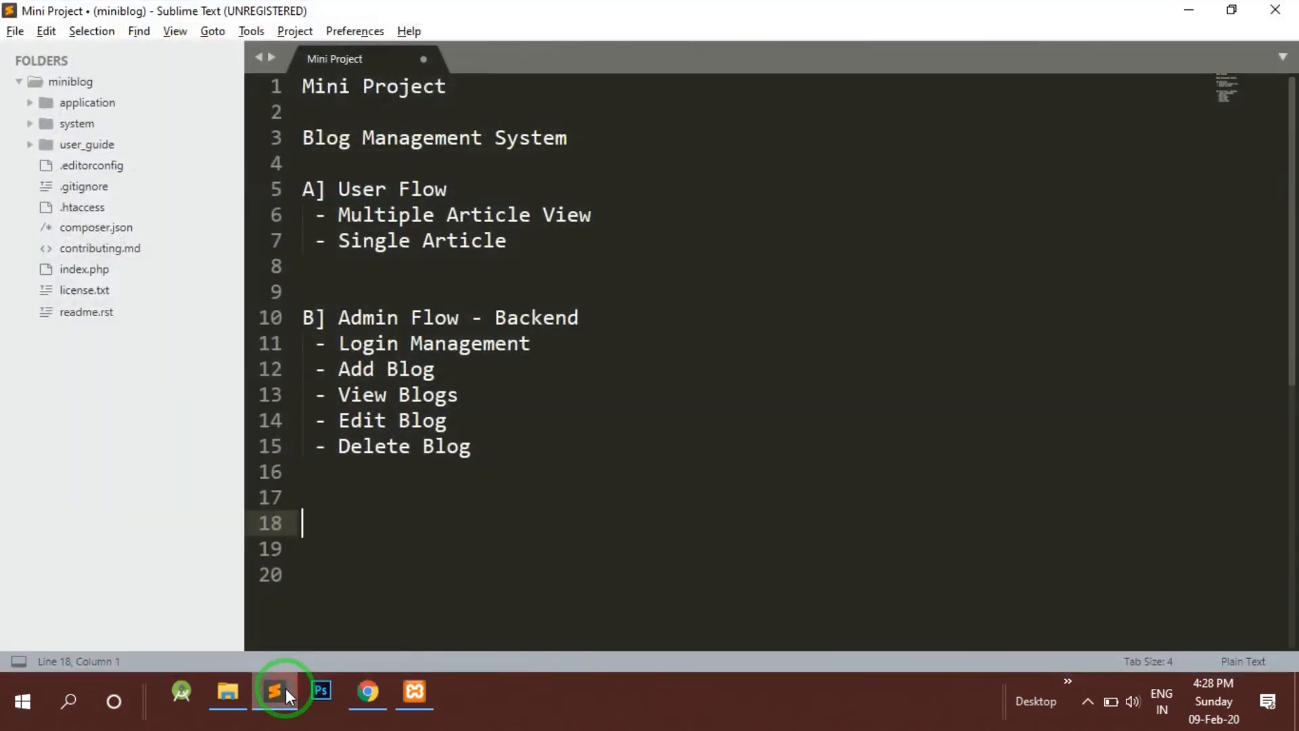
pyautogui.click(367, 690)
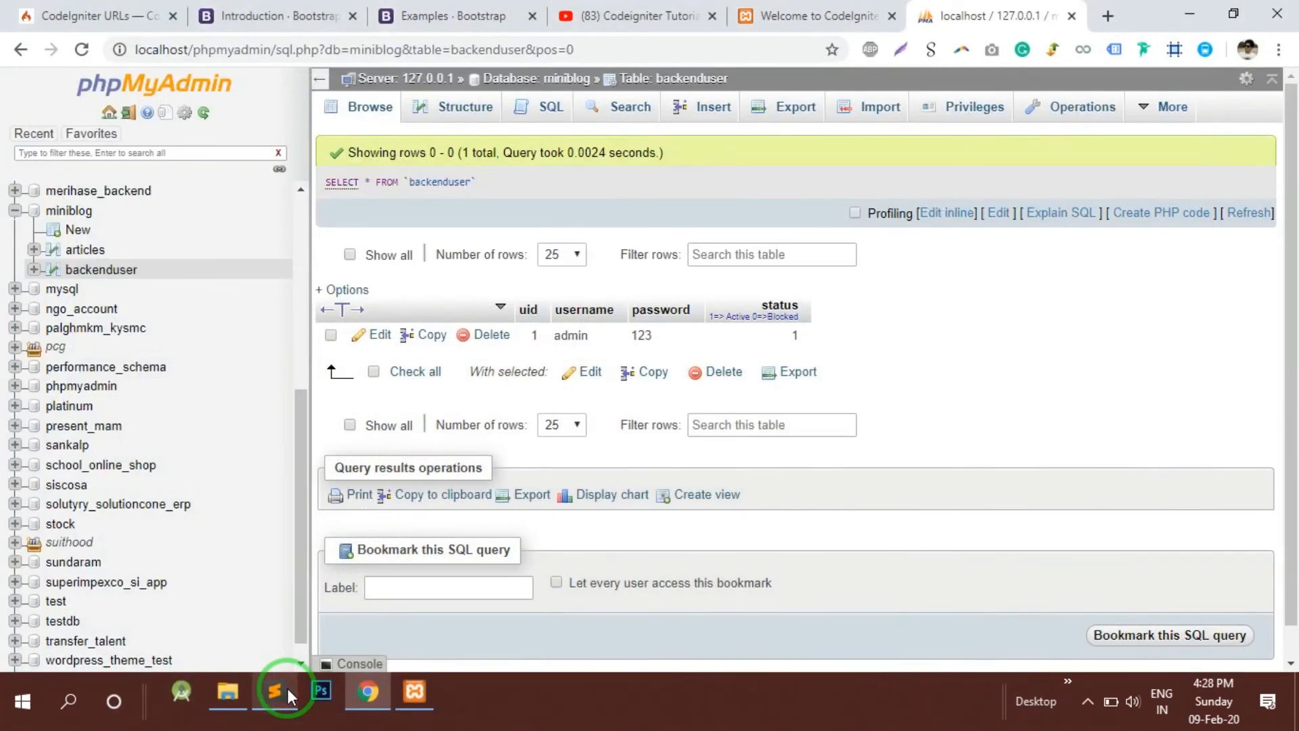
pyautogui.moveTo(555, 89)
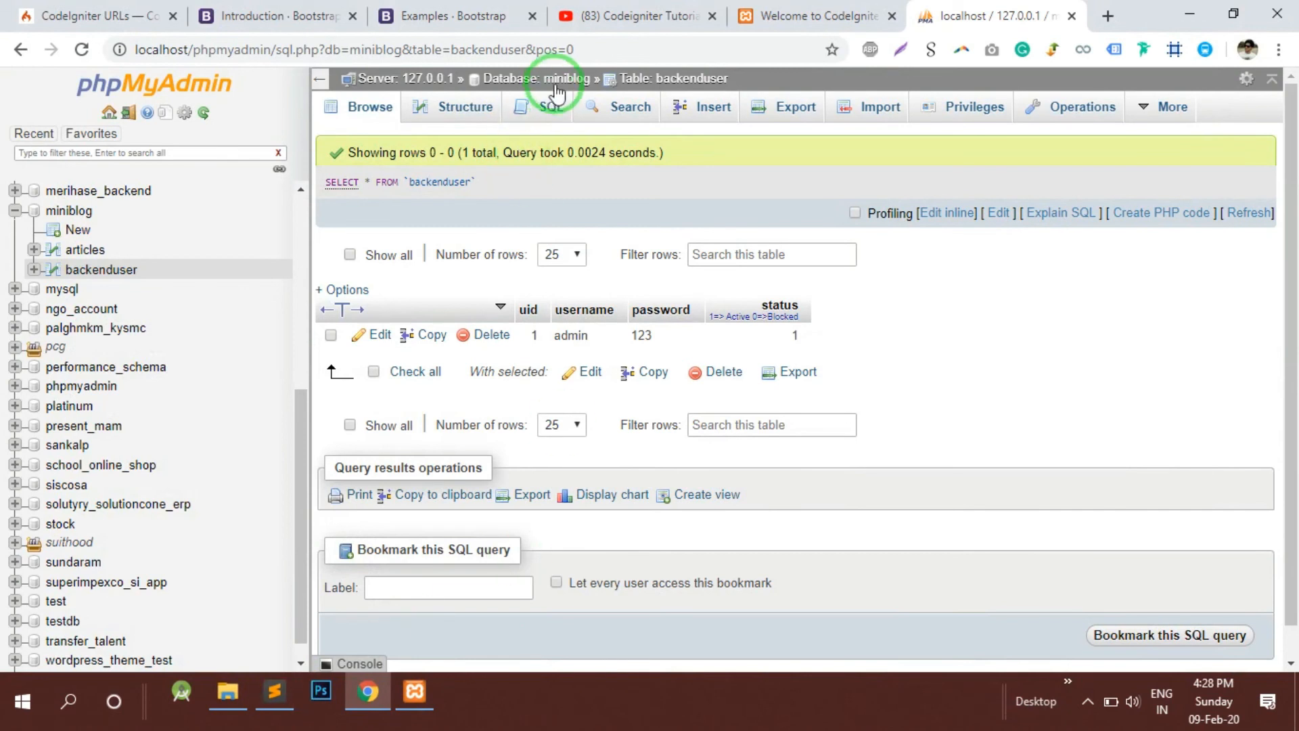
pyautogui.click(548, 78)
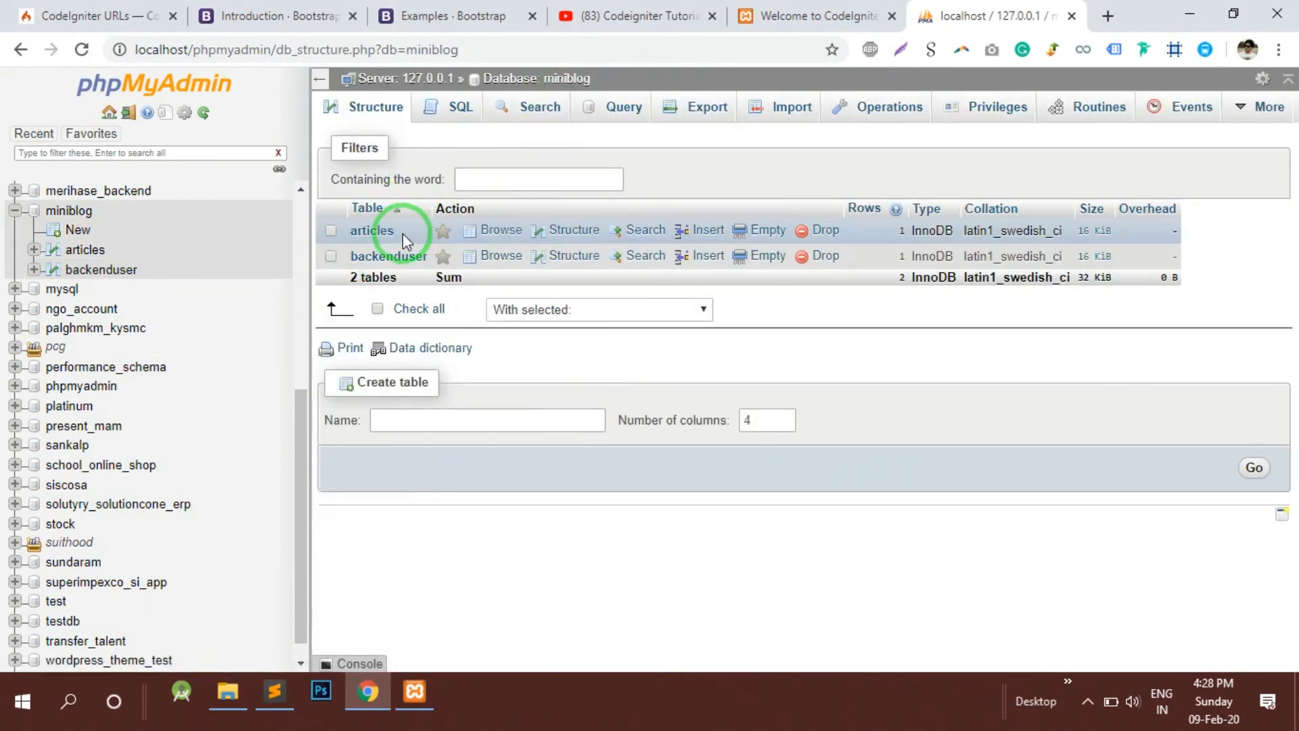
pyautogui.click(501, 230)
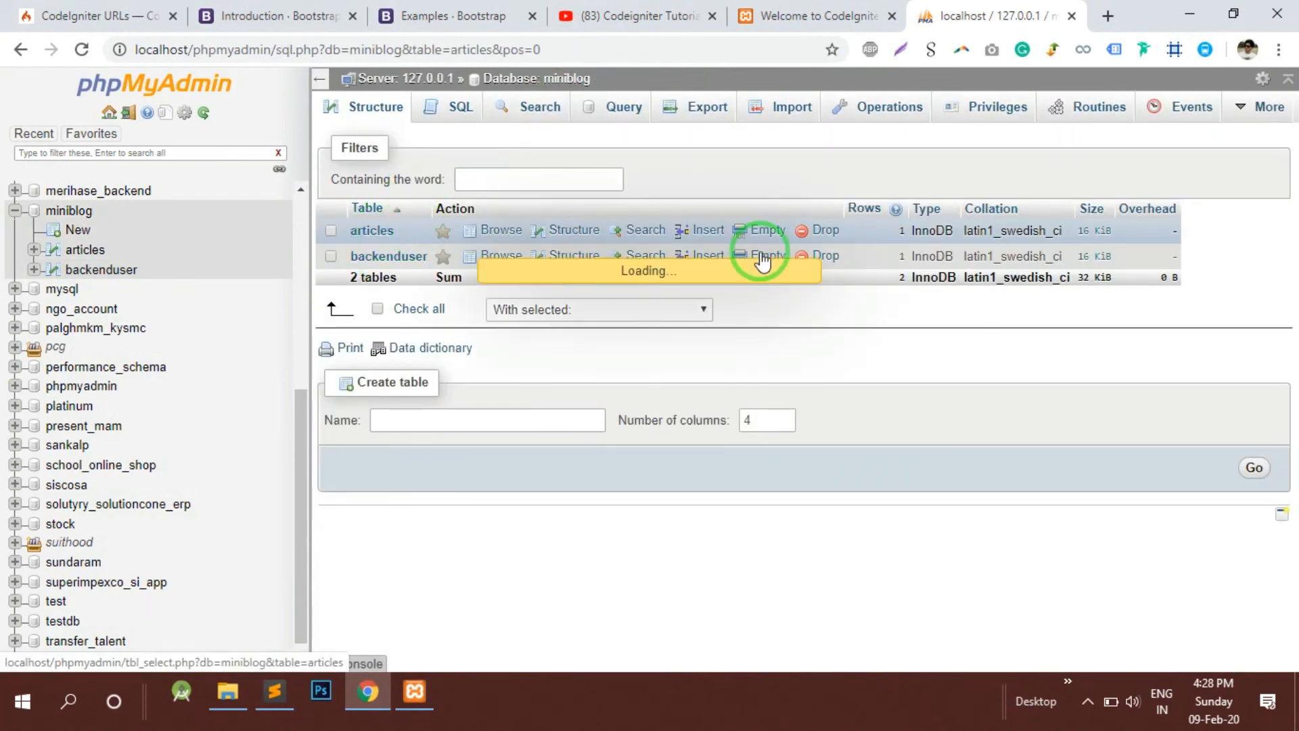
pyautogui.click(500, 230)
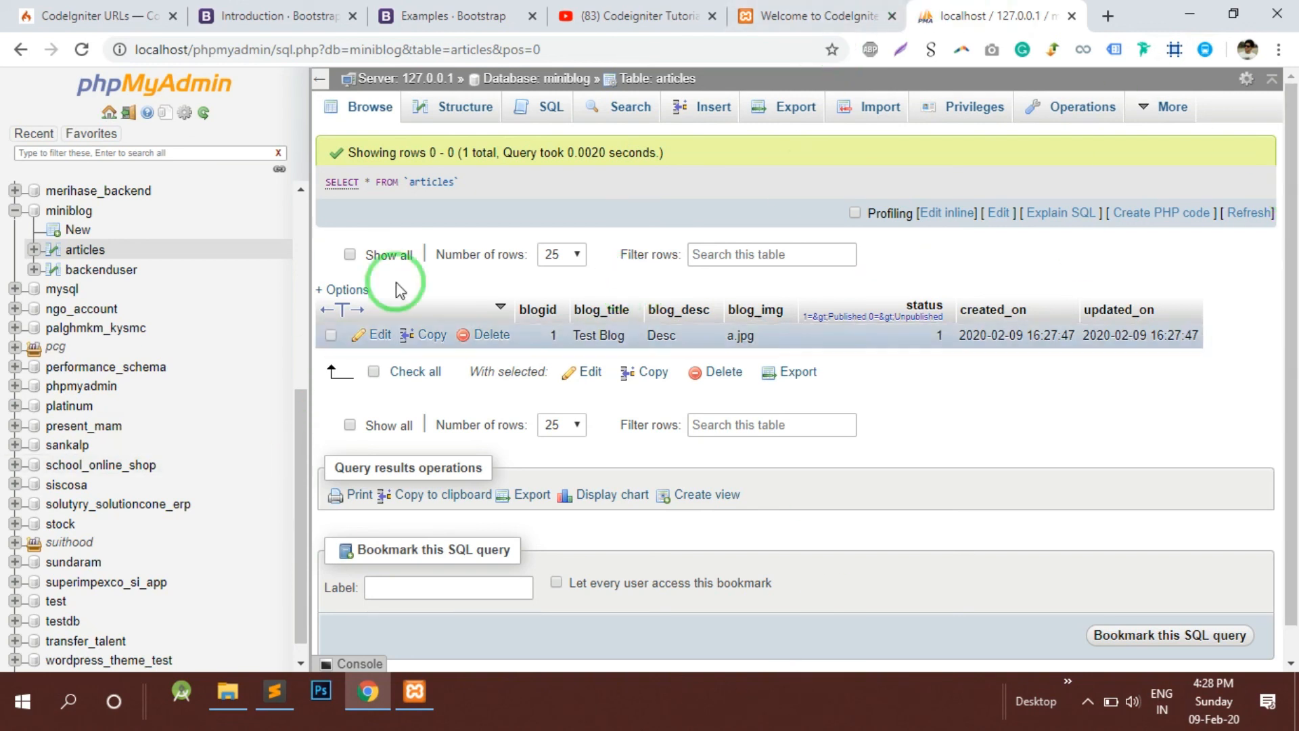
pyautogui.moveTo(691, 554)
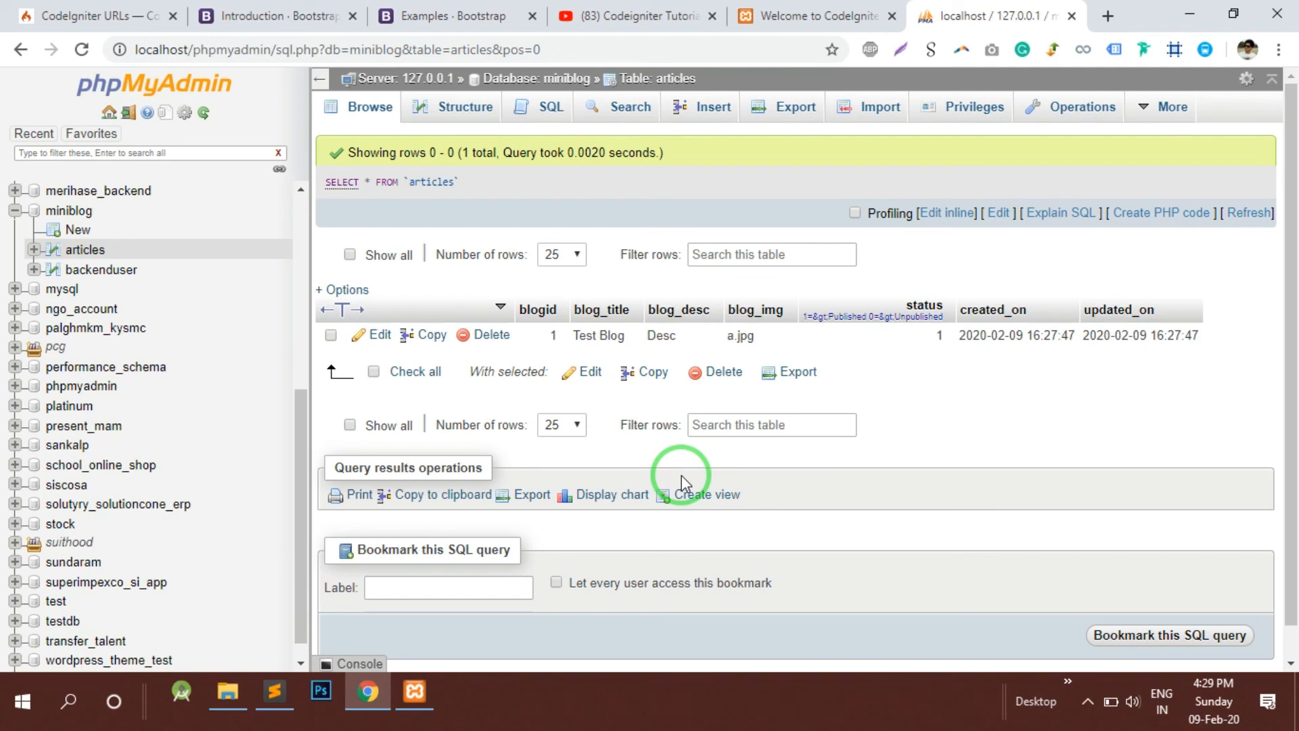
pyautogui.moveTo(373, 690)
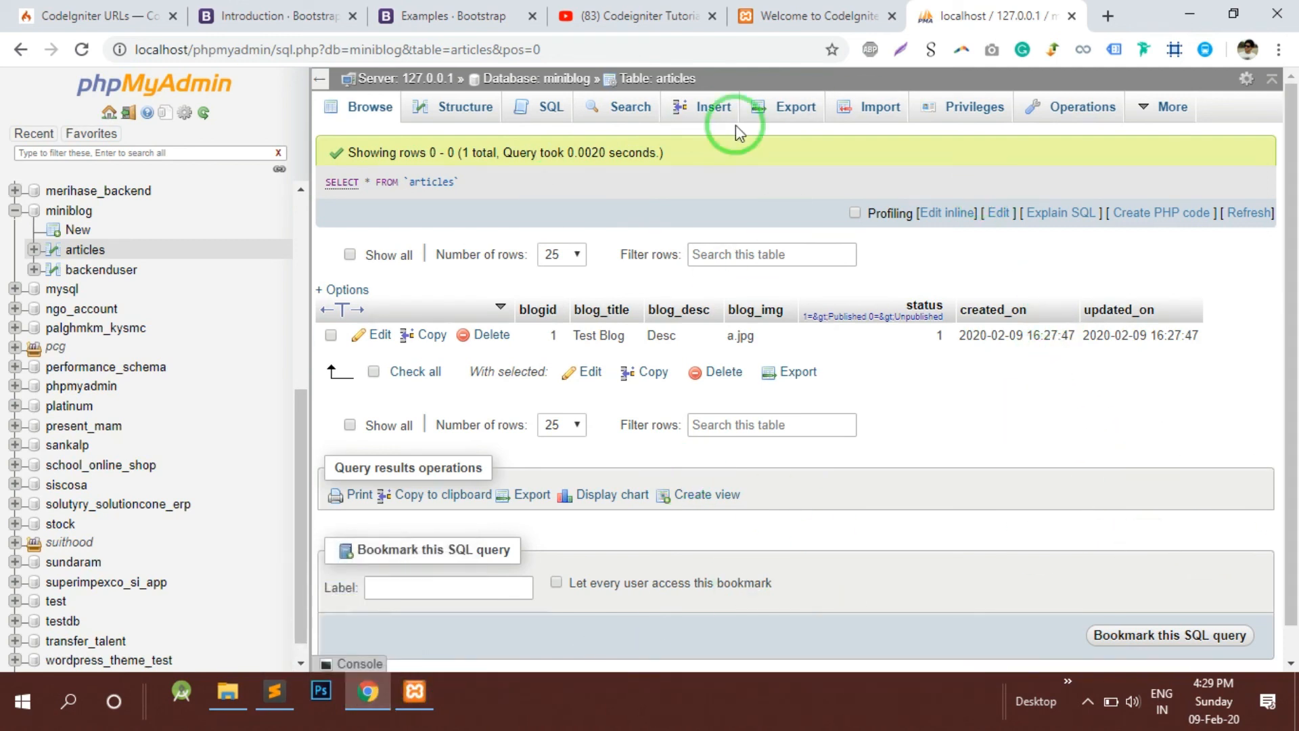
pyautogui.click(543, 79)
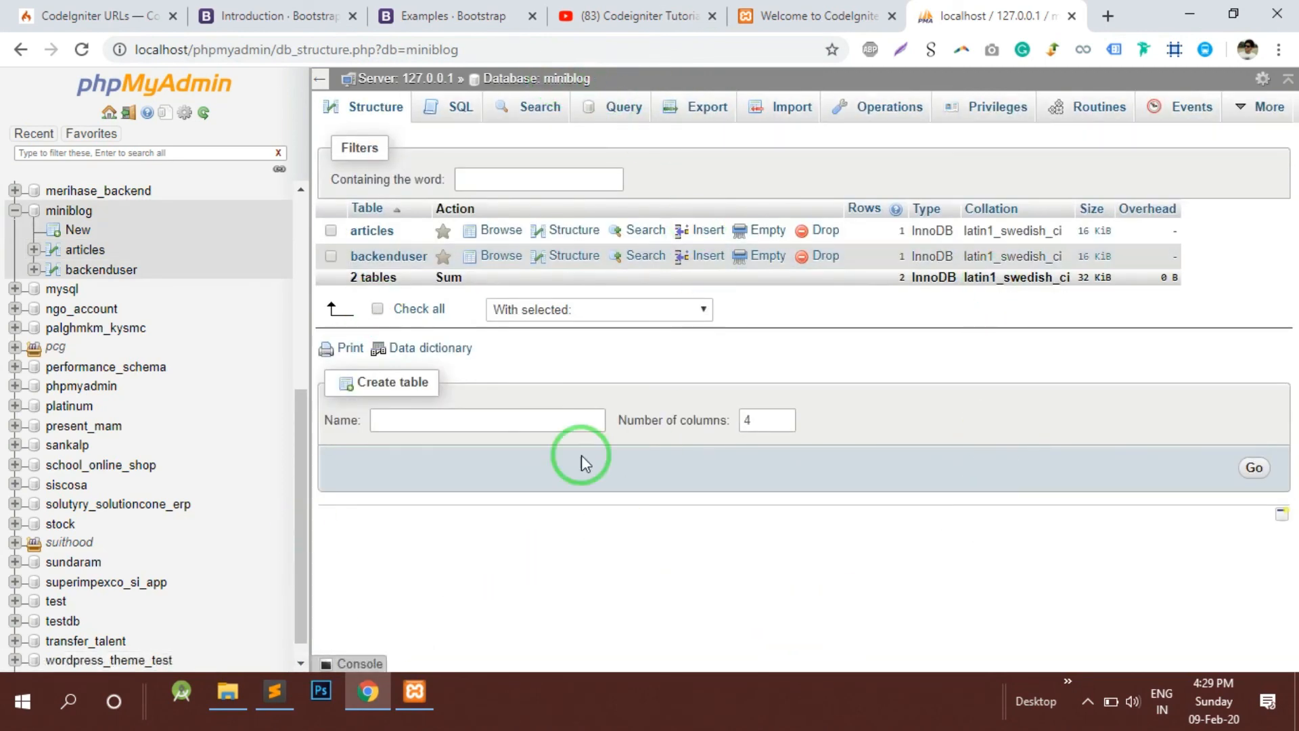
pyautogui.moveTo(926, 479)
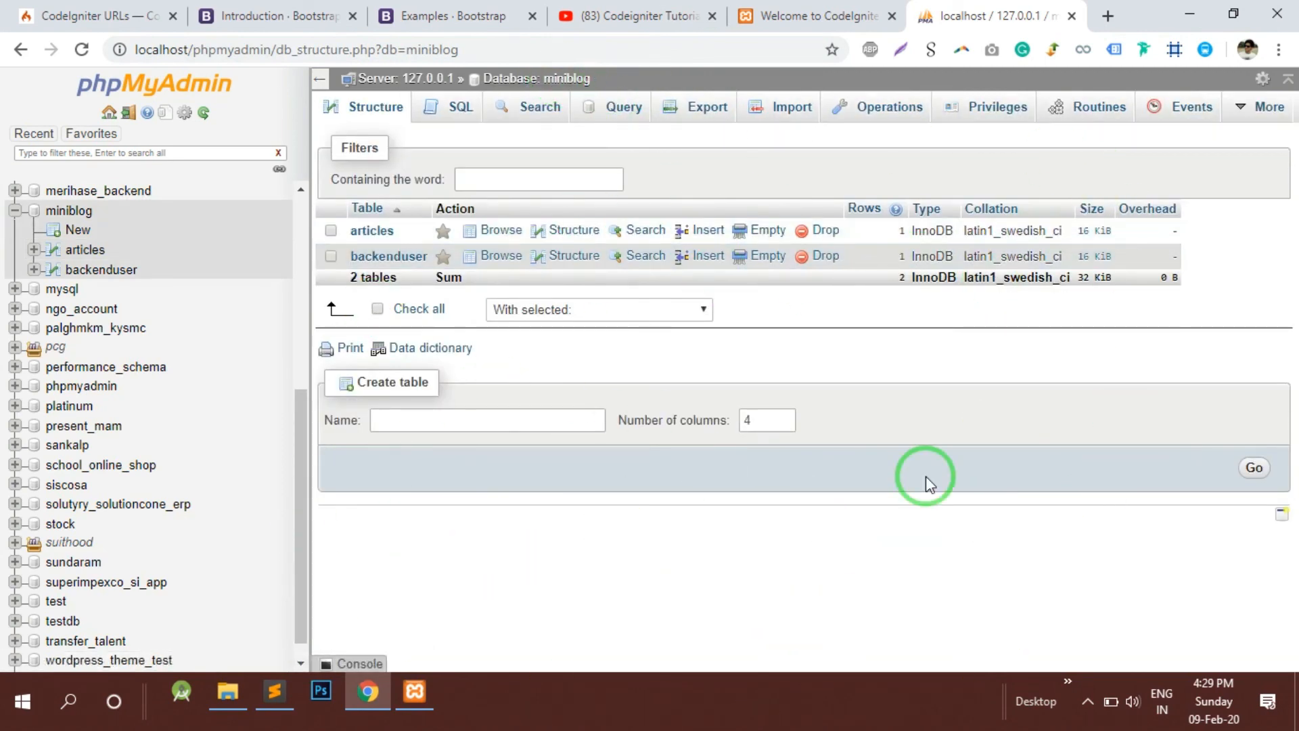